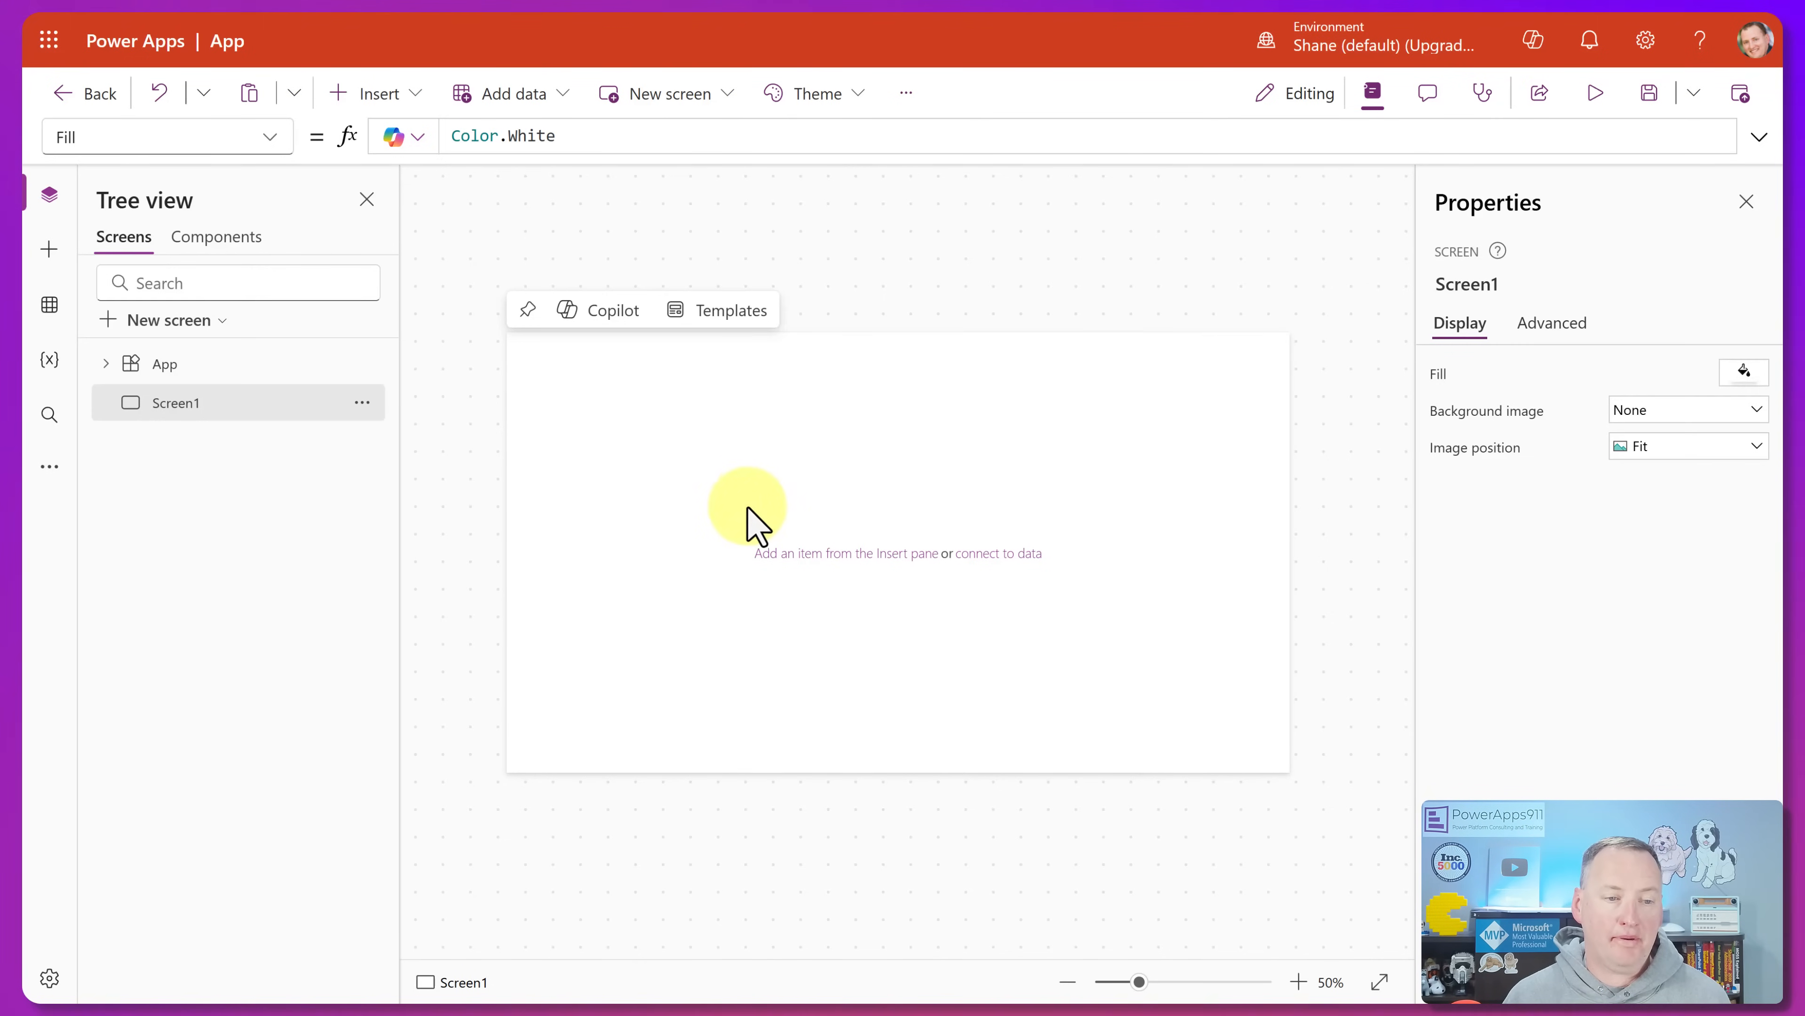
# - Insert a Drop down control from the Input group onto Screen1 as Dropdown1
pyautogui.click(371, 93)
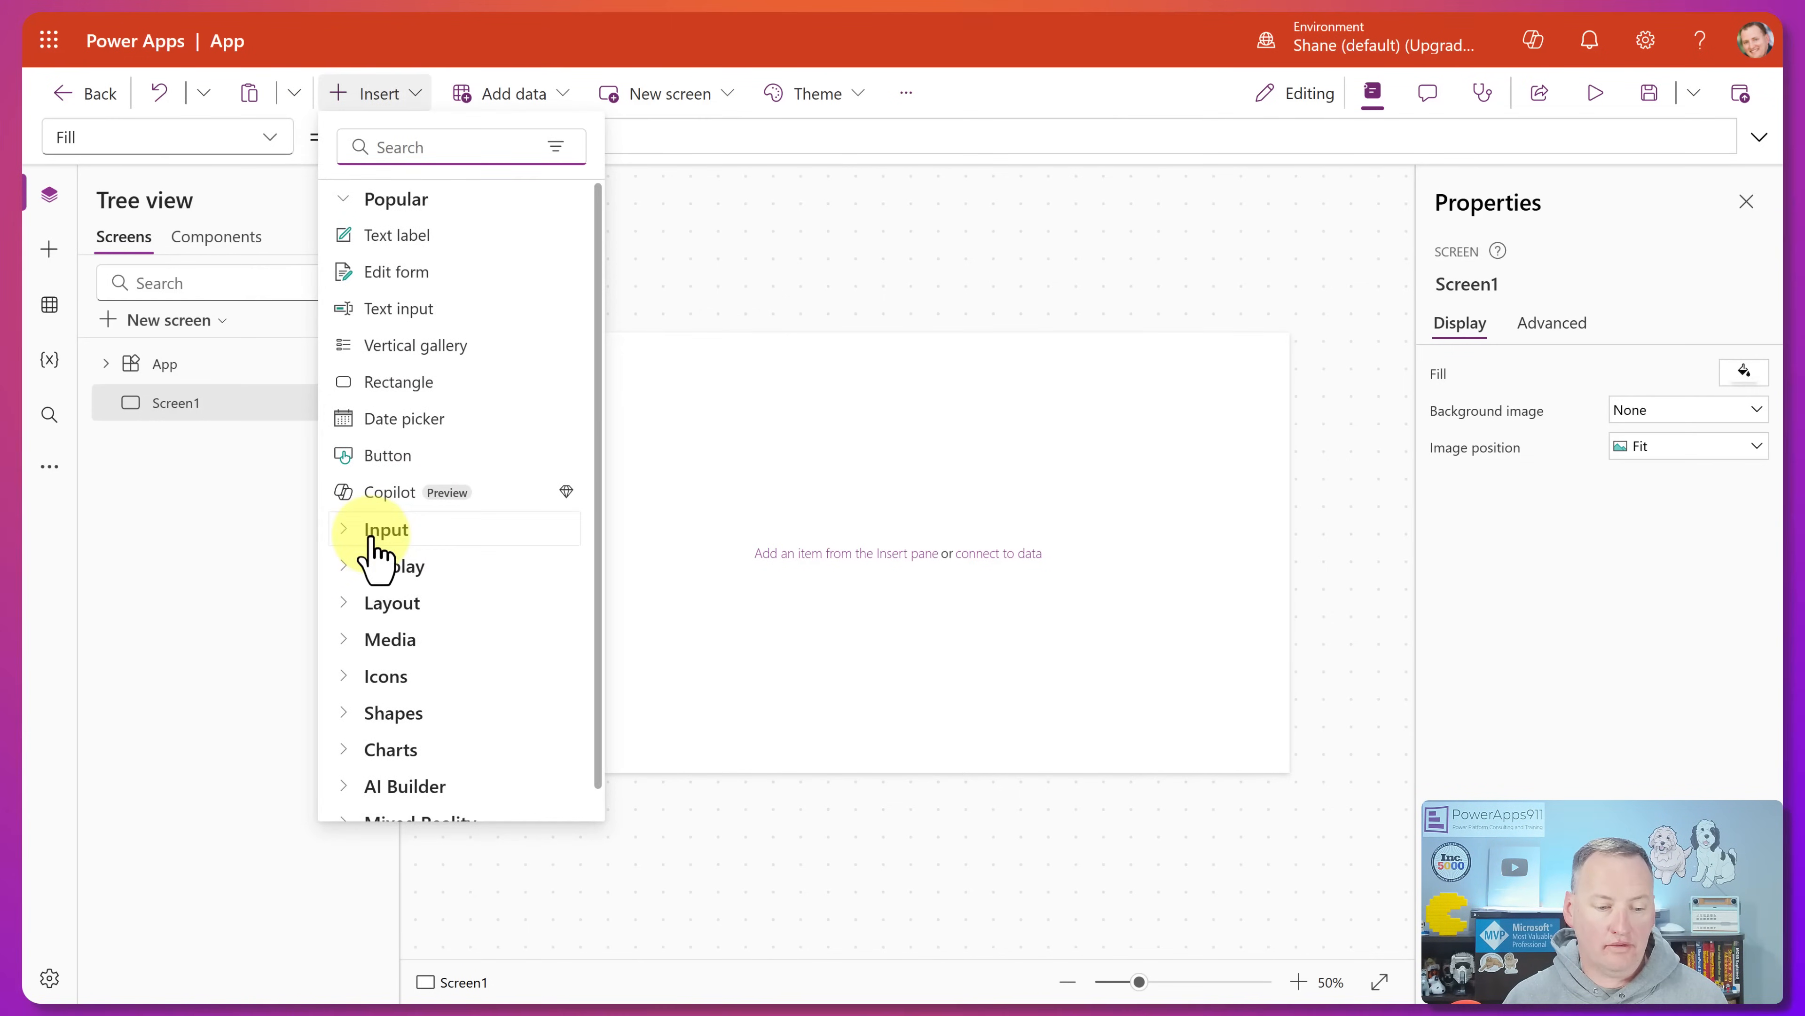
pyautogui.click(384, 528)
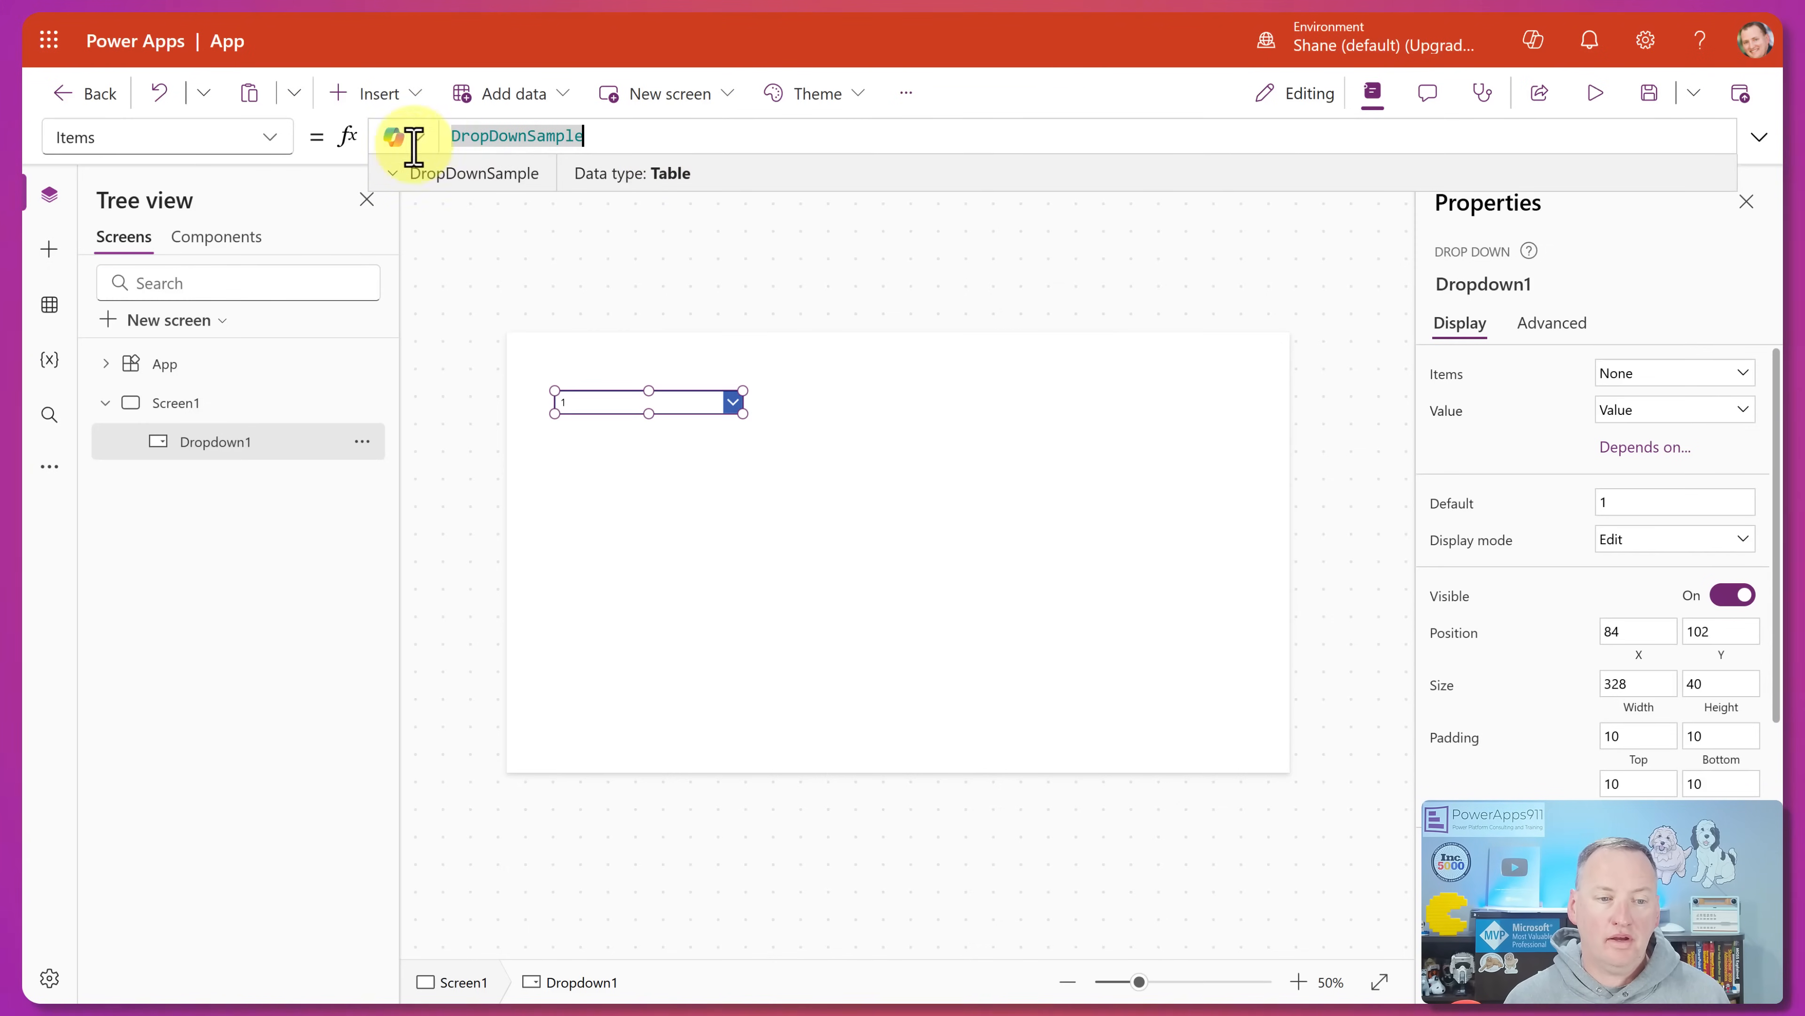
pyautogui.moveTo(482, 728)
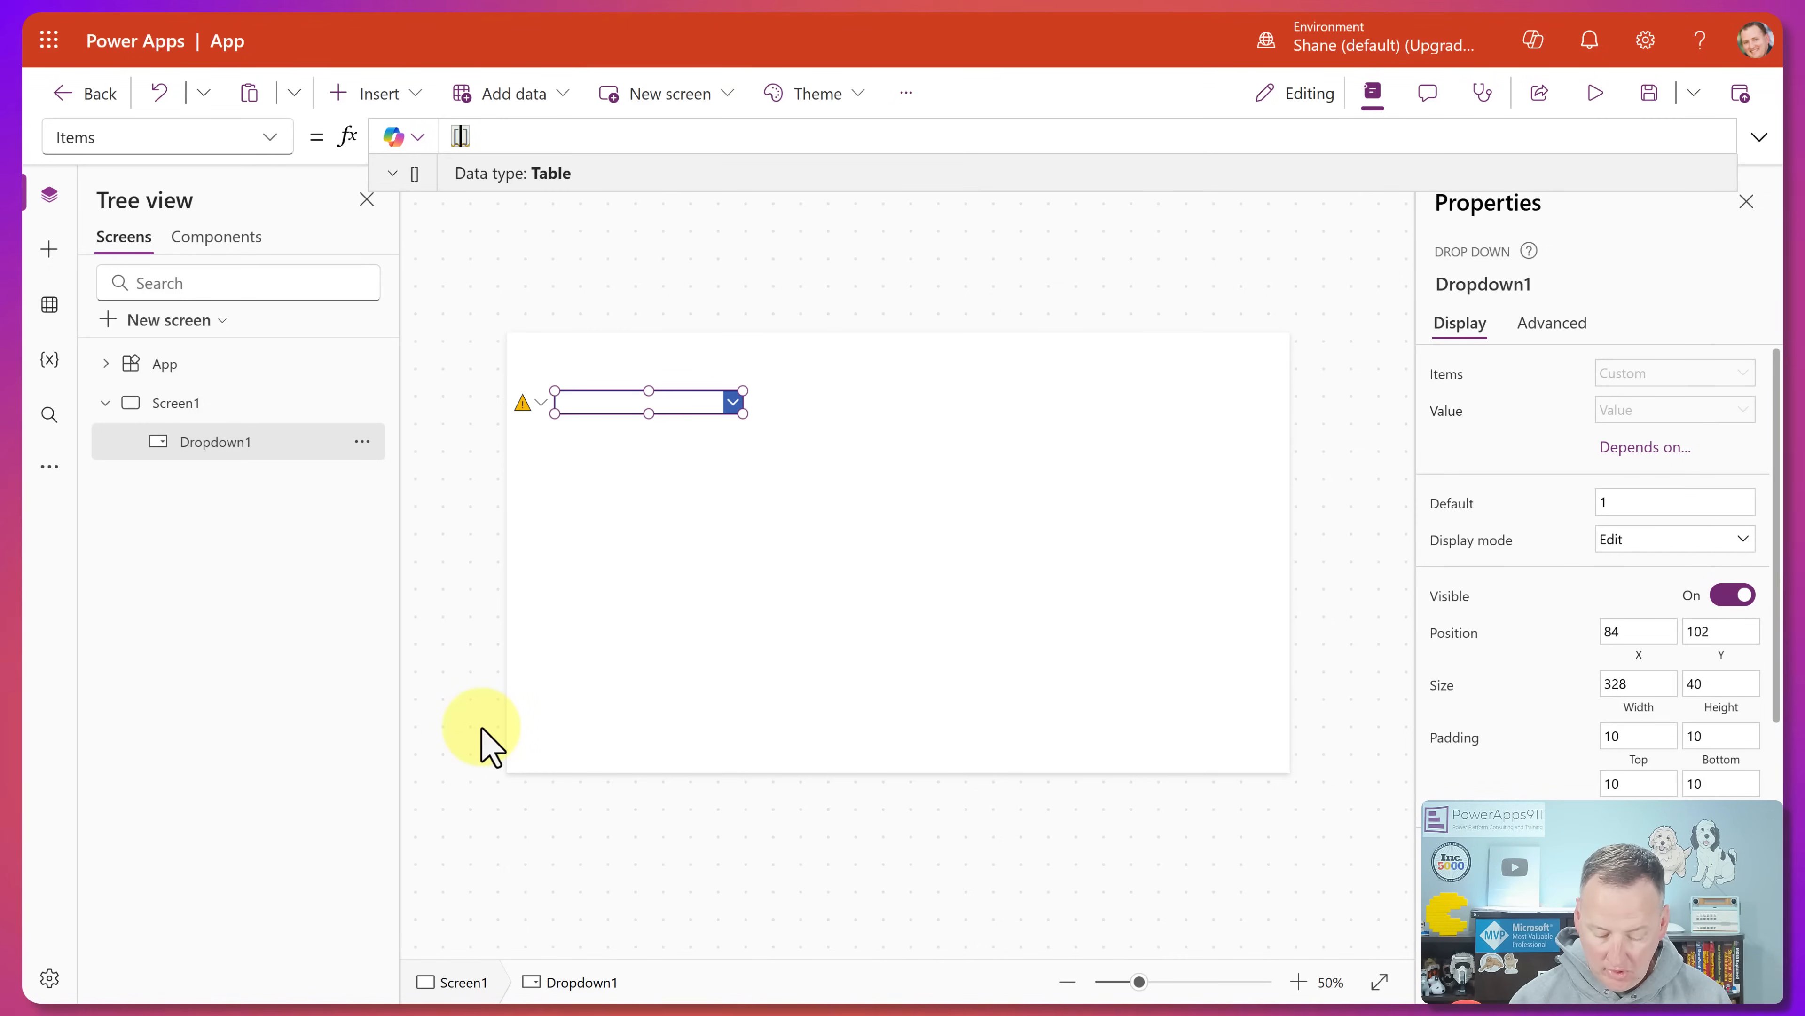
# - Set Dropdown1's Items to ["Yes","no","Maybe"] and confirm it evaluates to a table
pyautogui.write('["Yes"]')
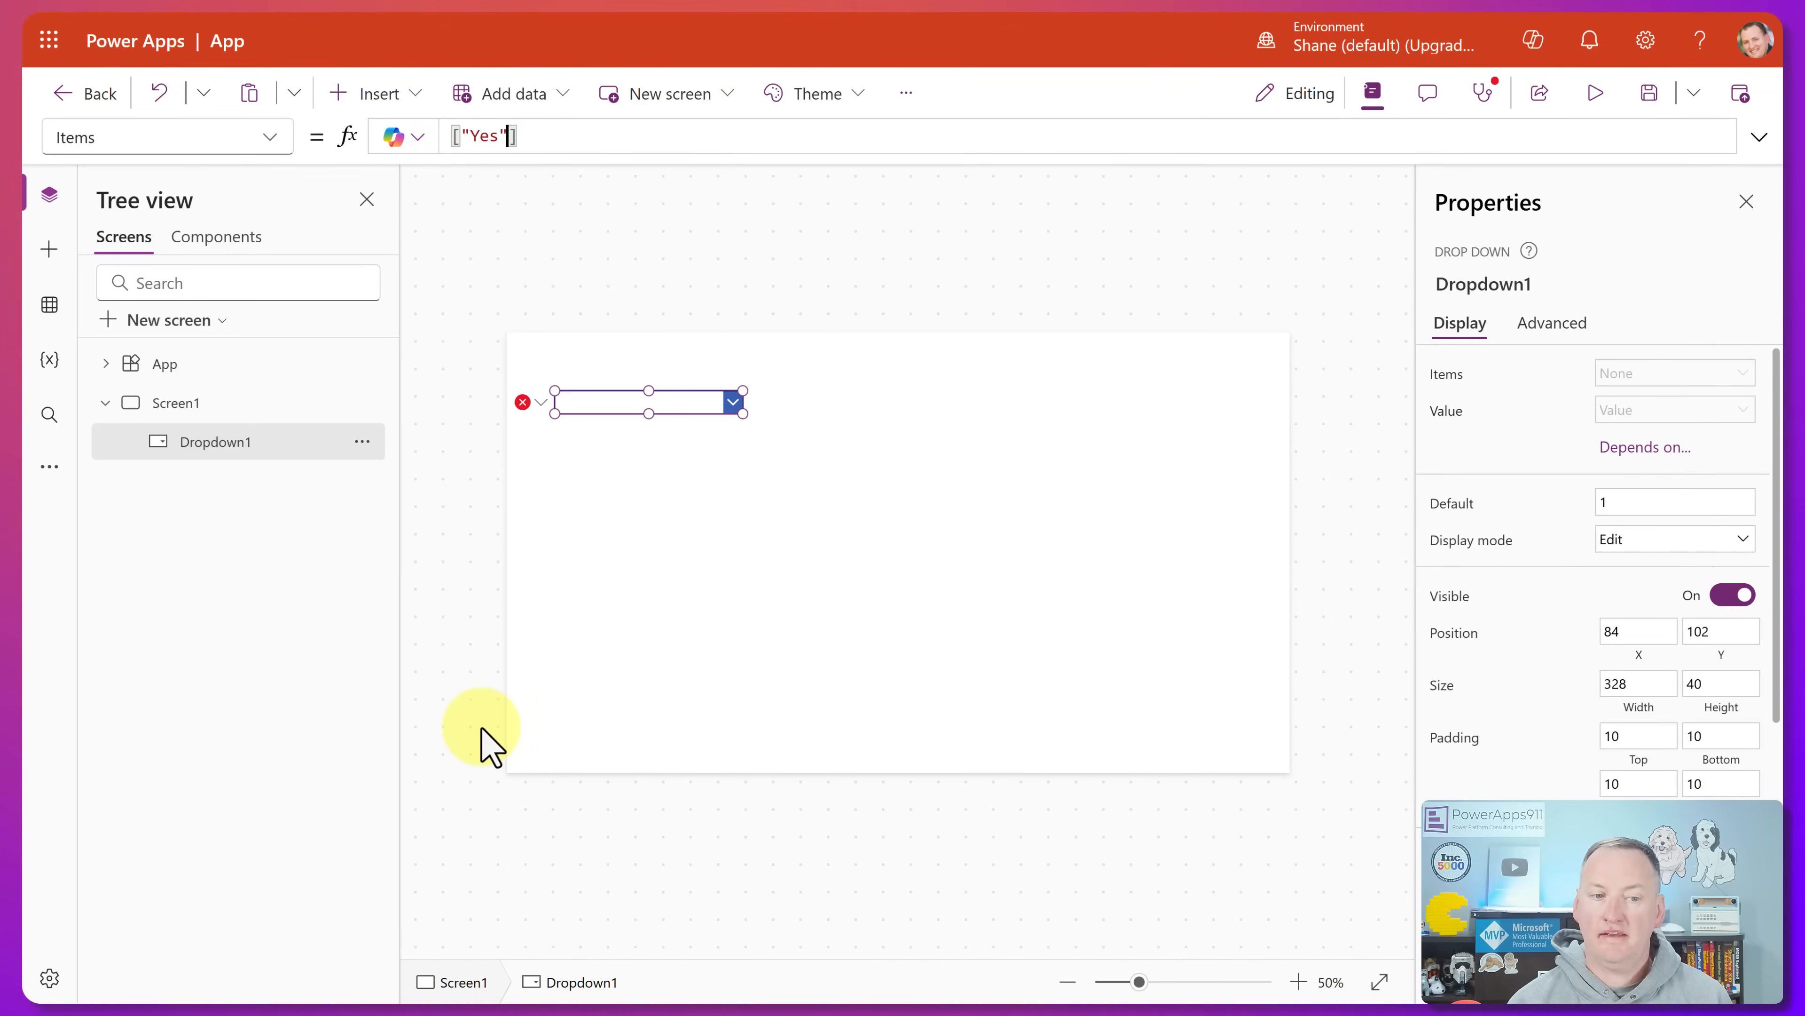
pyautogui.write(',"no"')
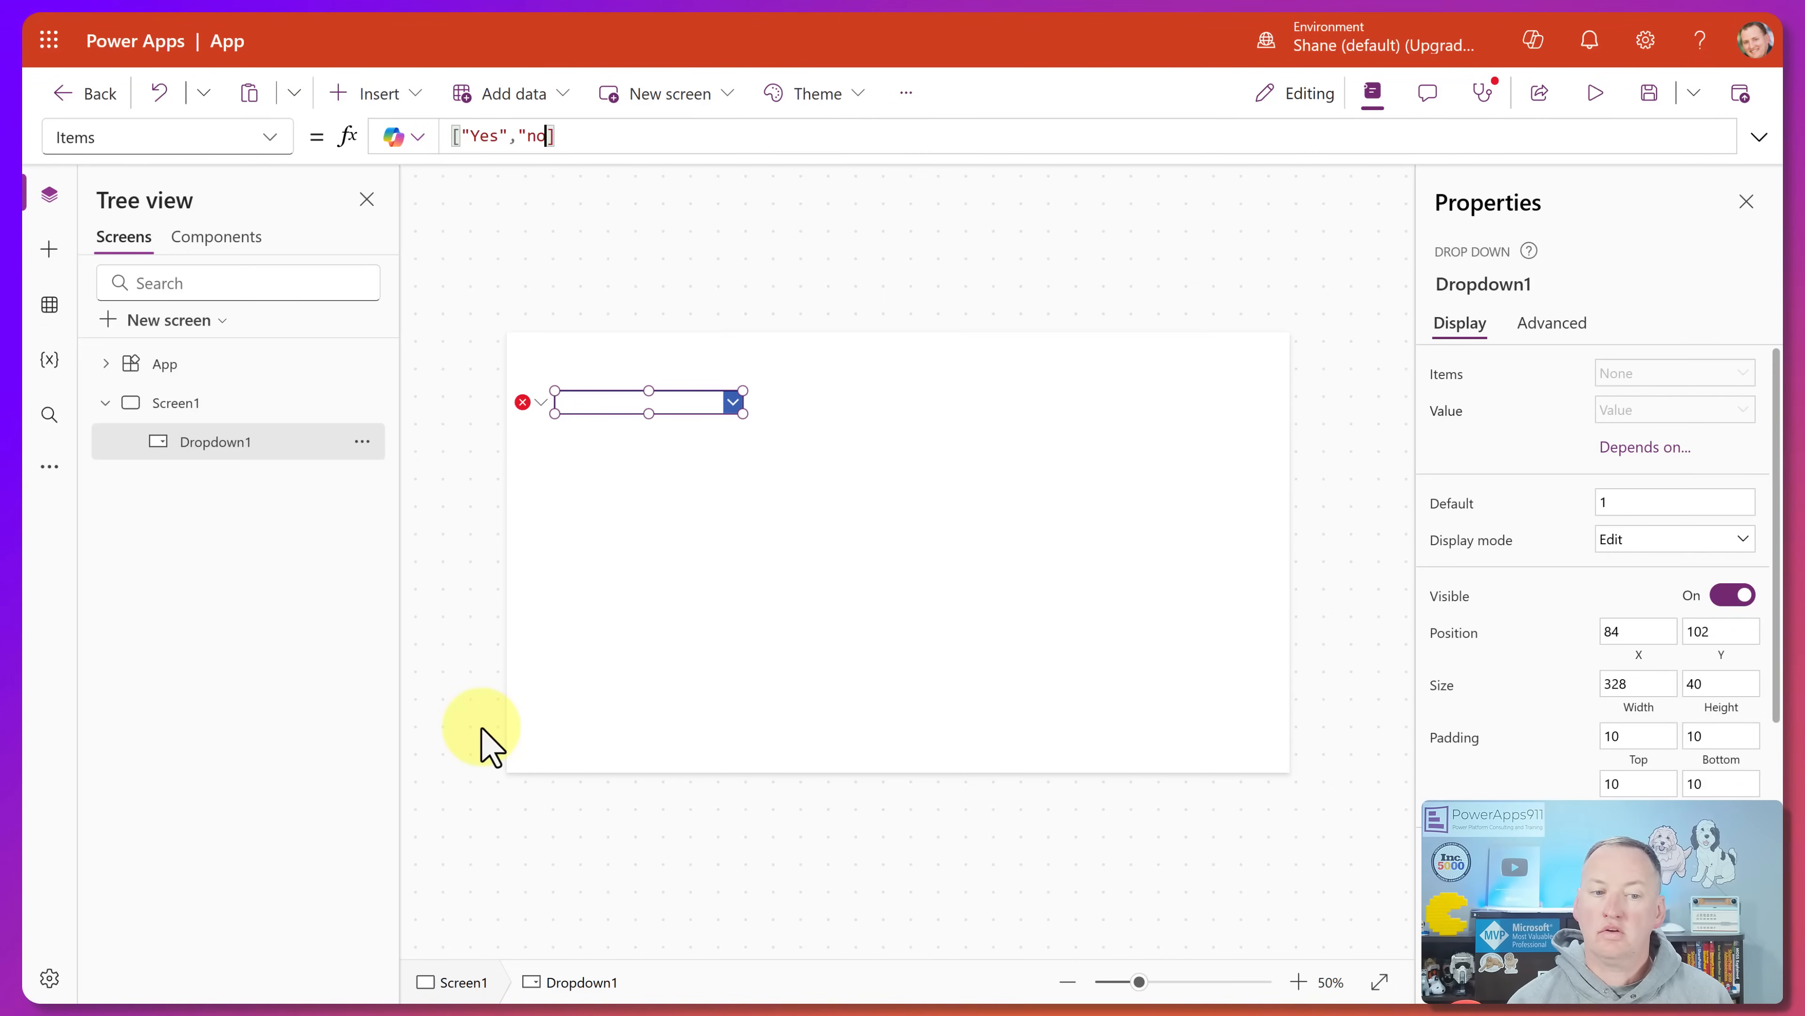
pyautogui.write(',"Maybe')
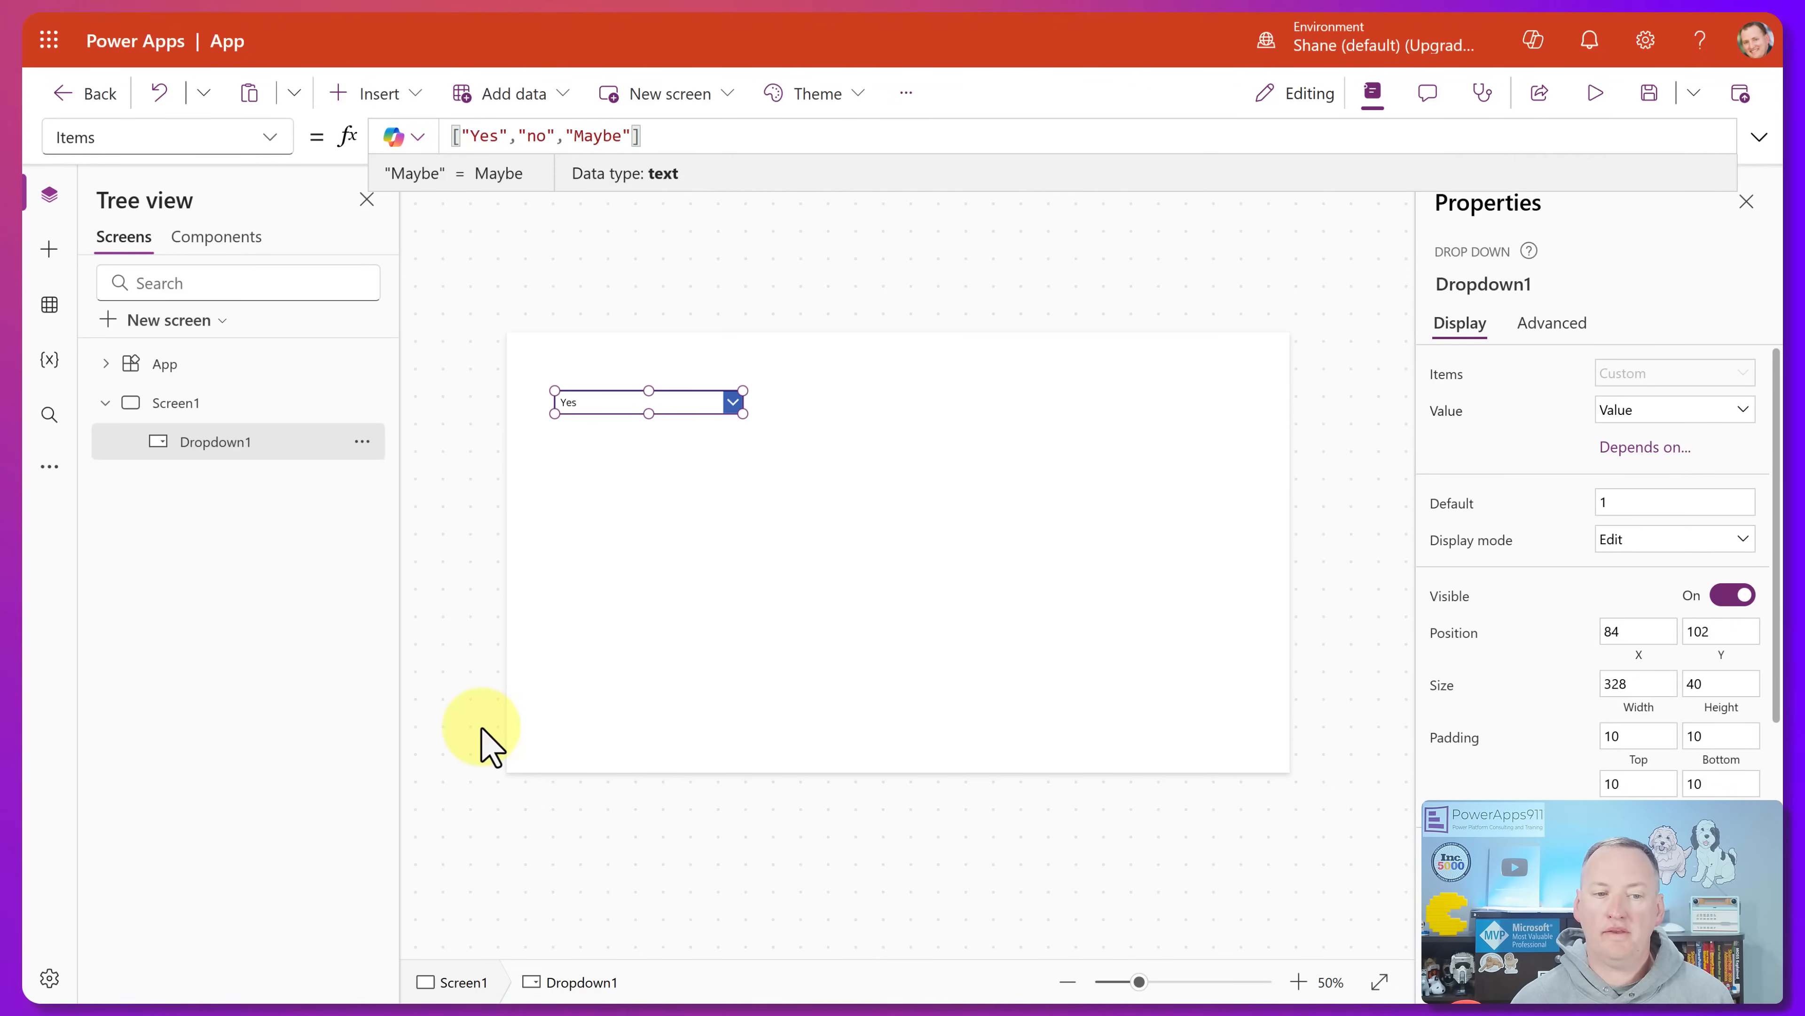
pyautogui.click(604, 156)
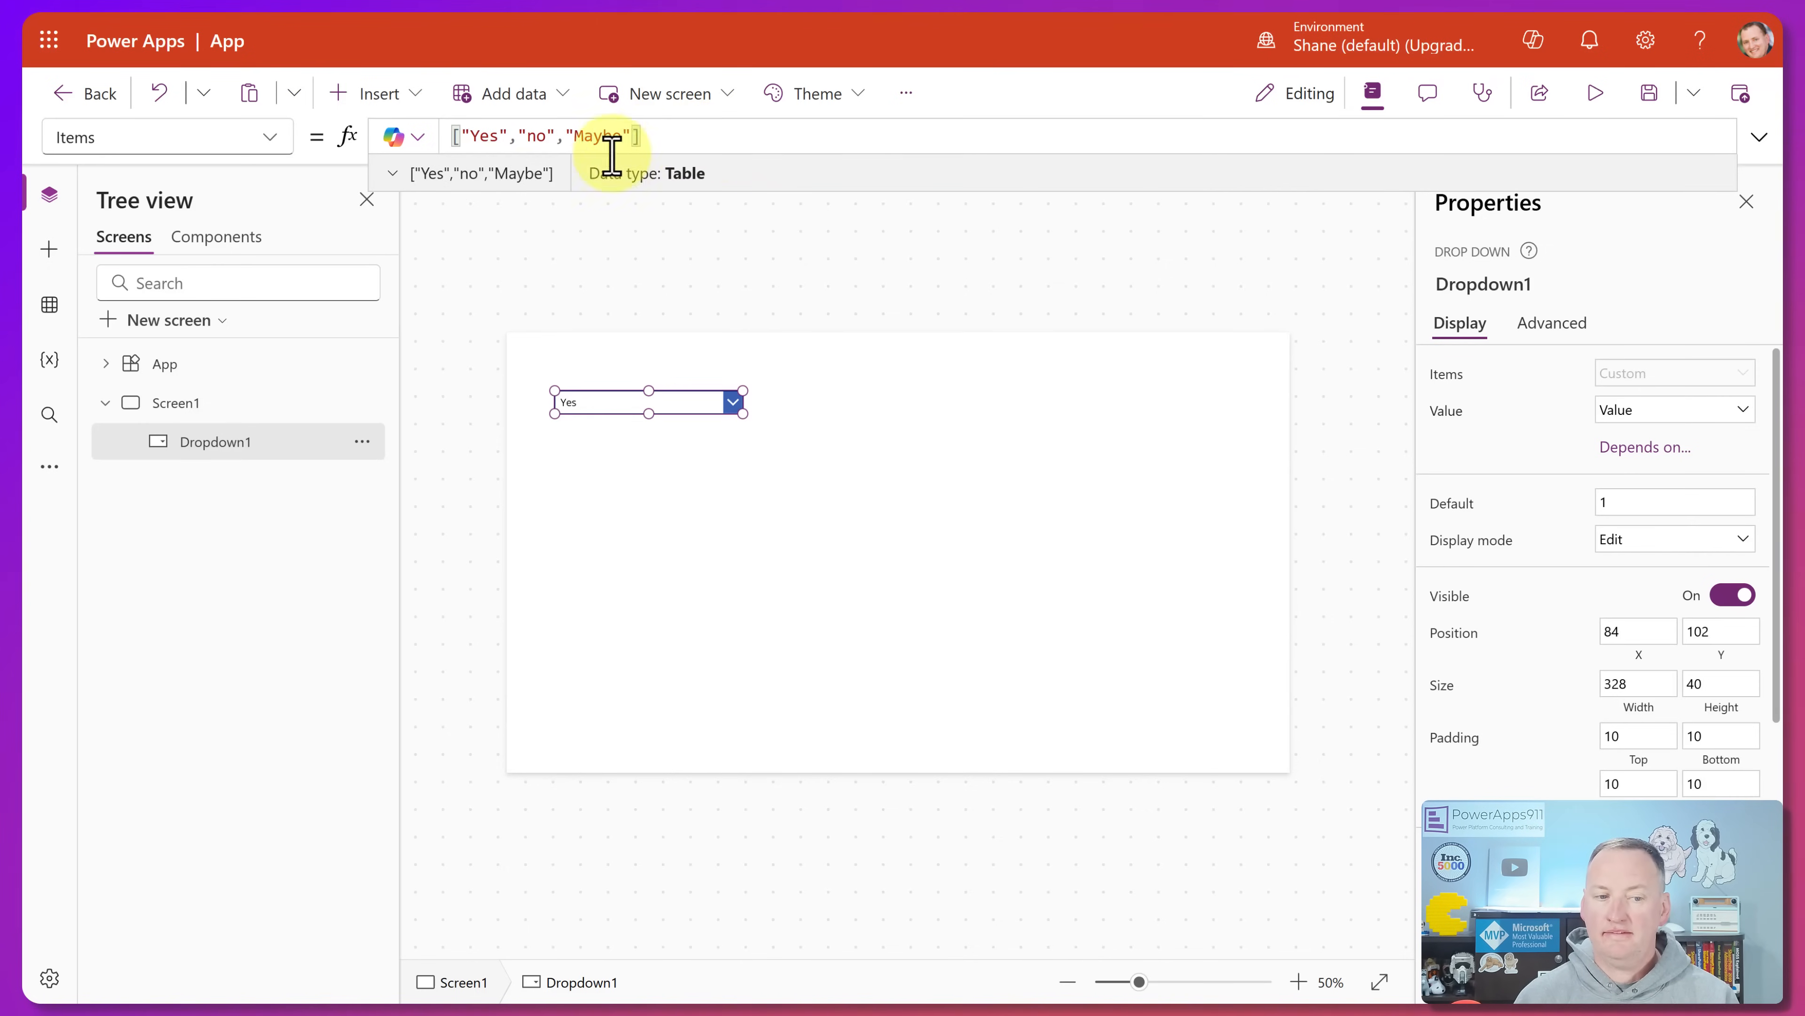
pyautogui.click(392, 173)
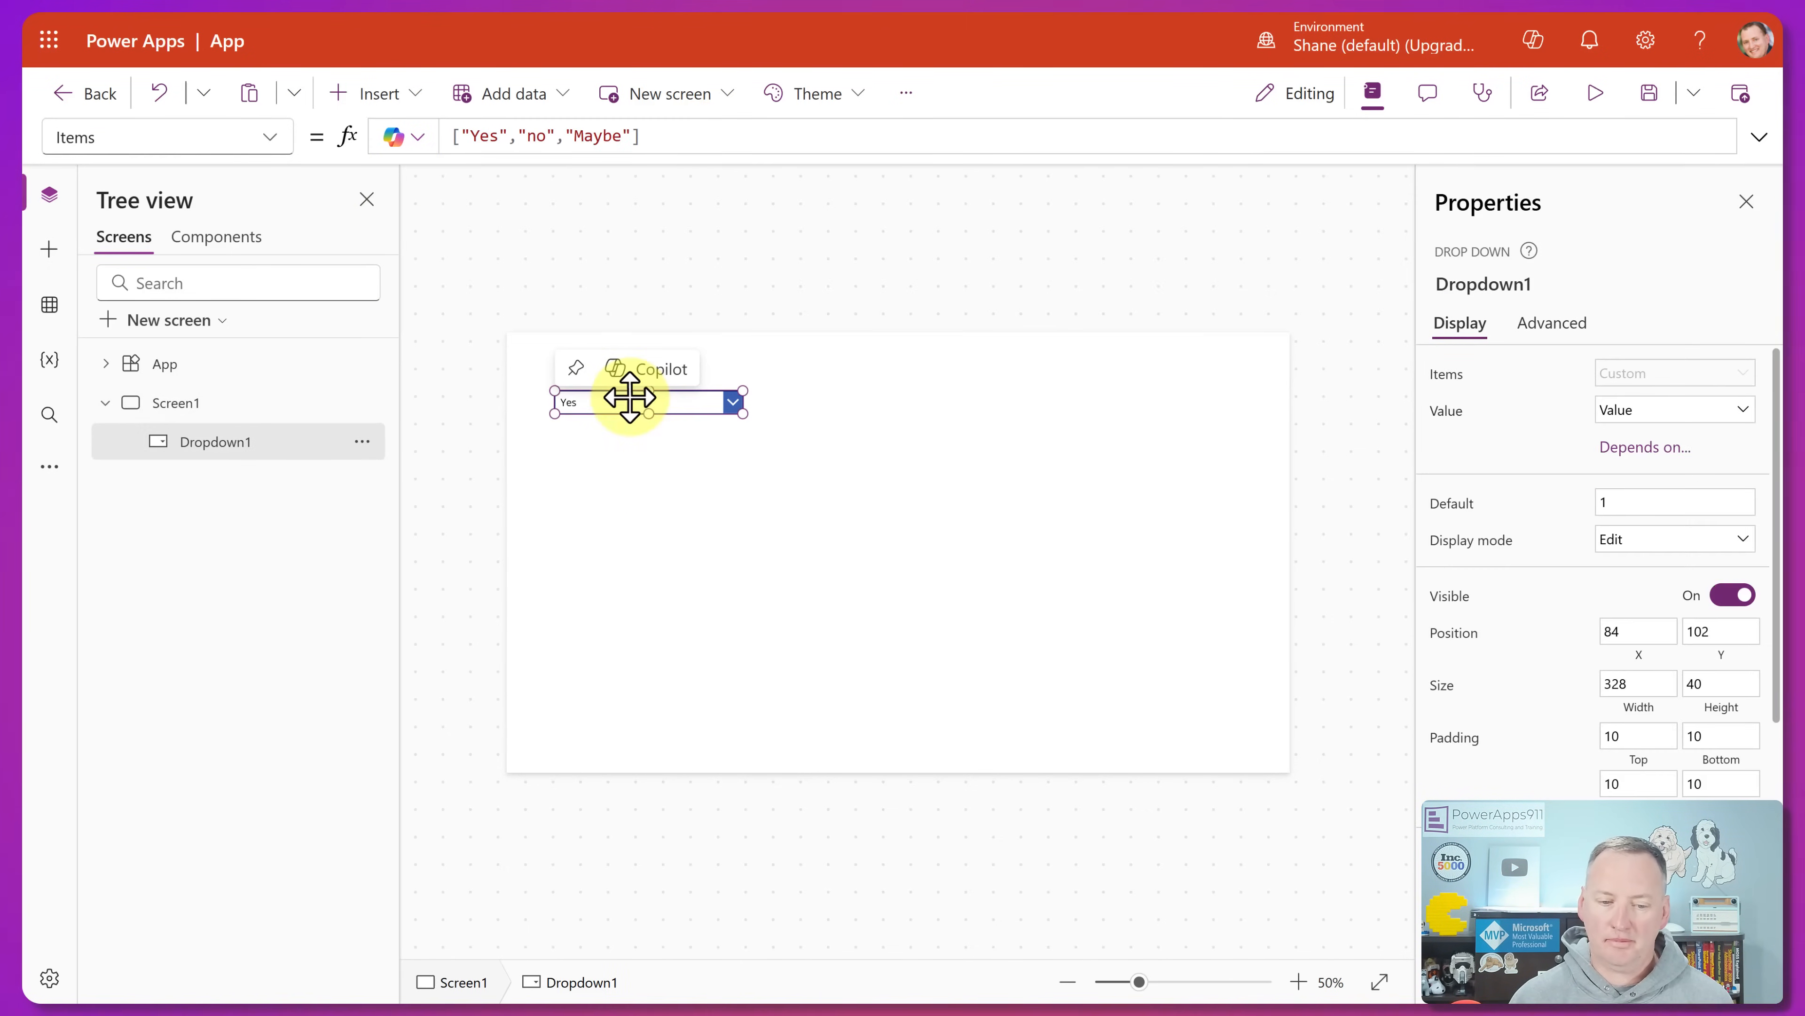
pyautogui.click(730, 401)
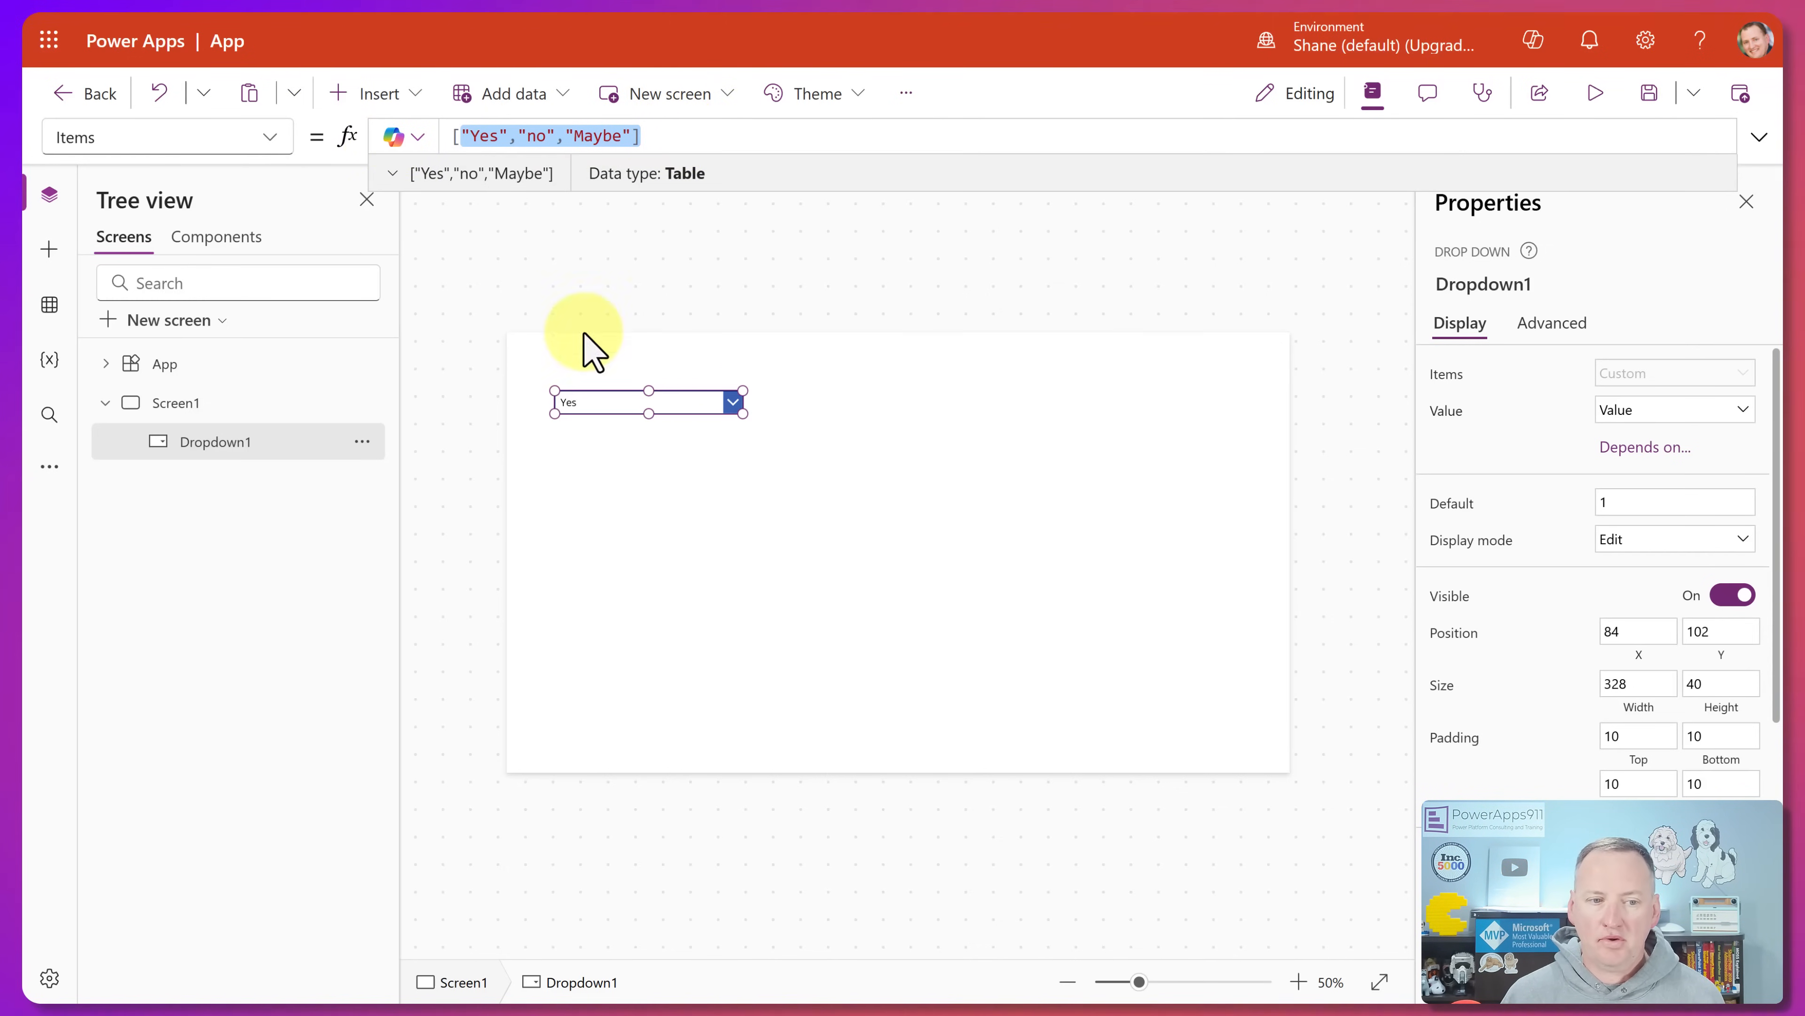
# - Set Items to Table({Name: "Buddy", Animal: "Dog"}) and preview the one-record result
pyautogui.write('Table(')
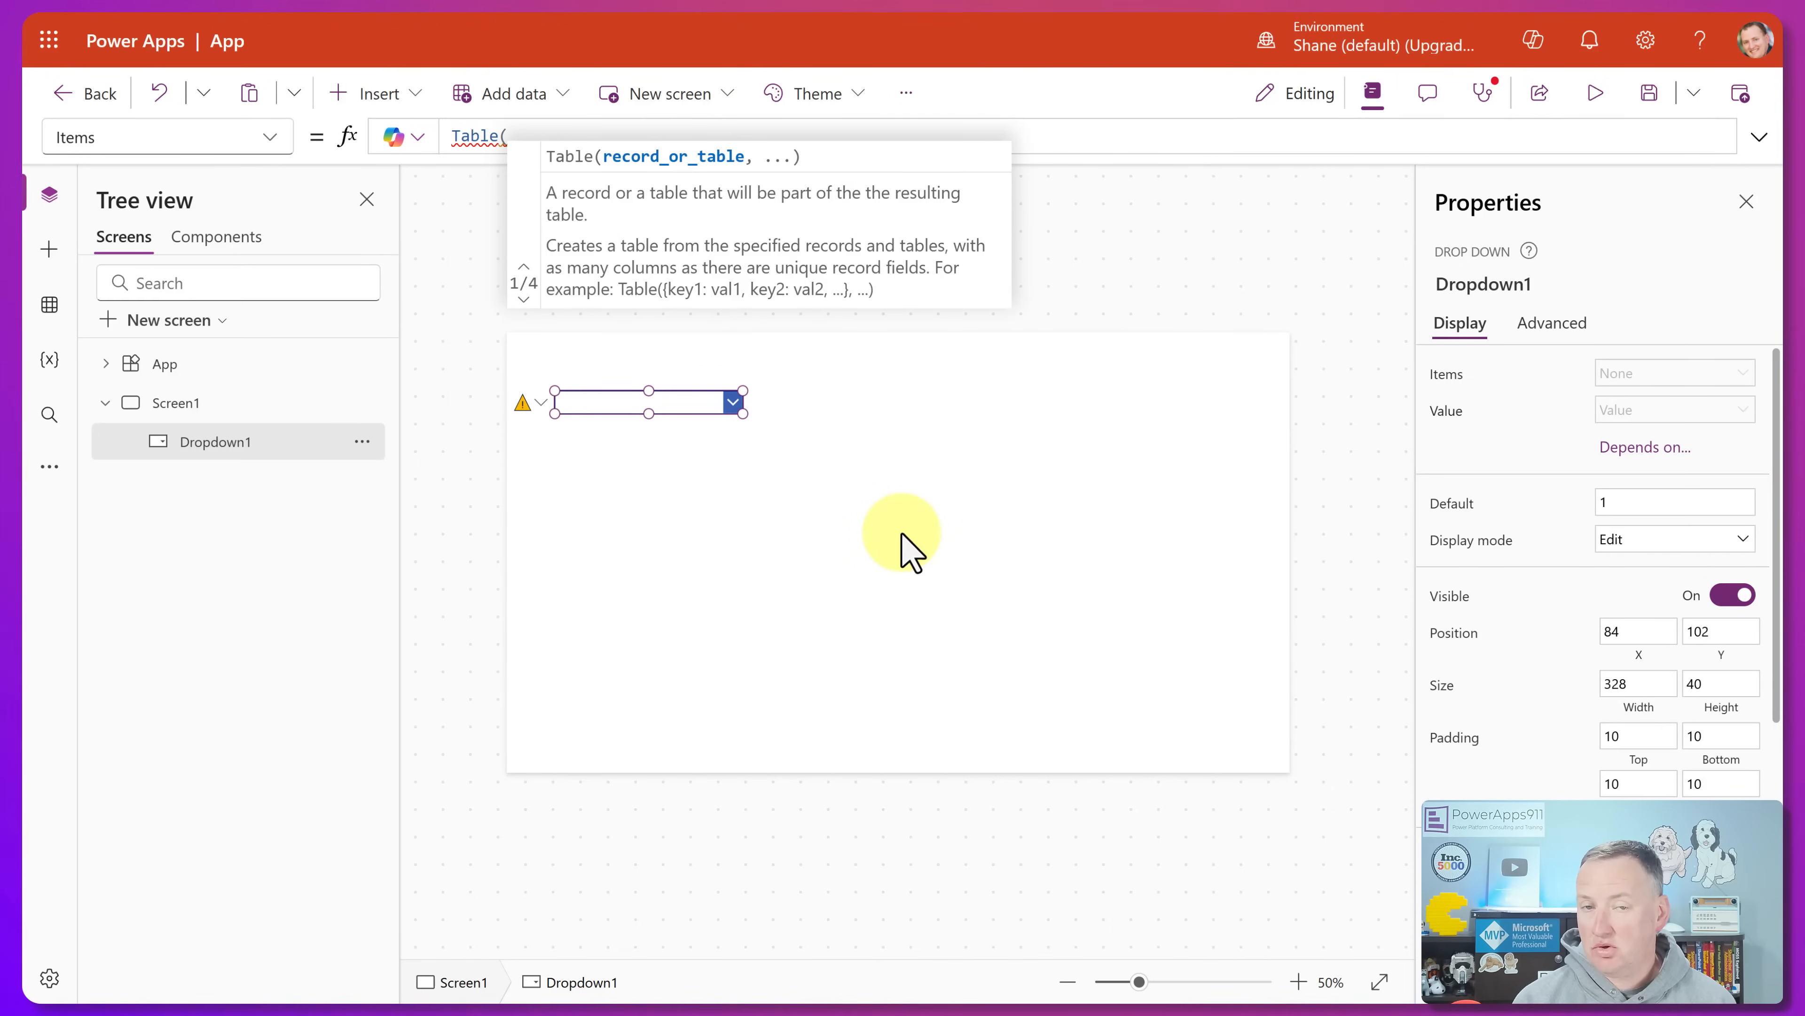
pyautogui.write('{')
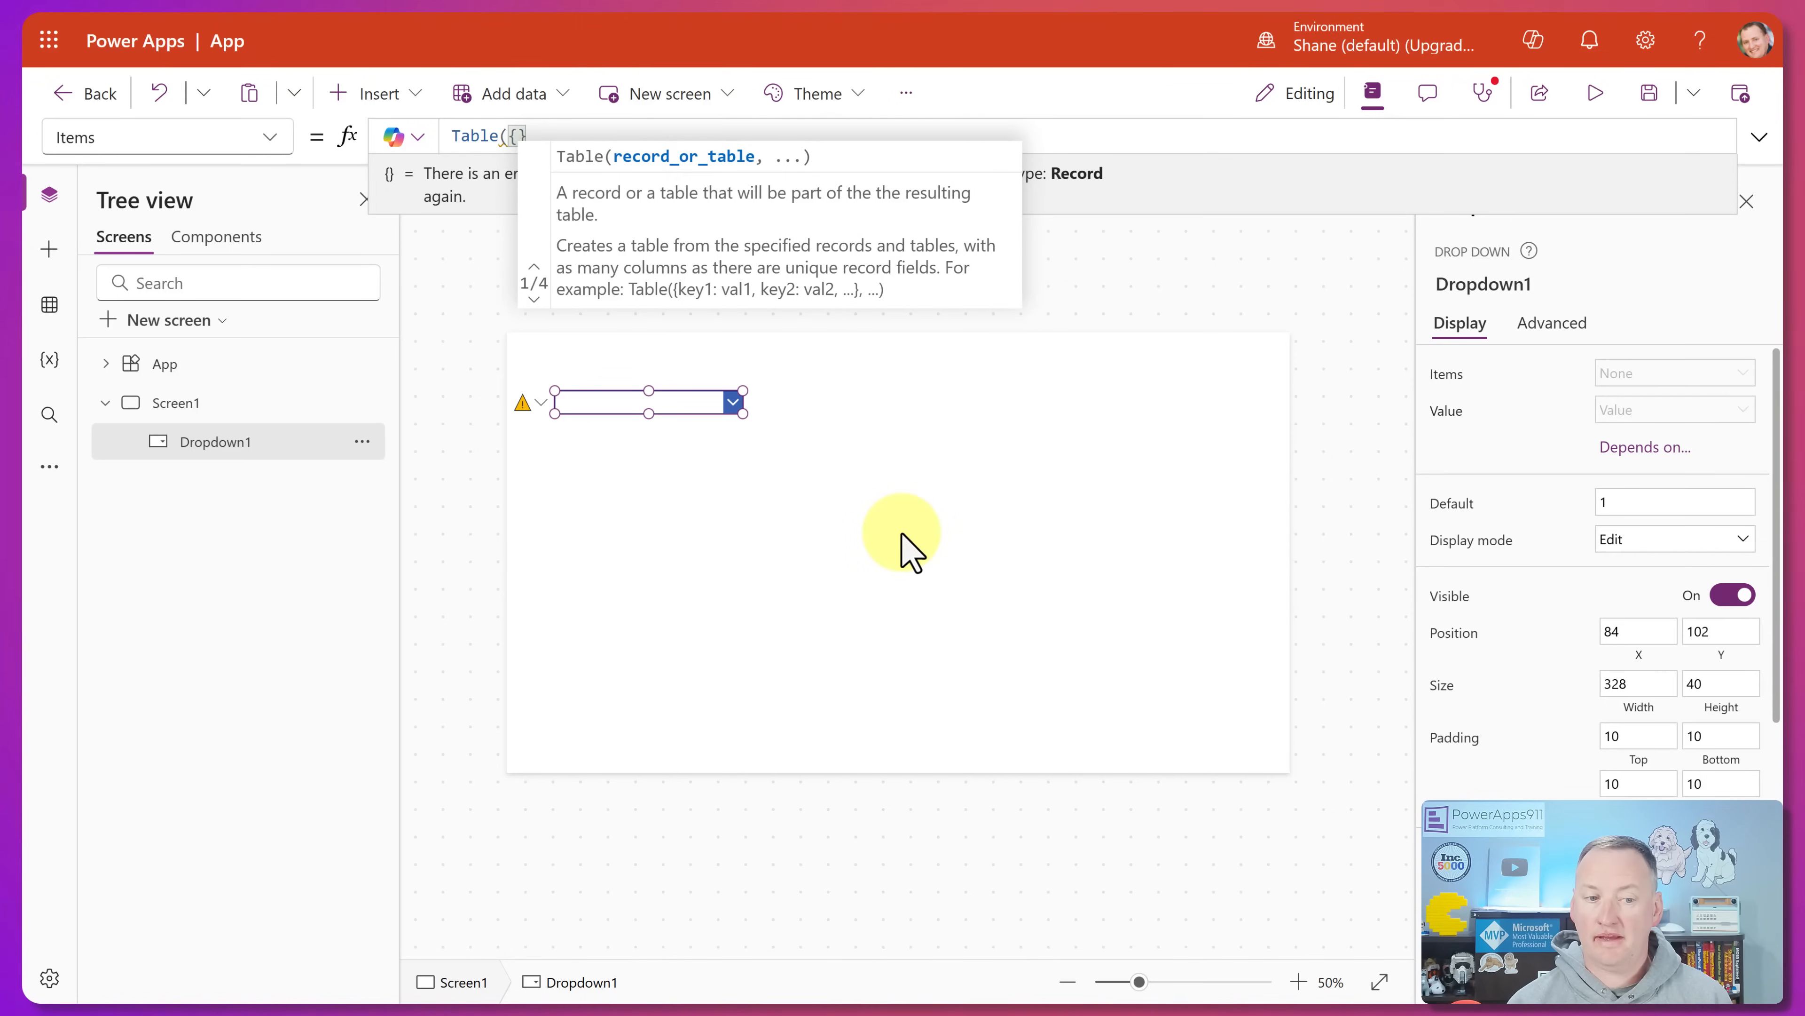
pyautogui.write('Name: "Buddy",')
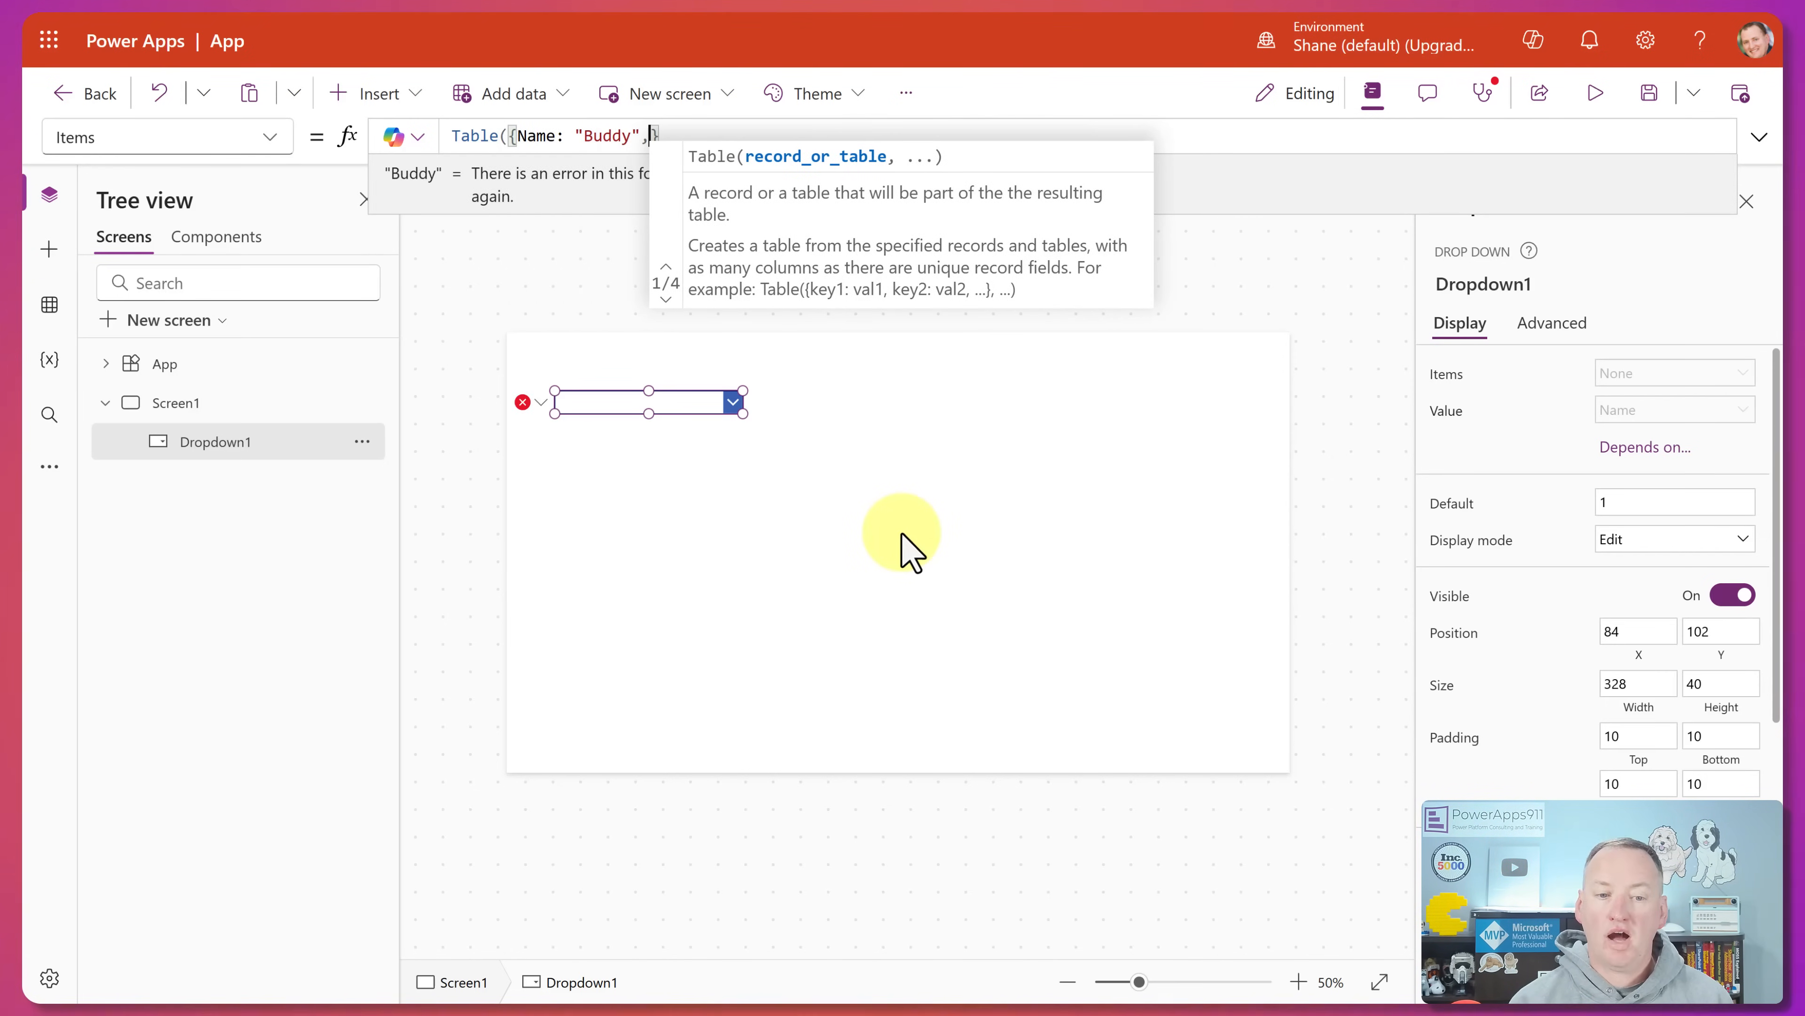
pyautogui.write('ANimal')
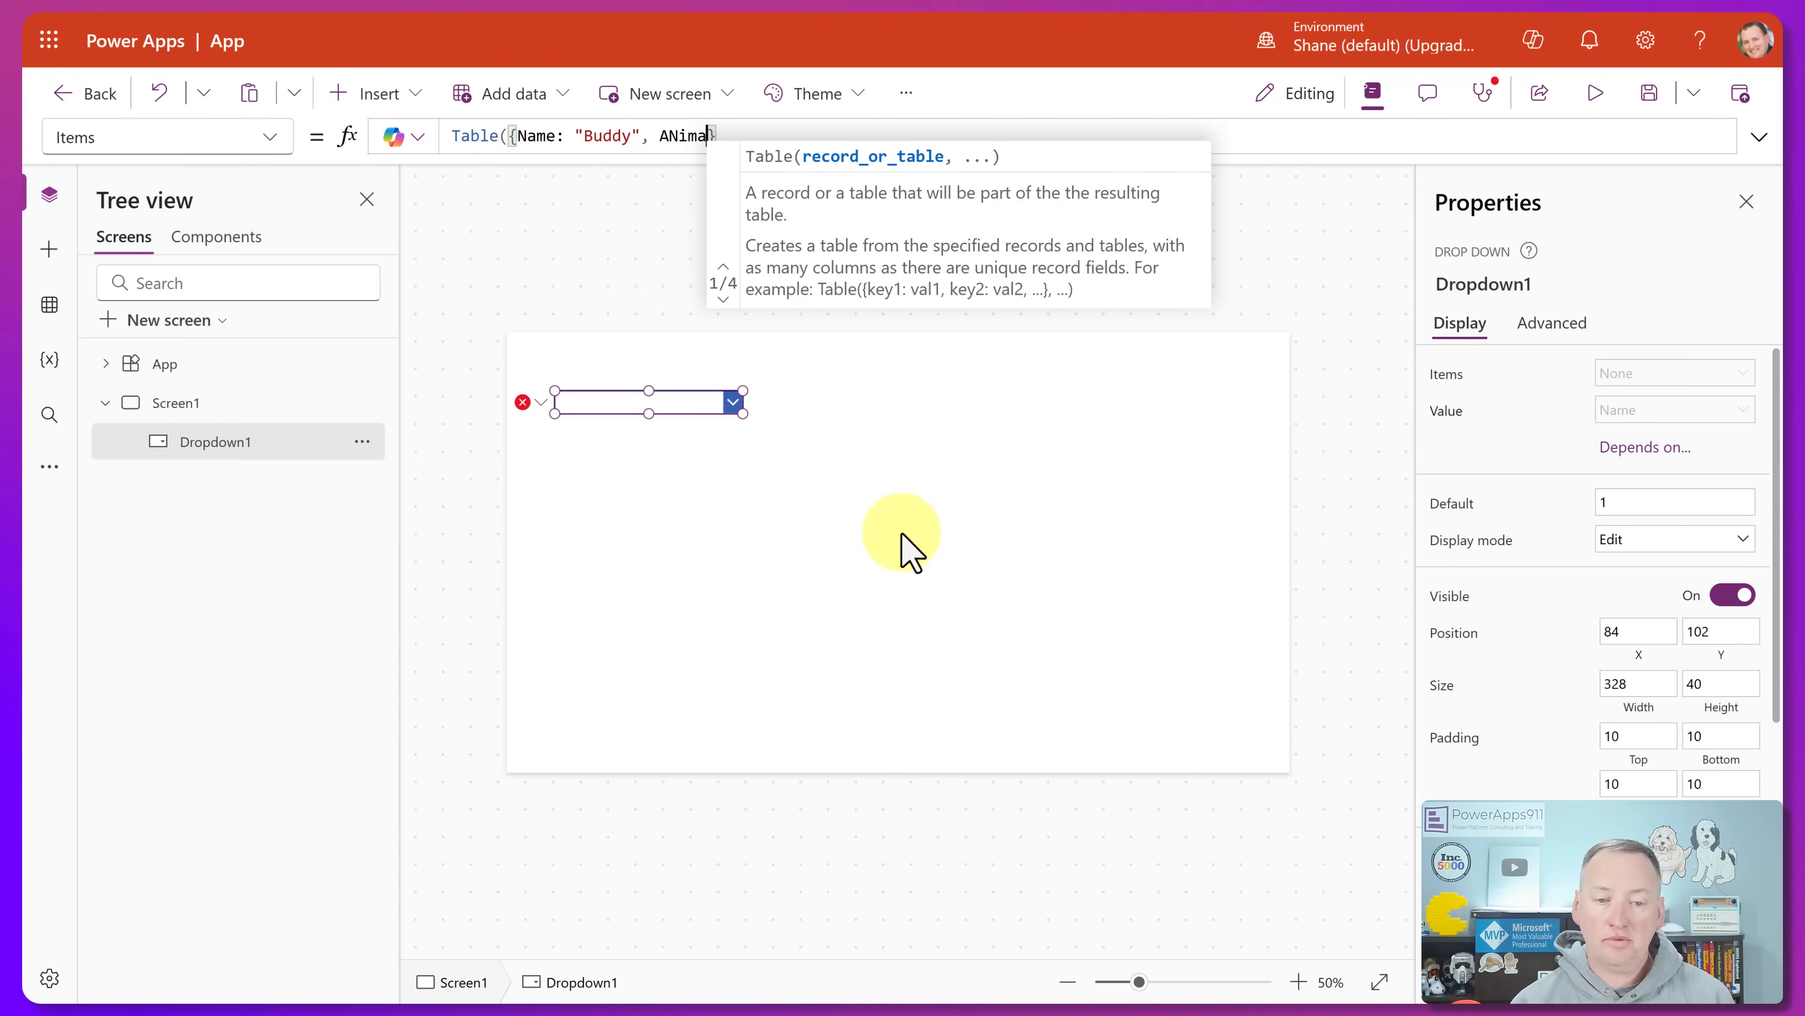
pyautogui.write('Animal:')
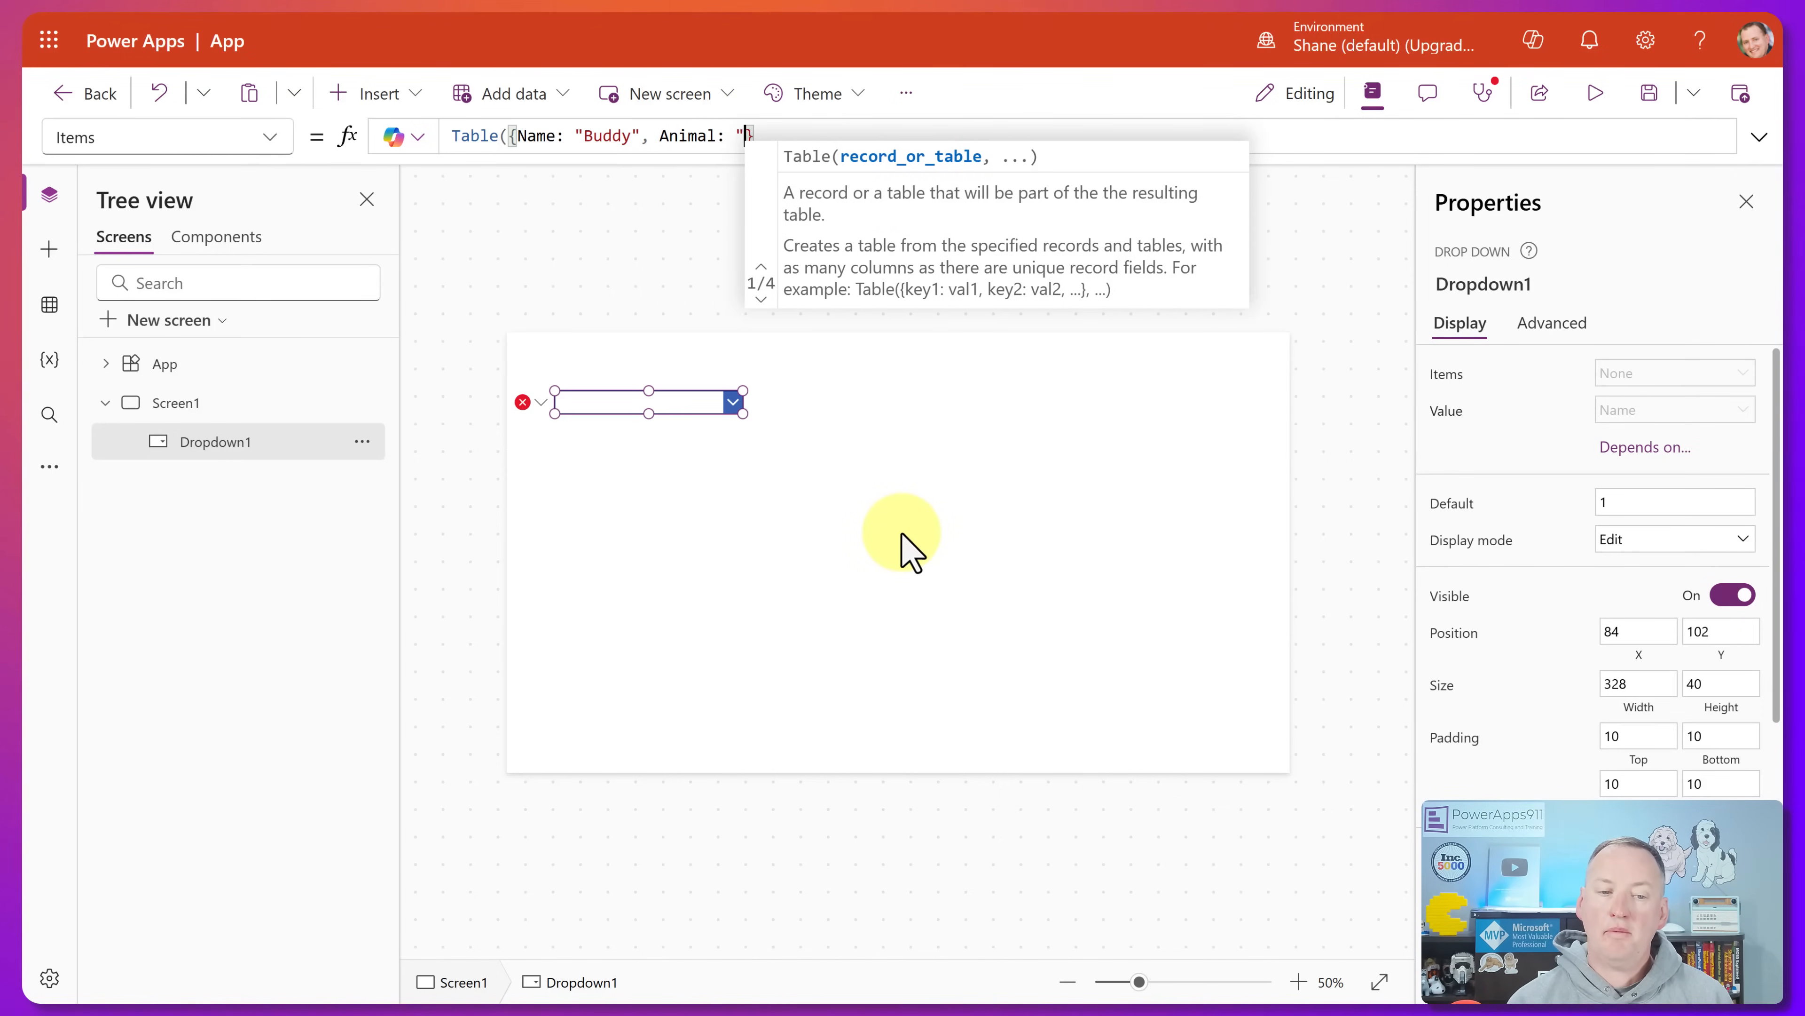
pyautogui.write('Dog')
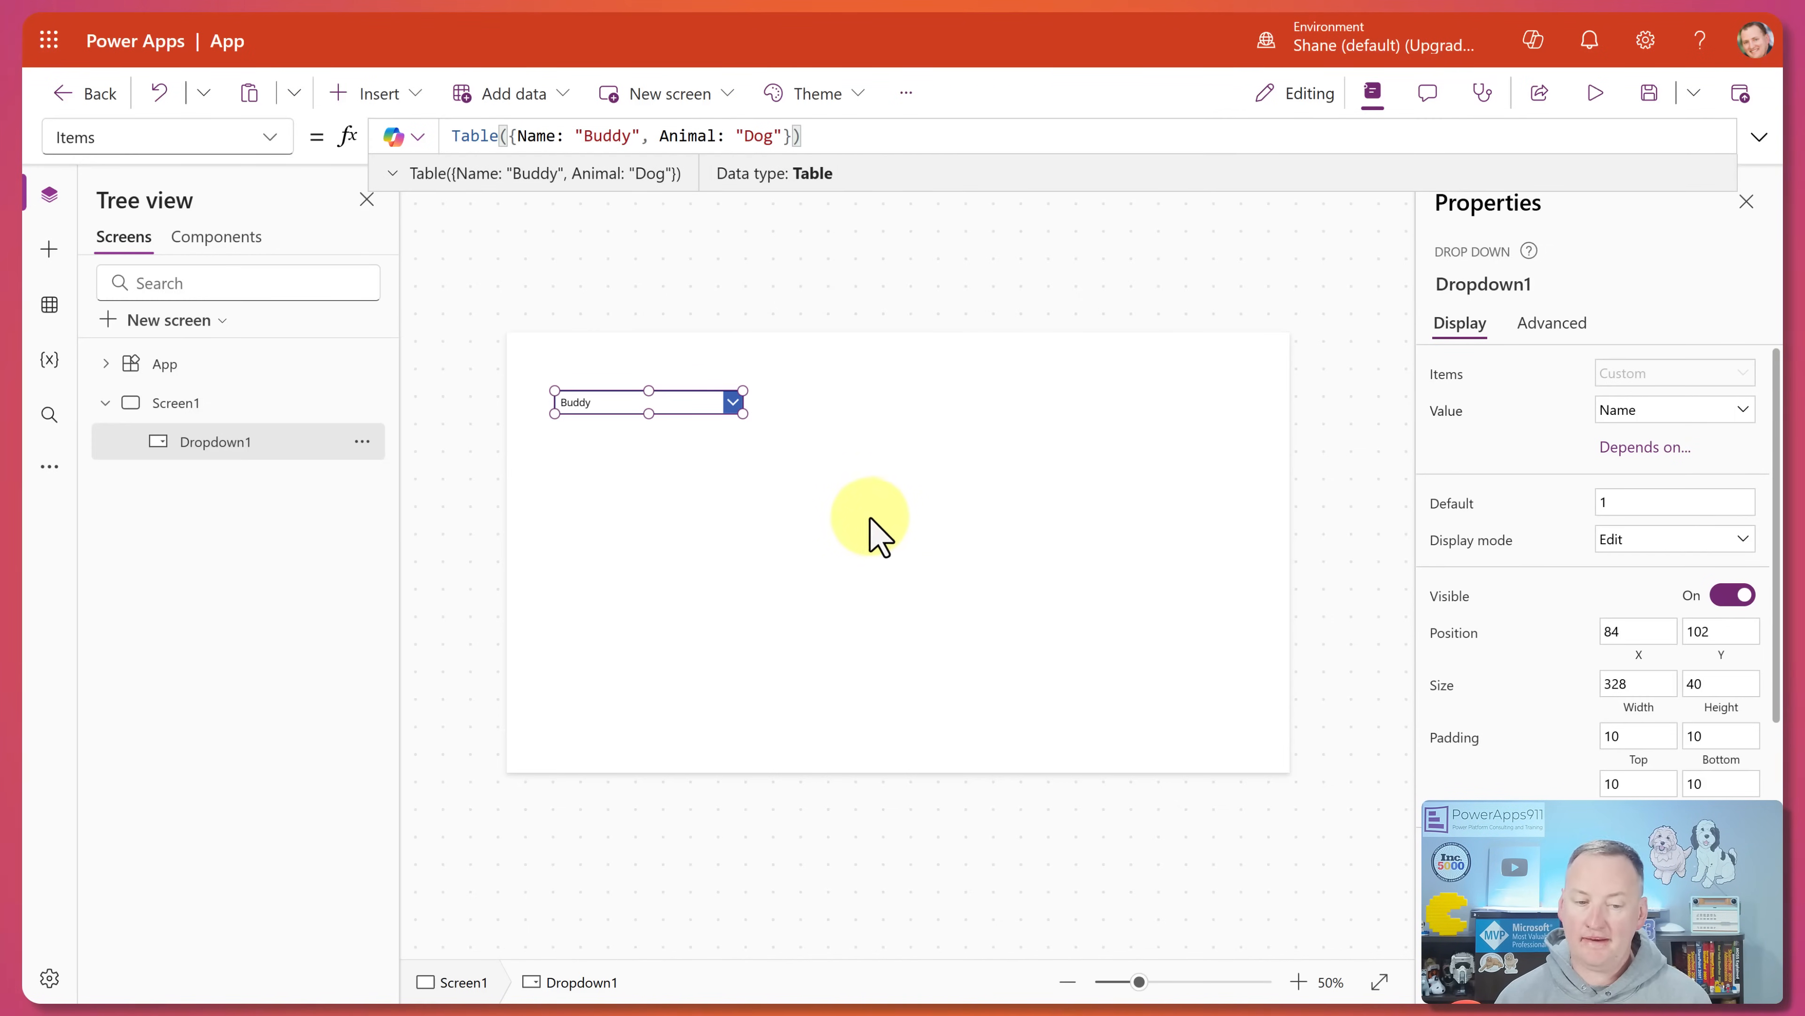
pyautogui.click(732, 401)
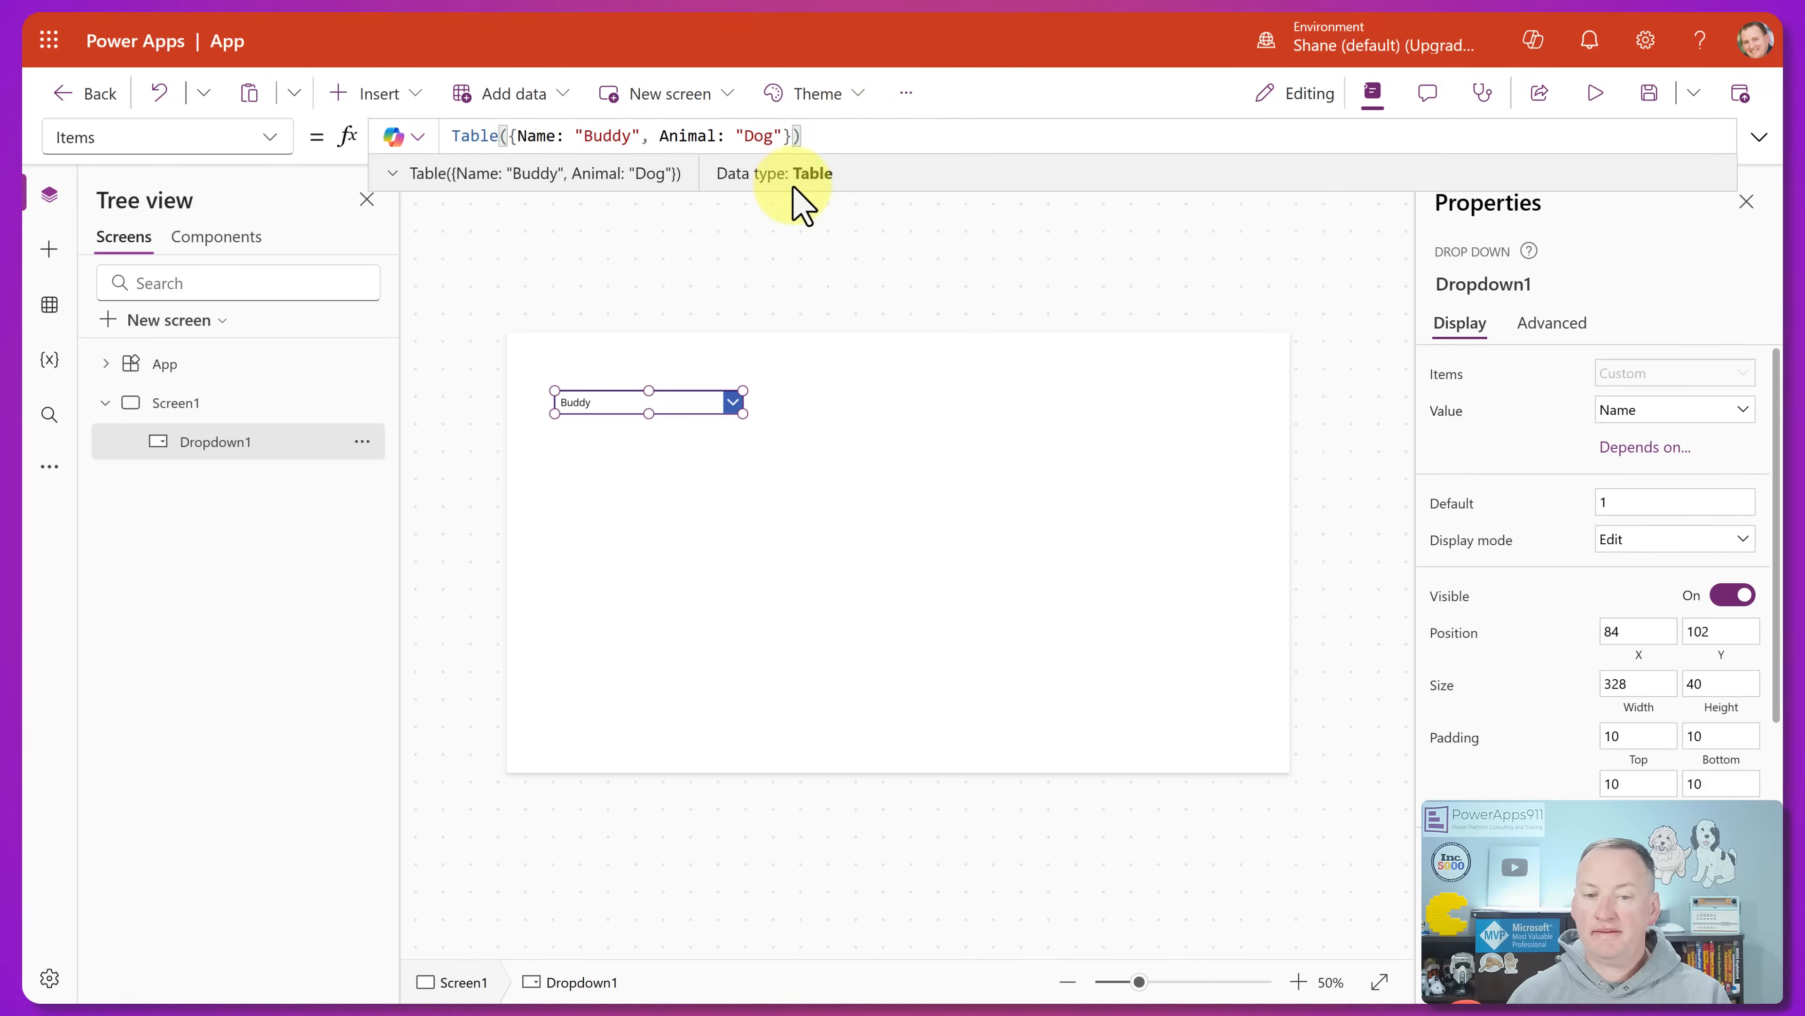
pyautogui.click(391, 173)
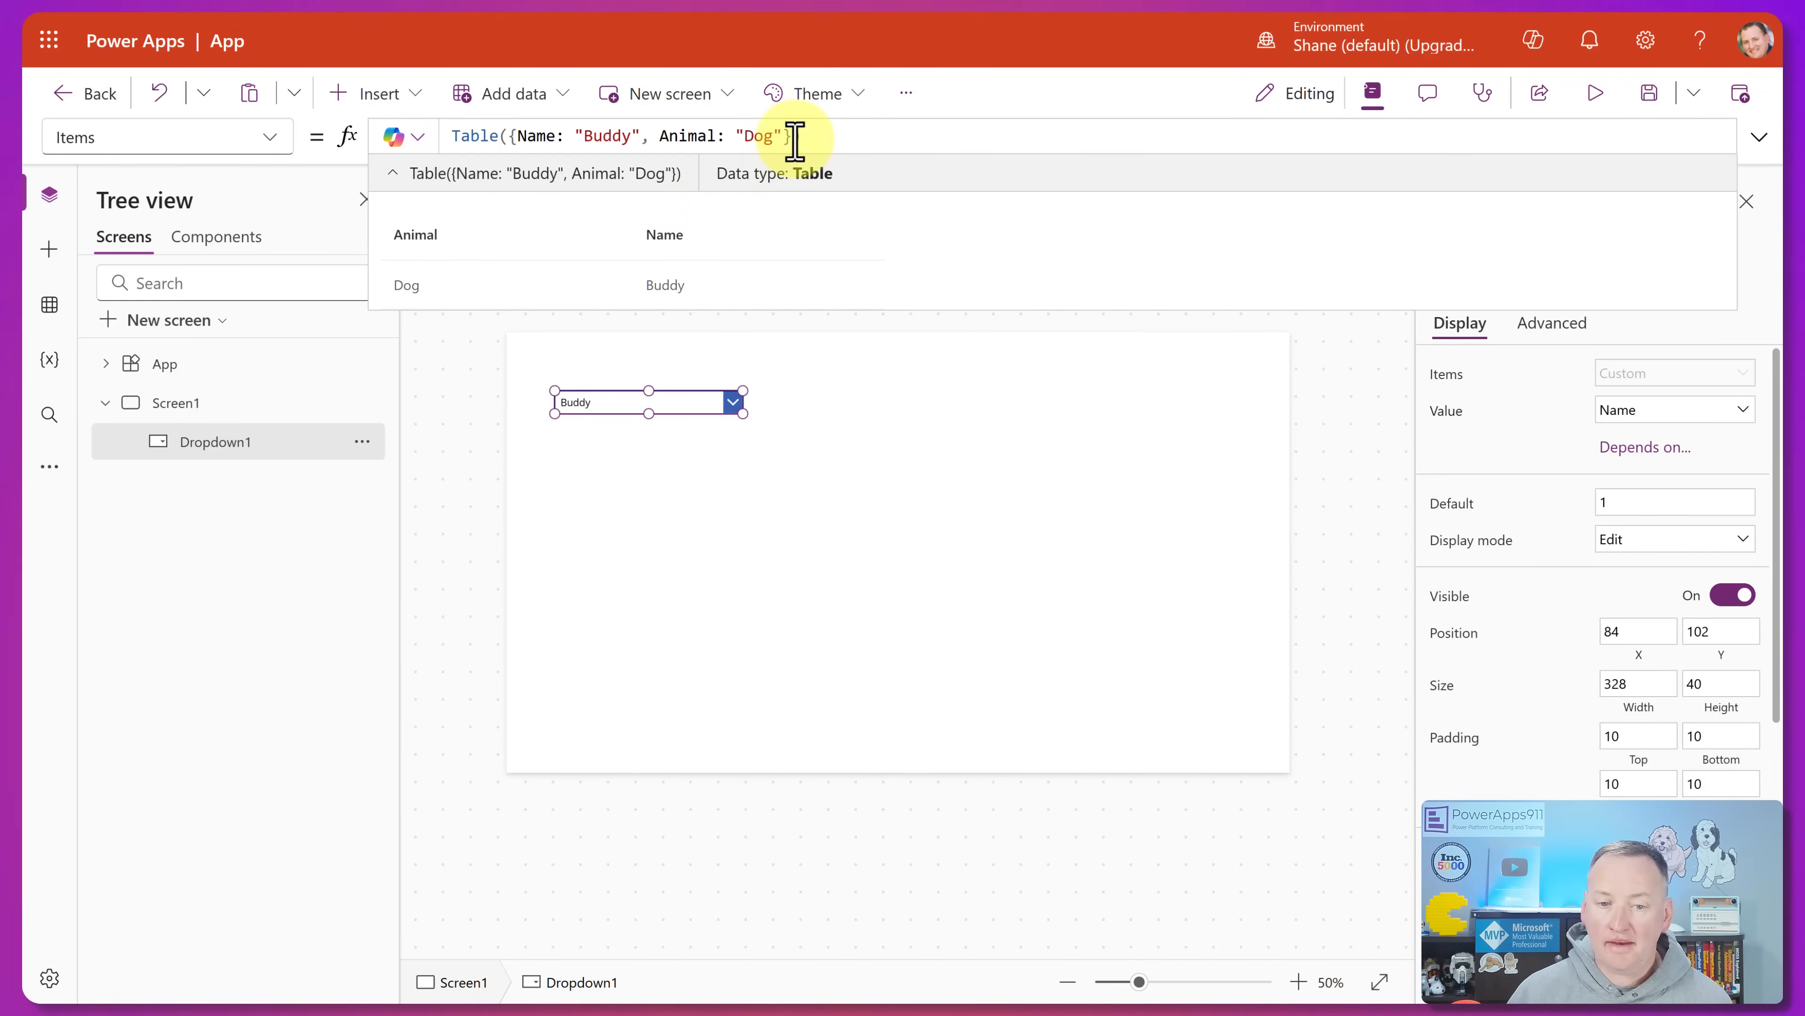
# - Duplicate the record and edit it to Name "Ferguson", Animal "Cat" as a second row
pyautogui.write(',')
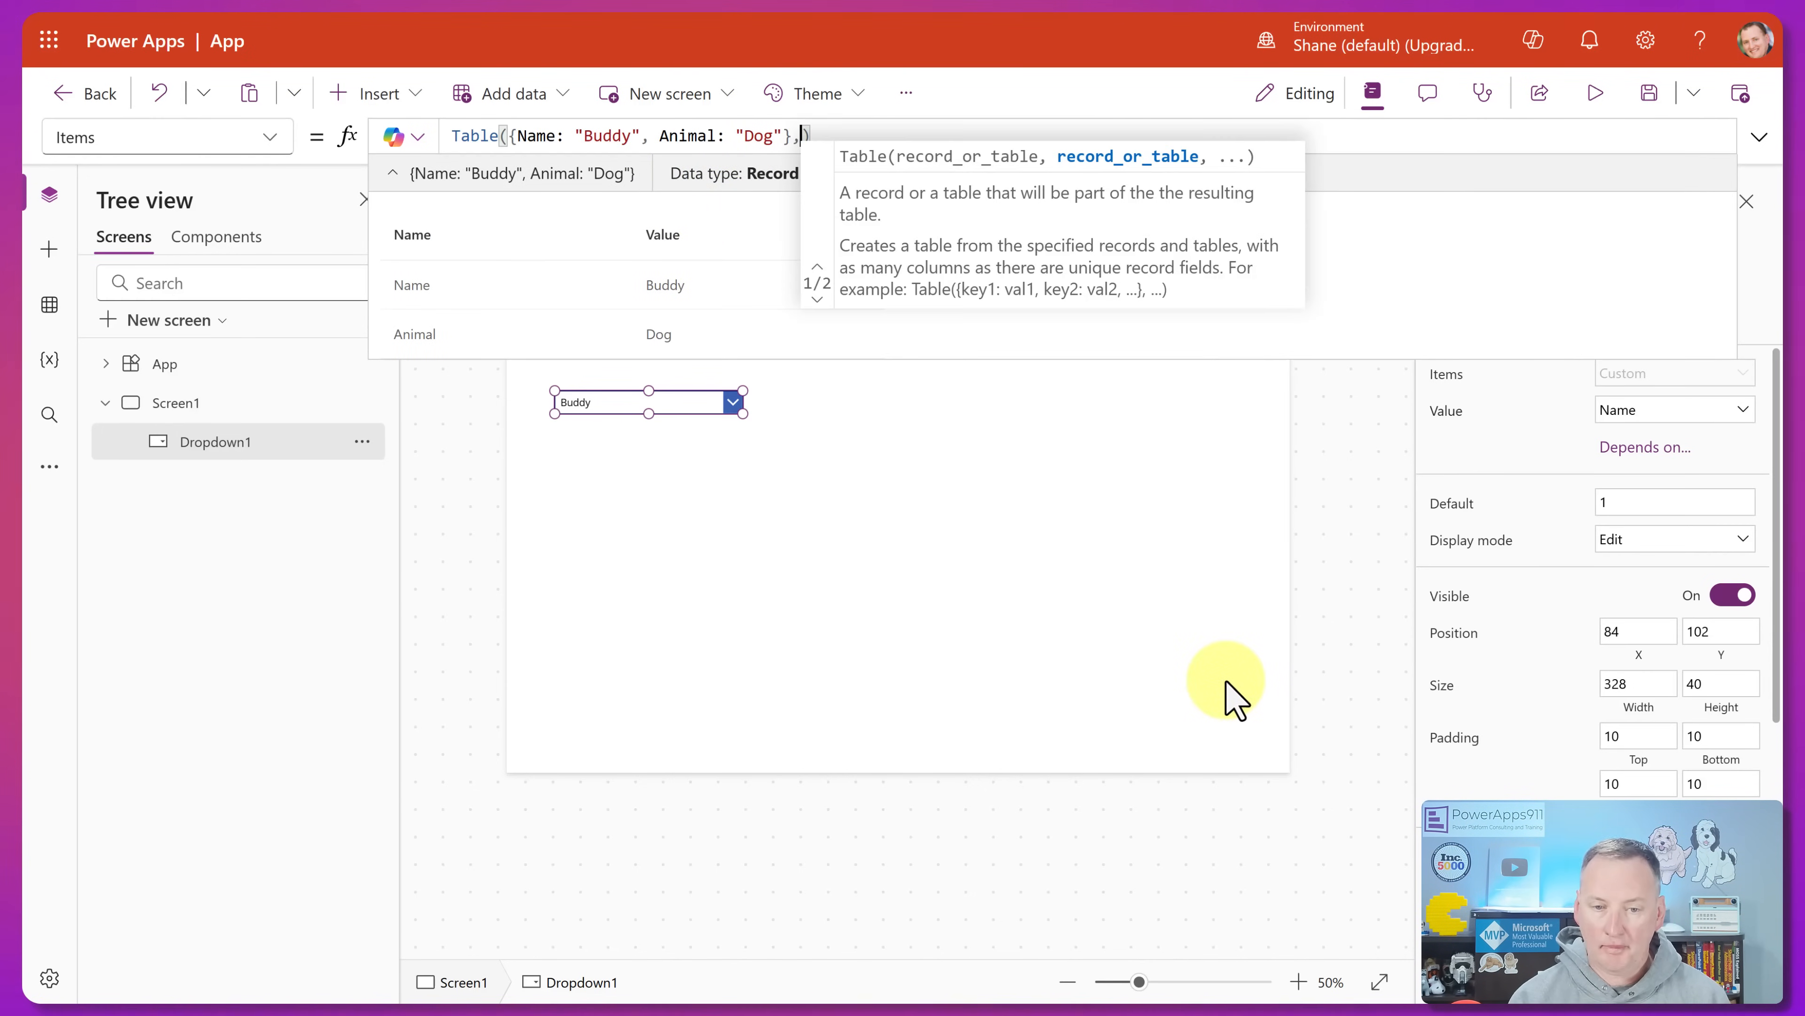
pyautogui.click(777, 135)
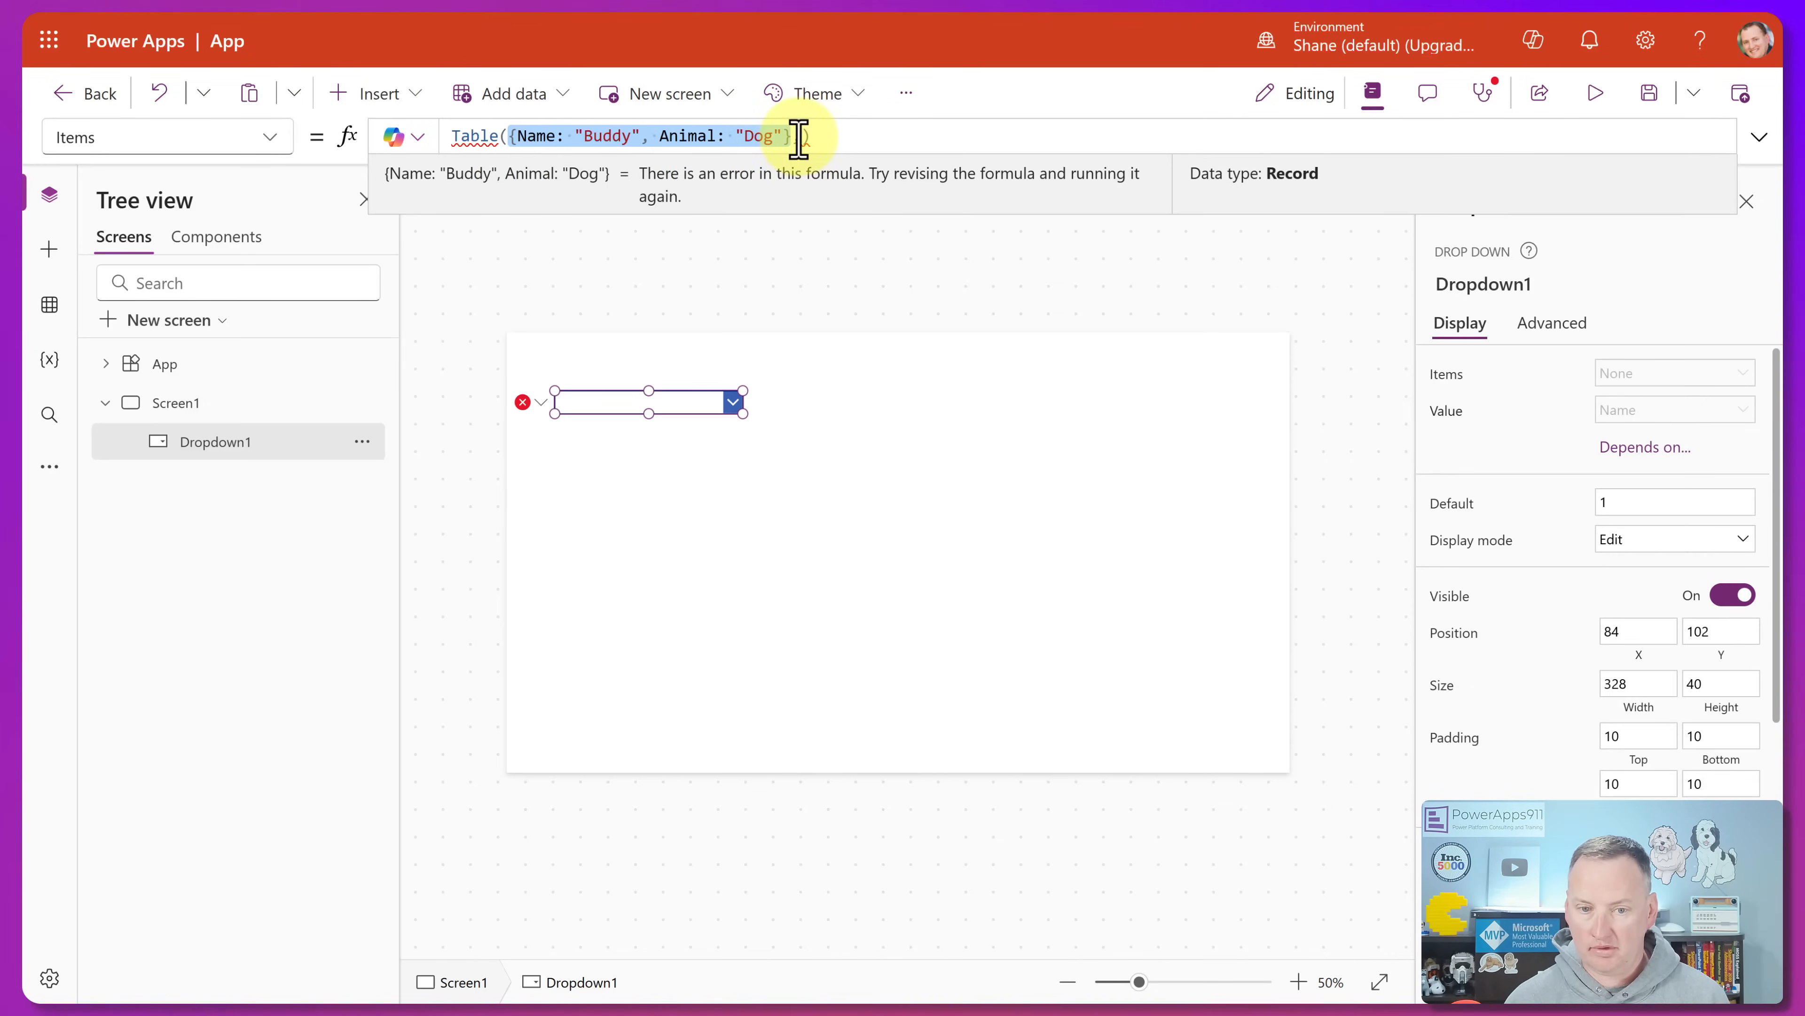
pyautogui.write(',{Name: "Buddy", Animal: "Dog"})')
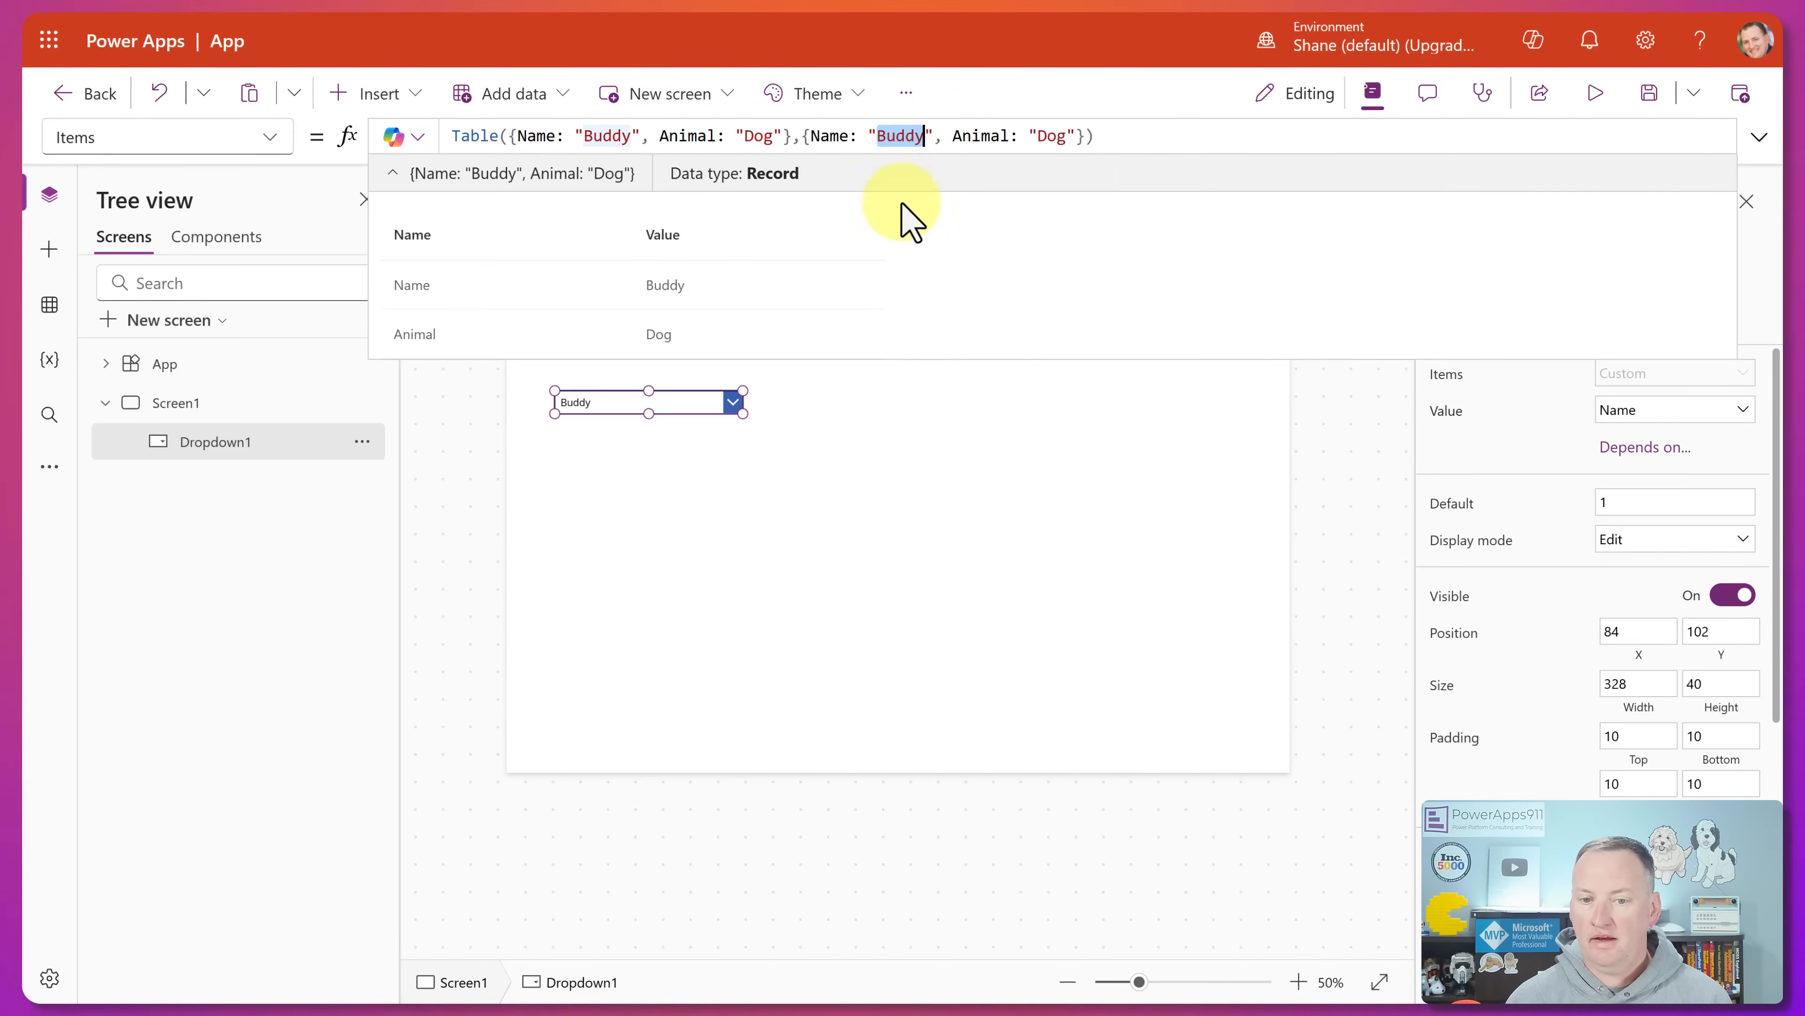
pyautogui.write('Ferguson')
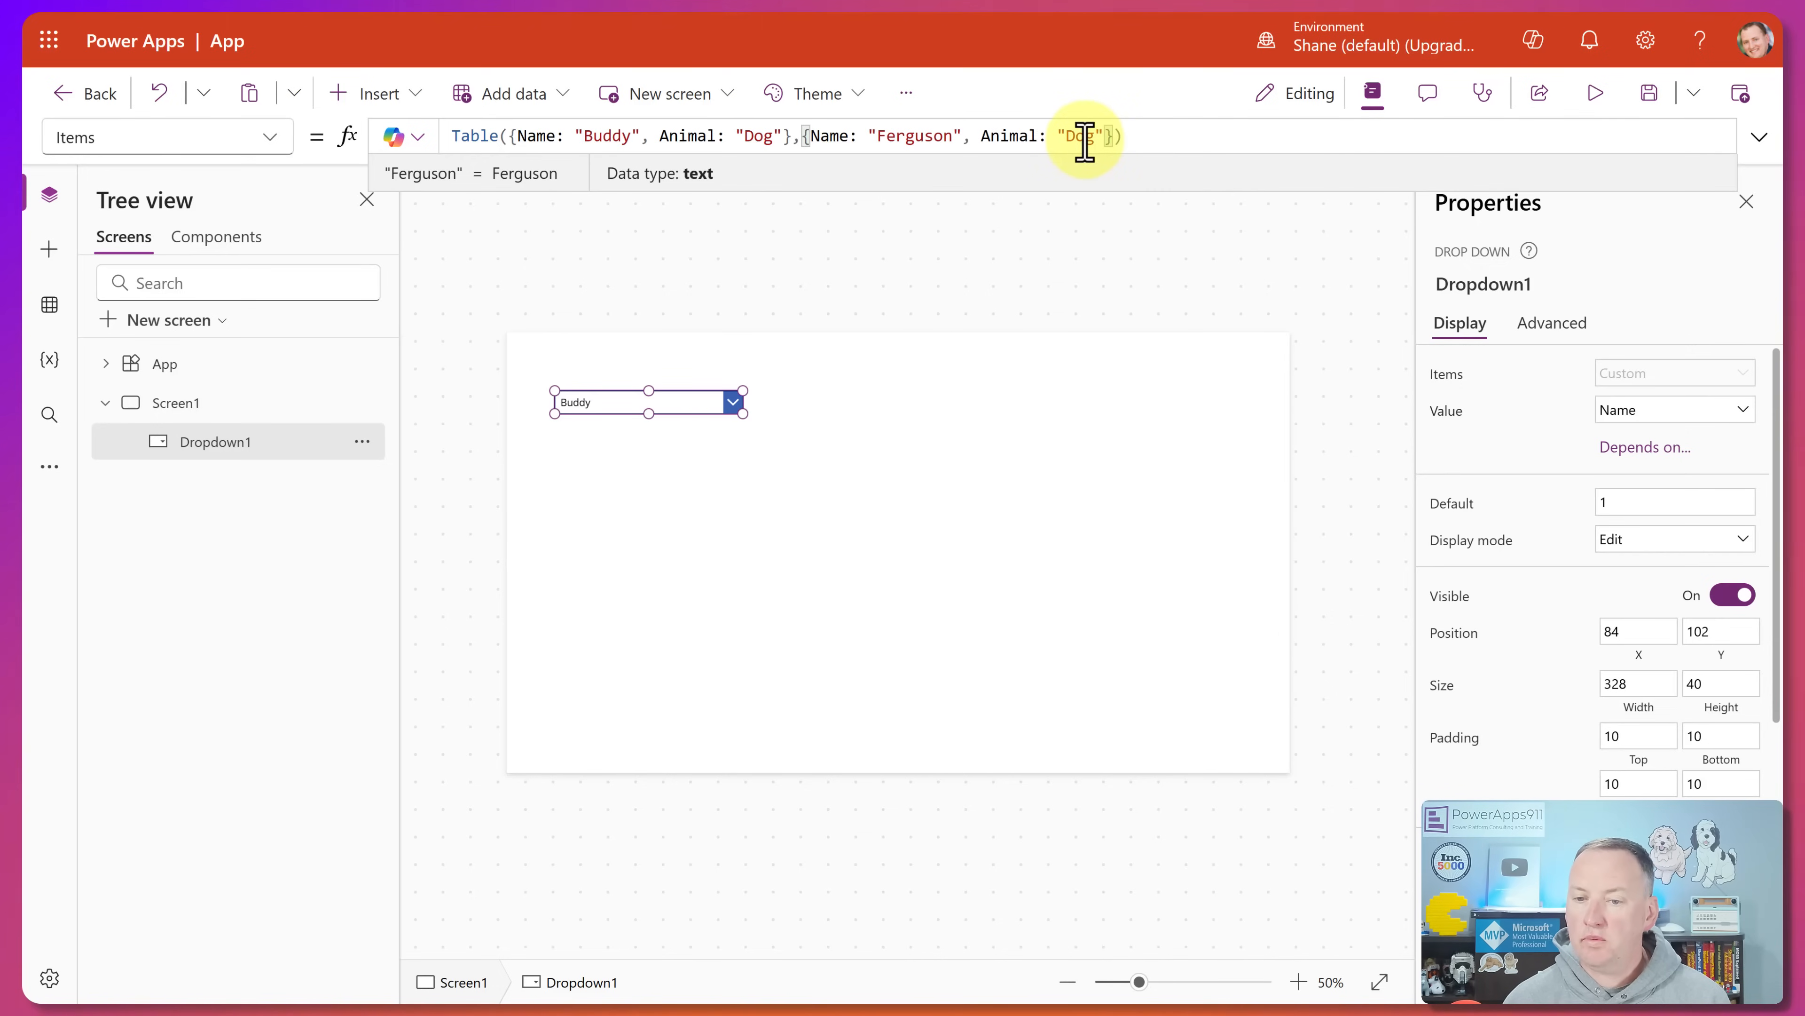
pyautogui.write('Cat')
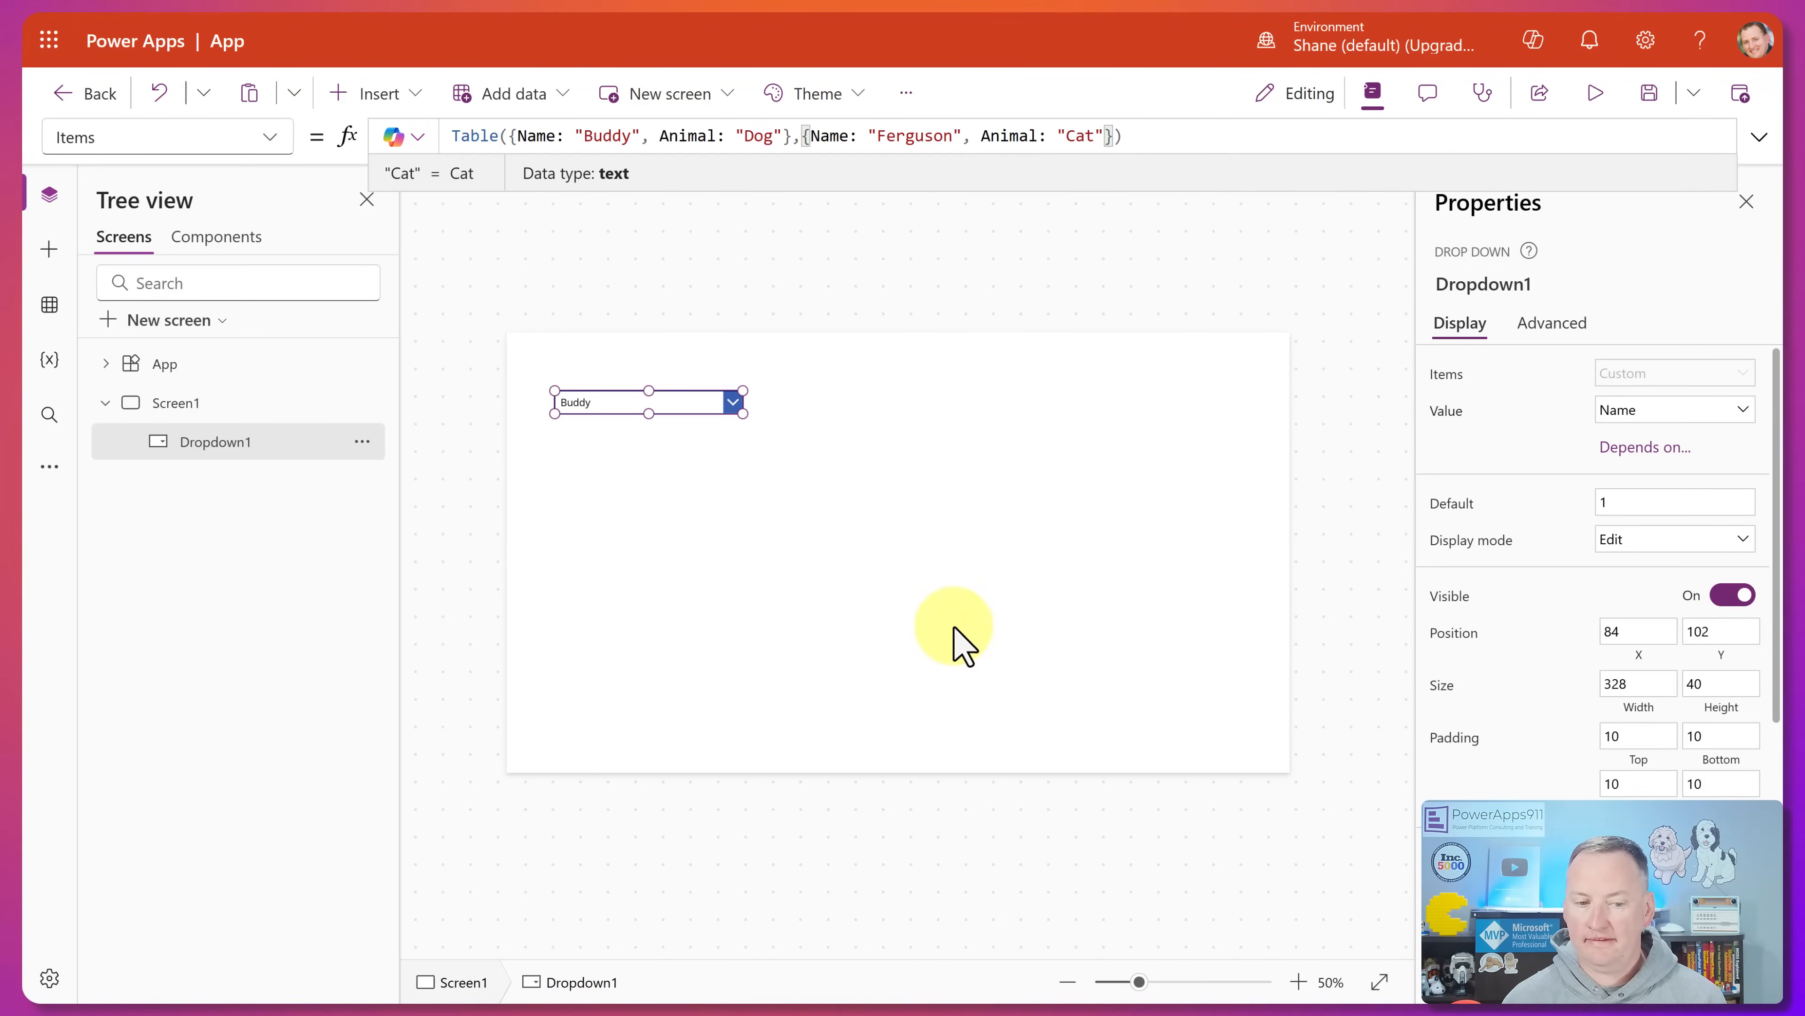
pyautogui.click(732, 401)
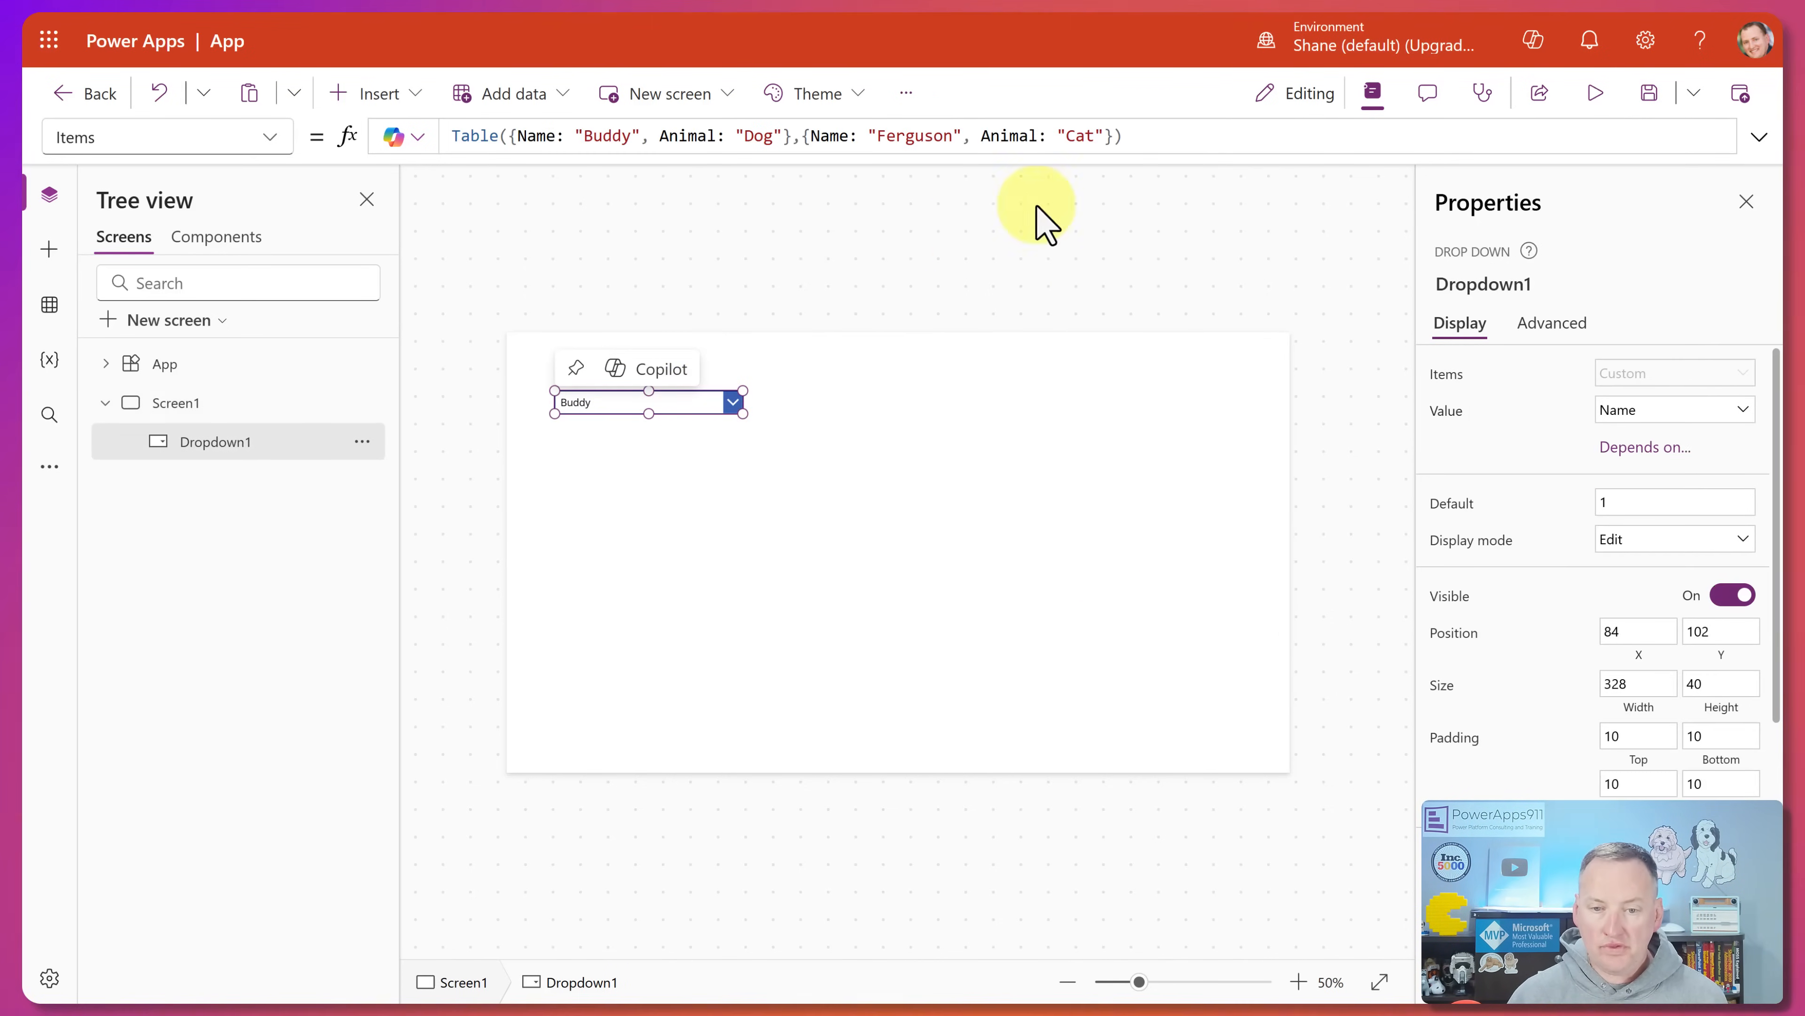
pyautogui.click(1163, 135)
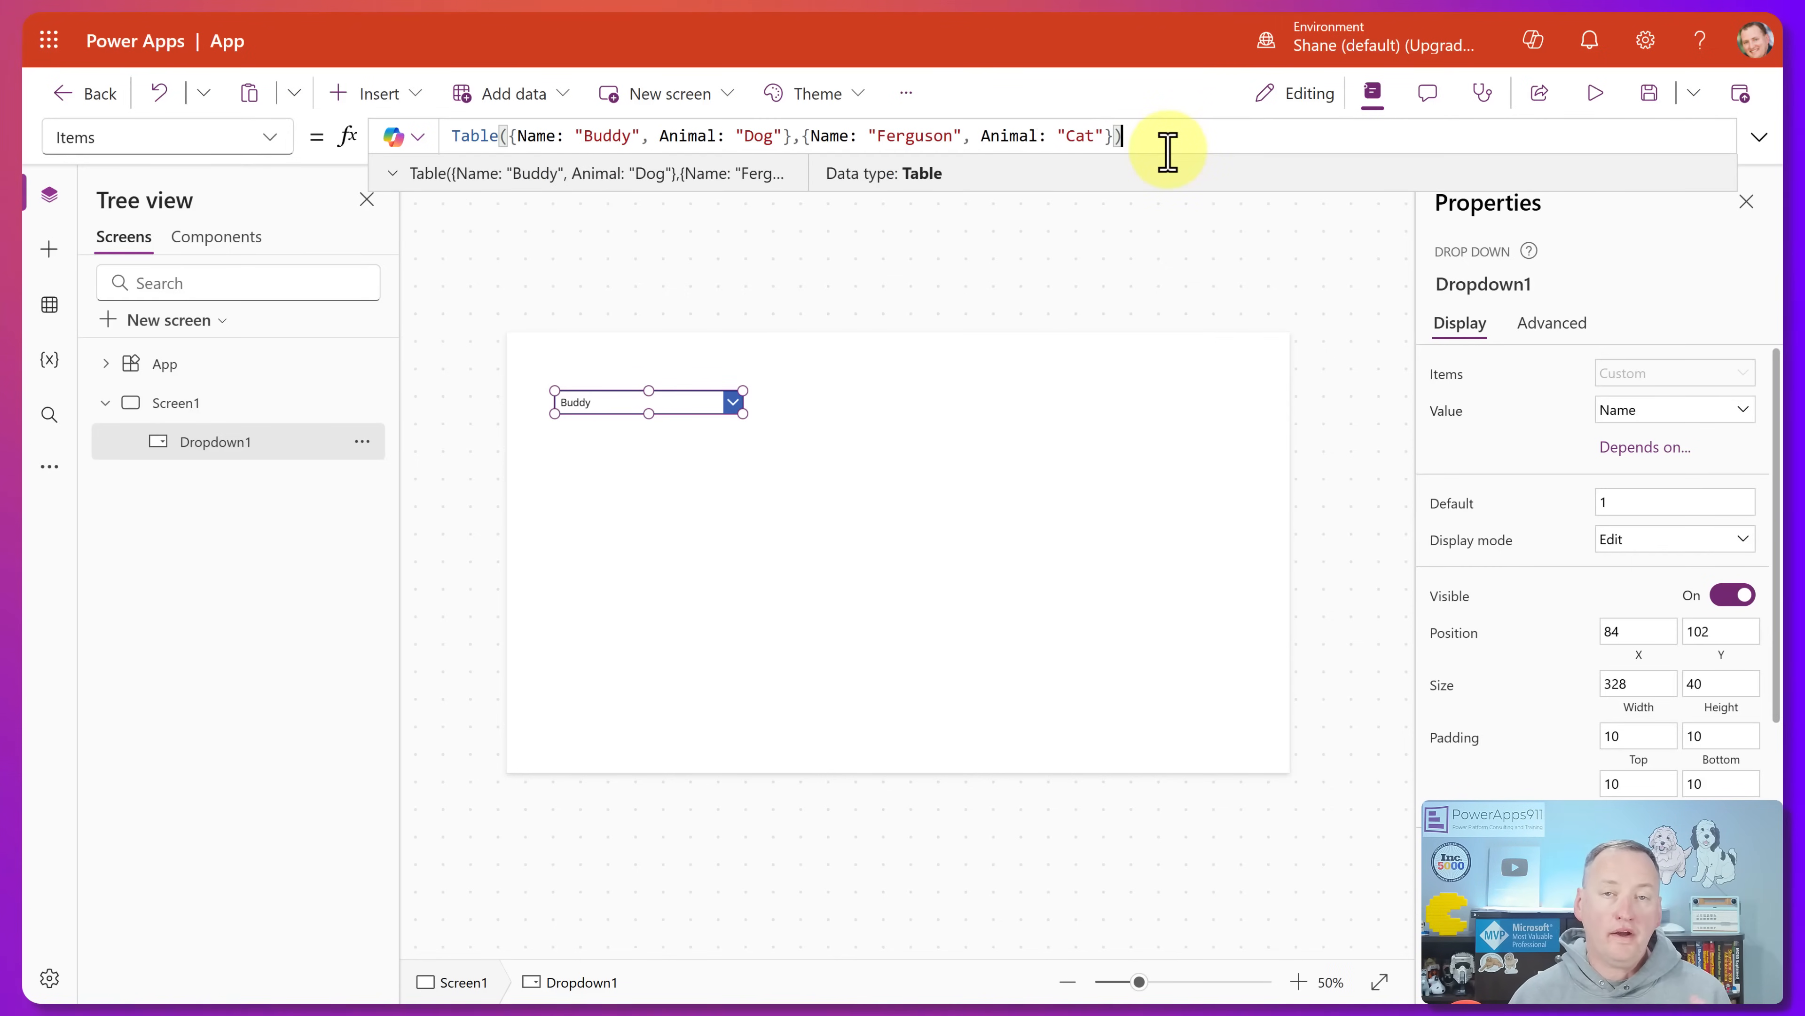
pyautogui.moveTo(1166, 179)
pyautogui.write(', ')
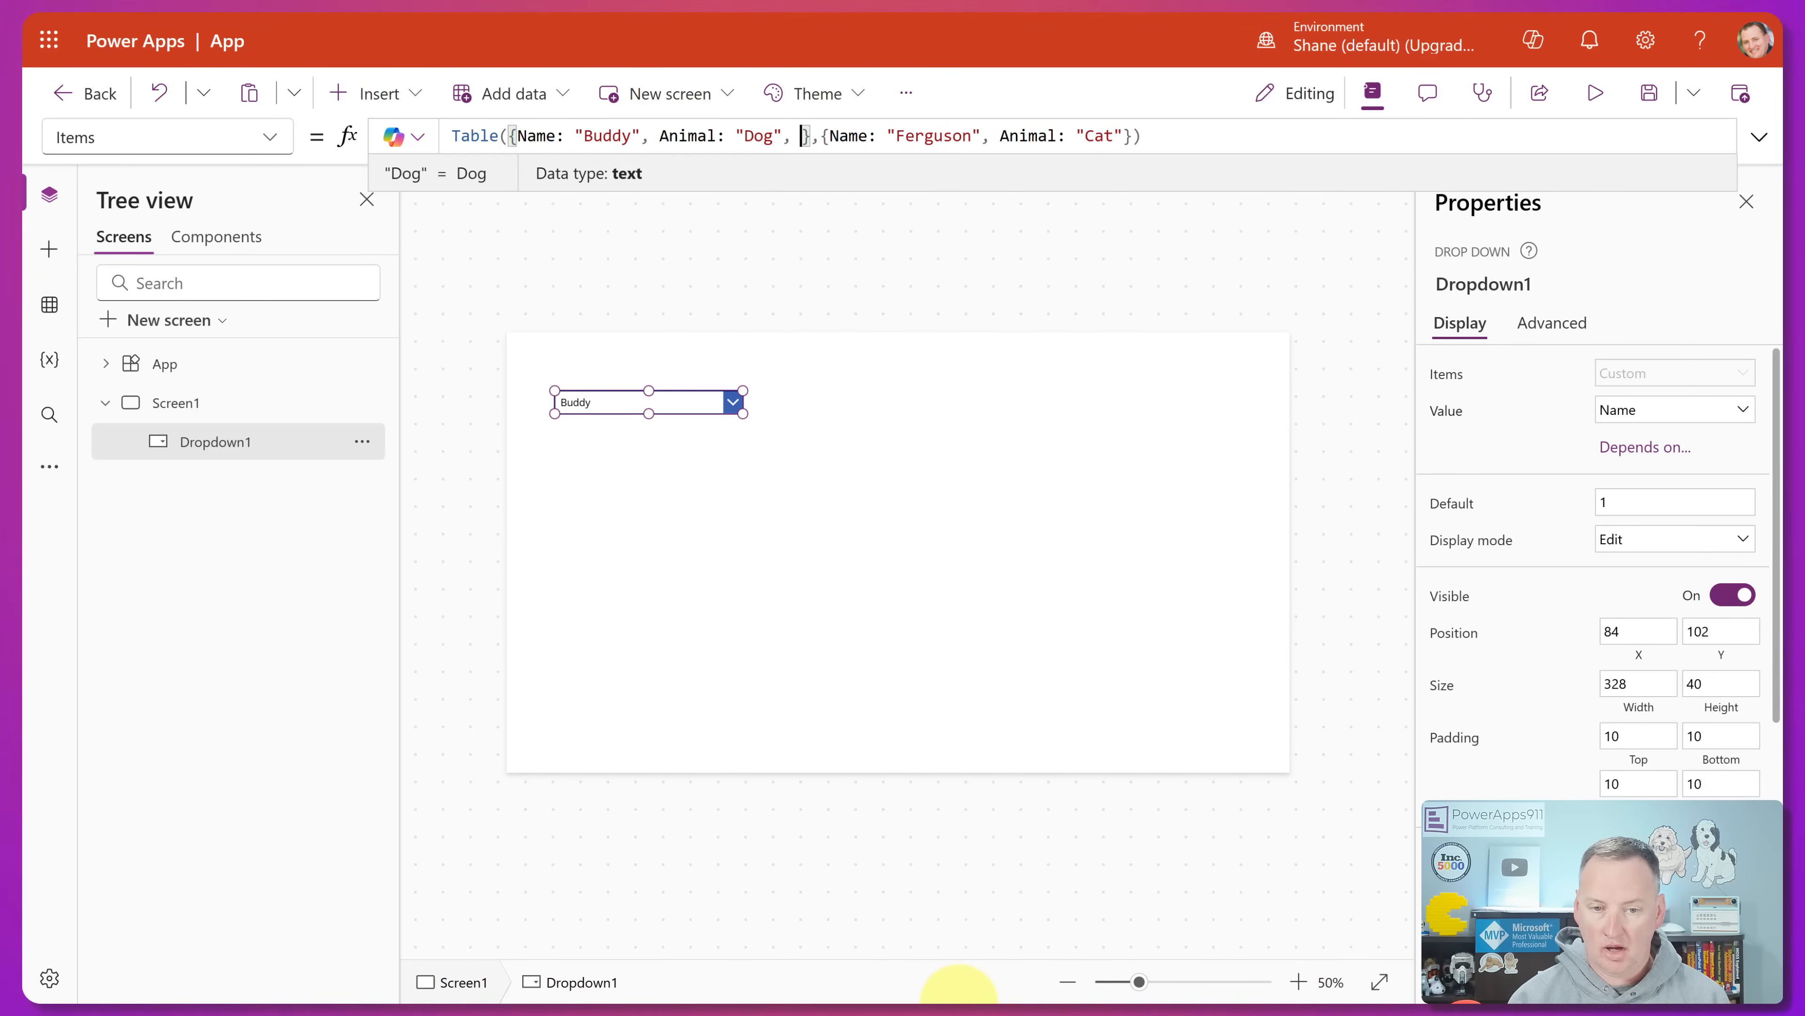
# - Add Age fields to both records (Buddy 3, Ferguson 6) and check the dropdown lists both pets
pyautogui.write('Age: 3')
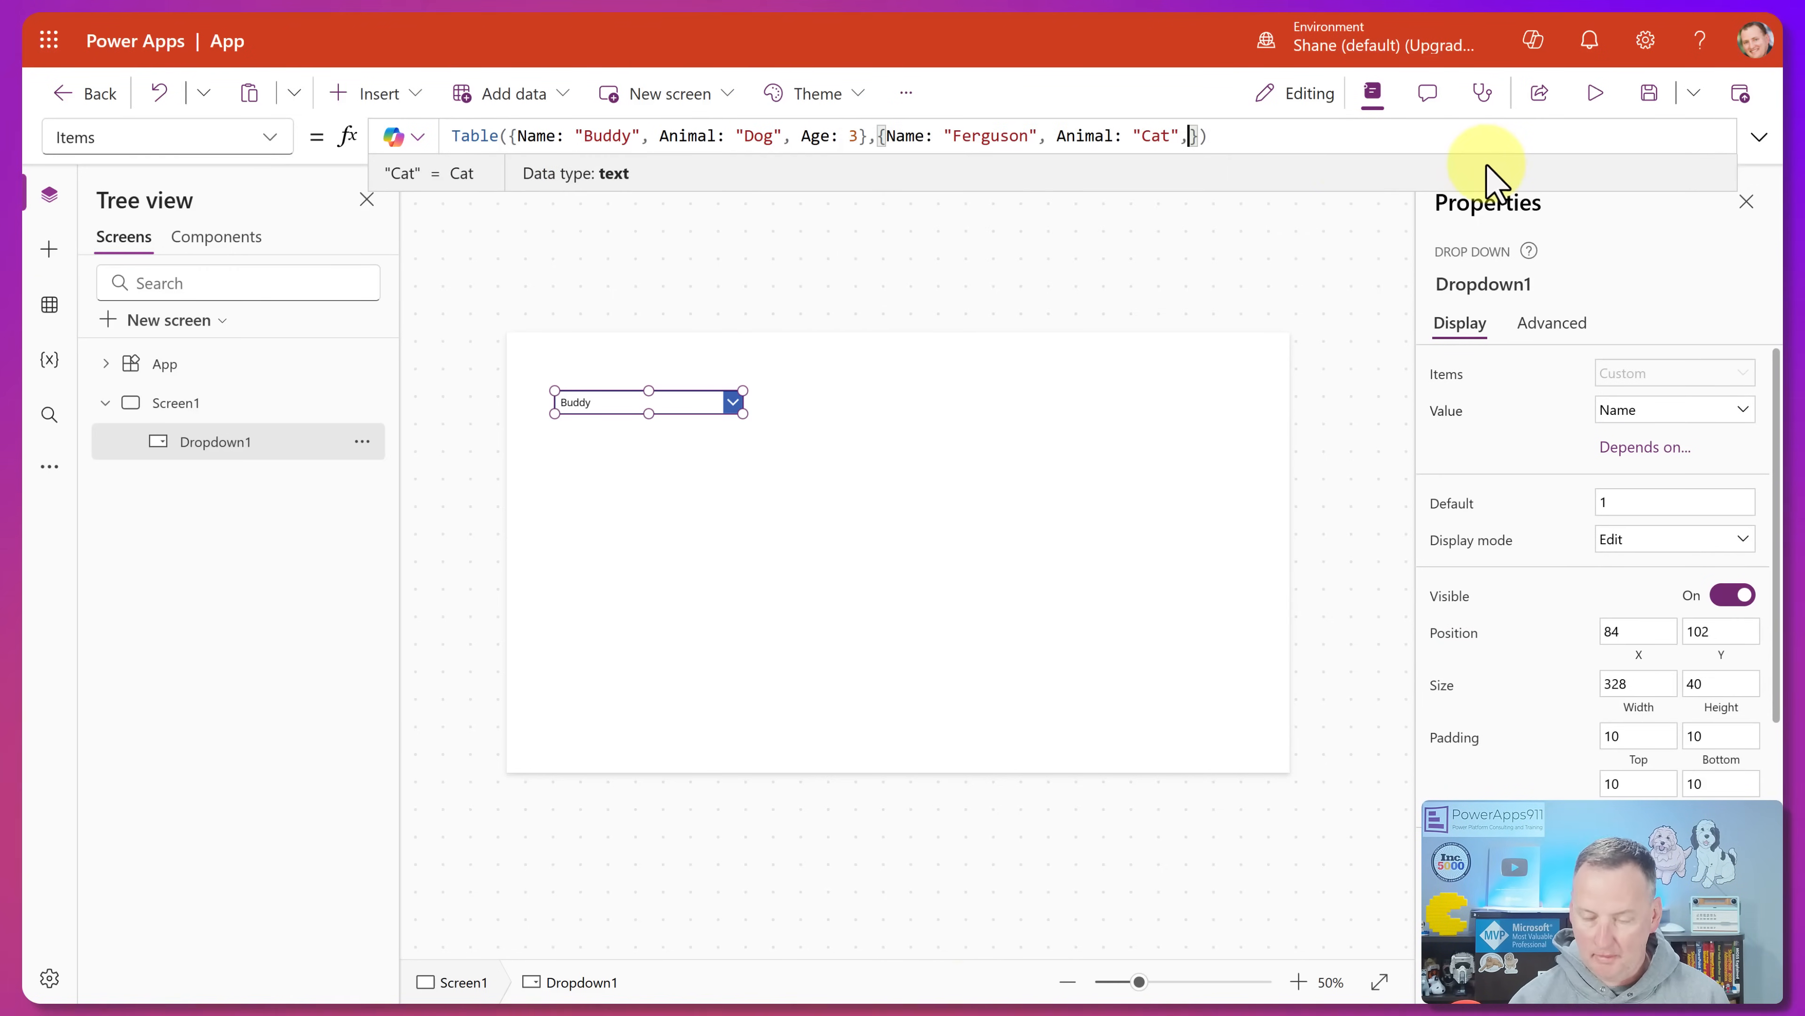
pyautogui.write('Age')
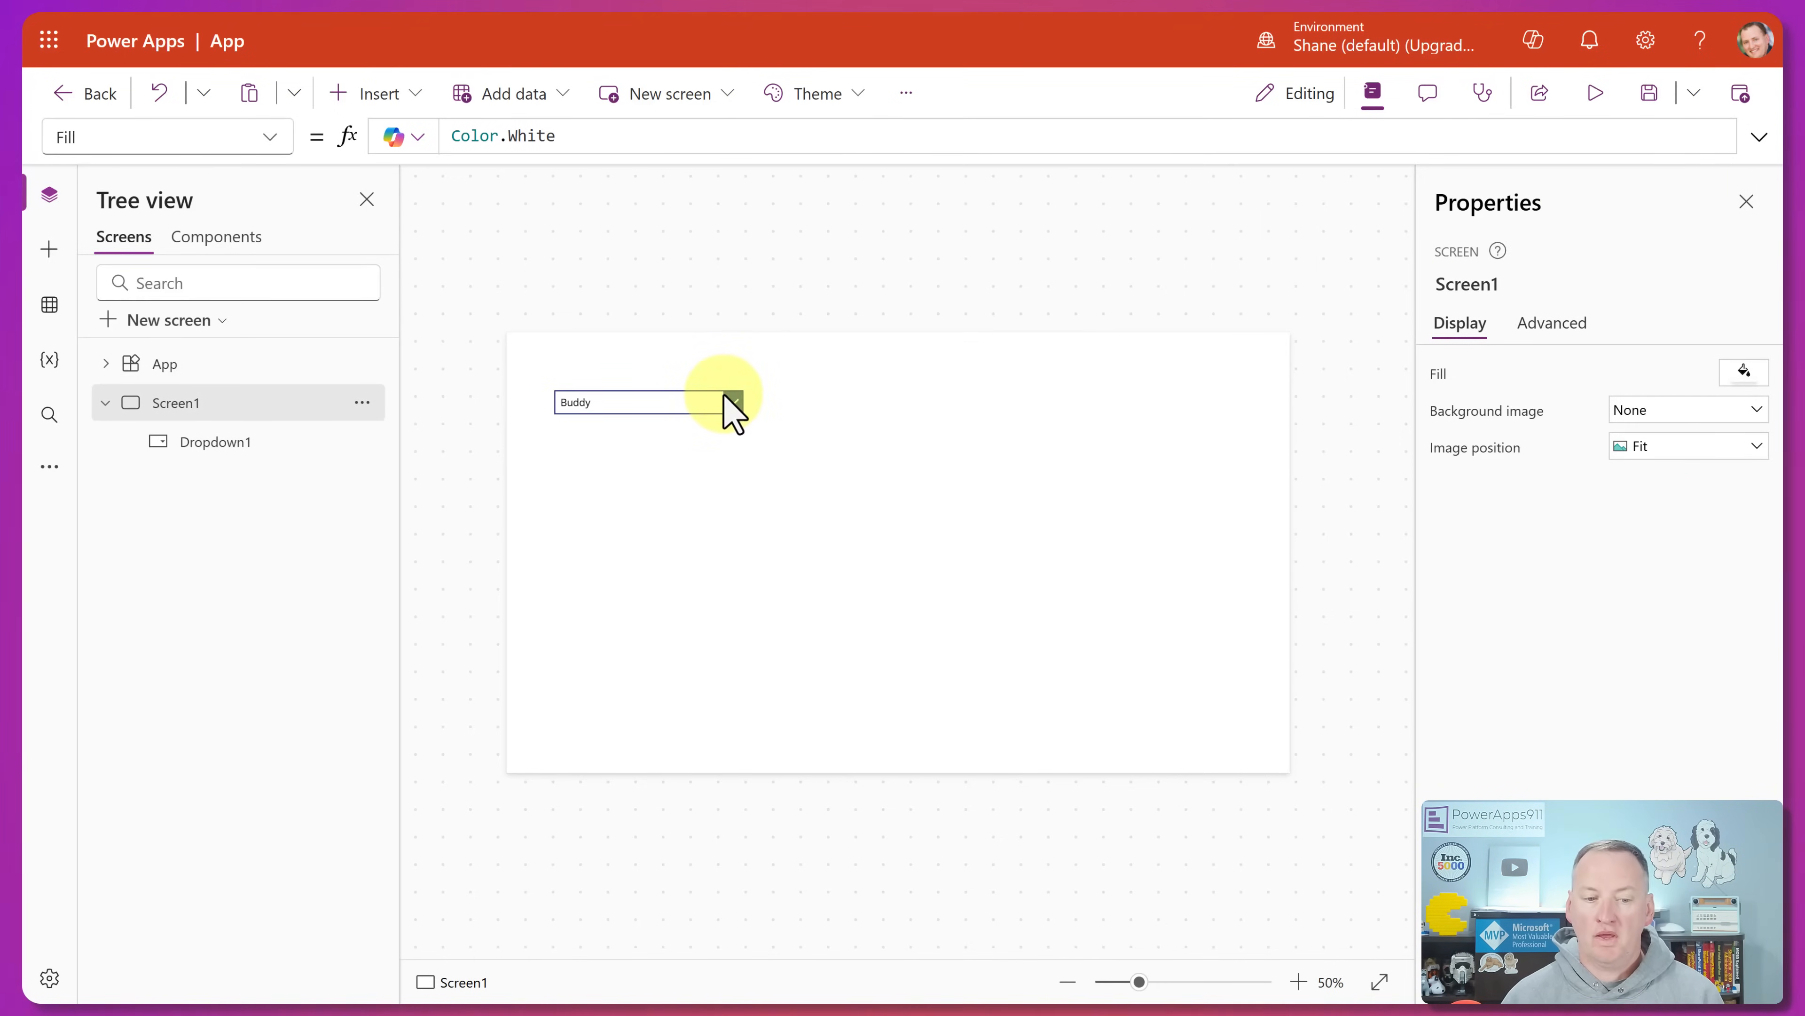
pyautogui.click(730, 402)
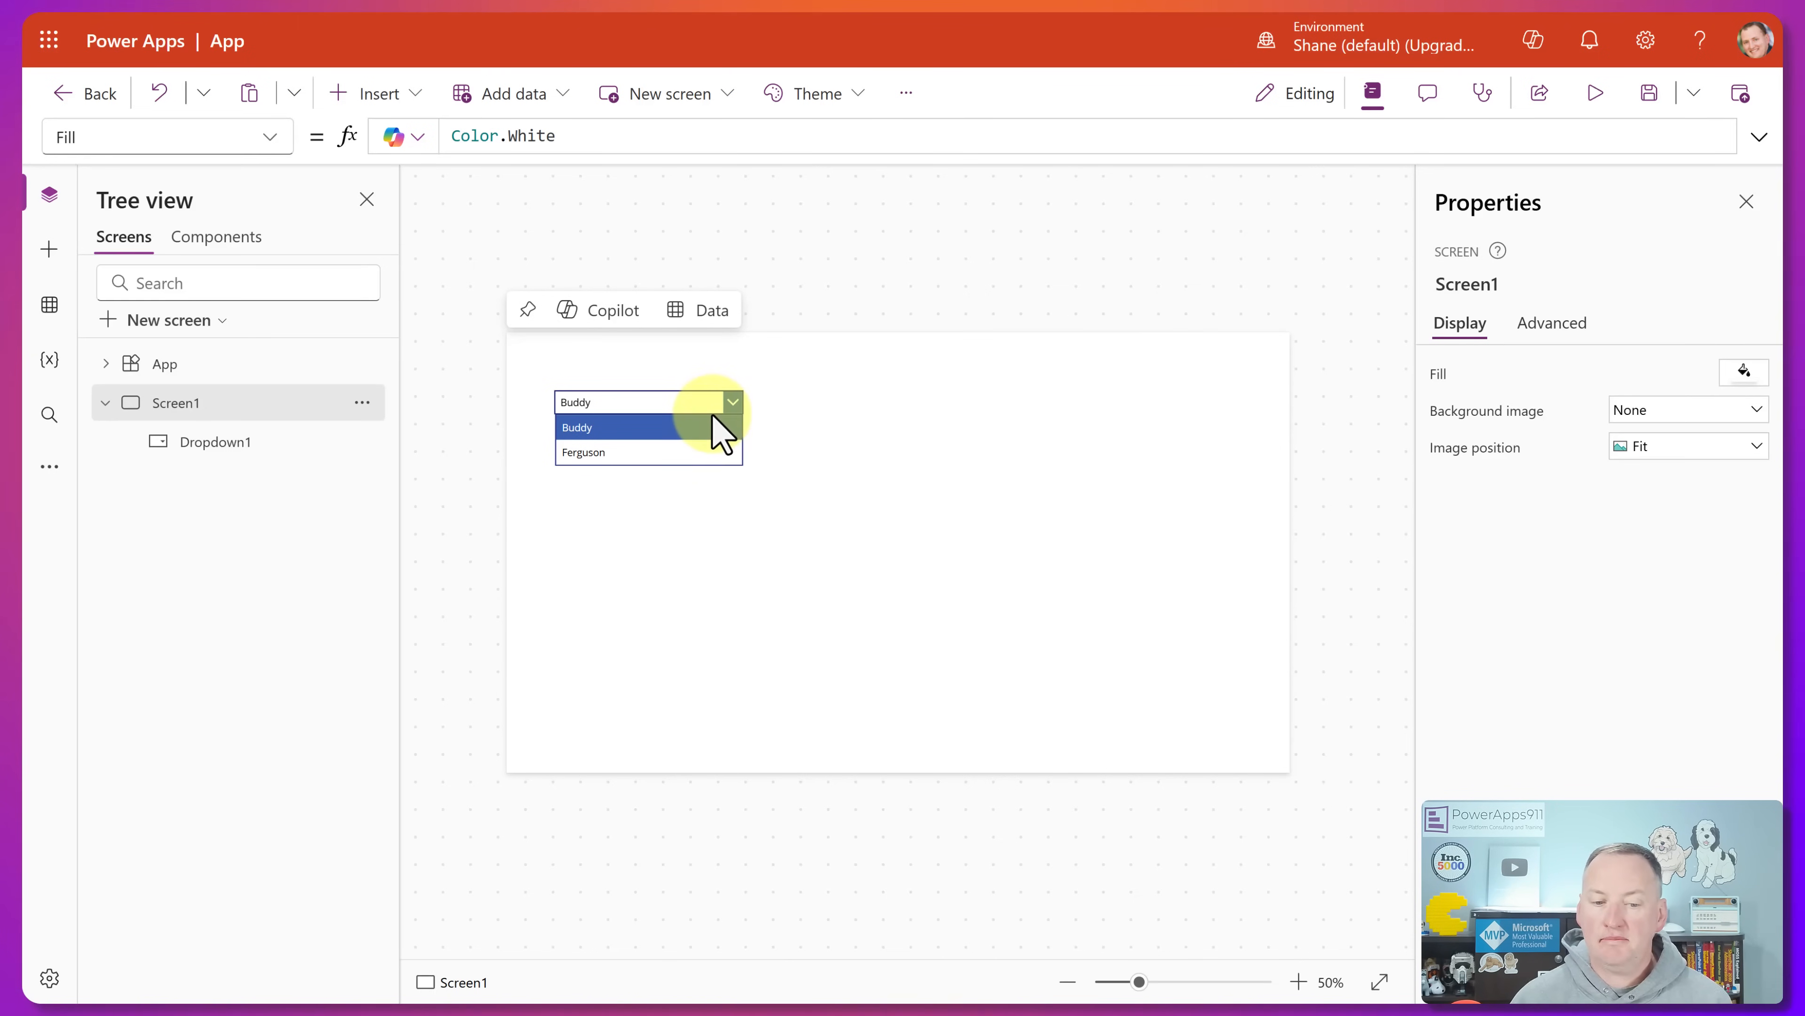
pyautogui.click(647, 401)
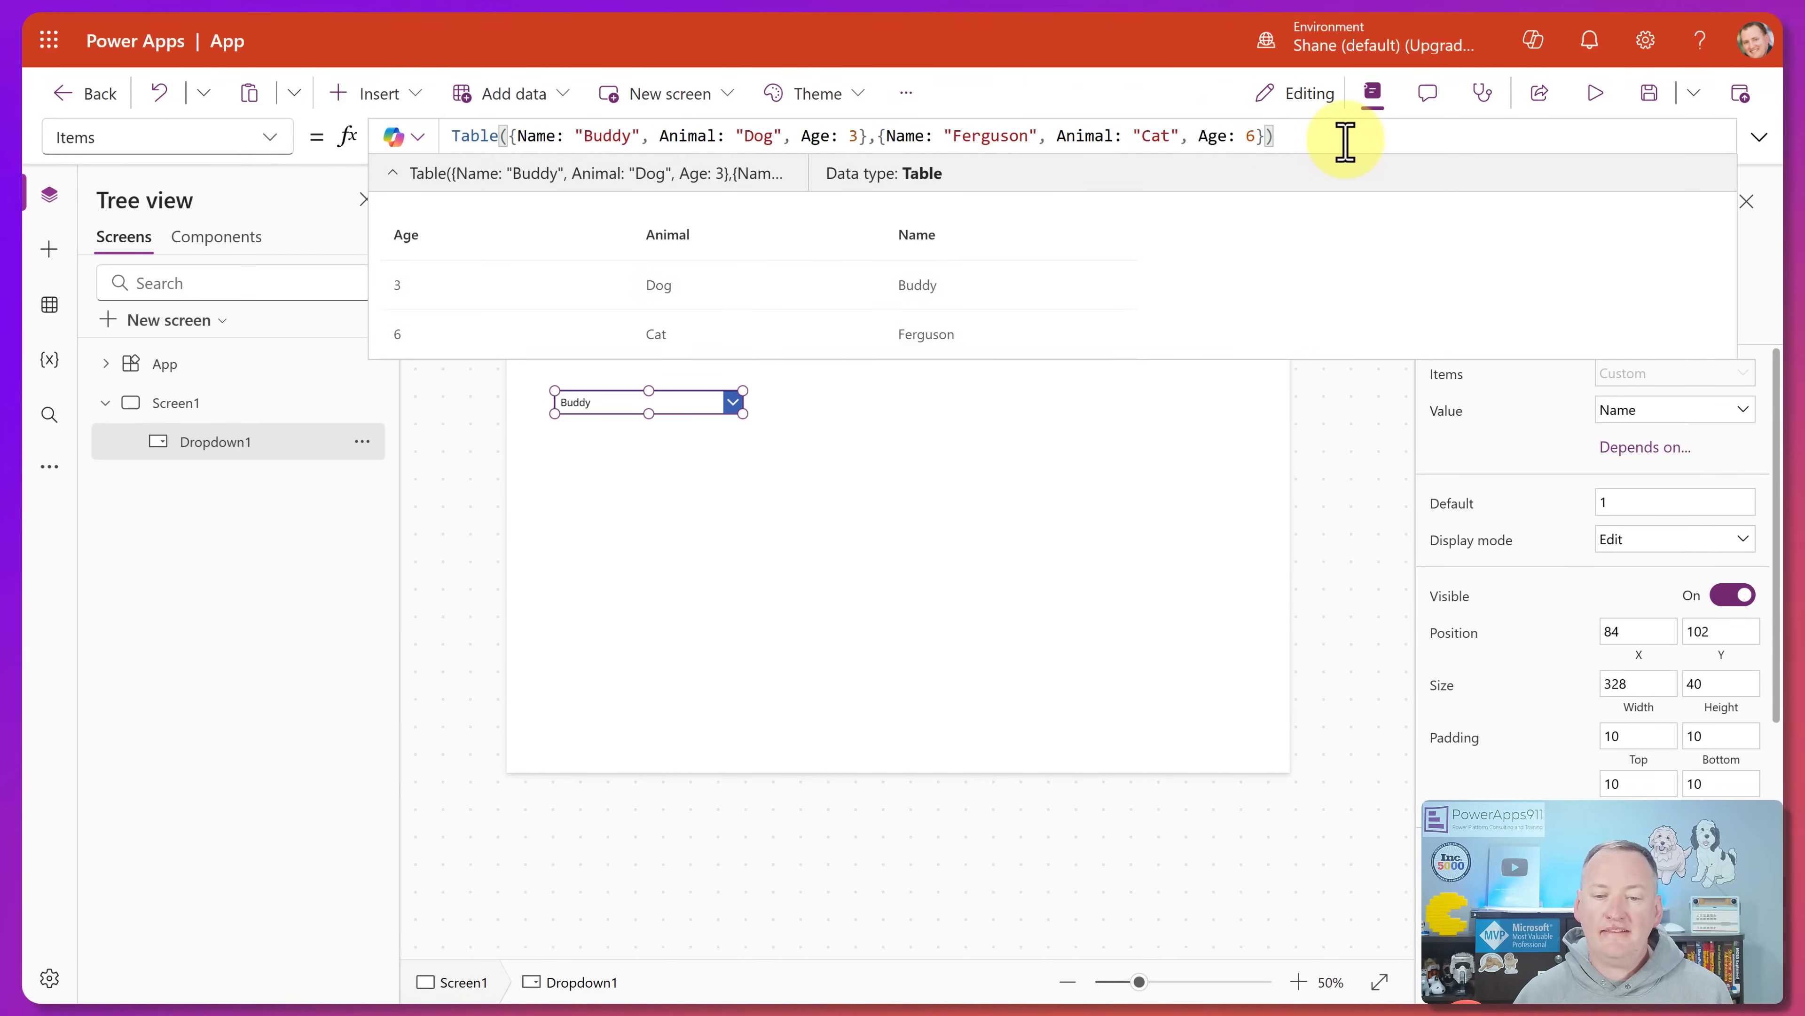
pyautogui.moveTo(764, 391)
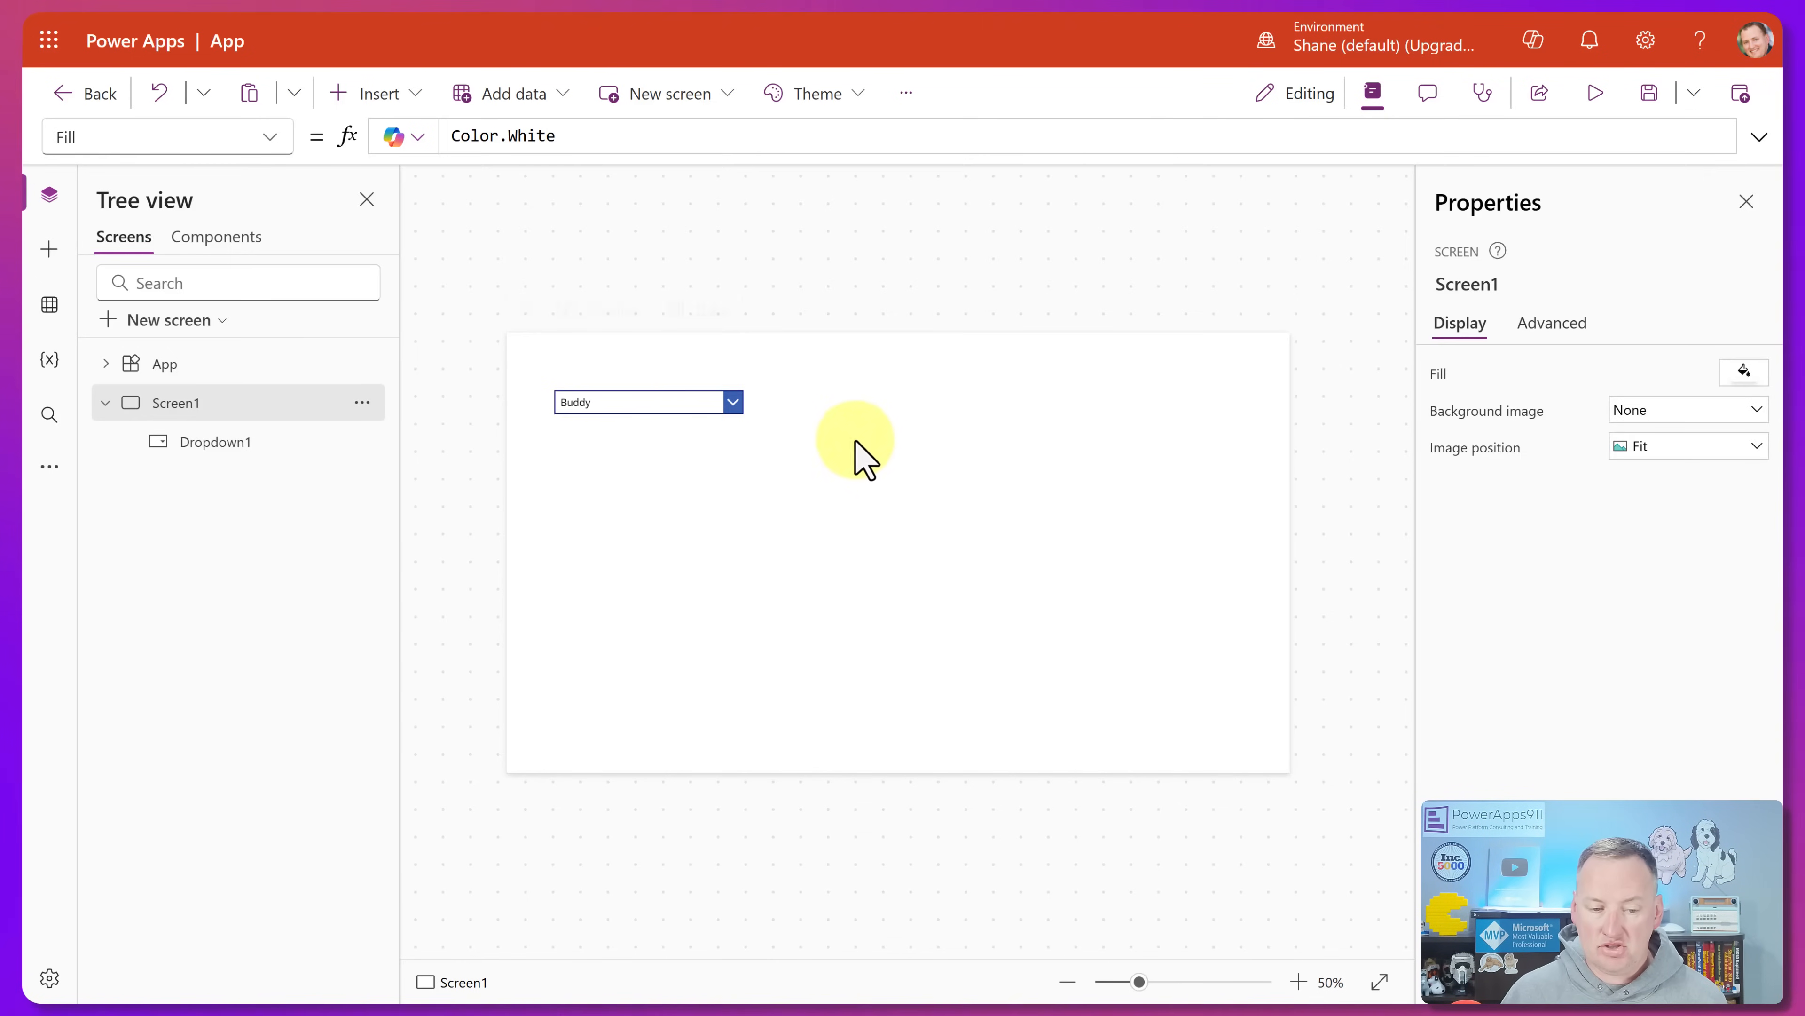
# - Choose Ferguson, then add Label1 with Text set to Dropdown1.Selected.Age
pyautogui.click(645, 401)
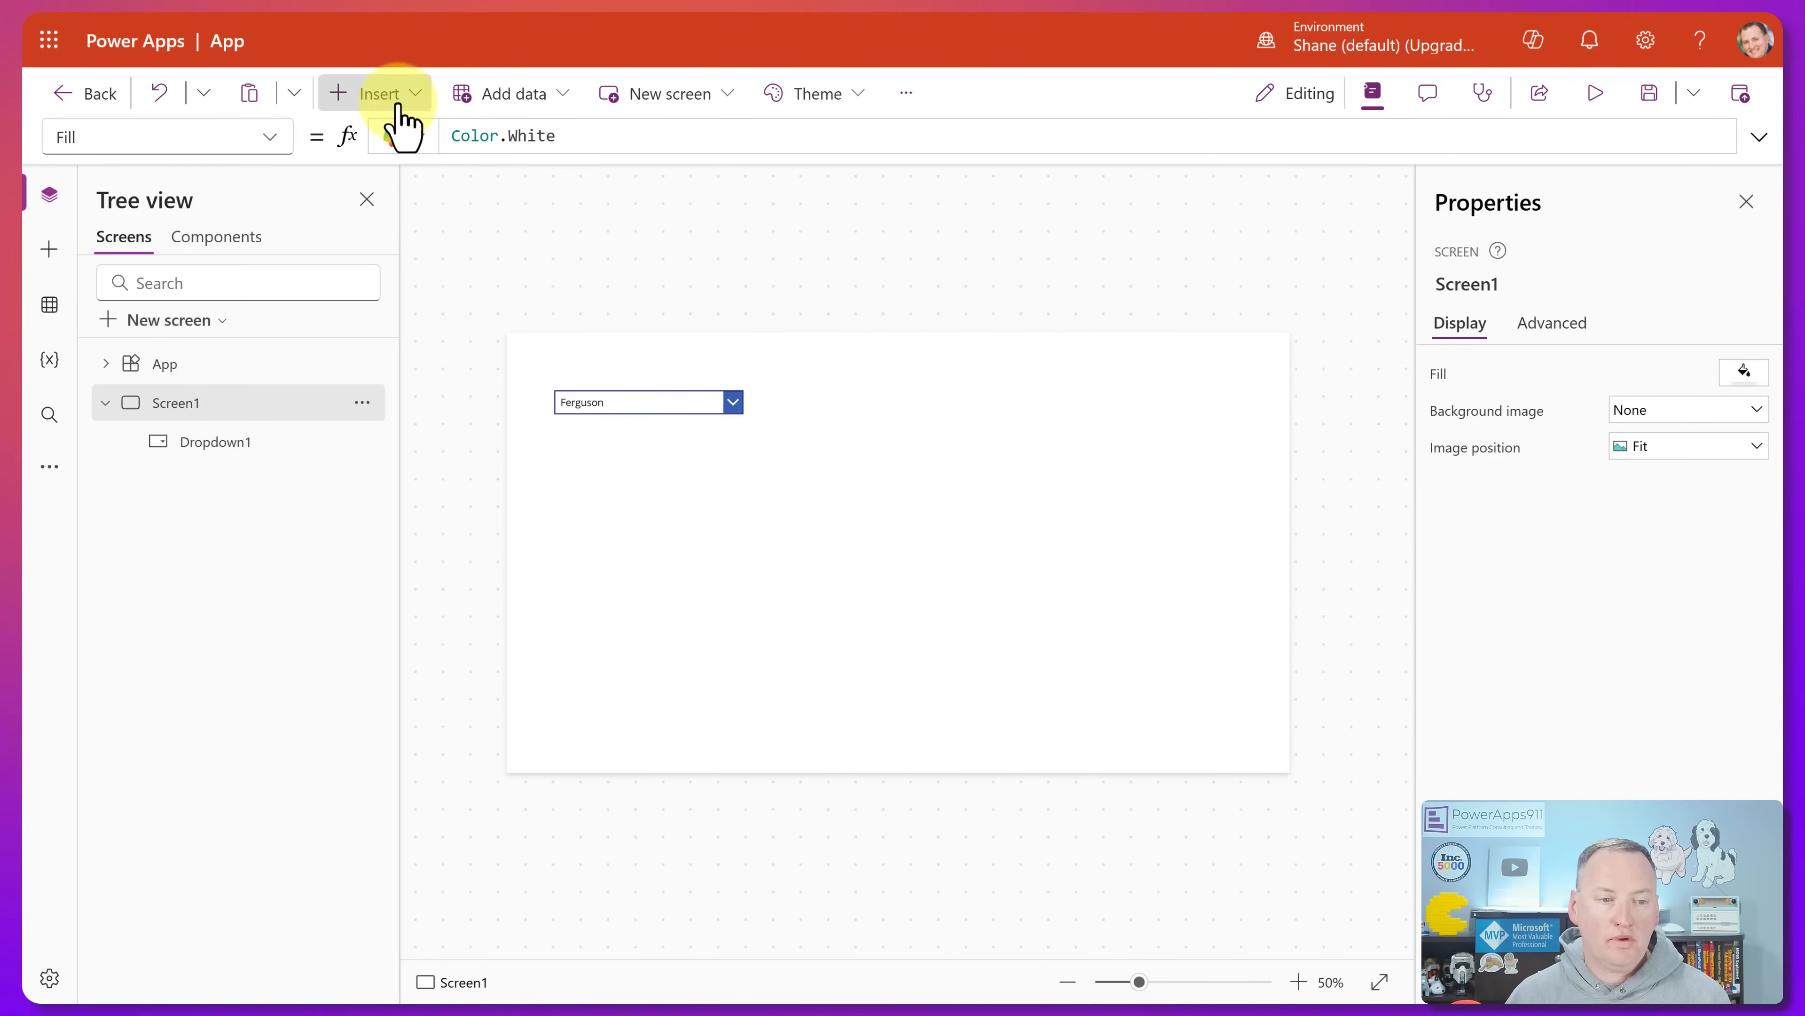
pyautogui.click(379, 93)
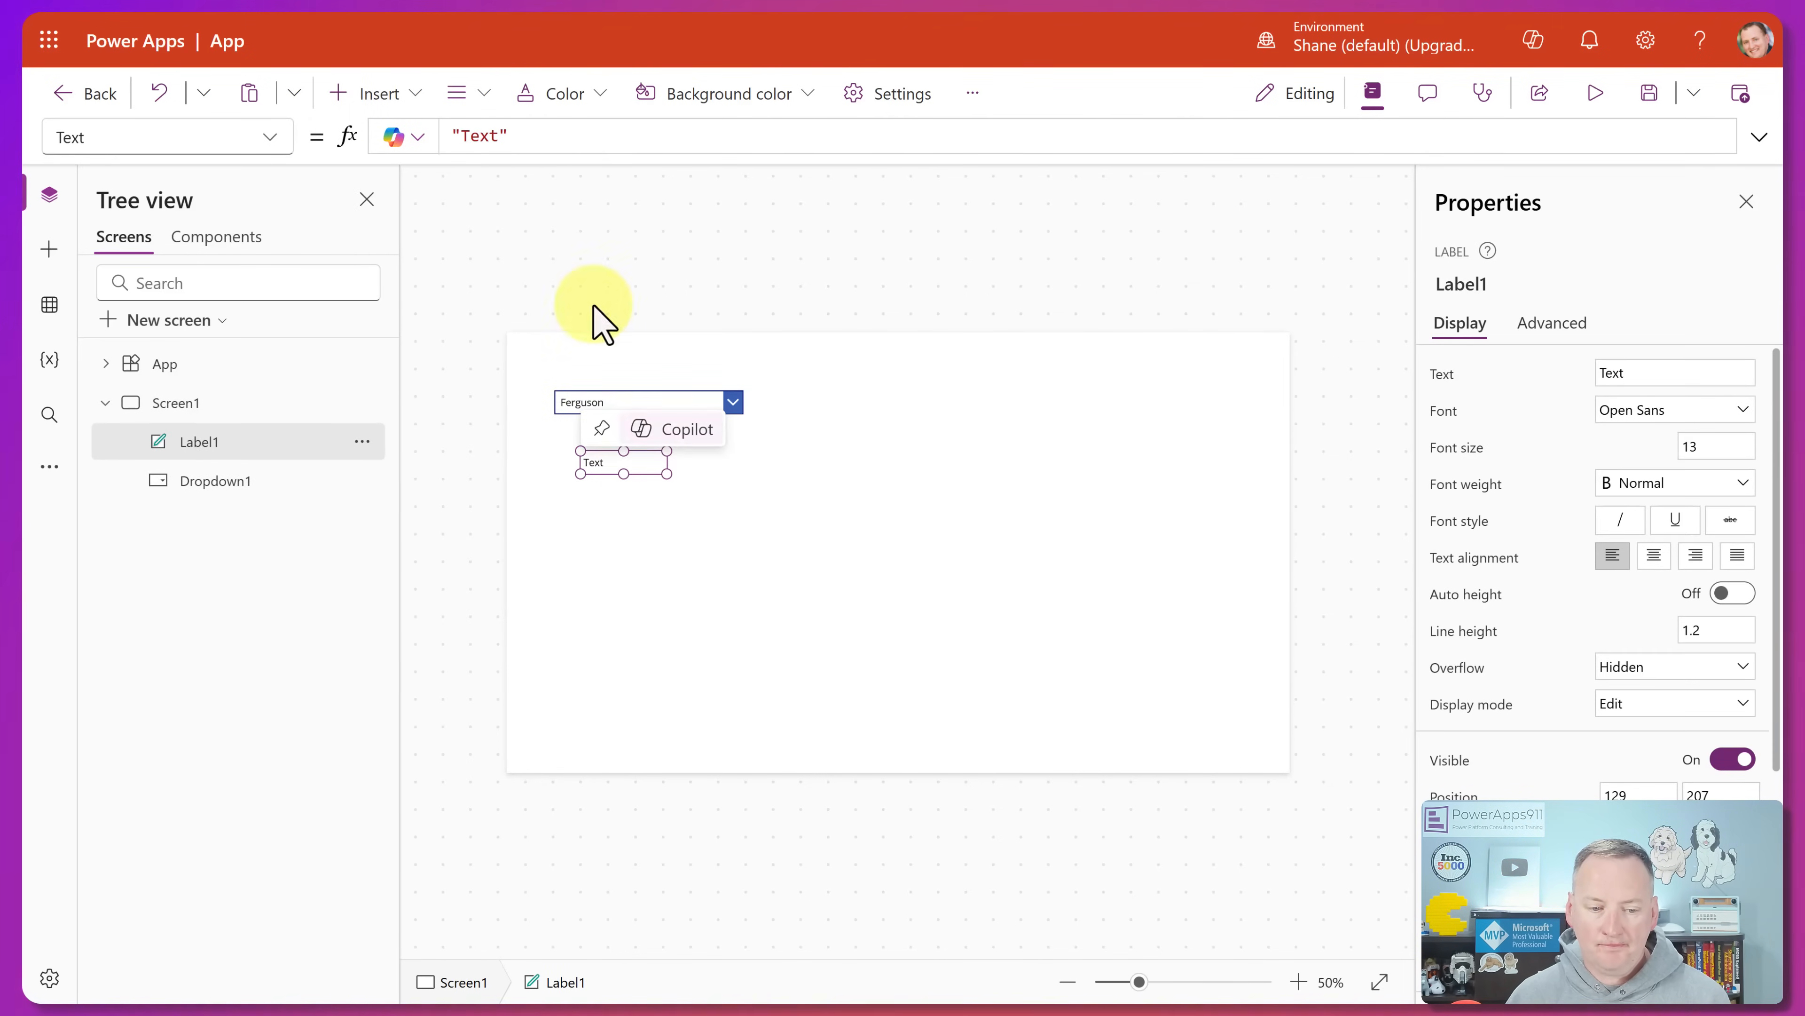
pyautogui.write('dropd')
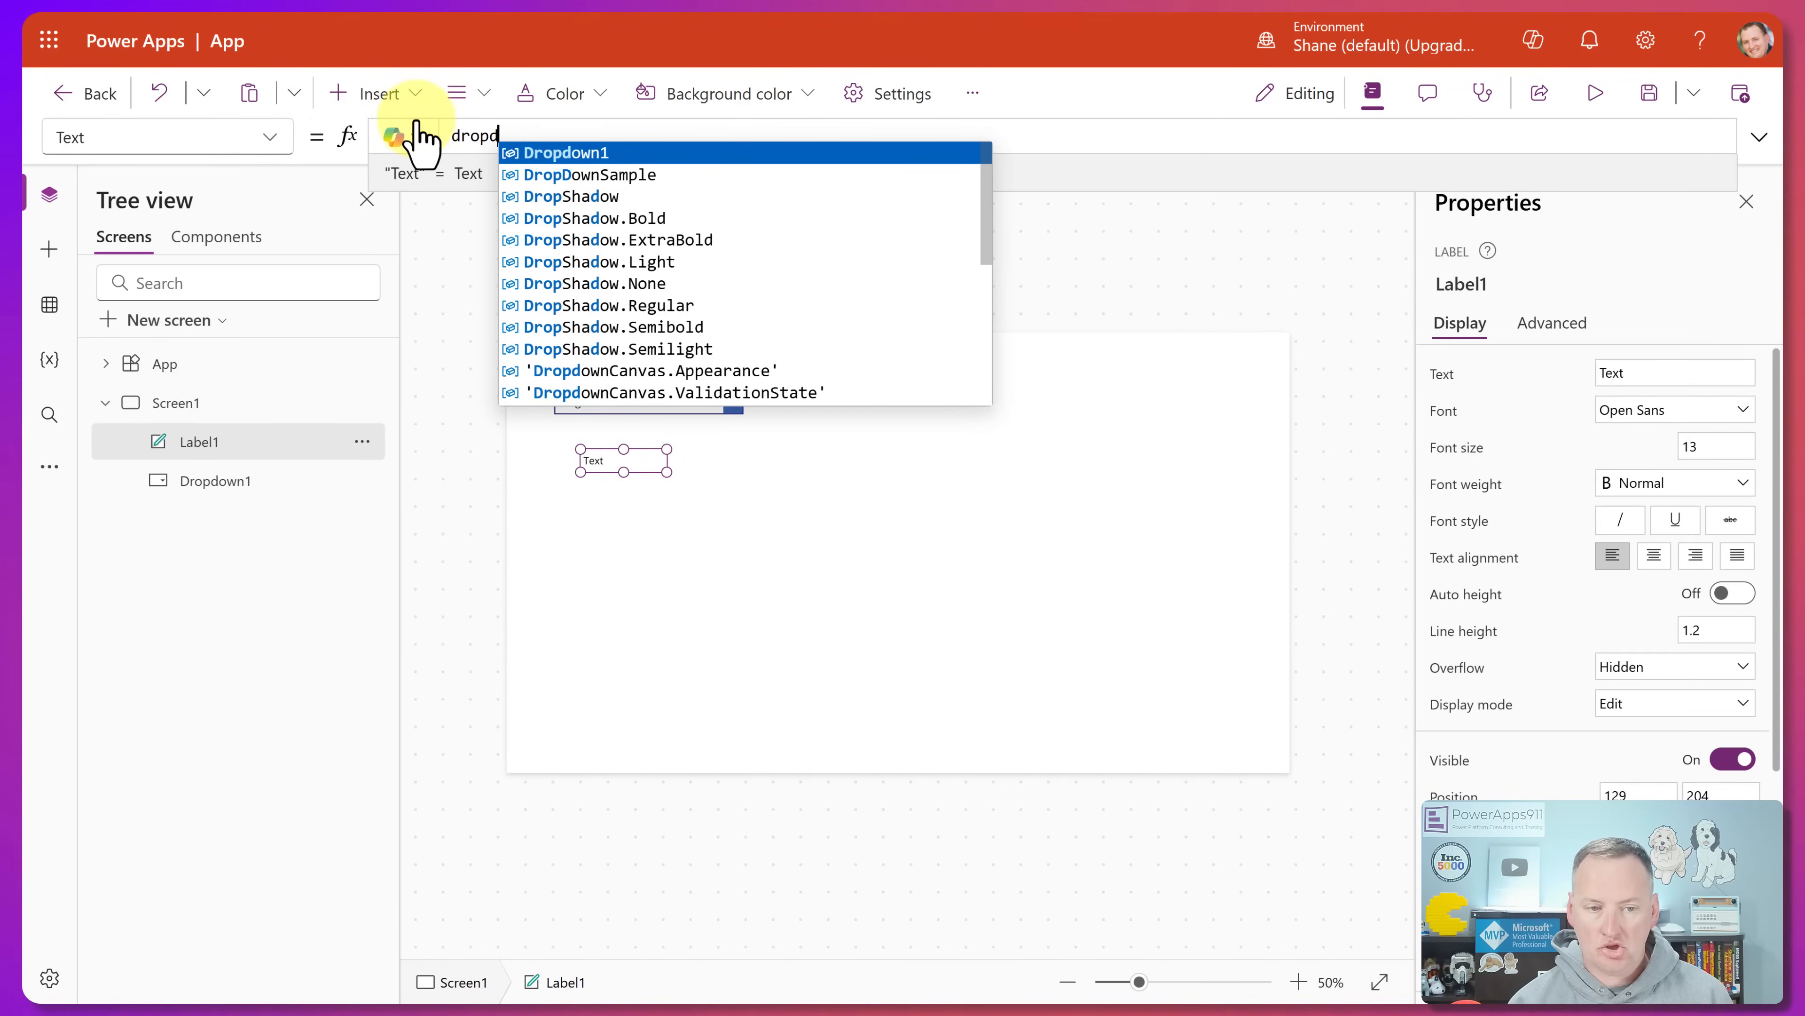
pyautogui.write('Dropdown1.s')
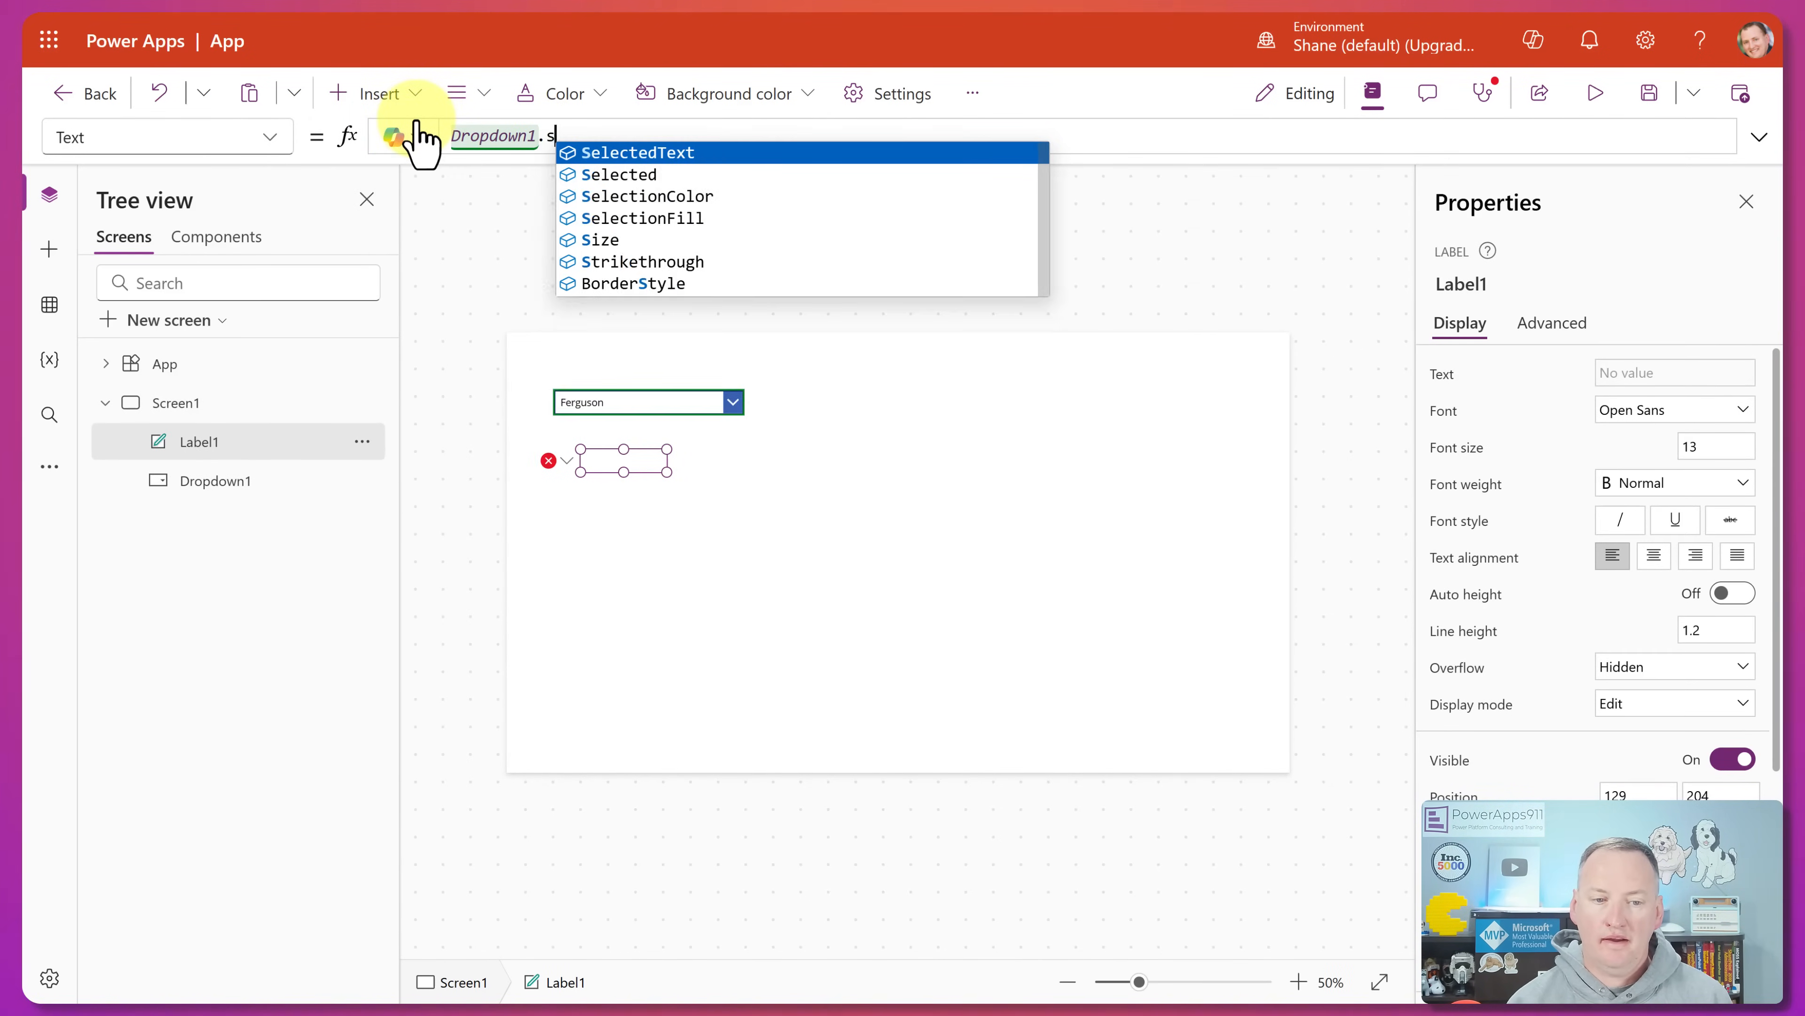
pyautogui.write('elected.')
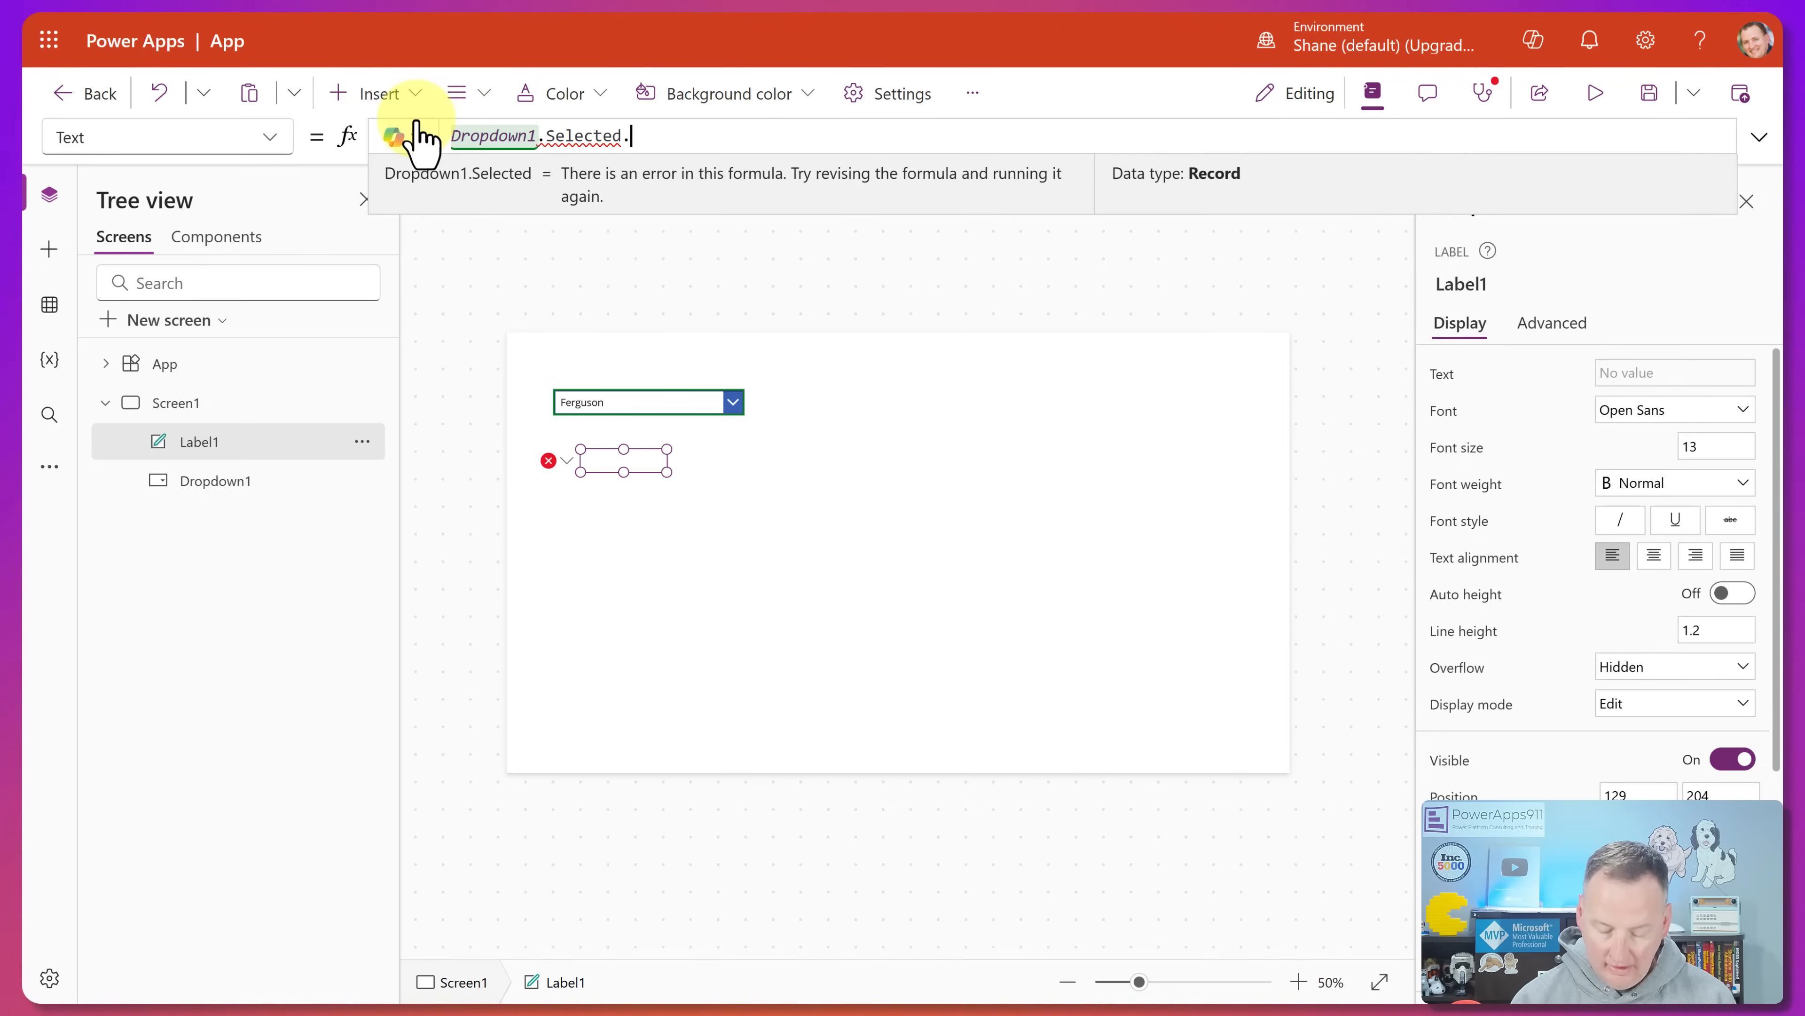
pyautogui.write('.')
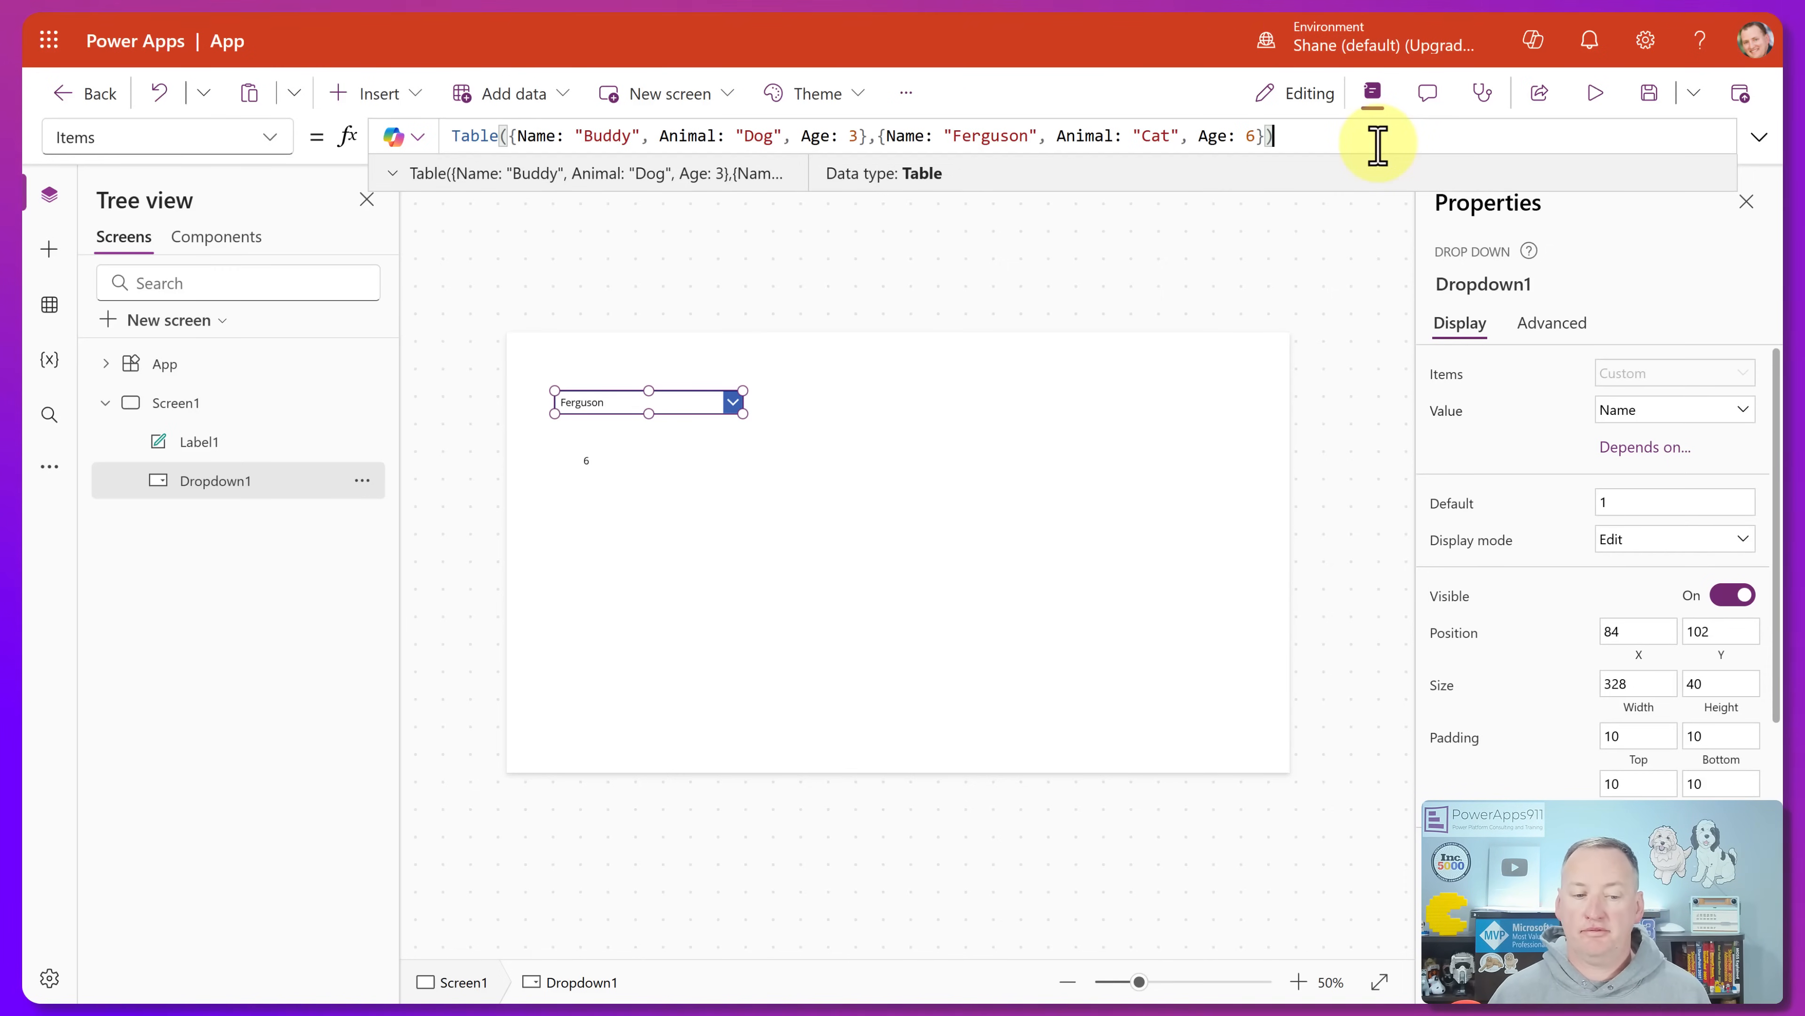
pyautogui.moveTo(645, 402)
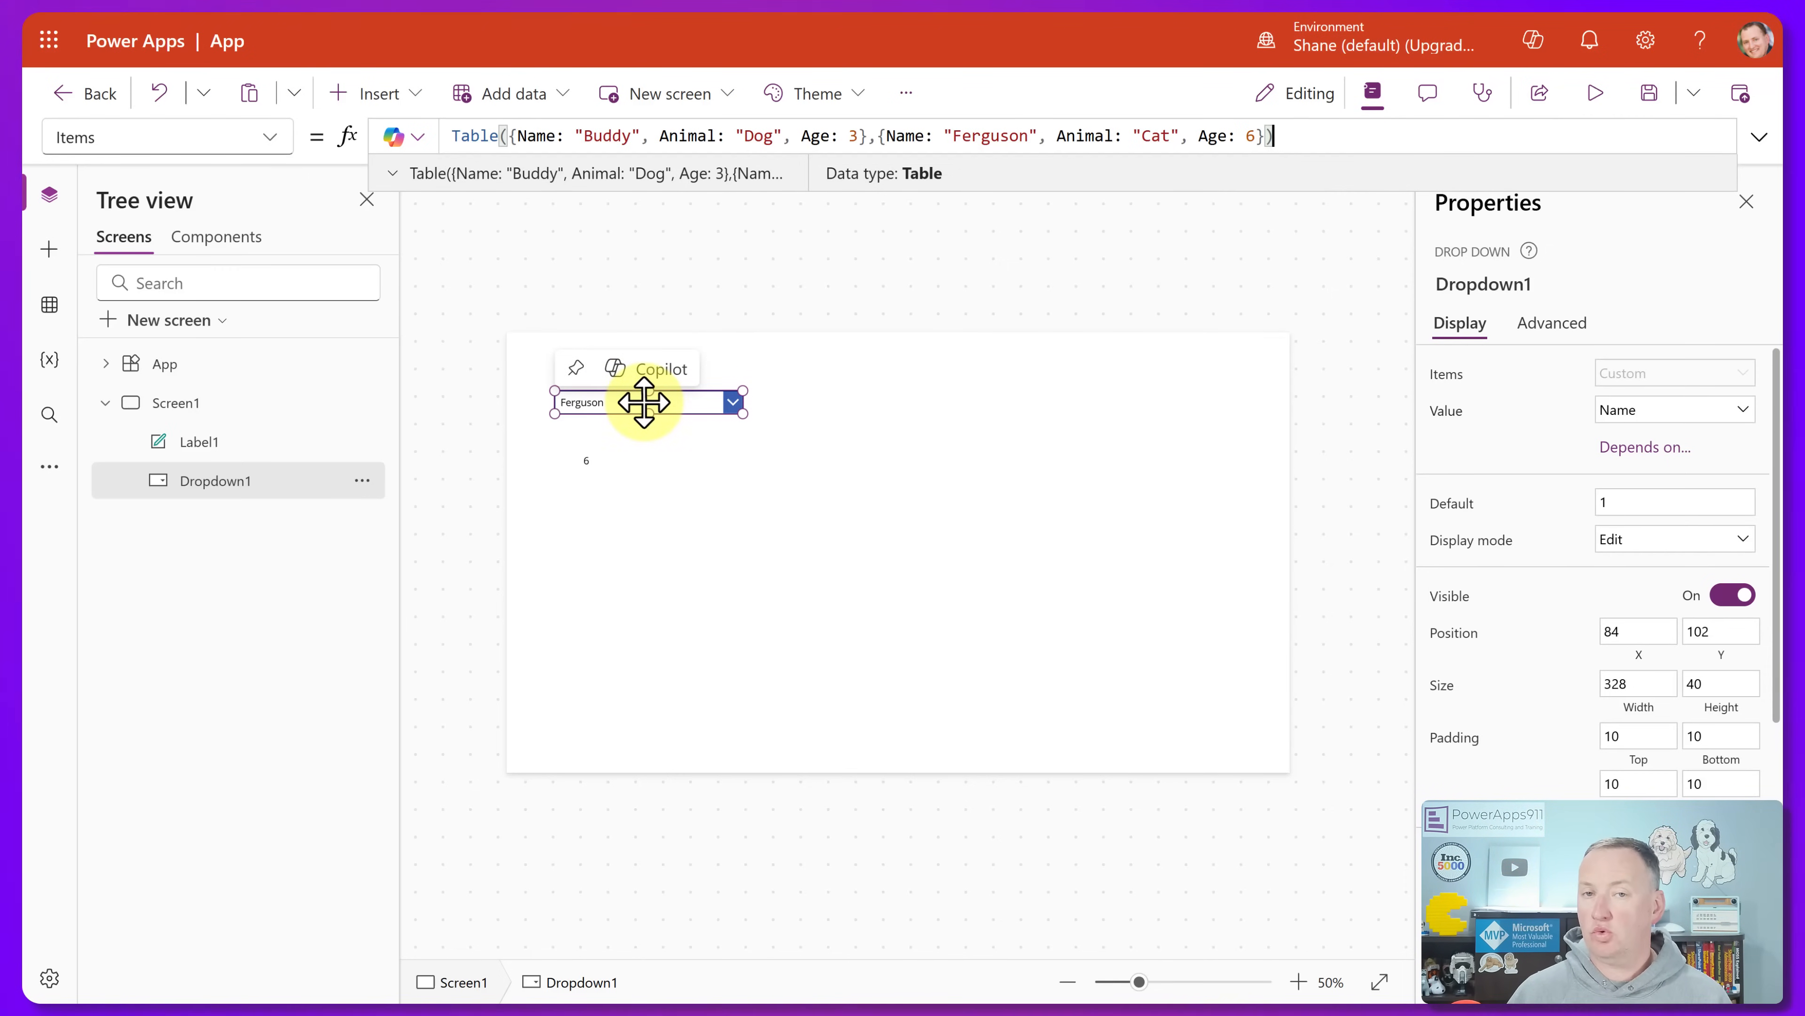
pyautogui.moveTo(1508, 383)
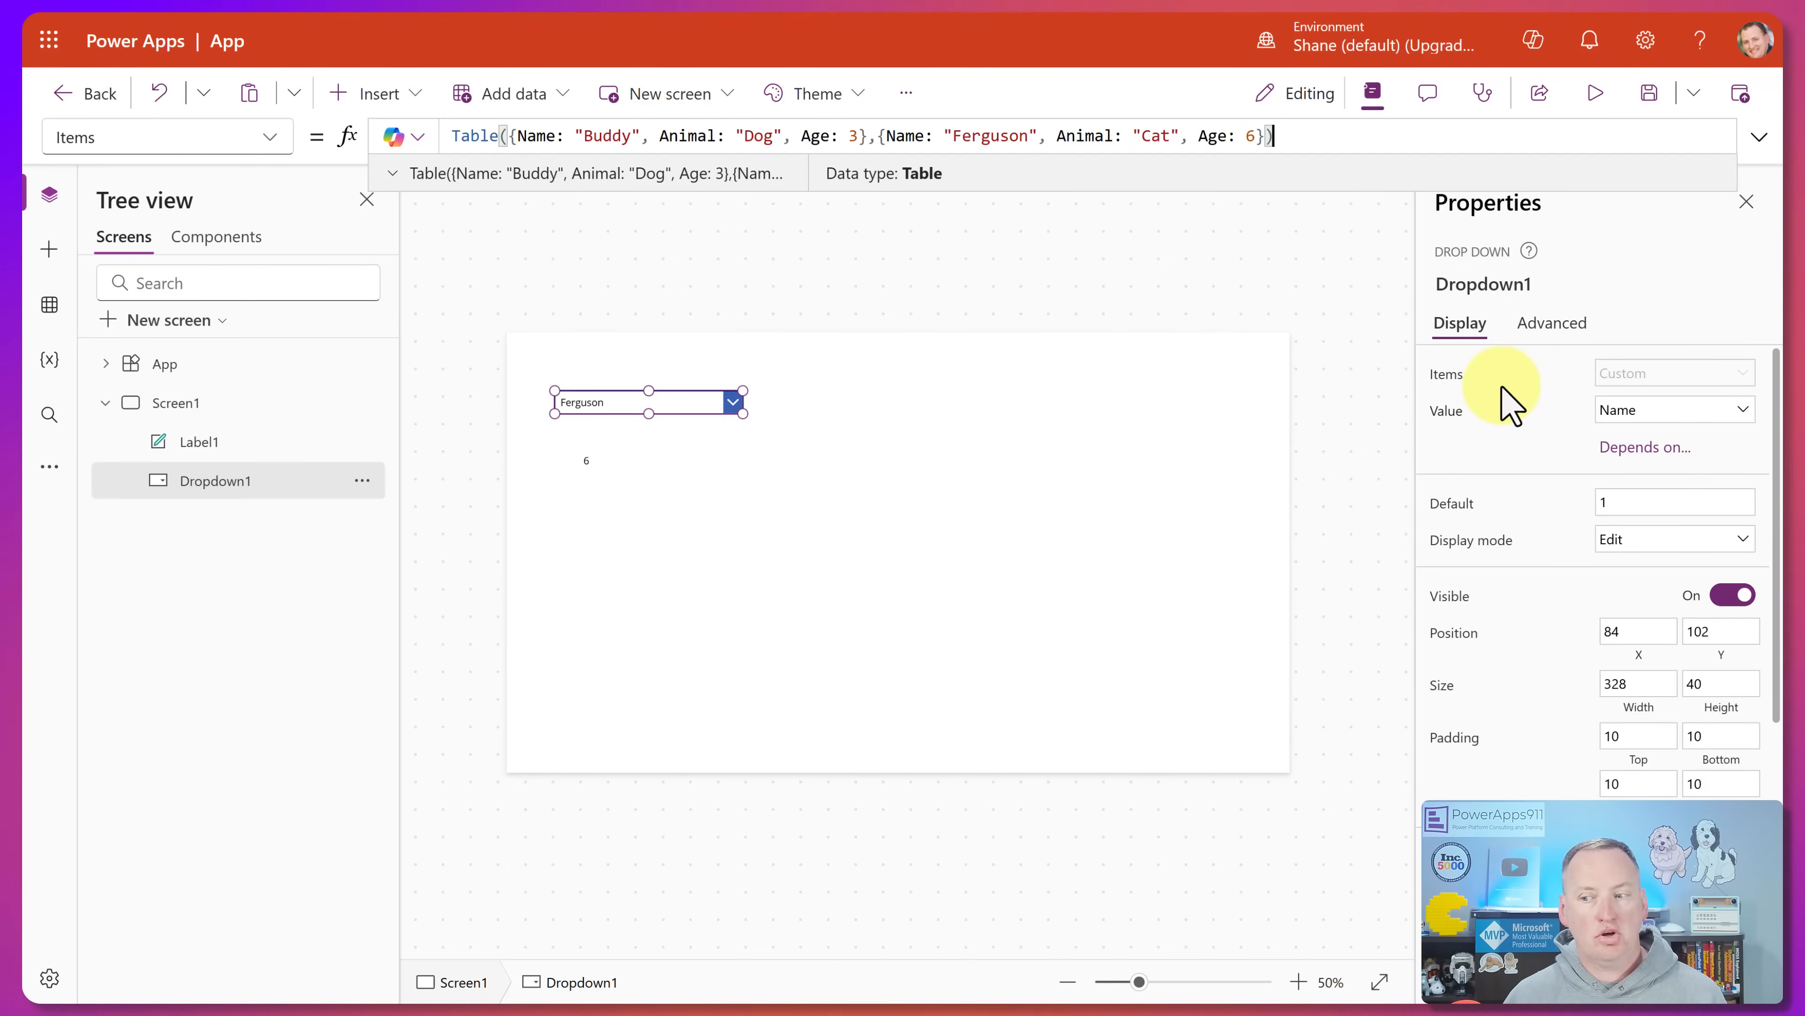
# - Set Dropdown1's Value property to Age, then to Animal so it shows Dog
pyautogui.click(1672, 409)
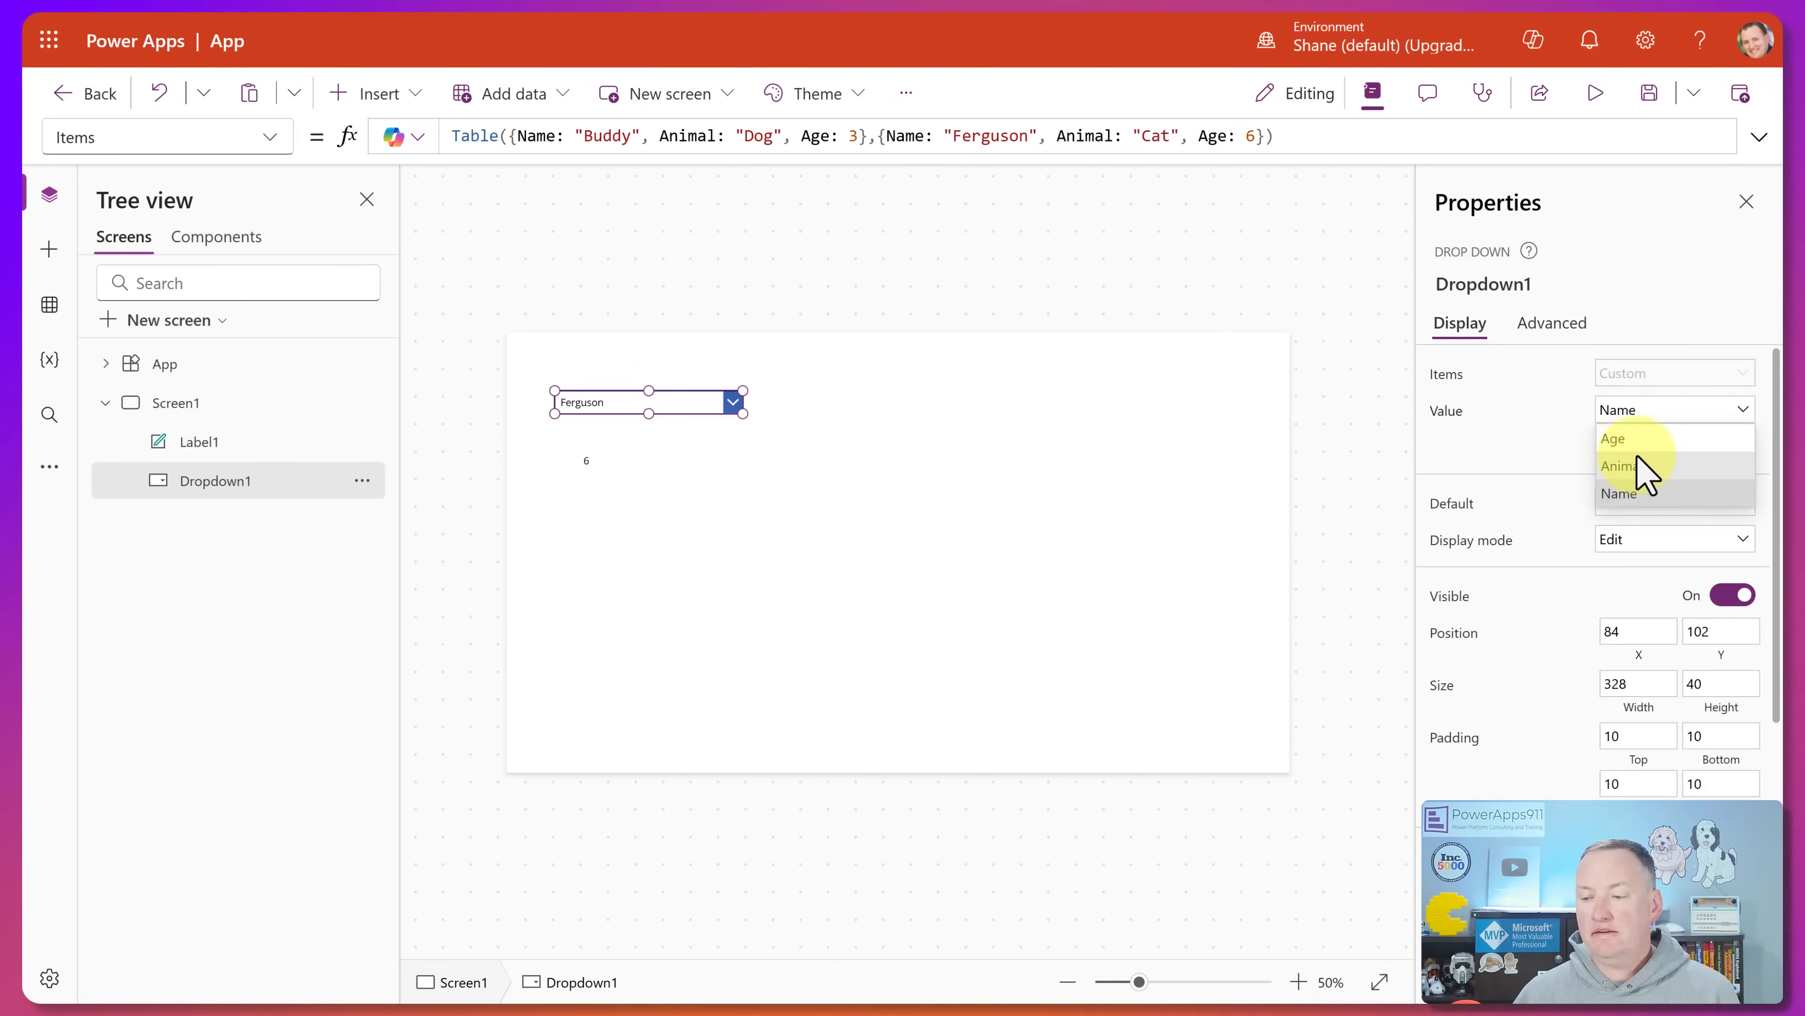
pyautogui.click(1614, 439)
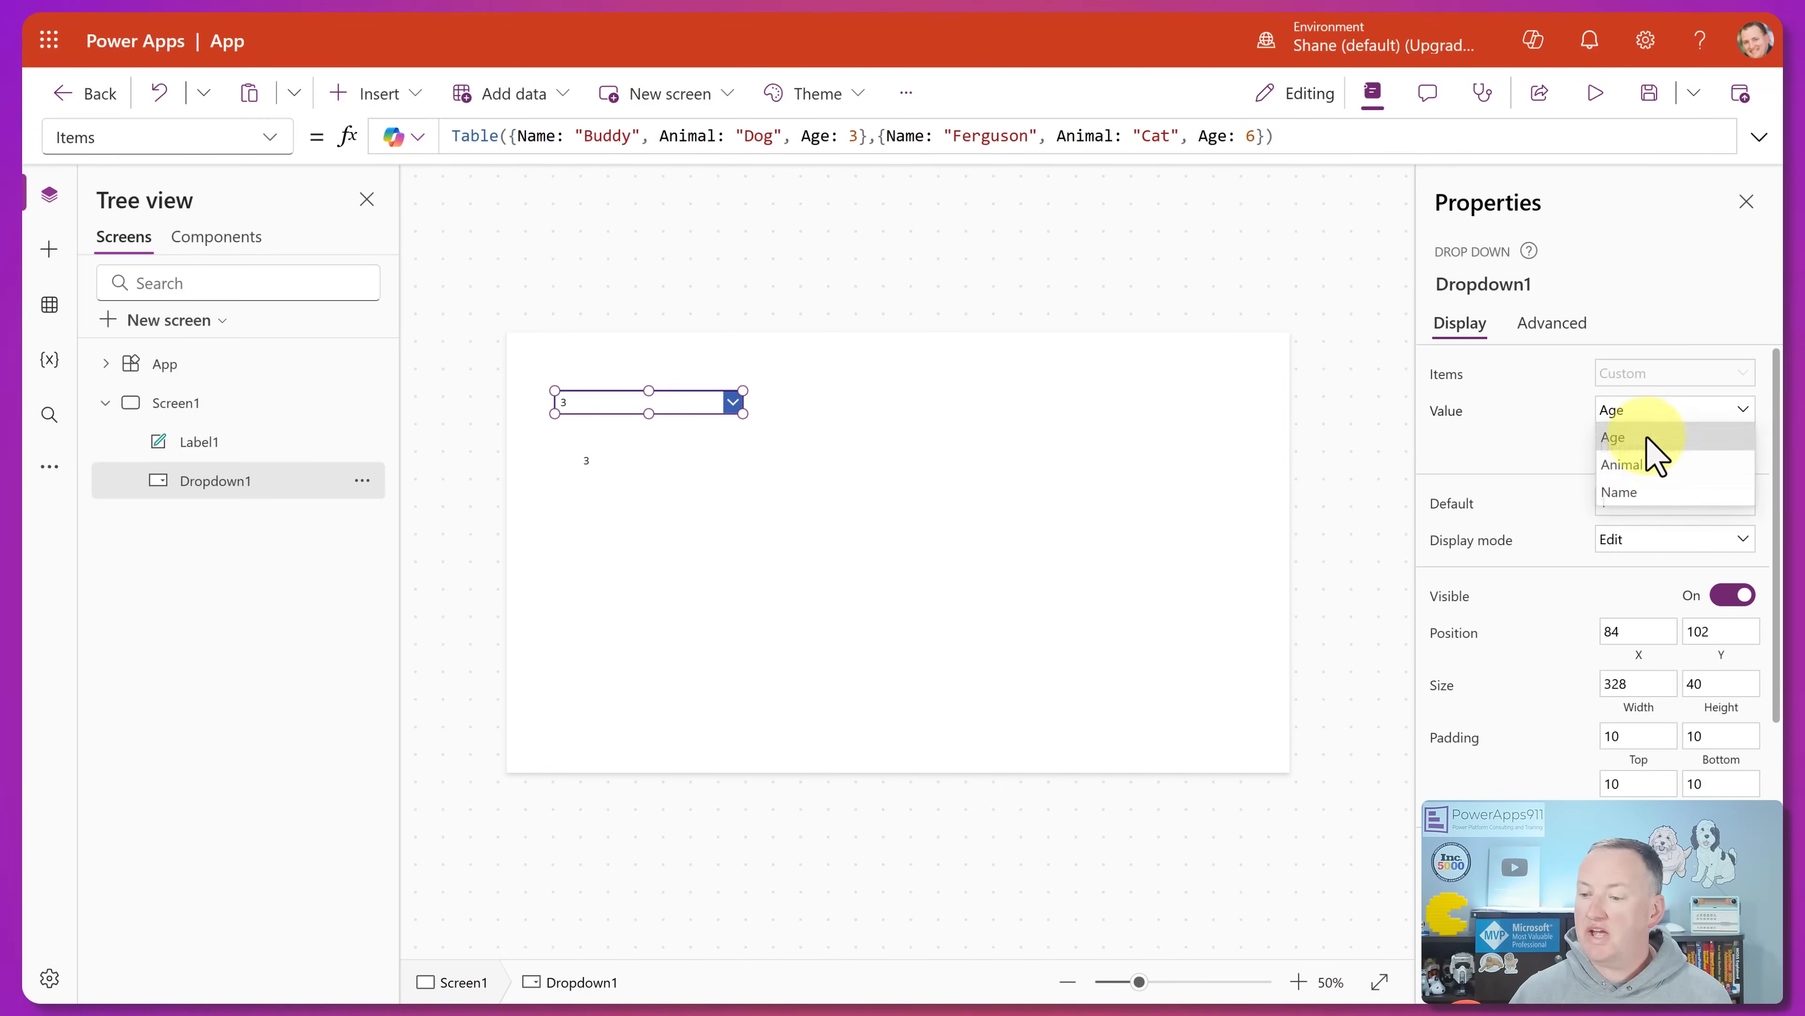
pyautogui.click(1624, 464)
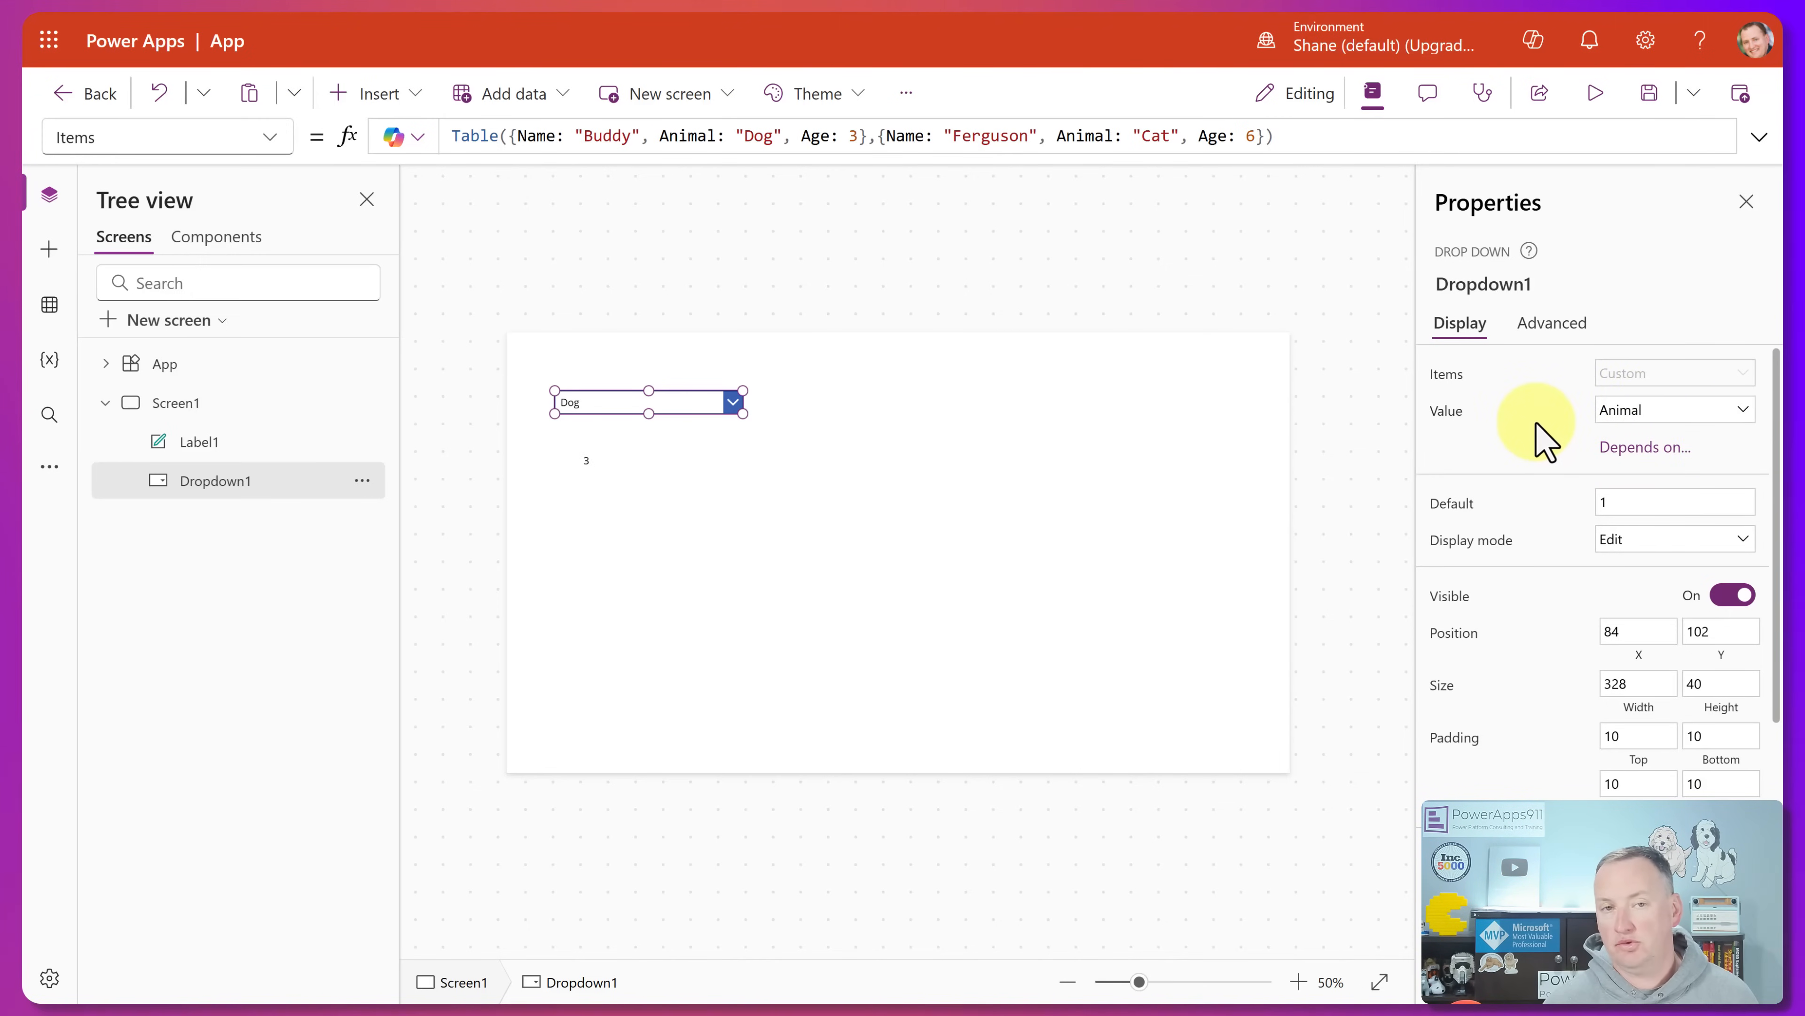
pyautogui.moveTo(1533, 467)
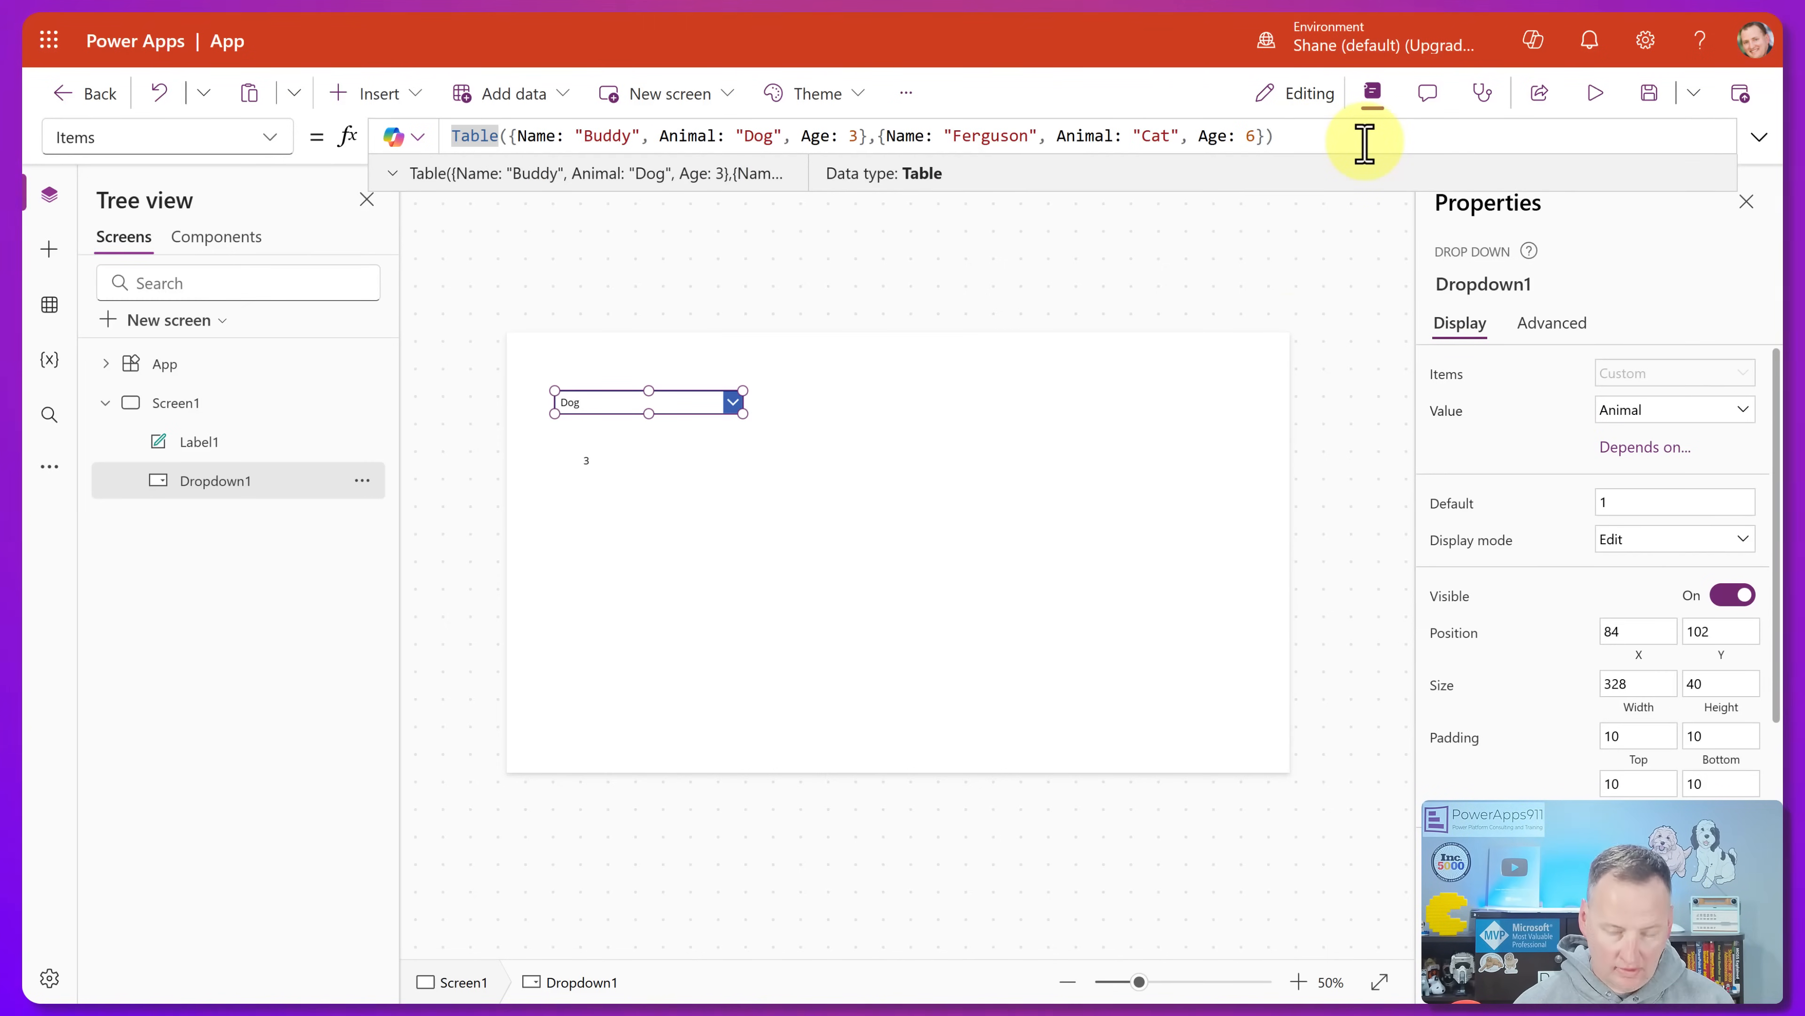
# - Wrap Items in AddColumns(…, Combo, Name & " - " & Animal) and display the Combo column
pyautogui.write('Add')
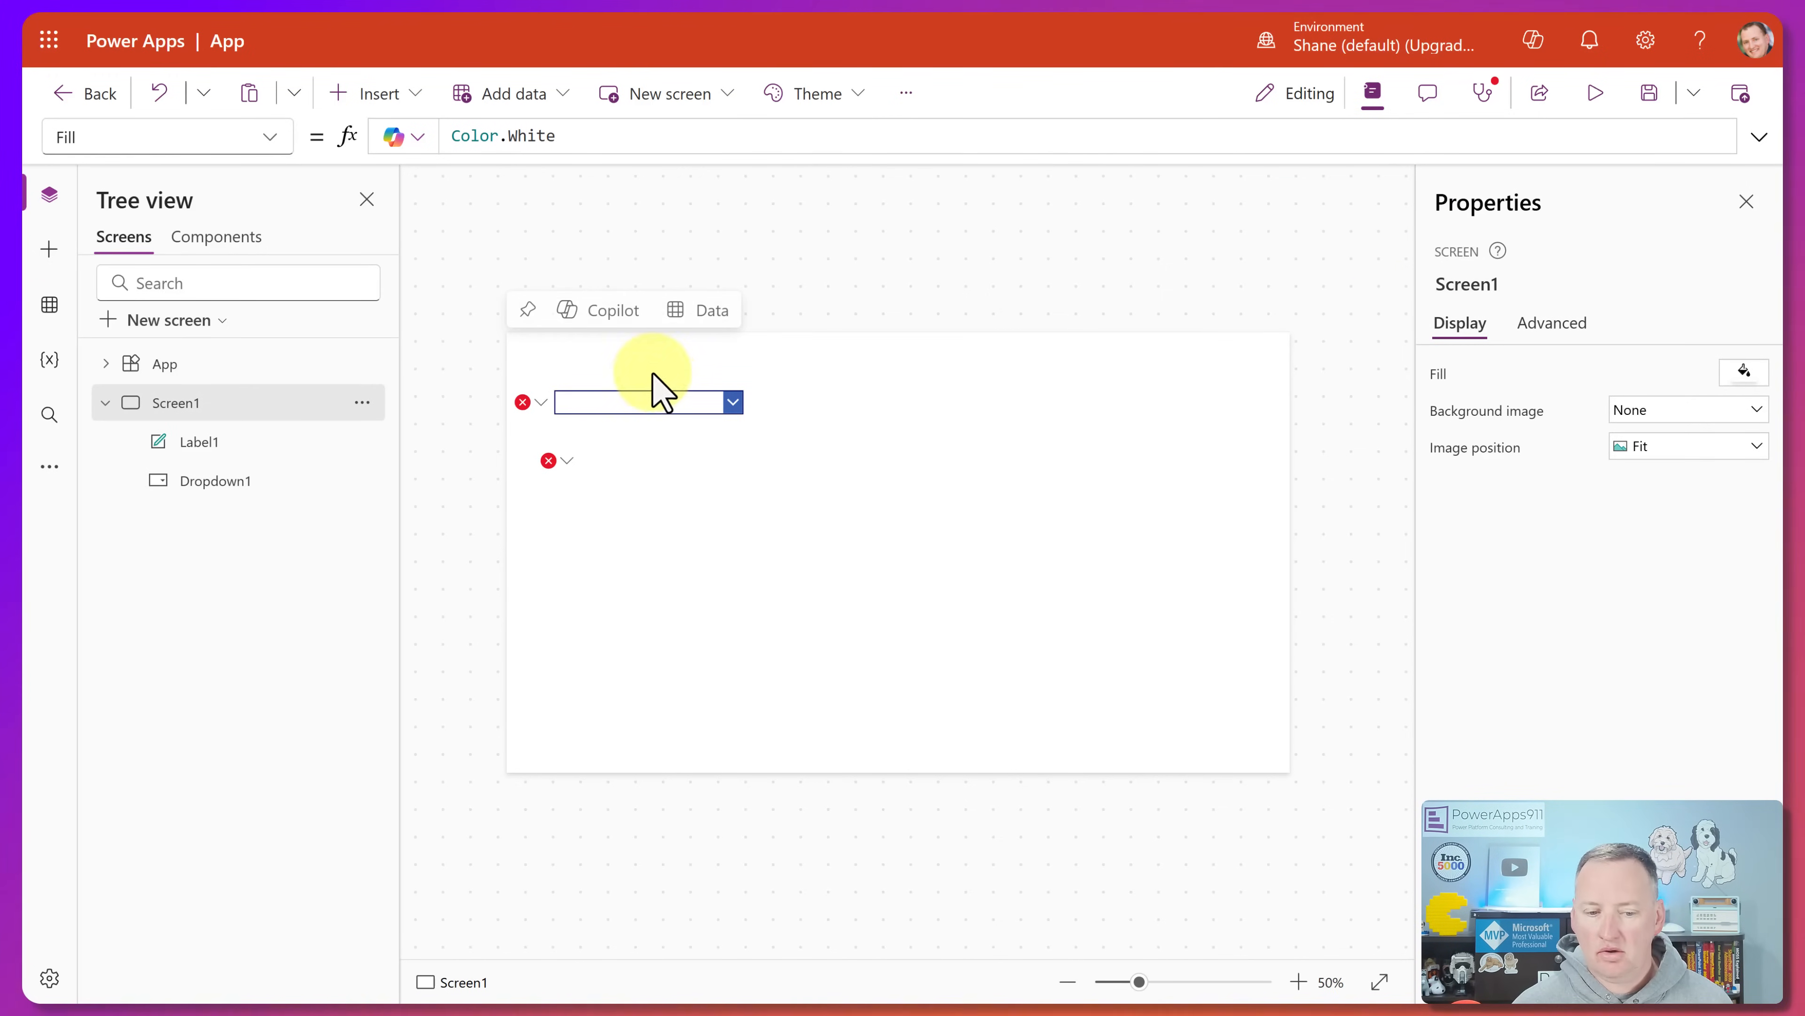
pyautogui.click(648, 402)
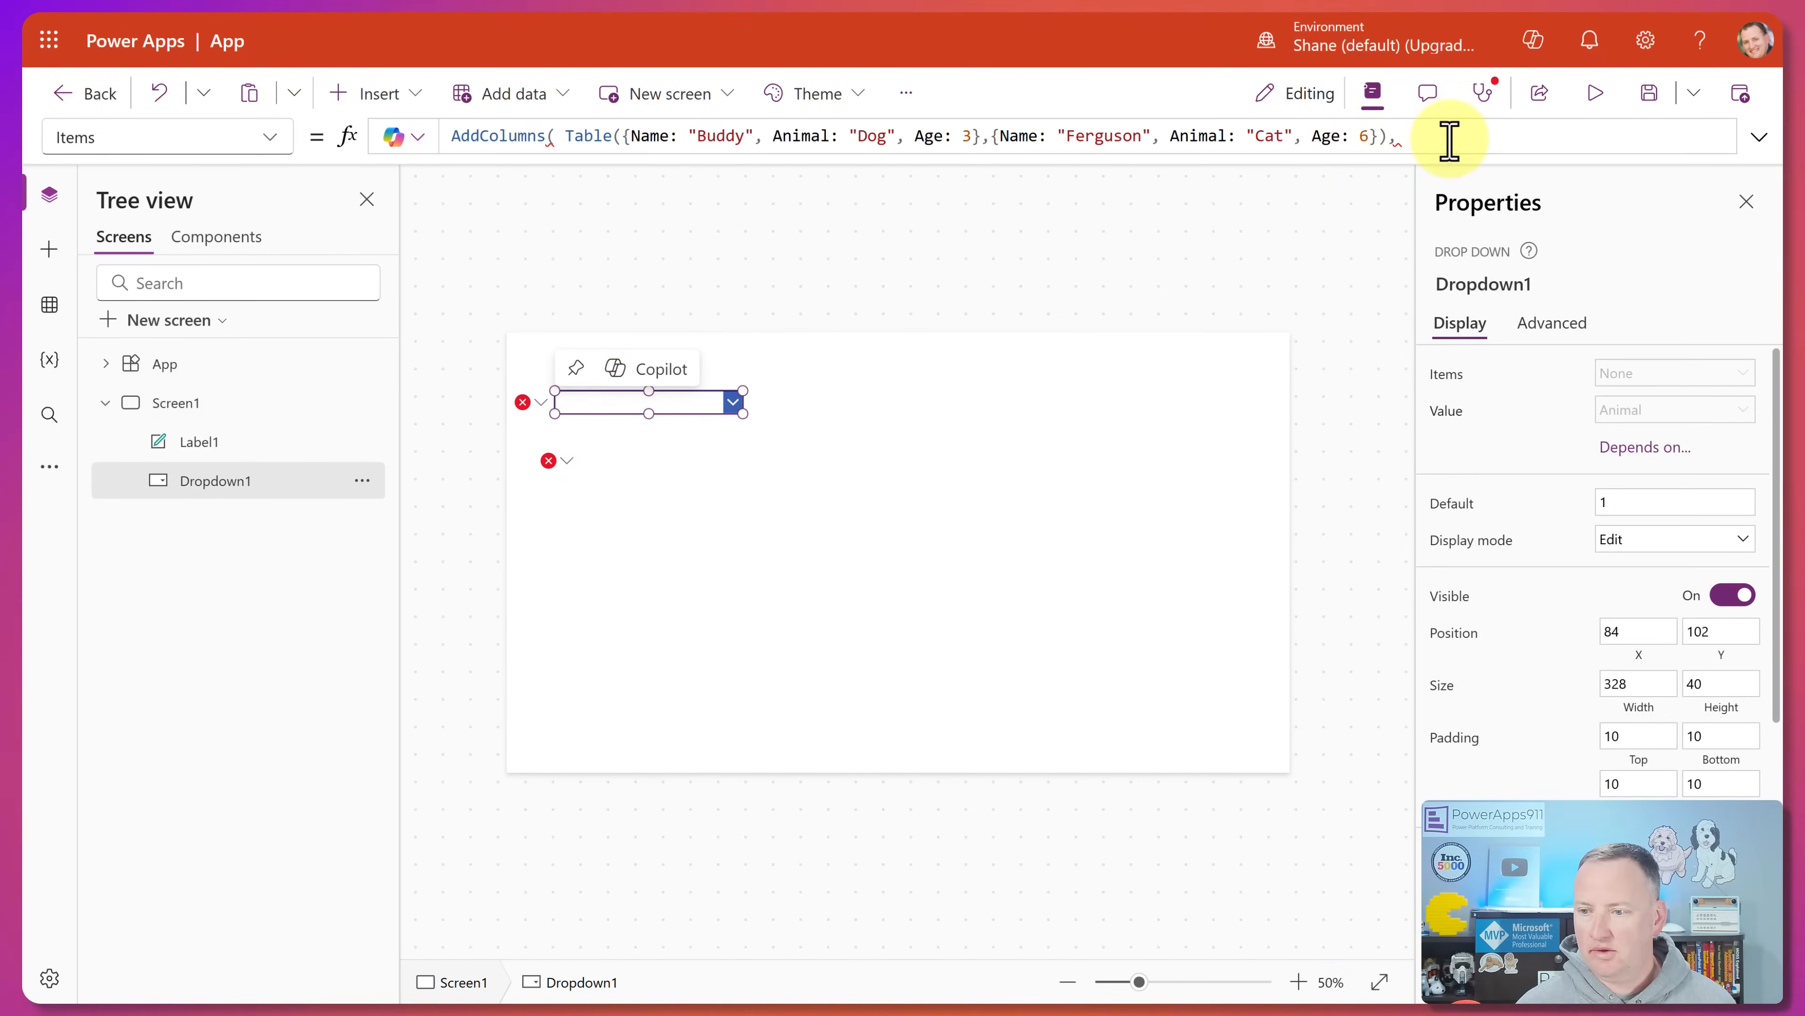
pyautogui.moveTo(1186, 501)
pyautogui.write('"Combon')
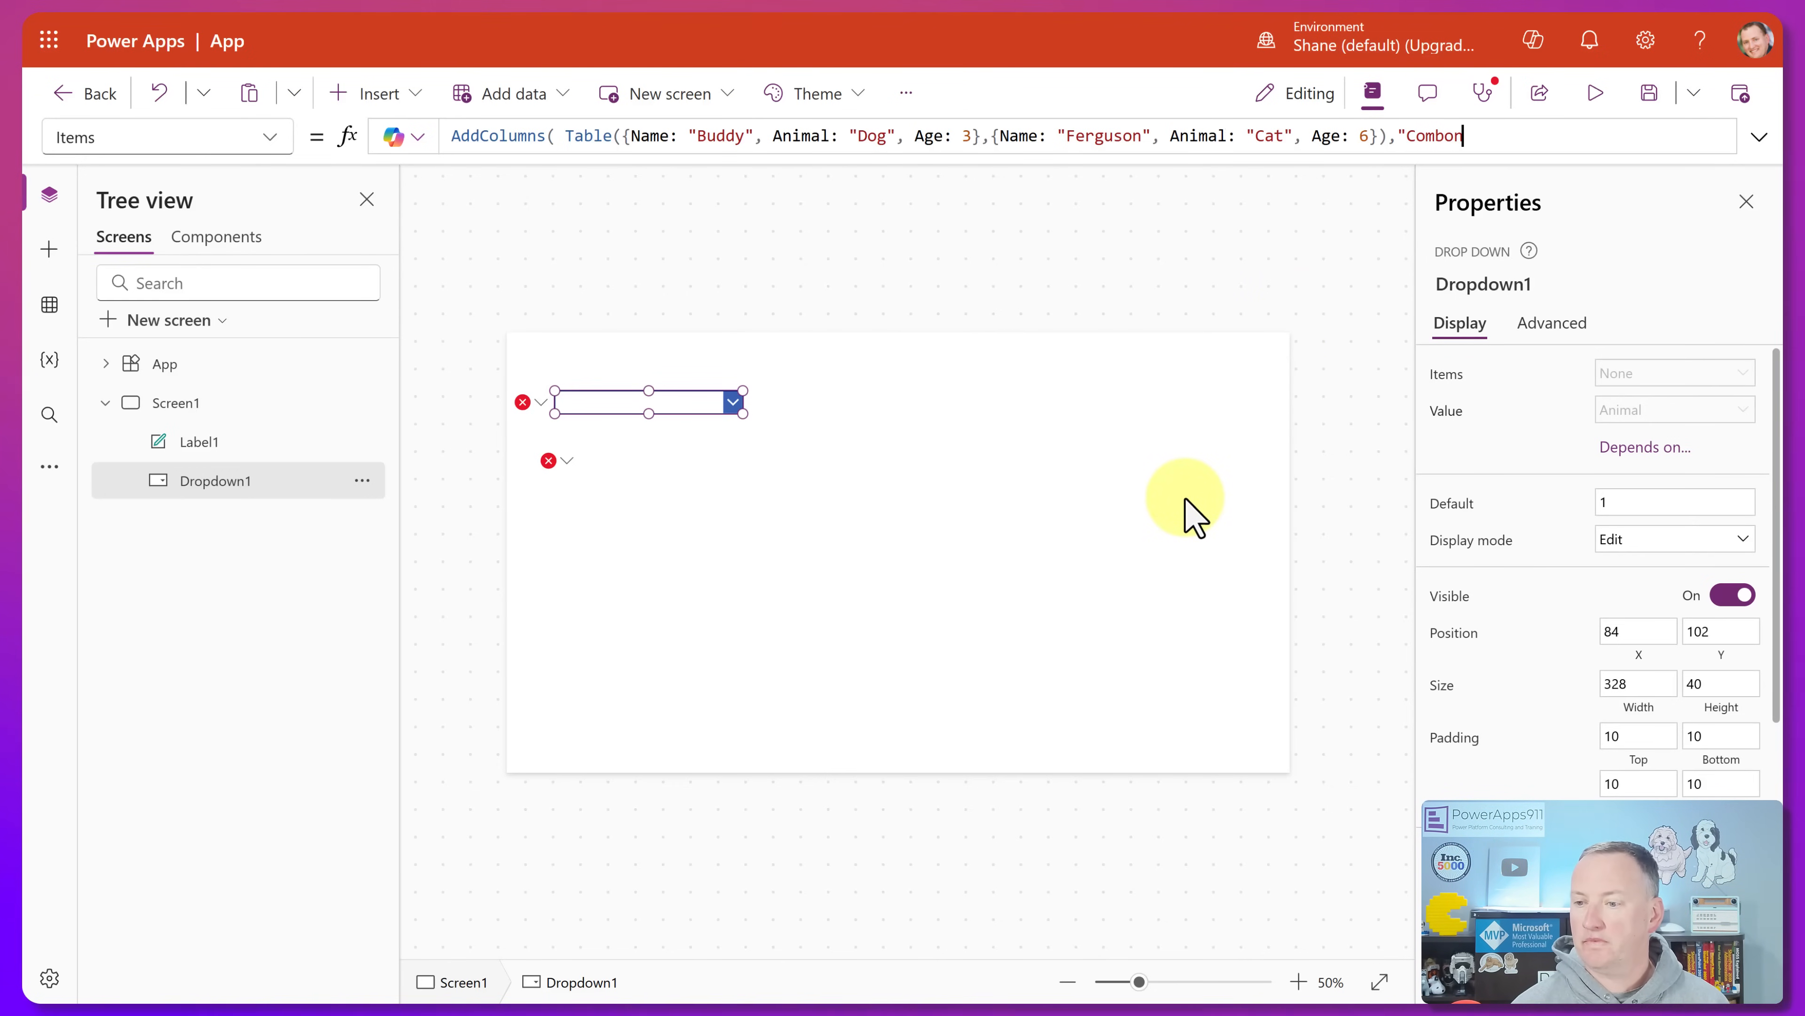
pyautogui.press('Backspace')
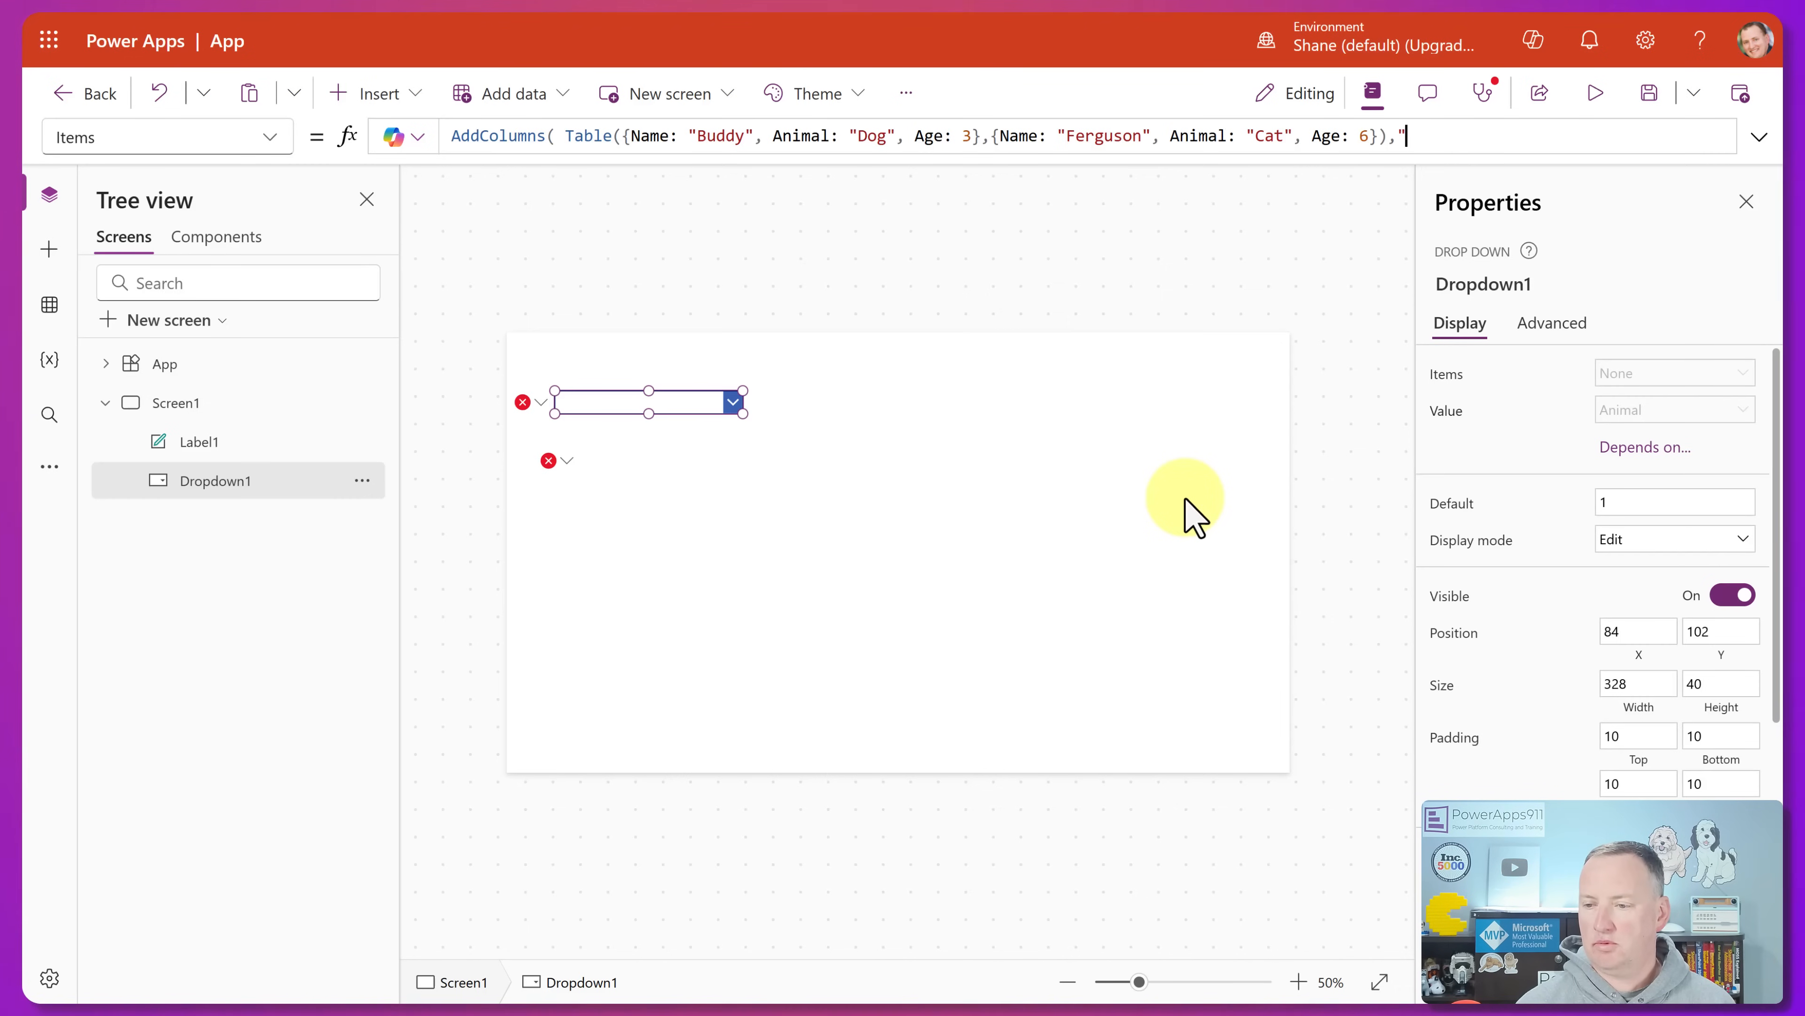
pyautogui.write('.Combo, Name &')
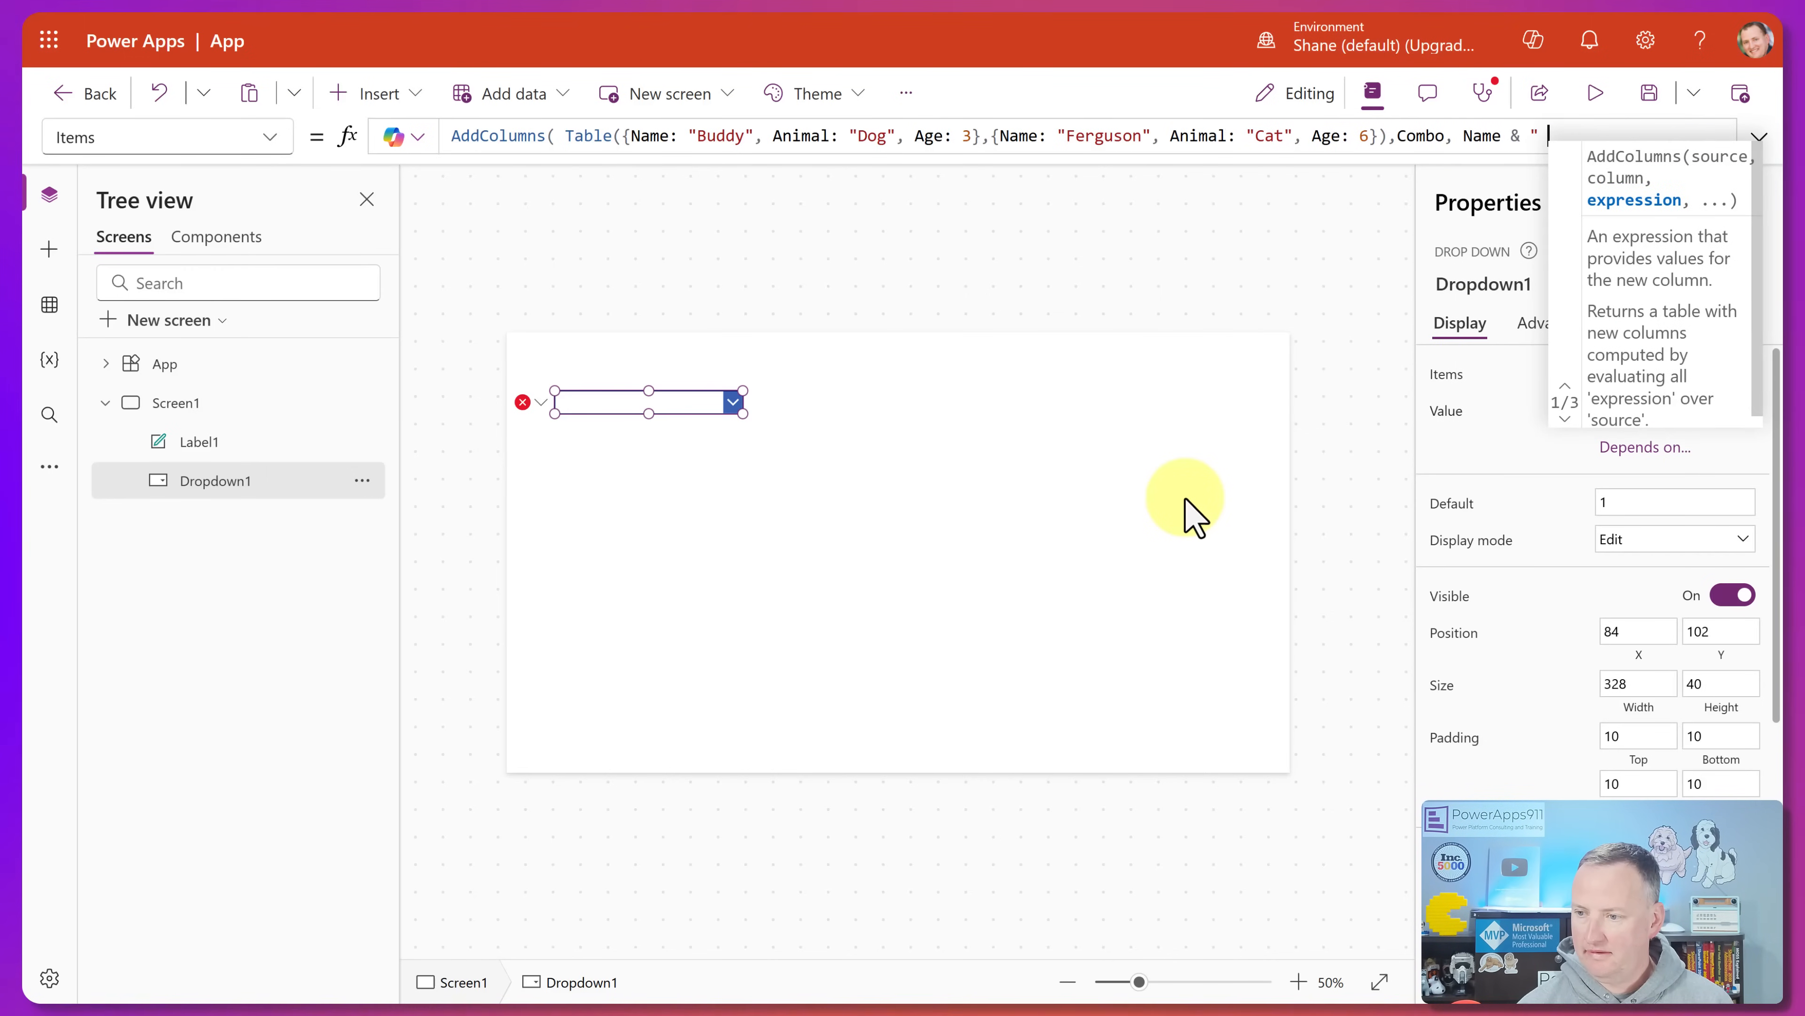
pyautogui.write('- " &')
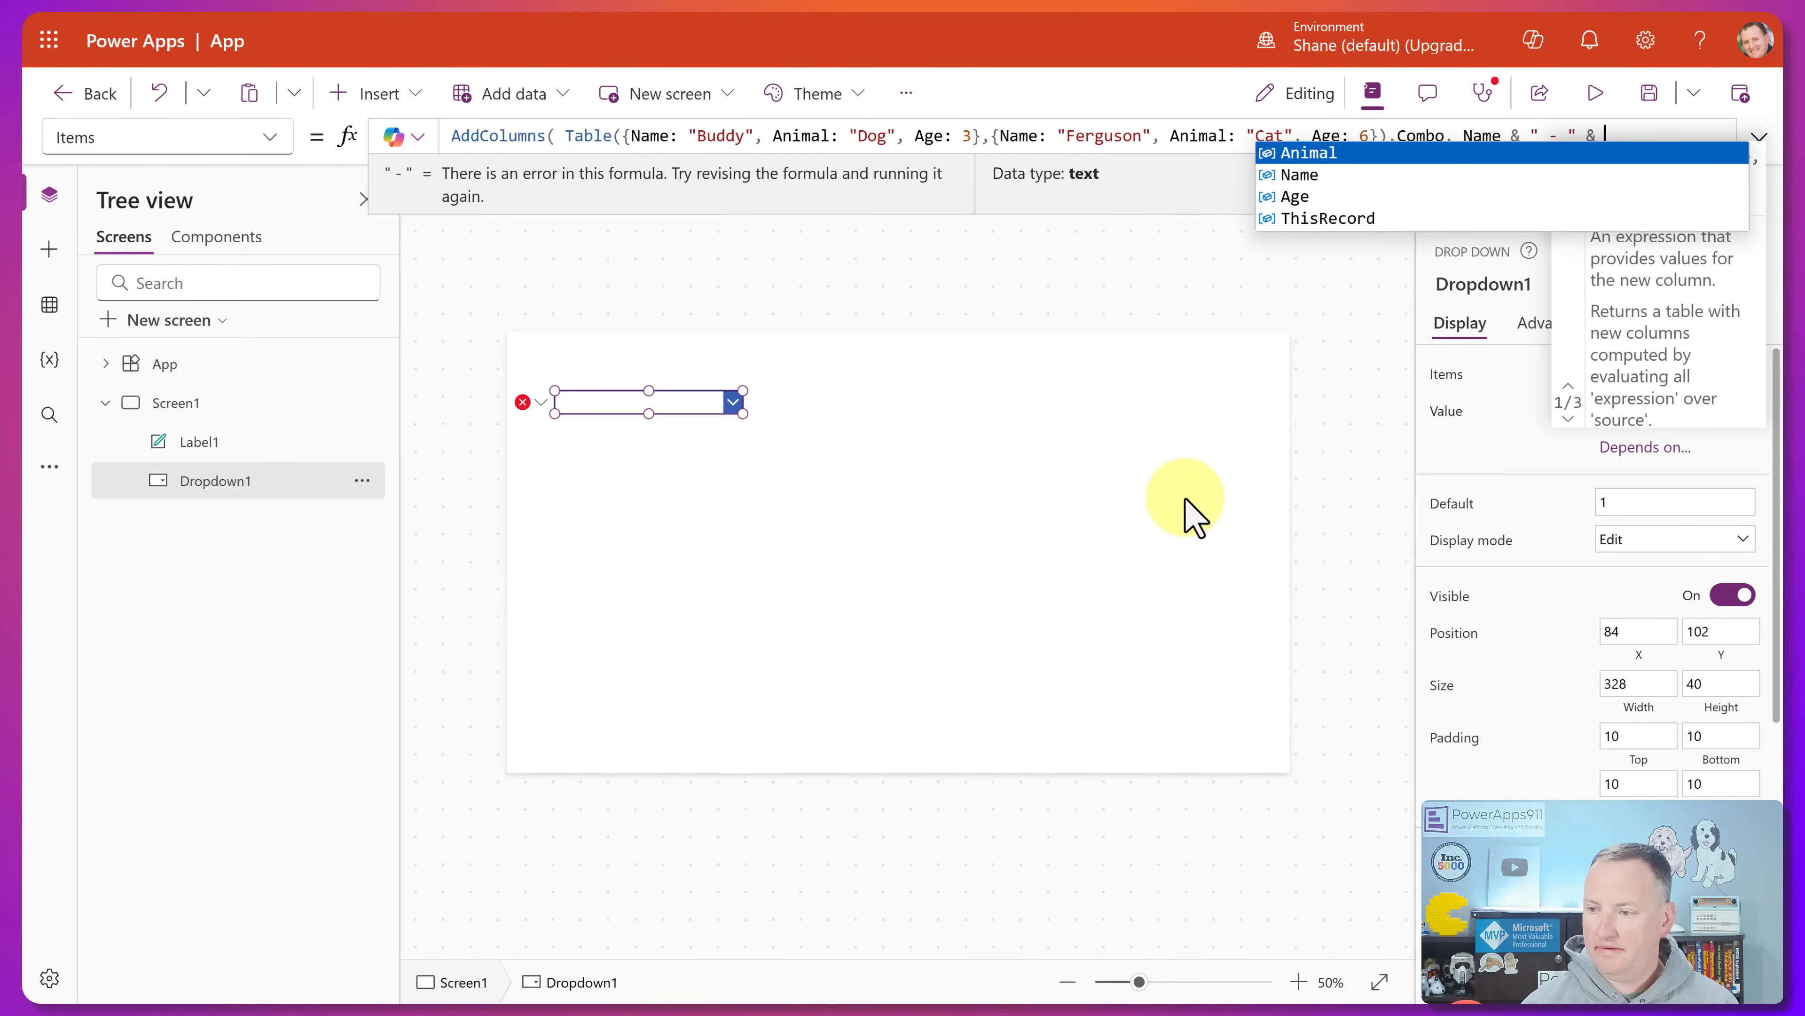
pyautogui.click(1308, 152)
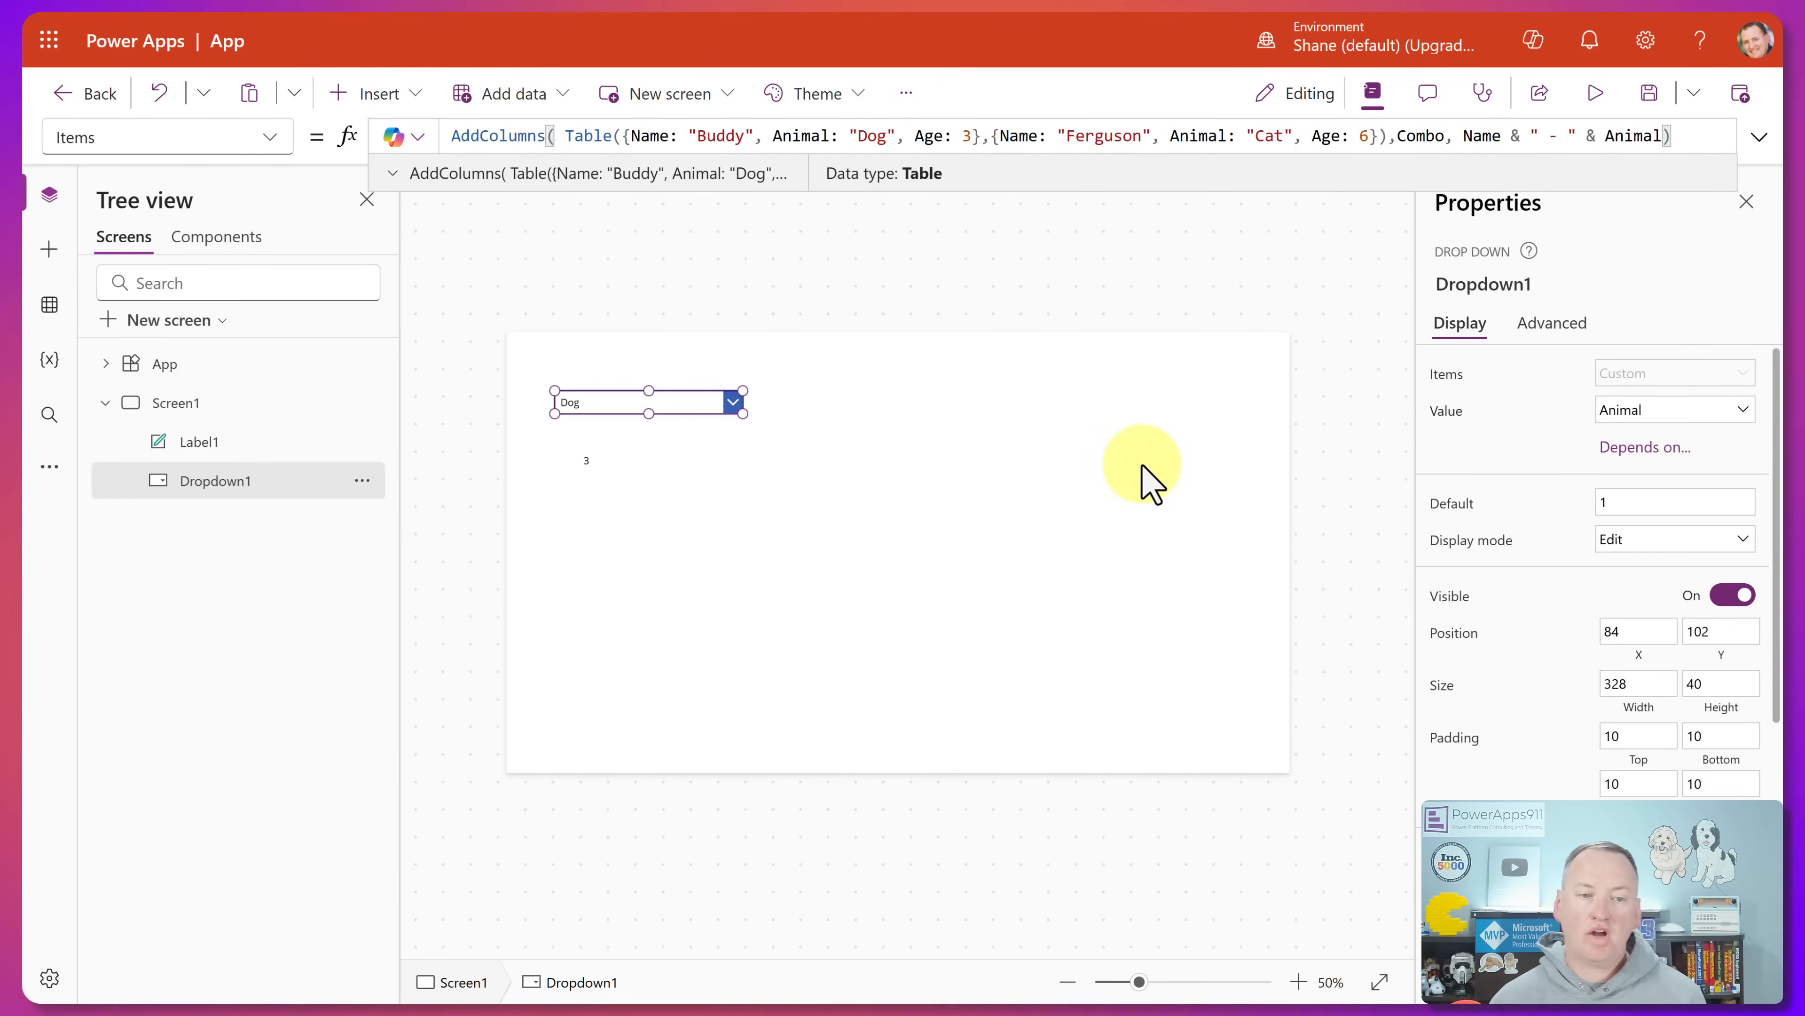
pyautogui.moveTo(1693, 136)
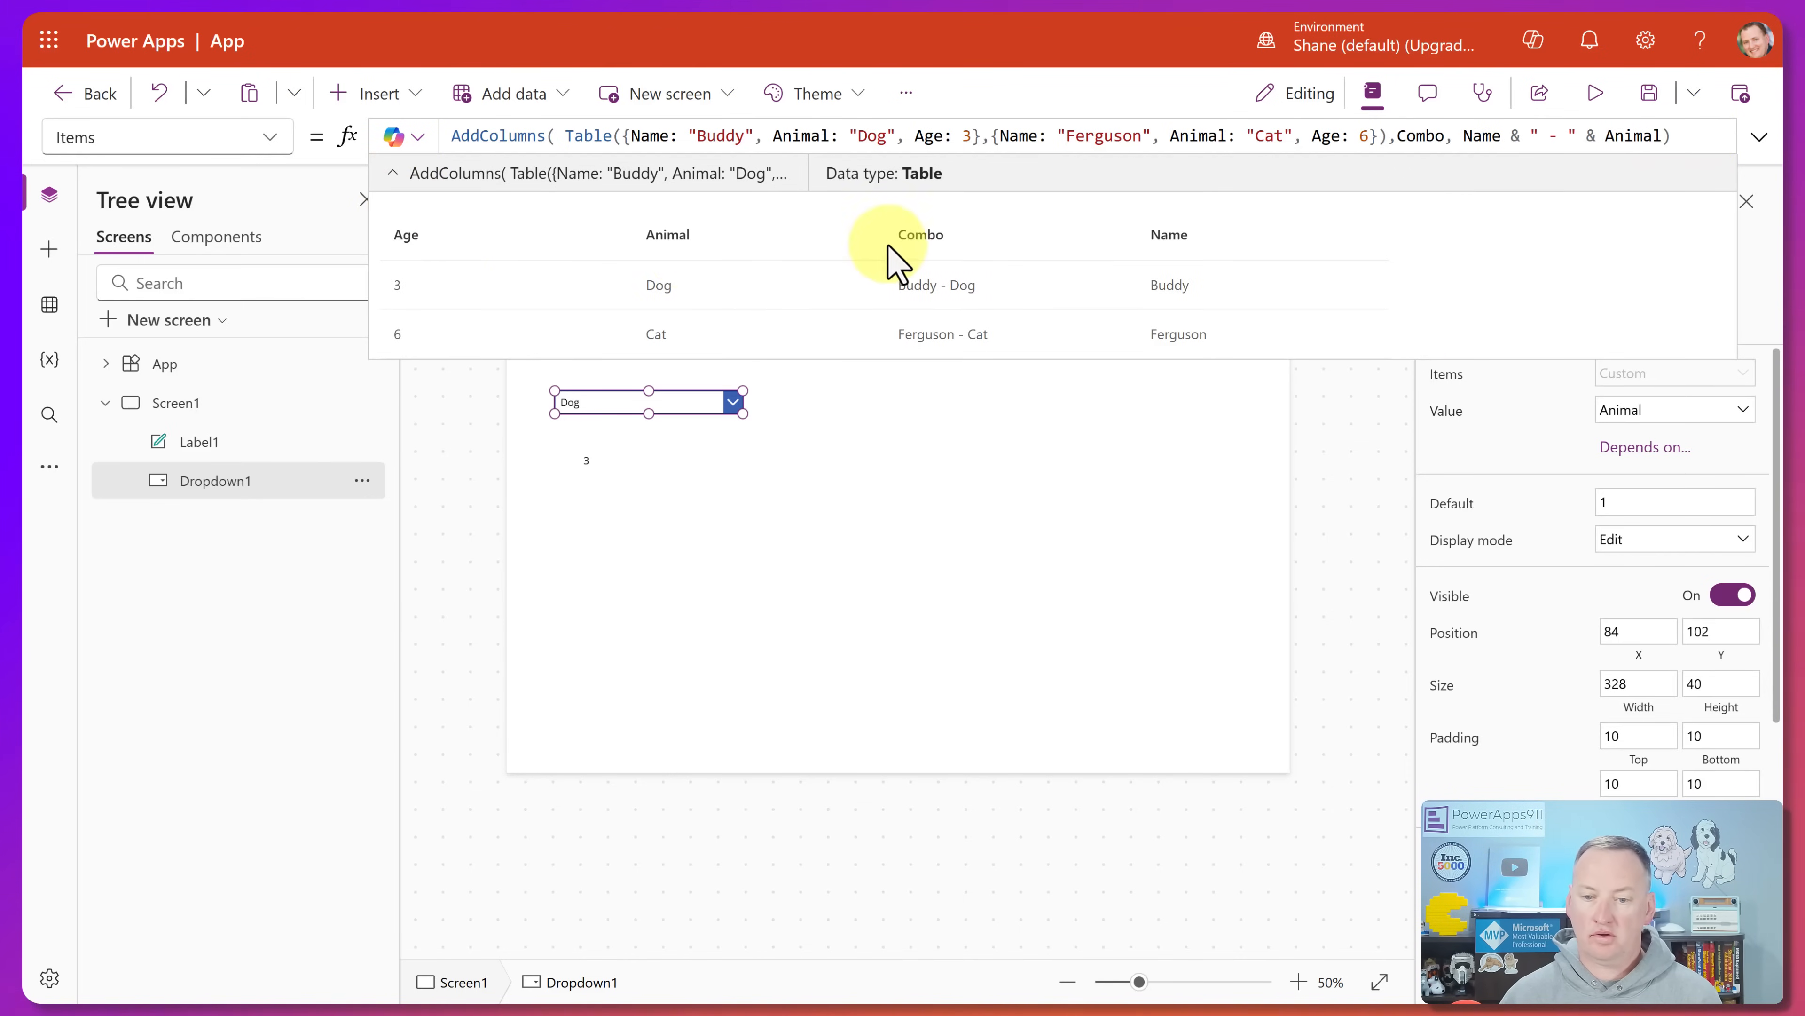
pyautogui.moveTo(930, 333)
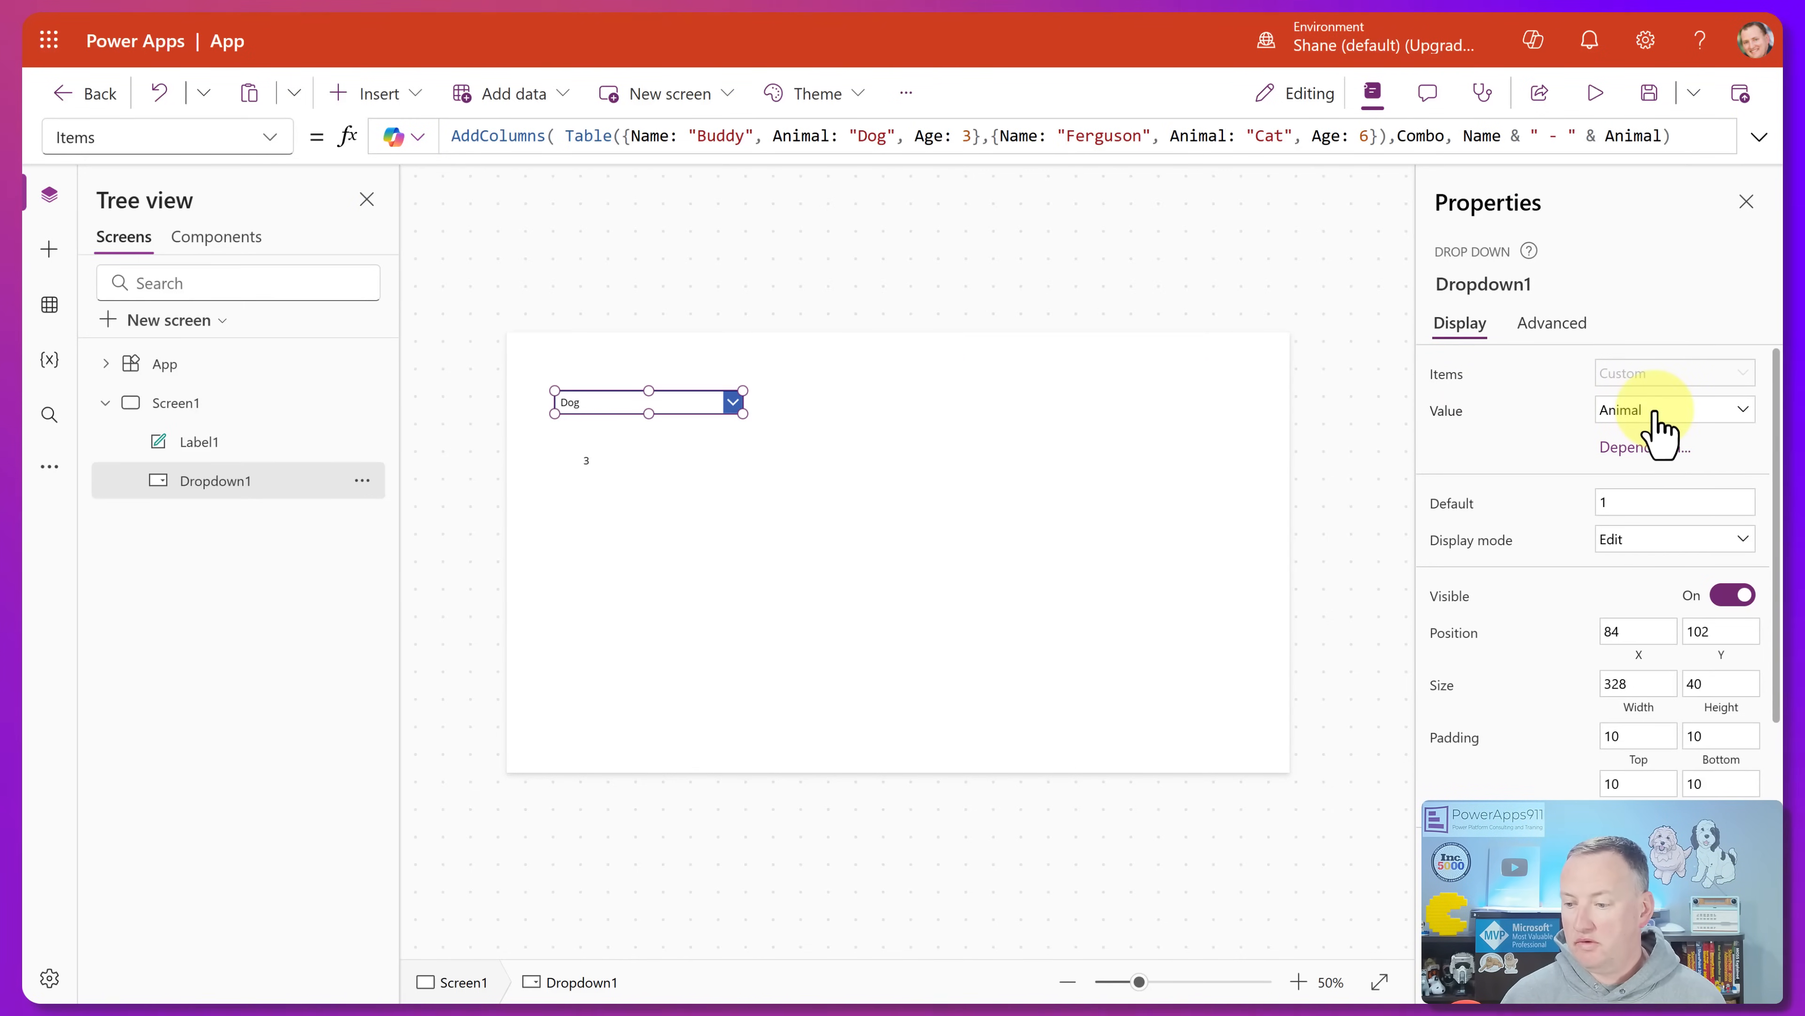
pyautogui.click(1670, 409)
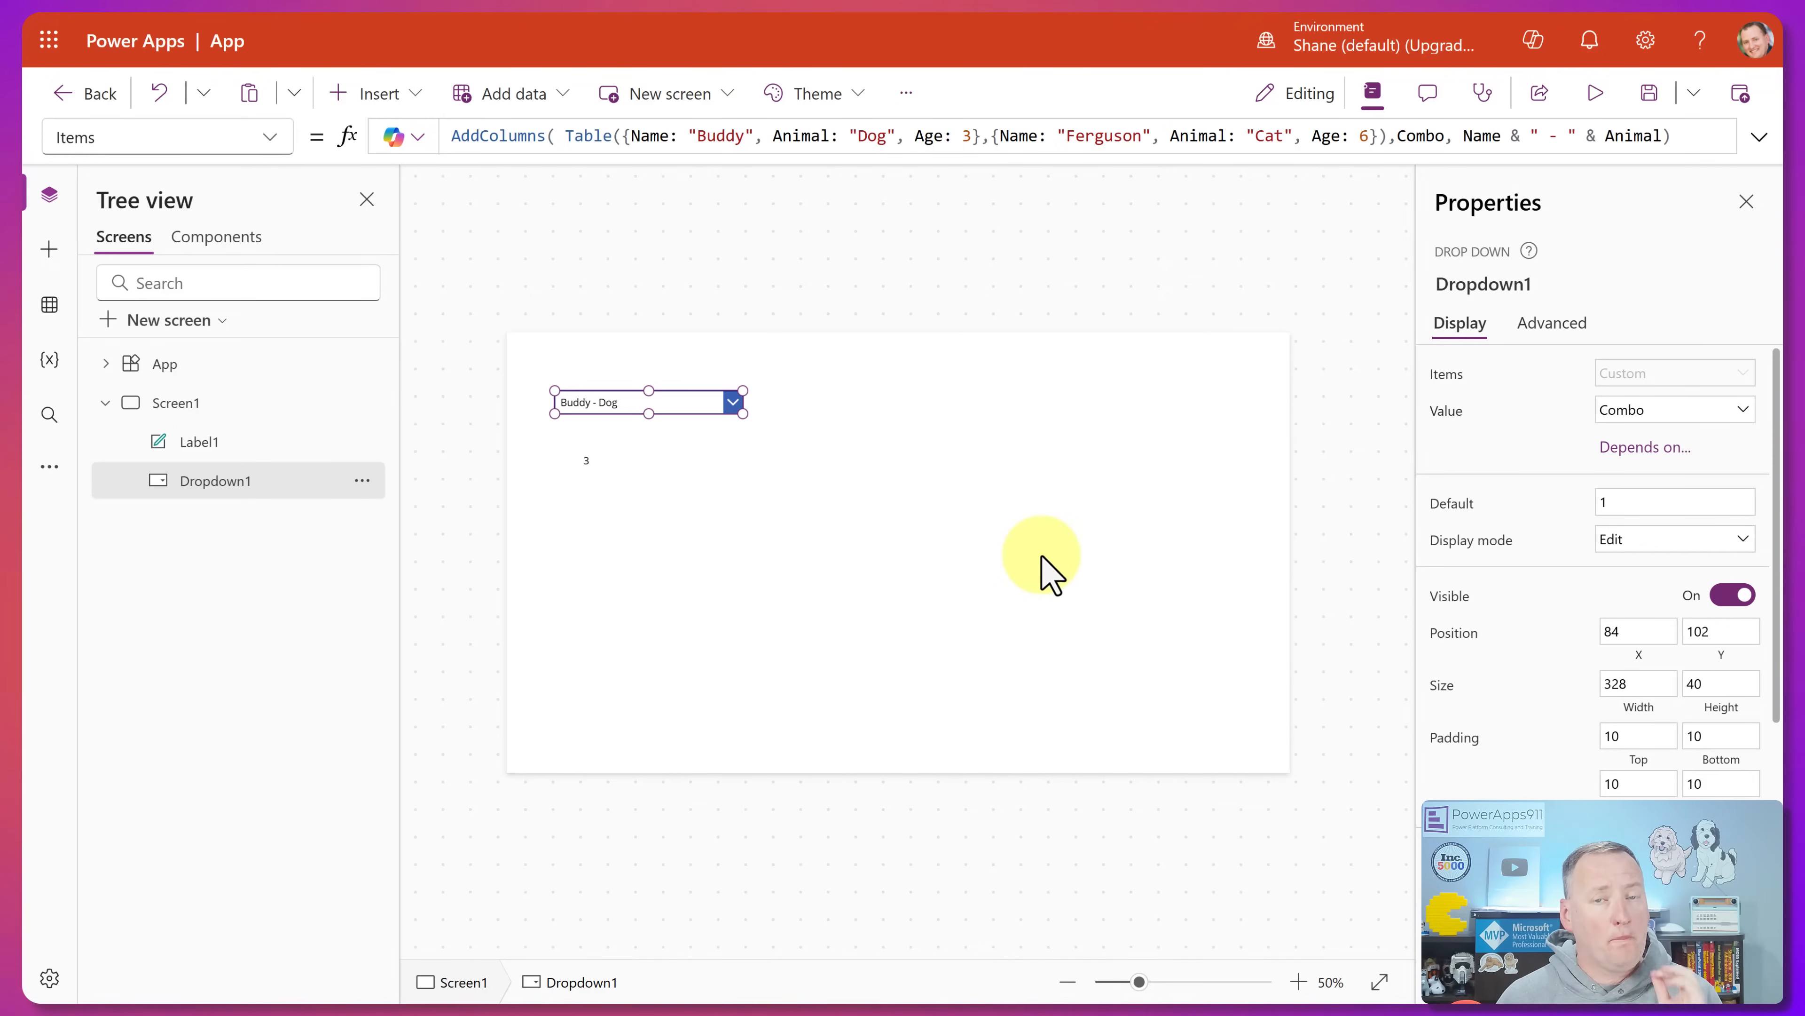
pyautogui.moveTo(1161, 239)
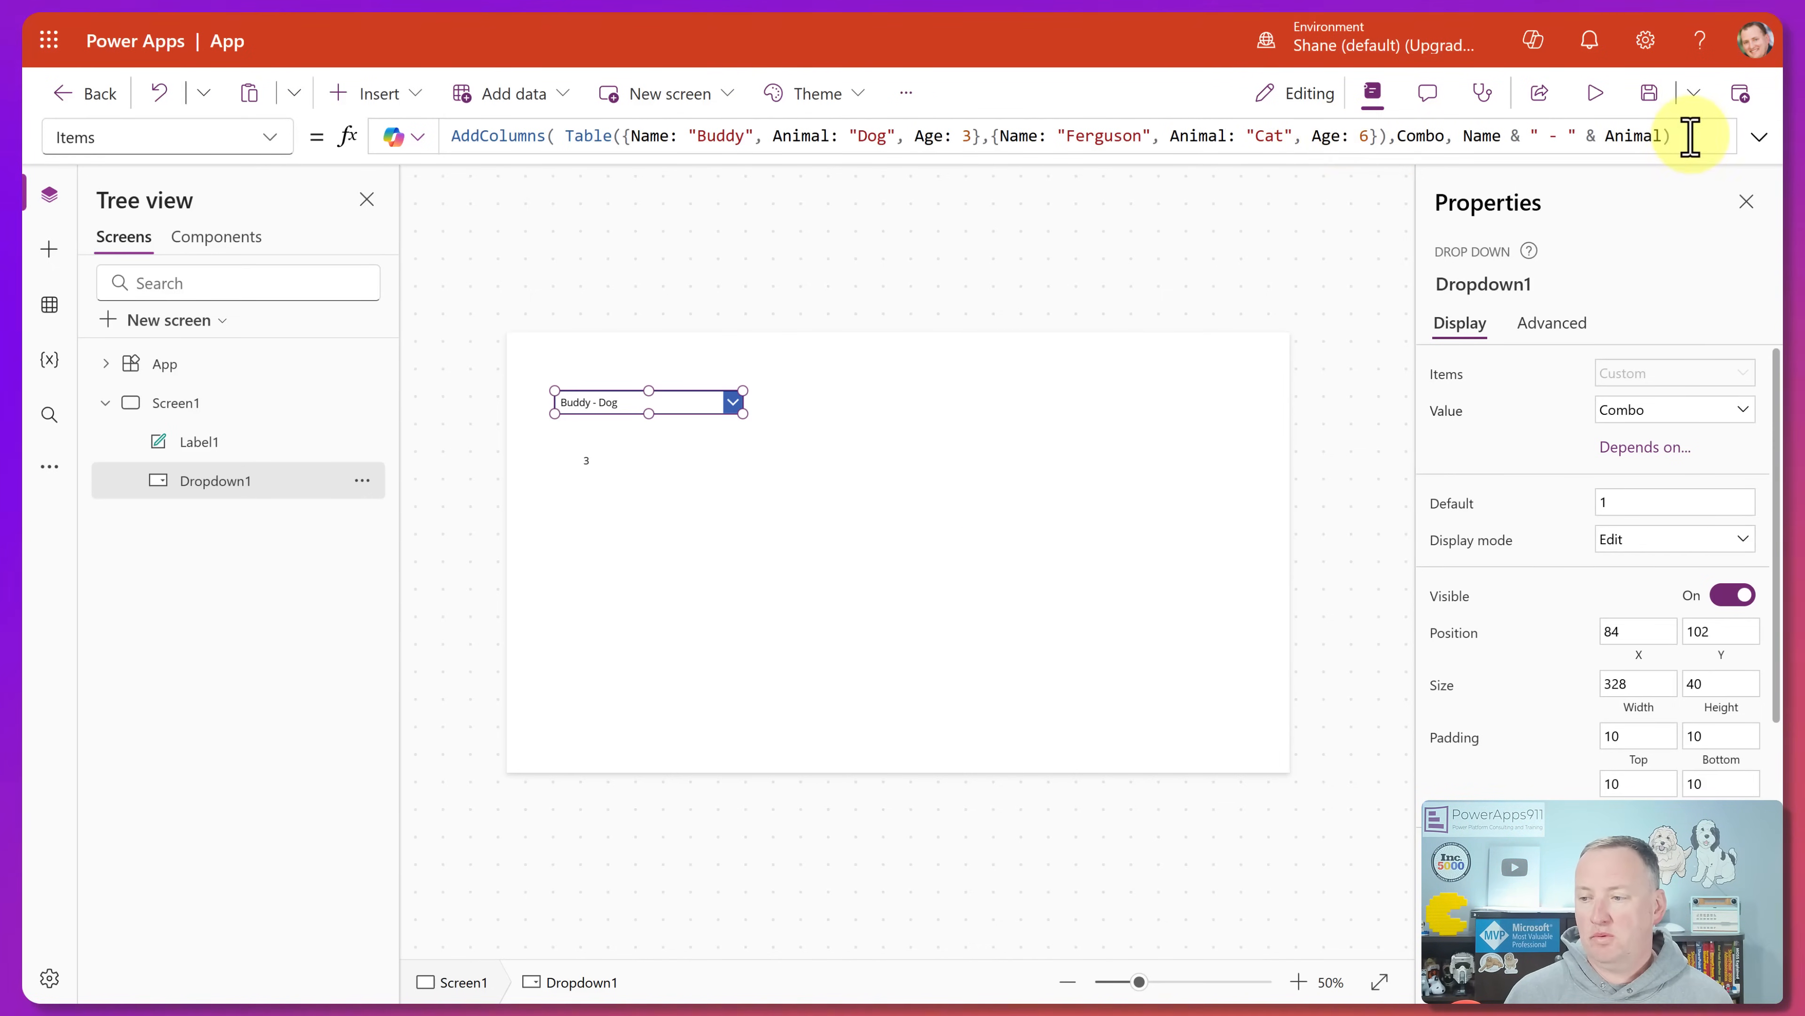
# - Replace Dropdown1's Items formula with Sequence(10)
pyautogui.click(1664, 135)
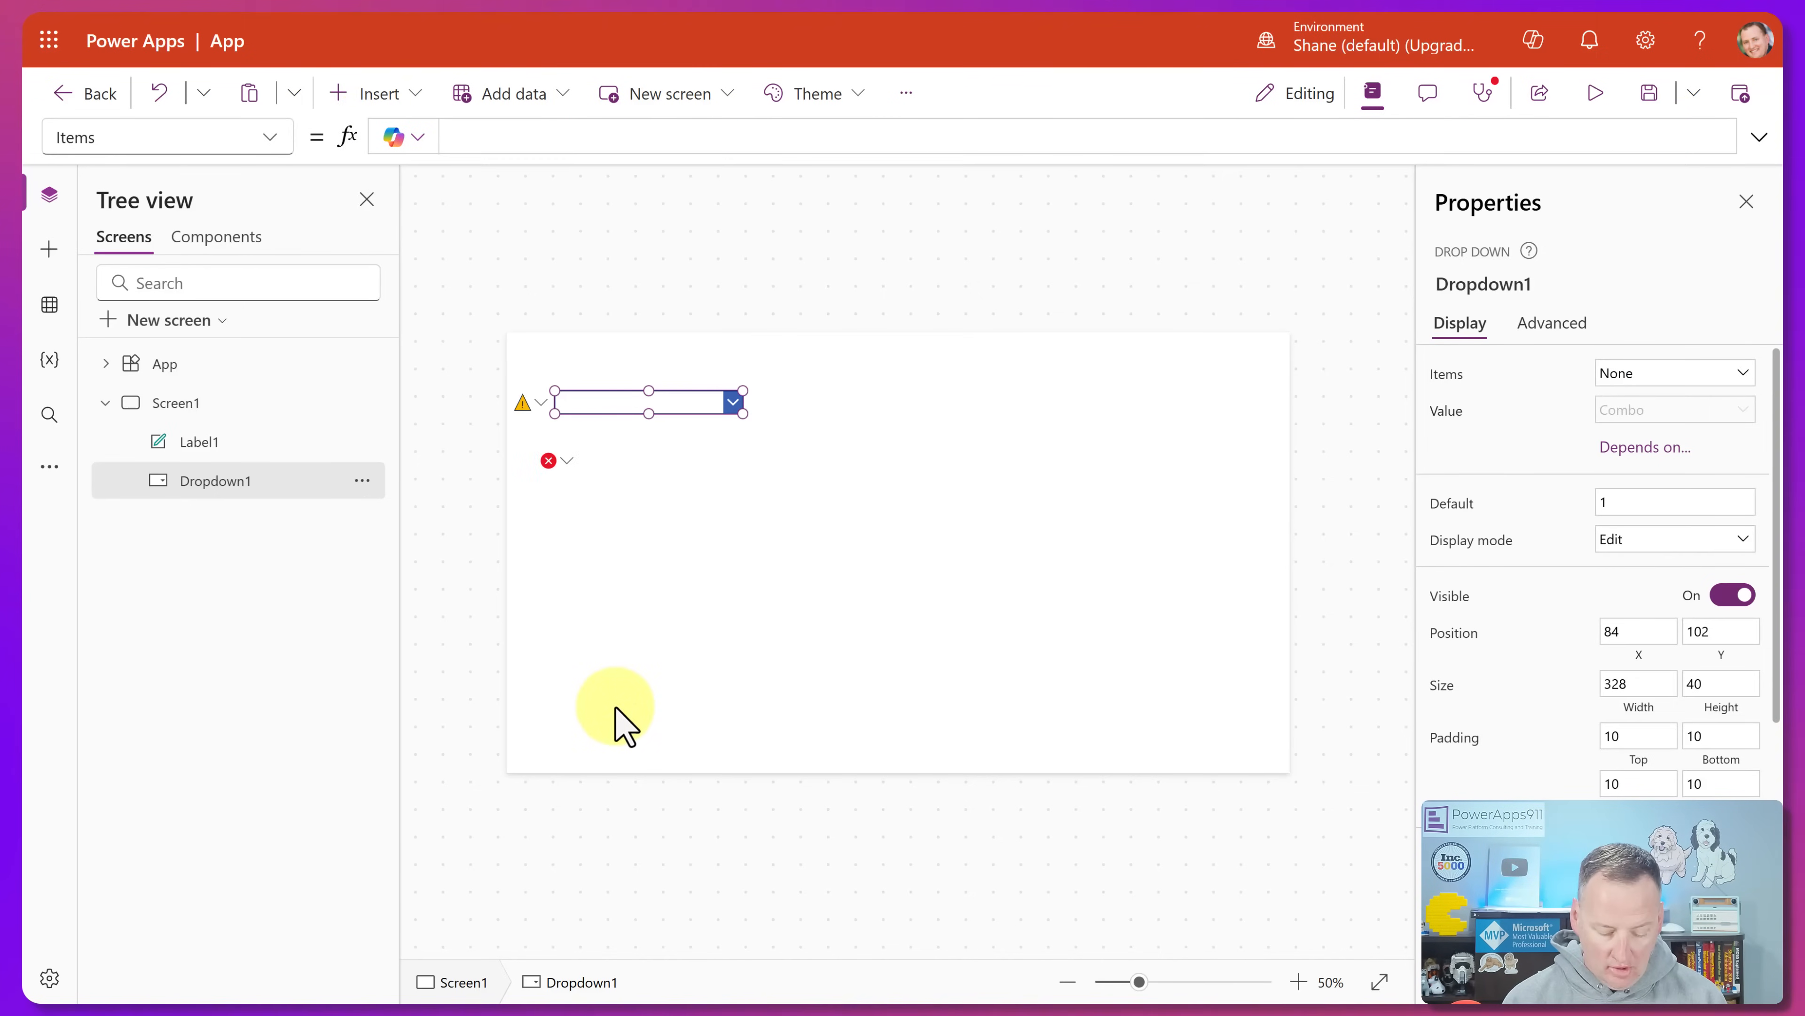
pyautogui.write('seq')
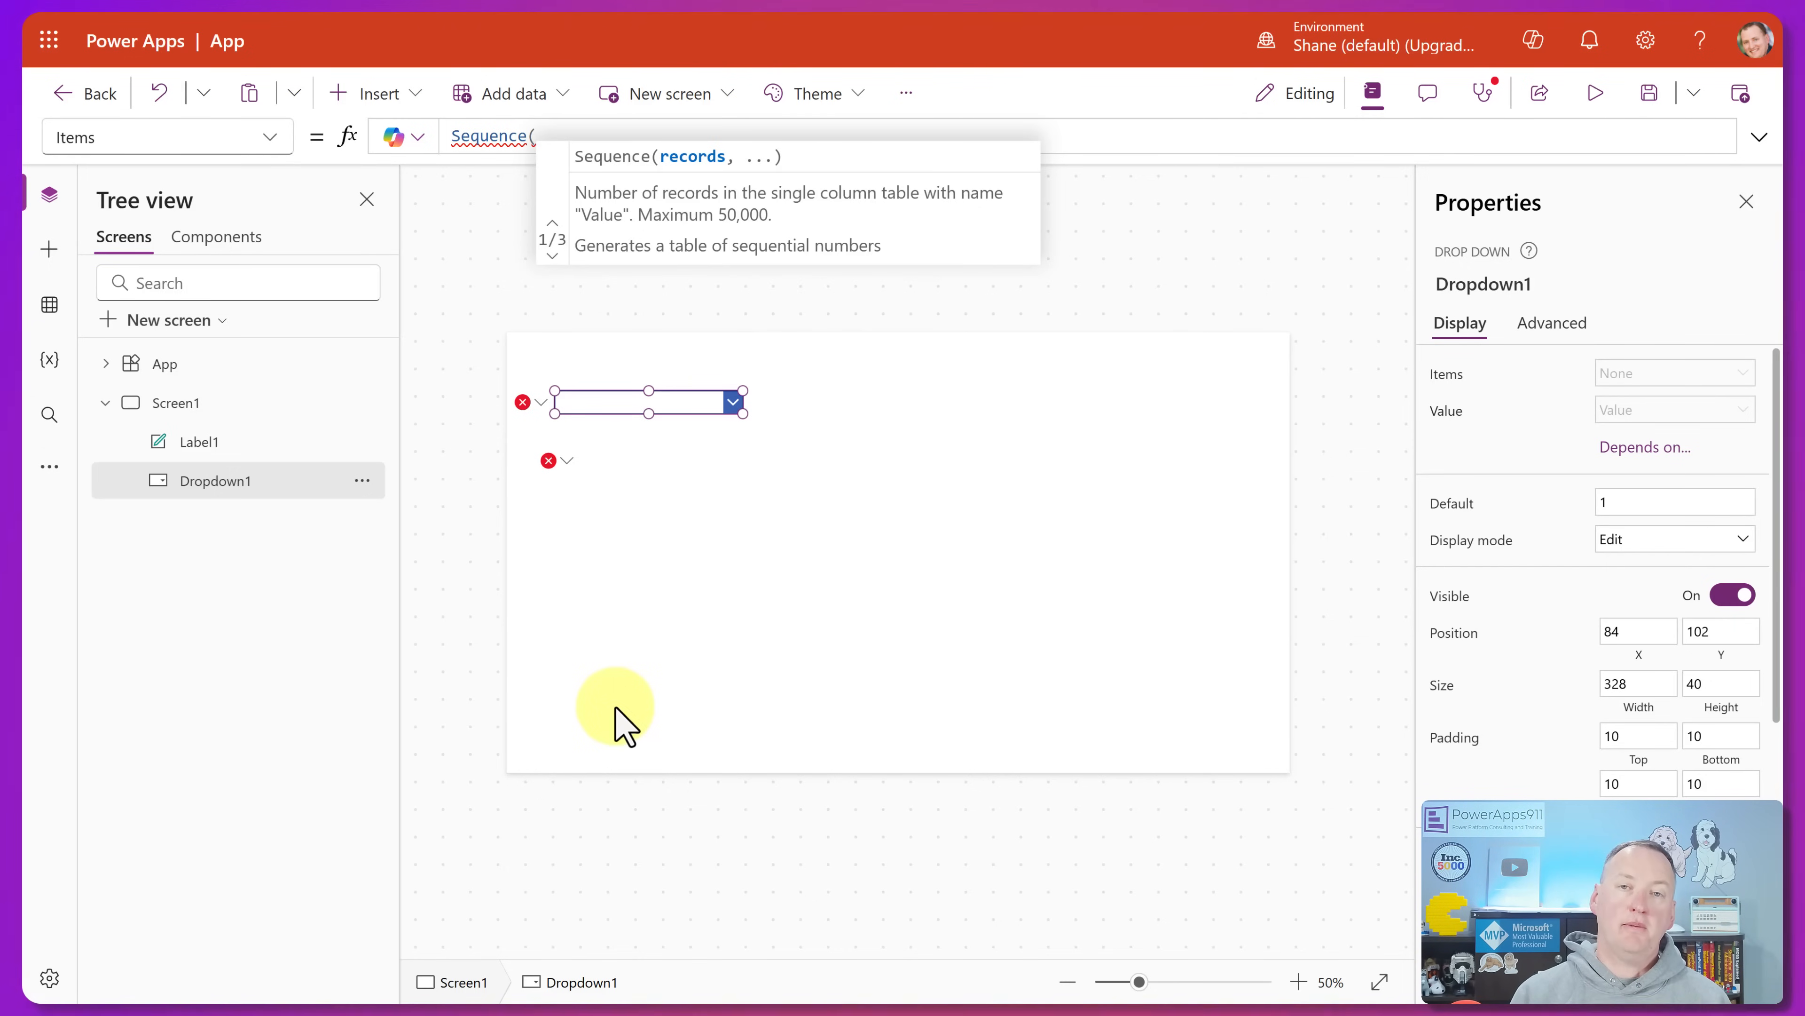
pyautogui.write('1')
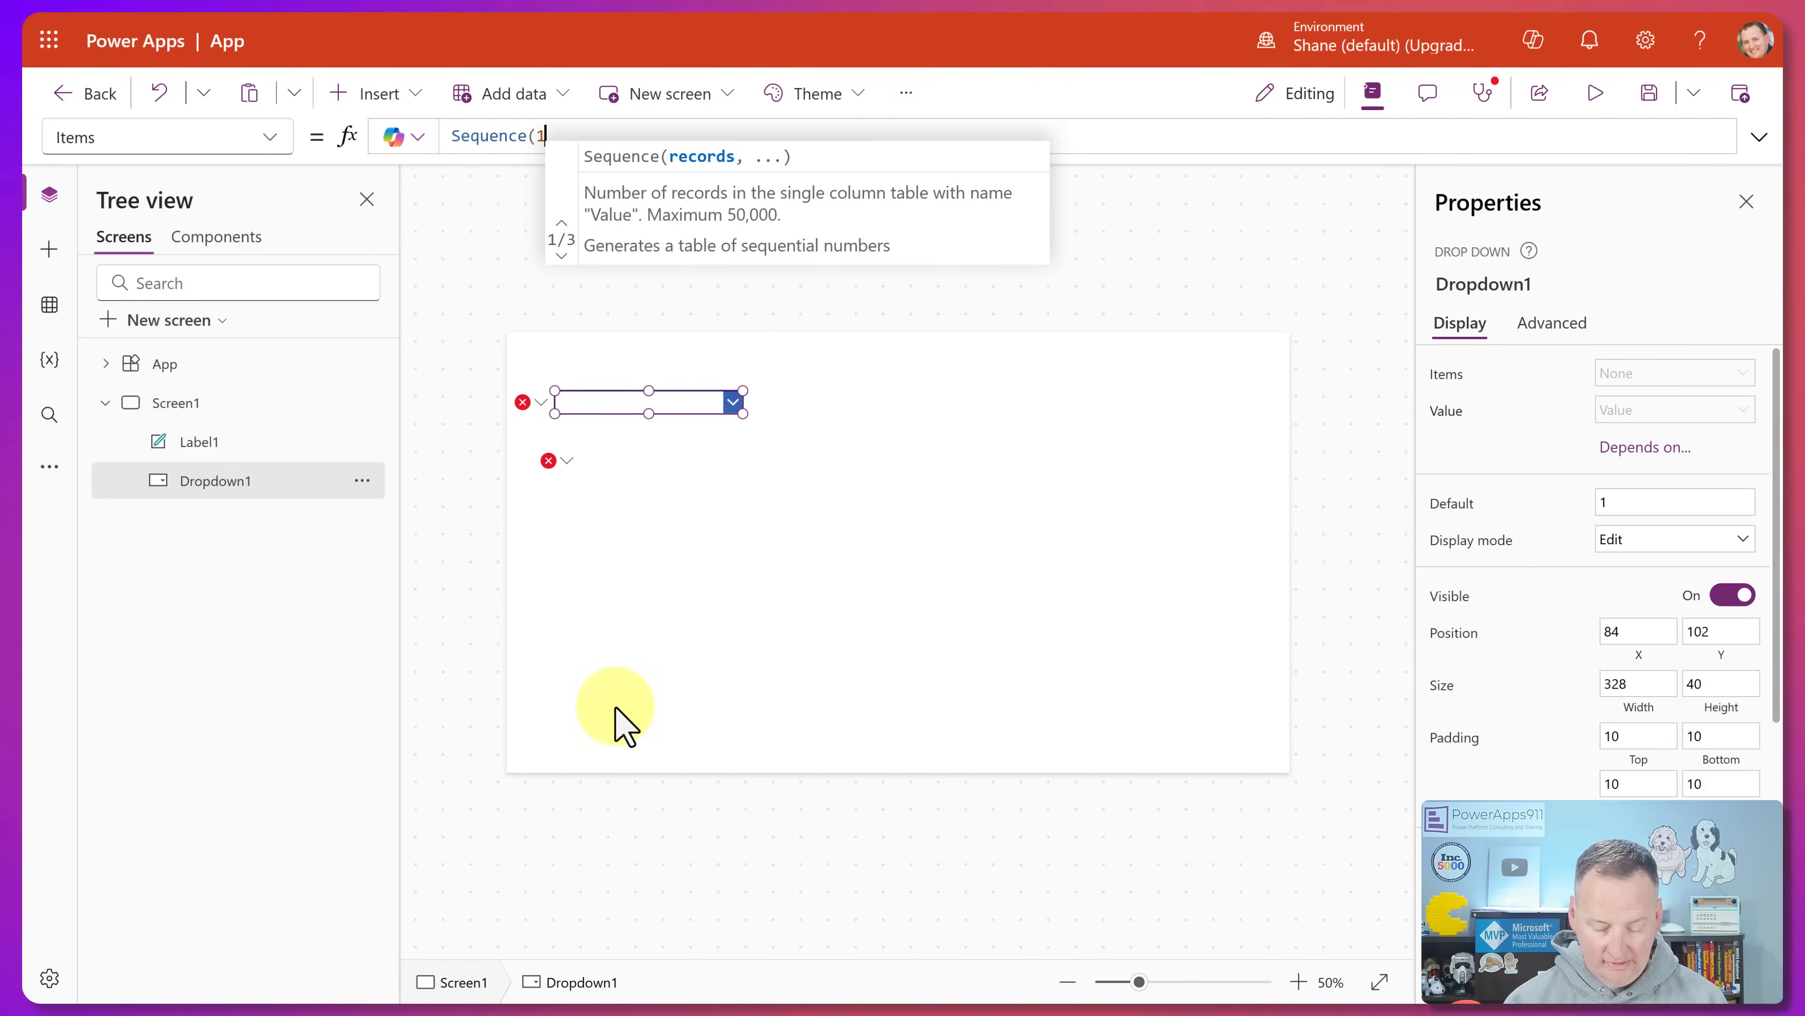
pyautogui.write('0)')
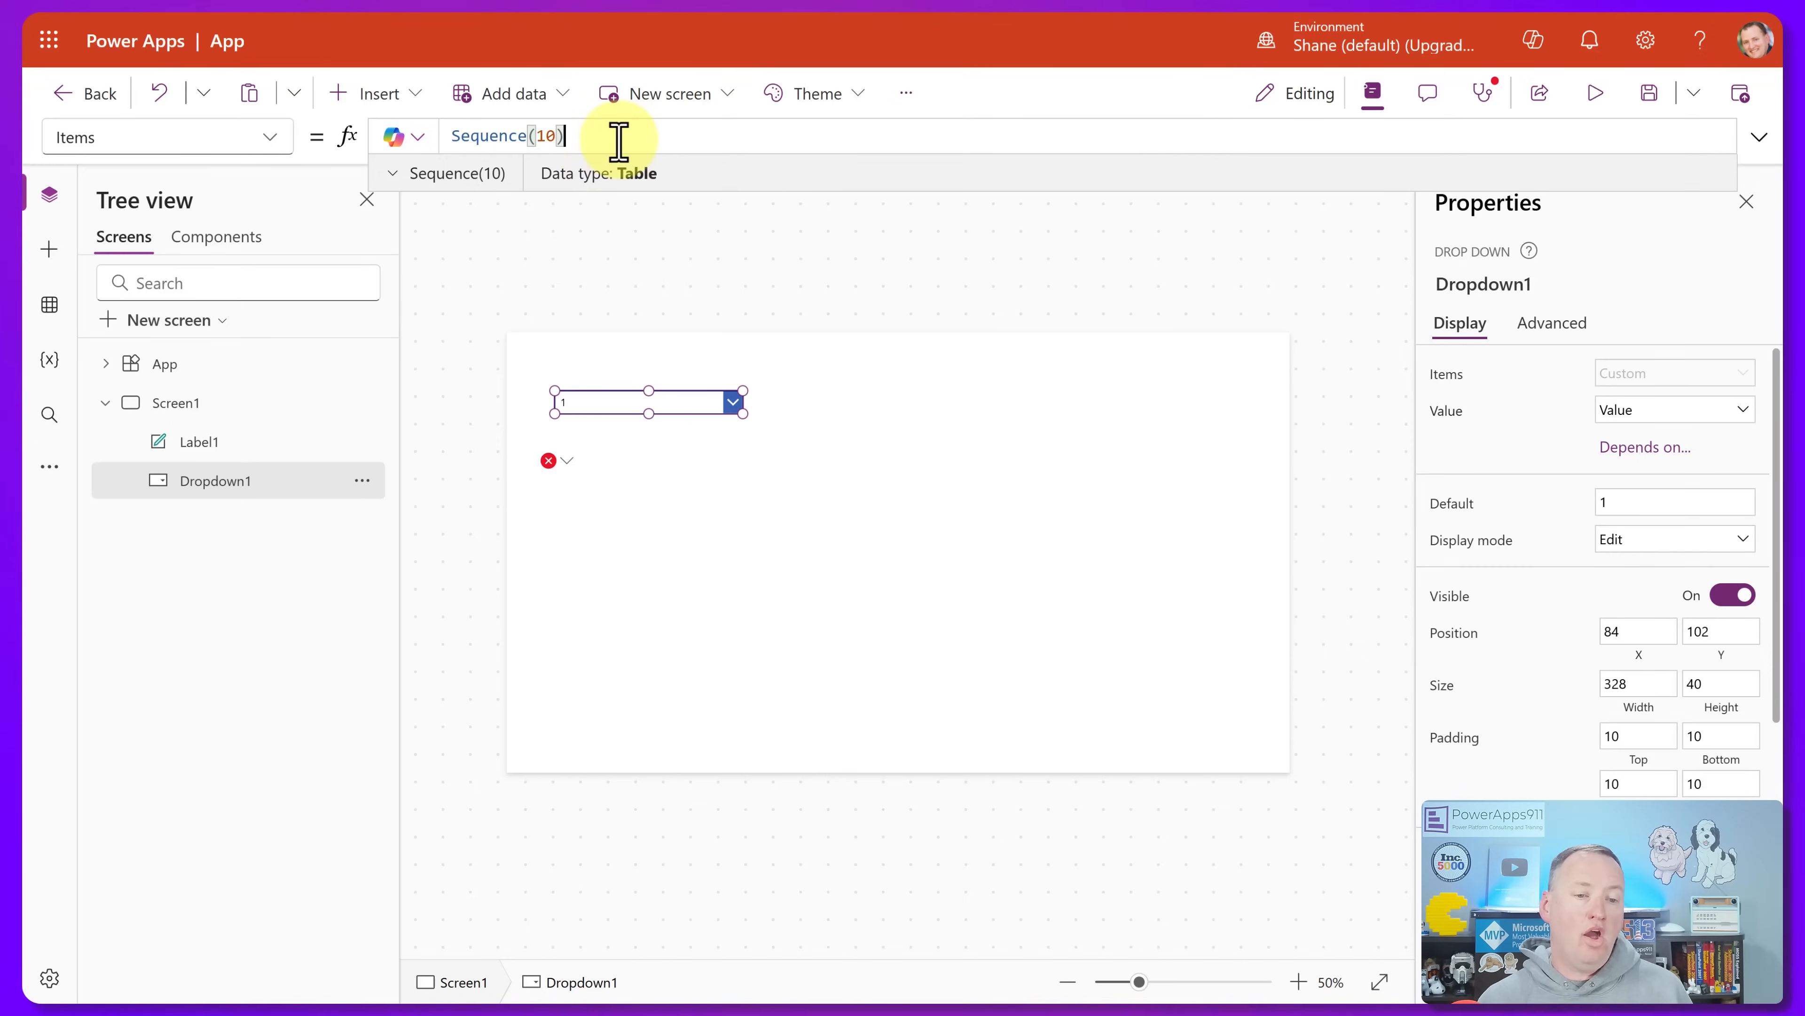
pyautogui.moveTo(614, 140)
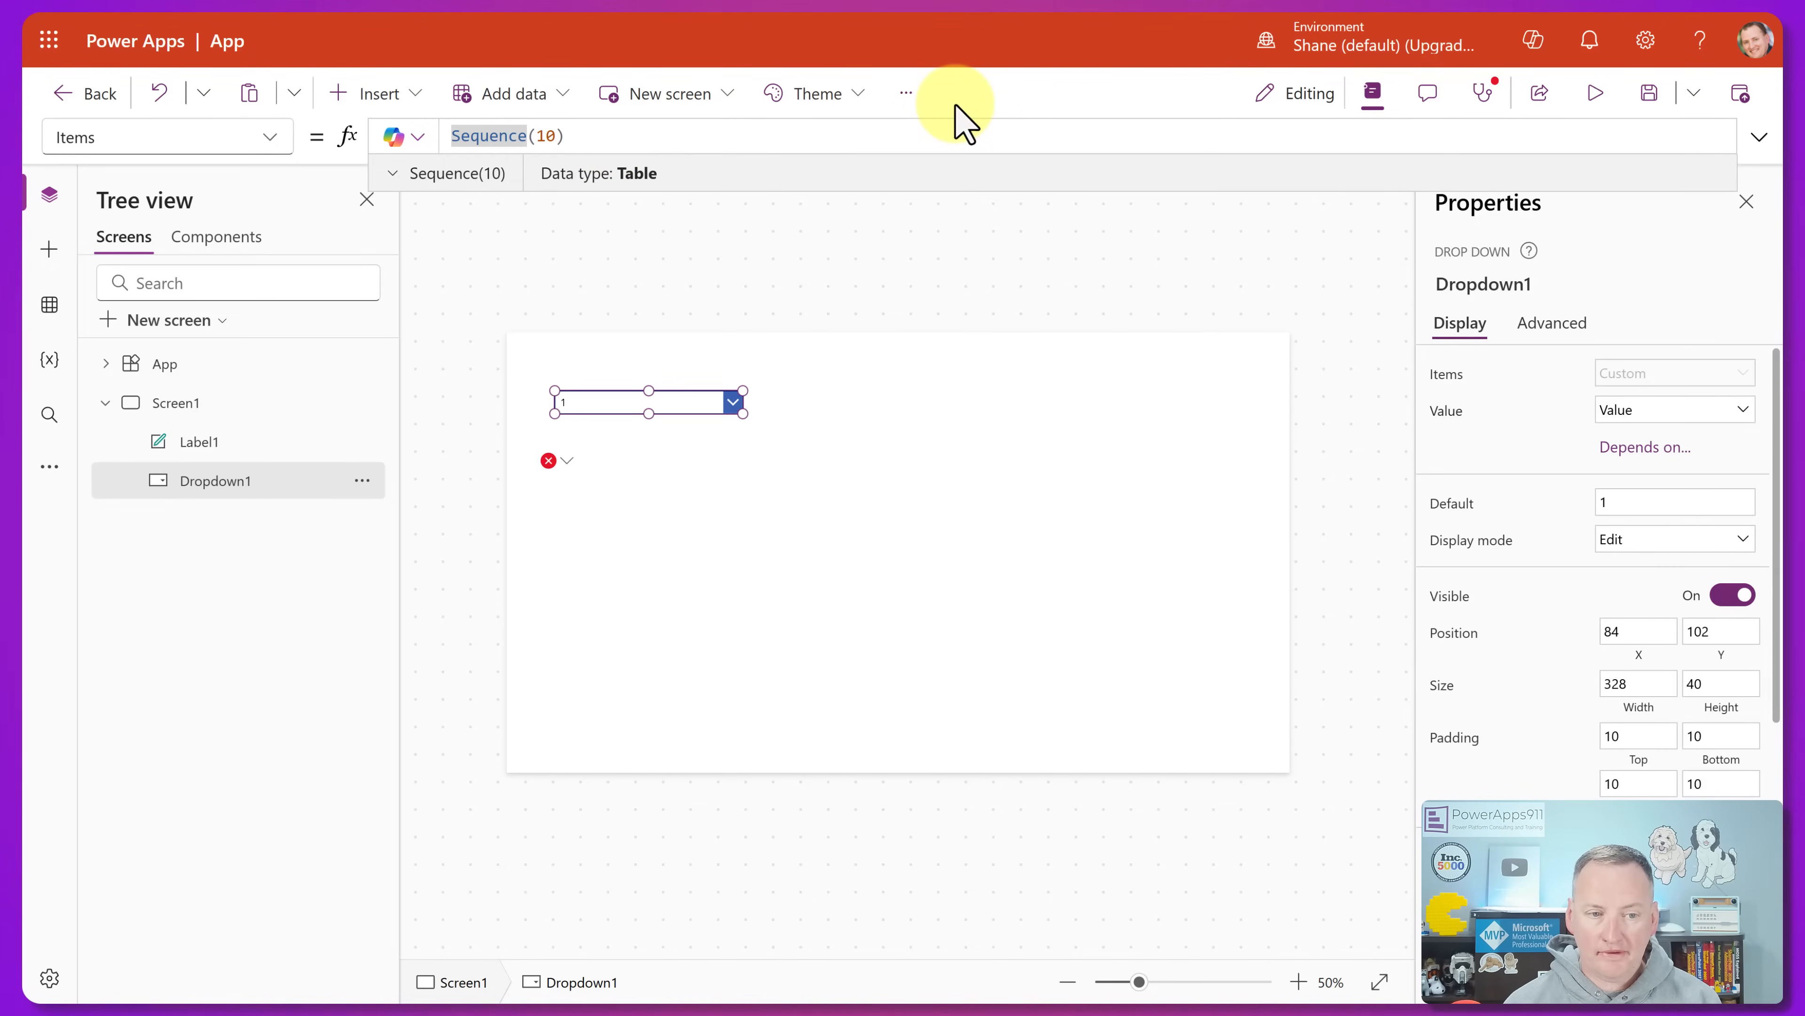
# - Change Items to AddColumns(Sequence(10), MyDate, Today() +Value) and display MyDate
pyautogui.write('AddColumns(')
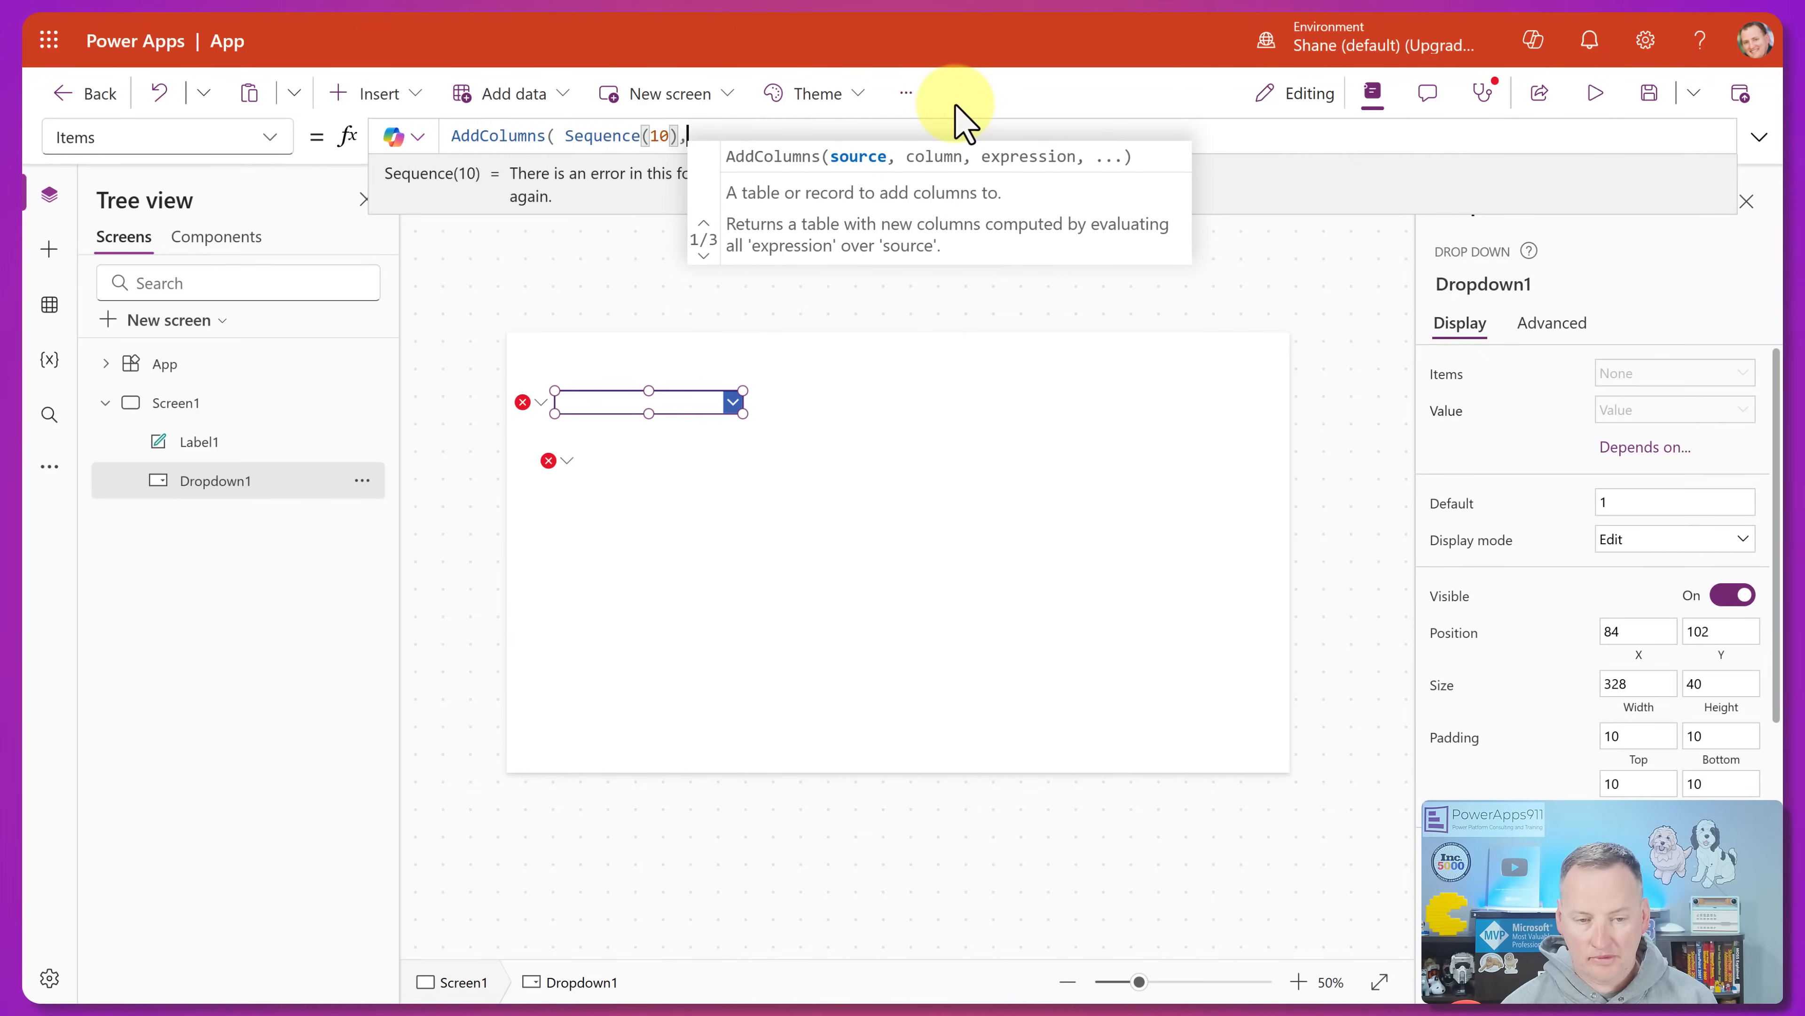
pyautogui.write('MyDate,')
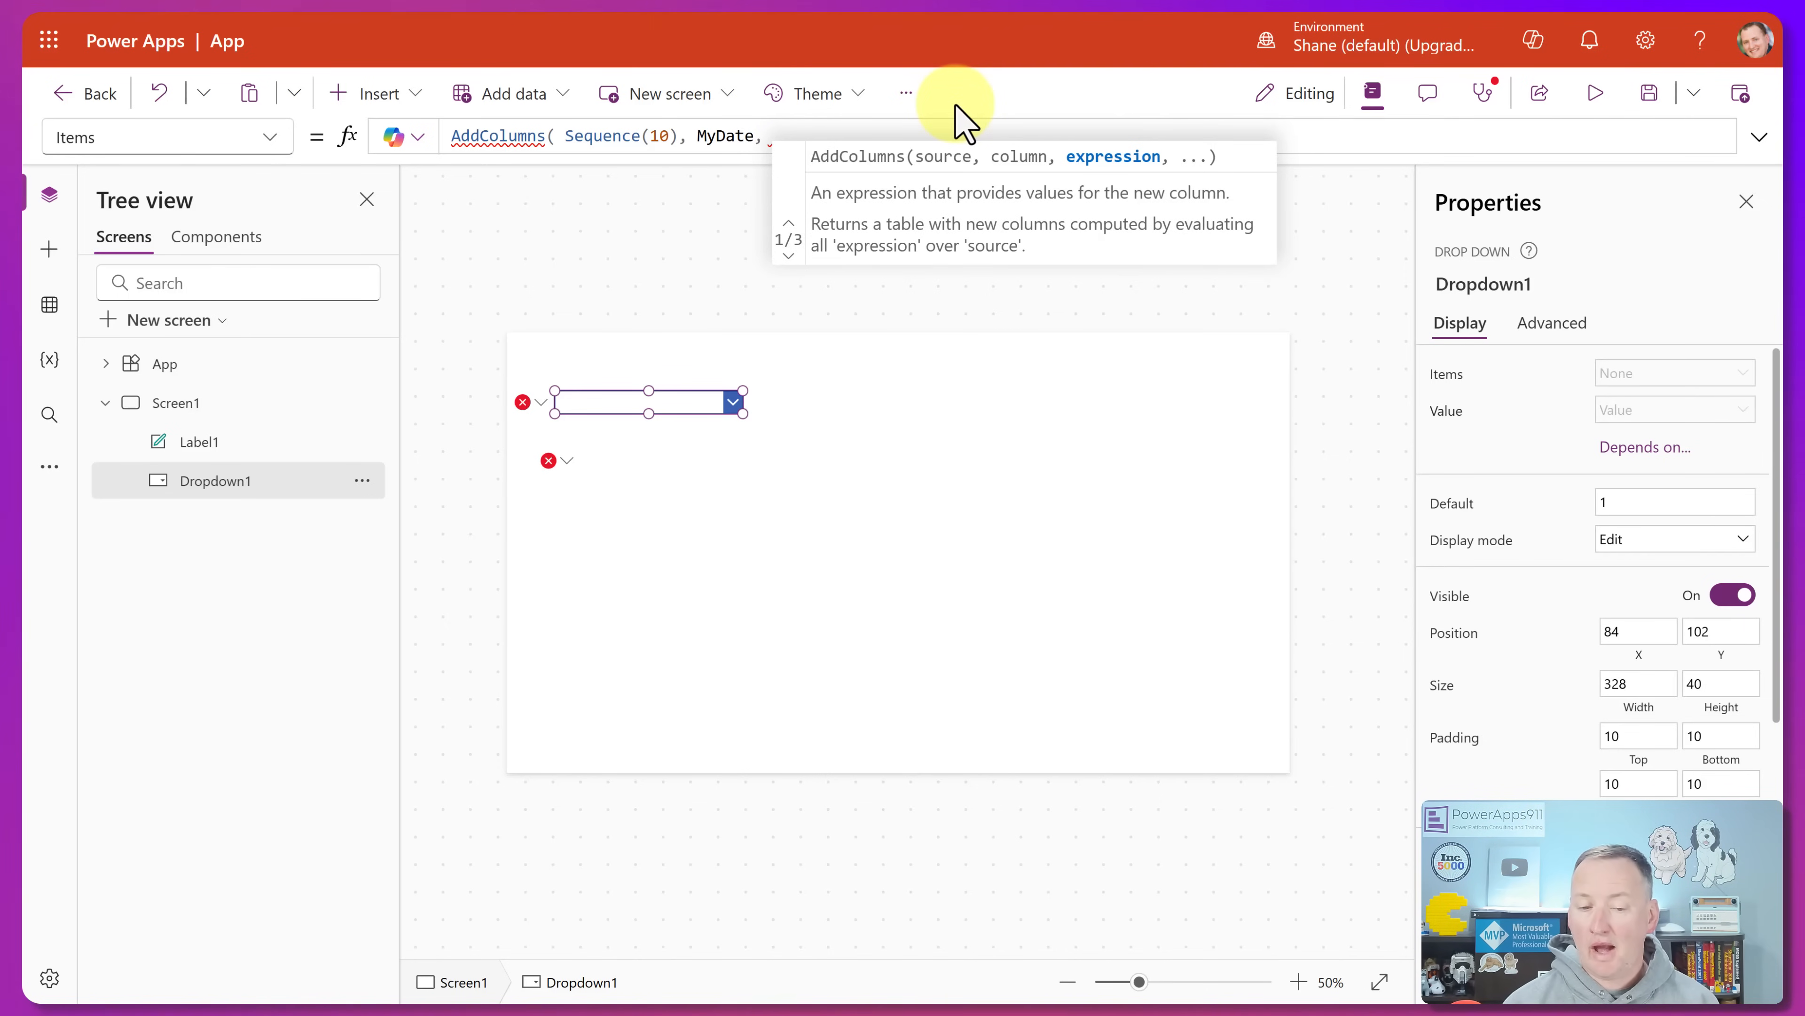
pyautogui.write('Today')
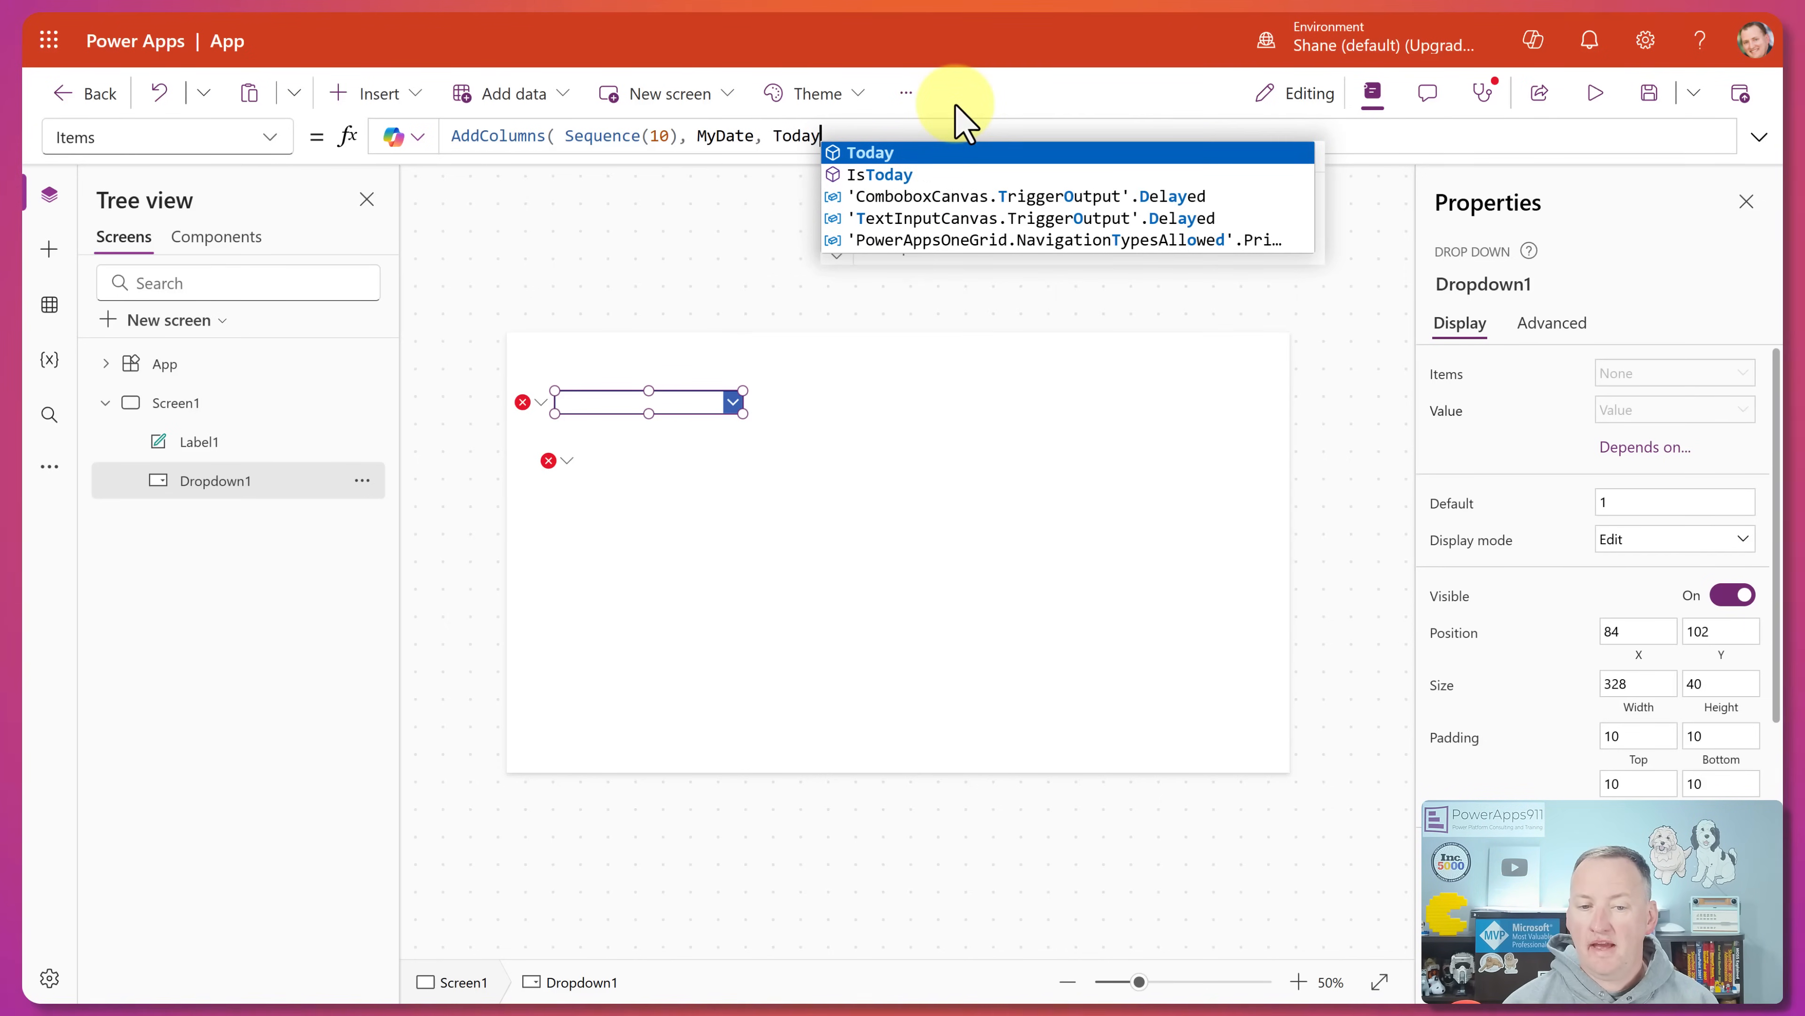
pyautogui.write('() +Value)')
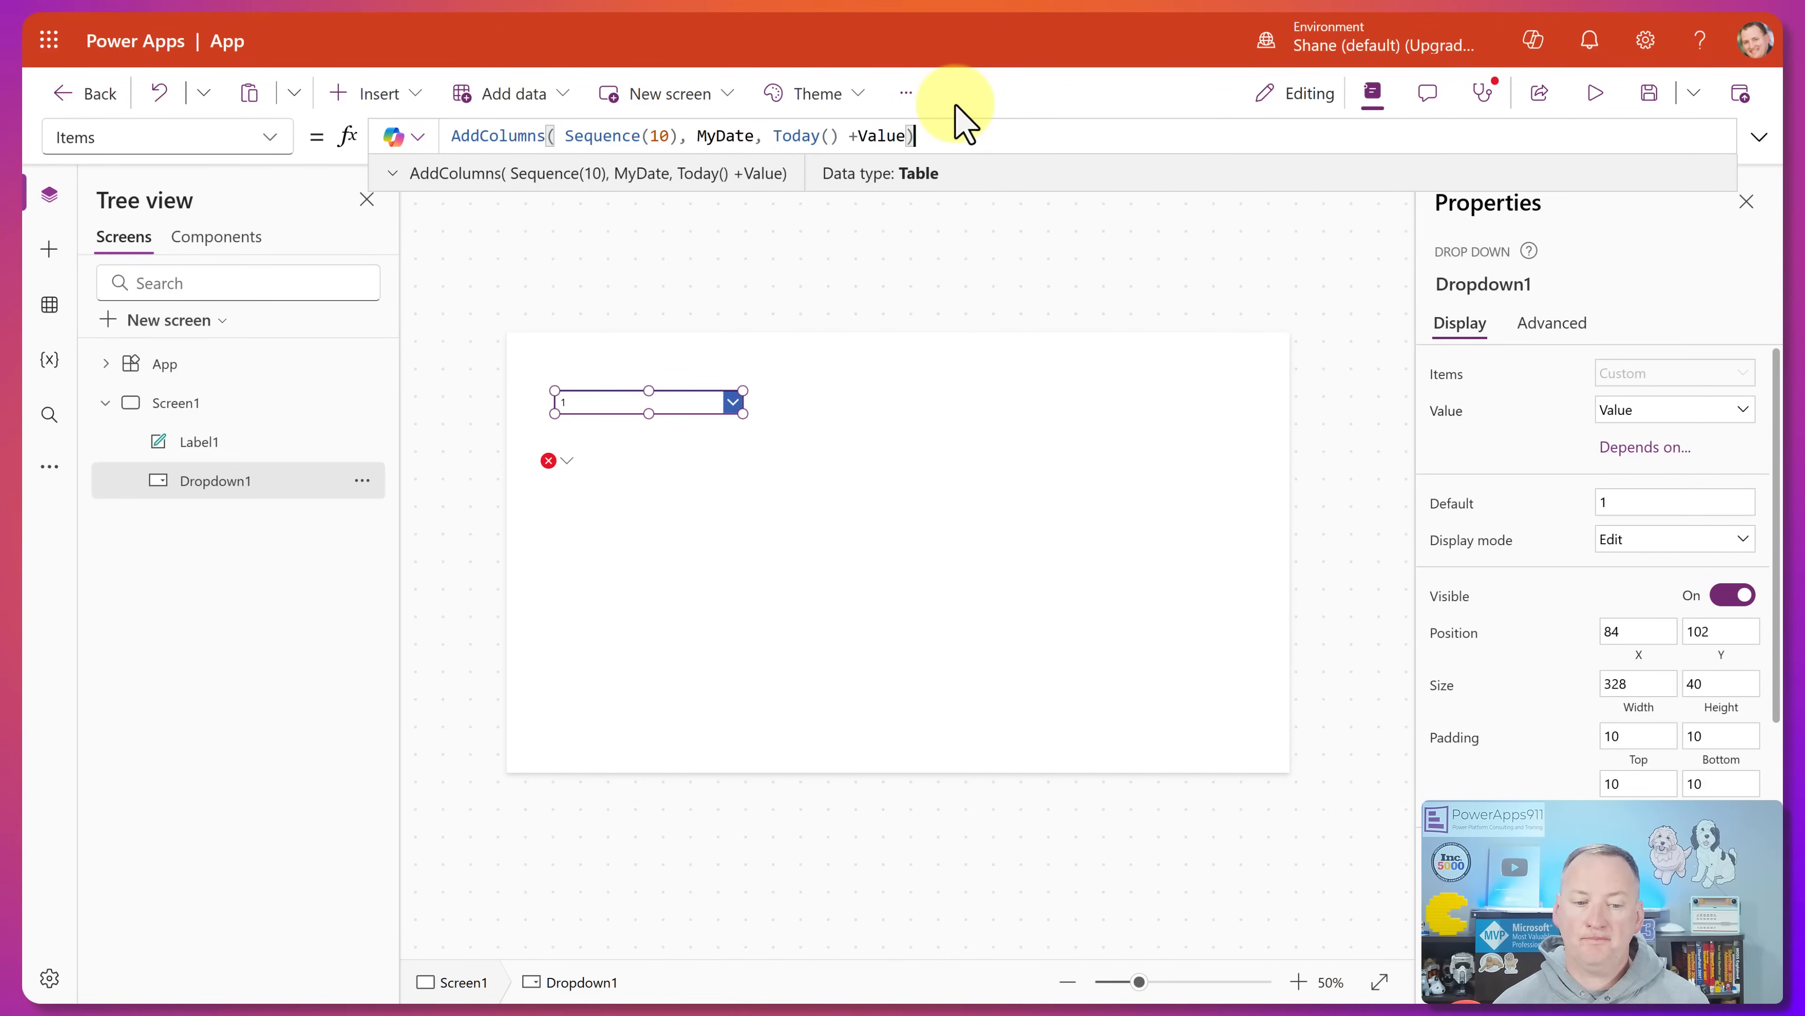
pyautogui.moveTo(1655, 410)
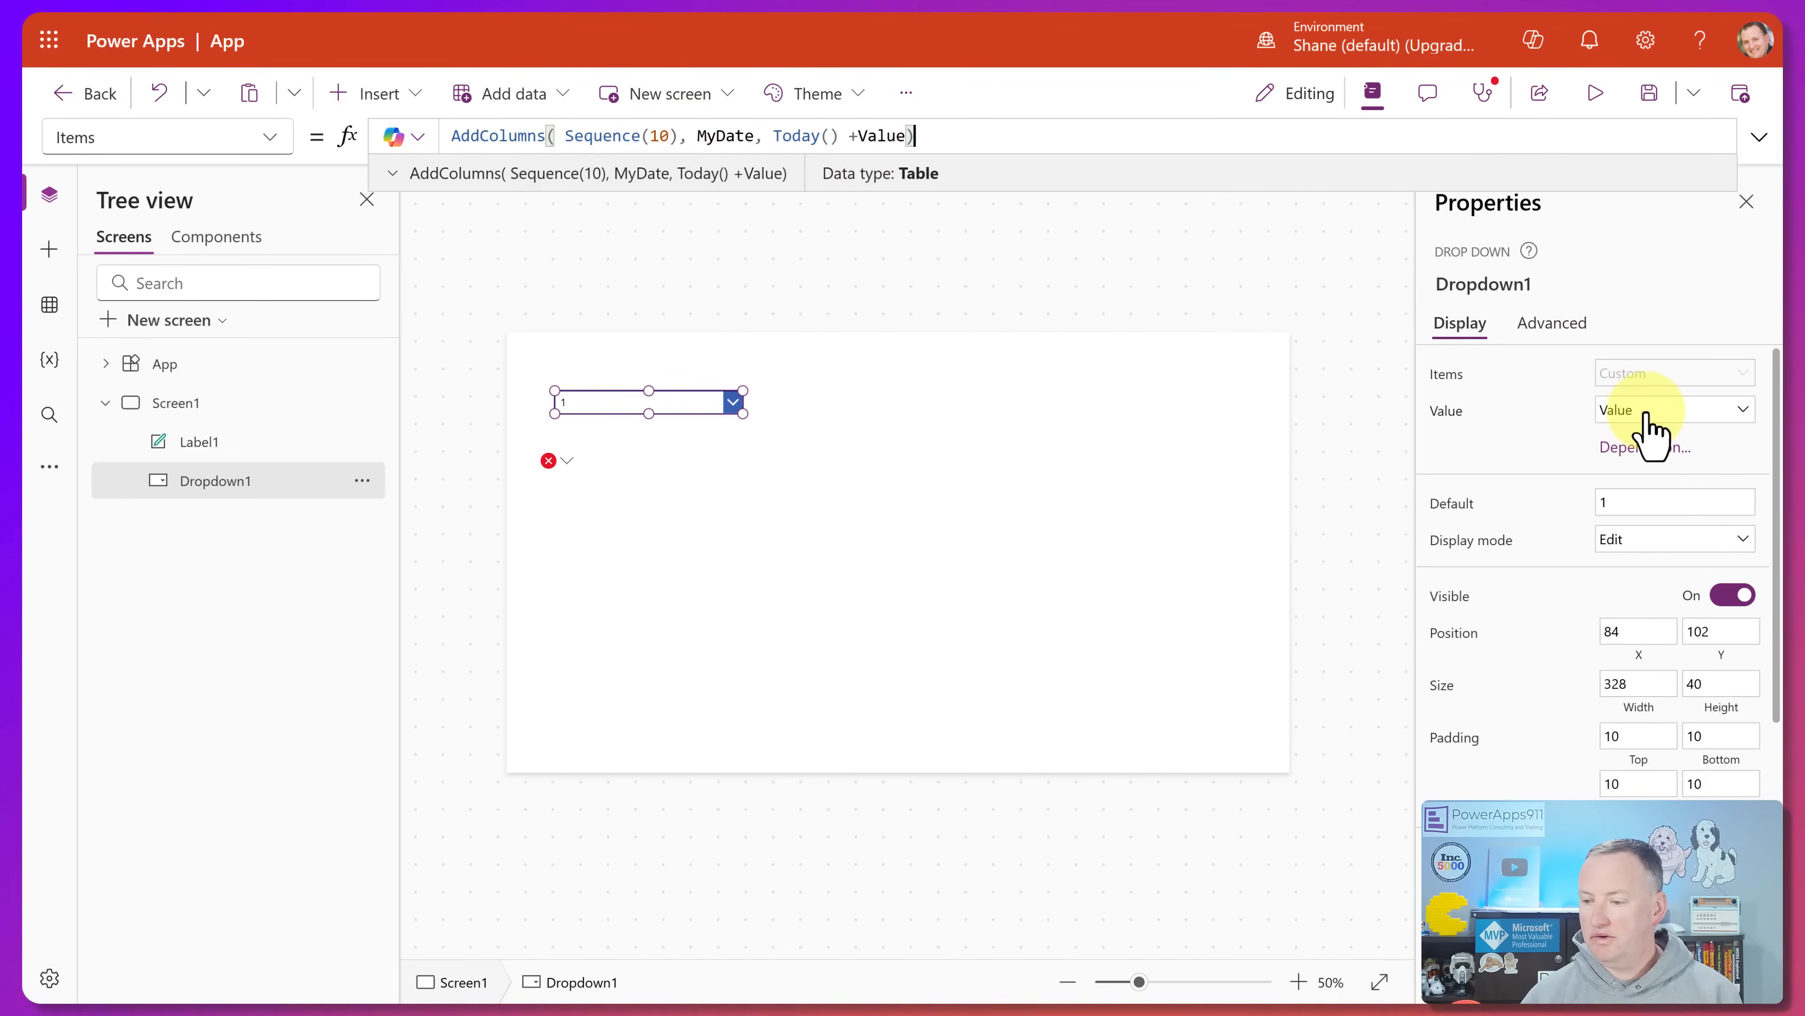
pyautogui.click(1673, 409)
pyautogui.write(',')
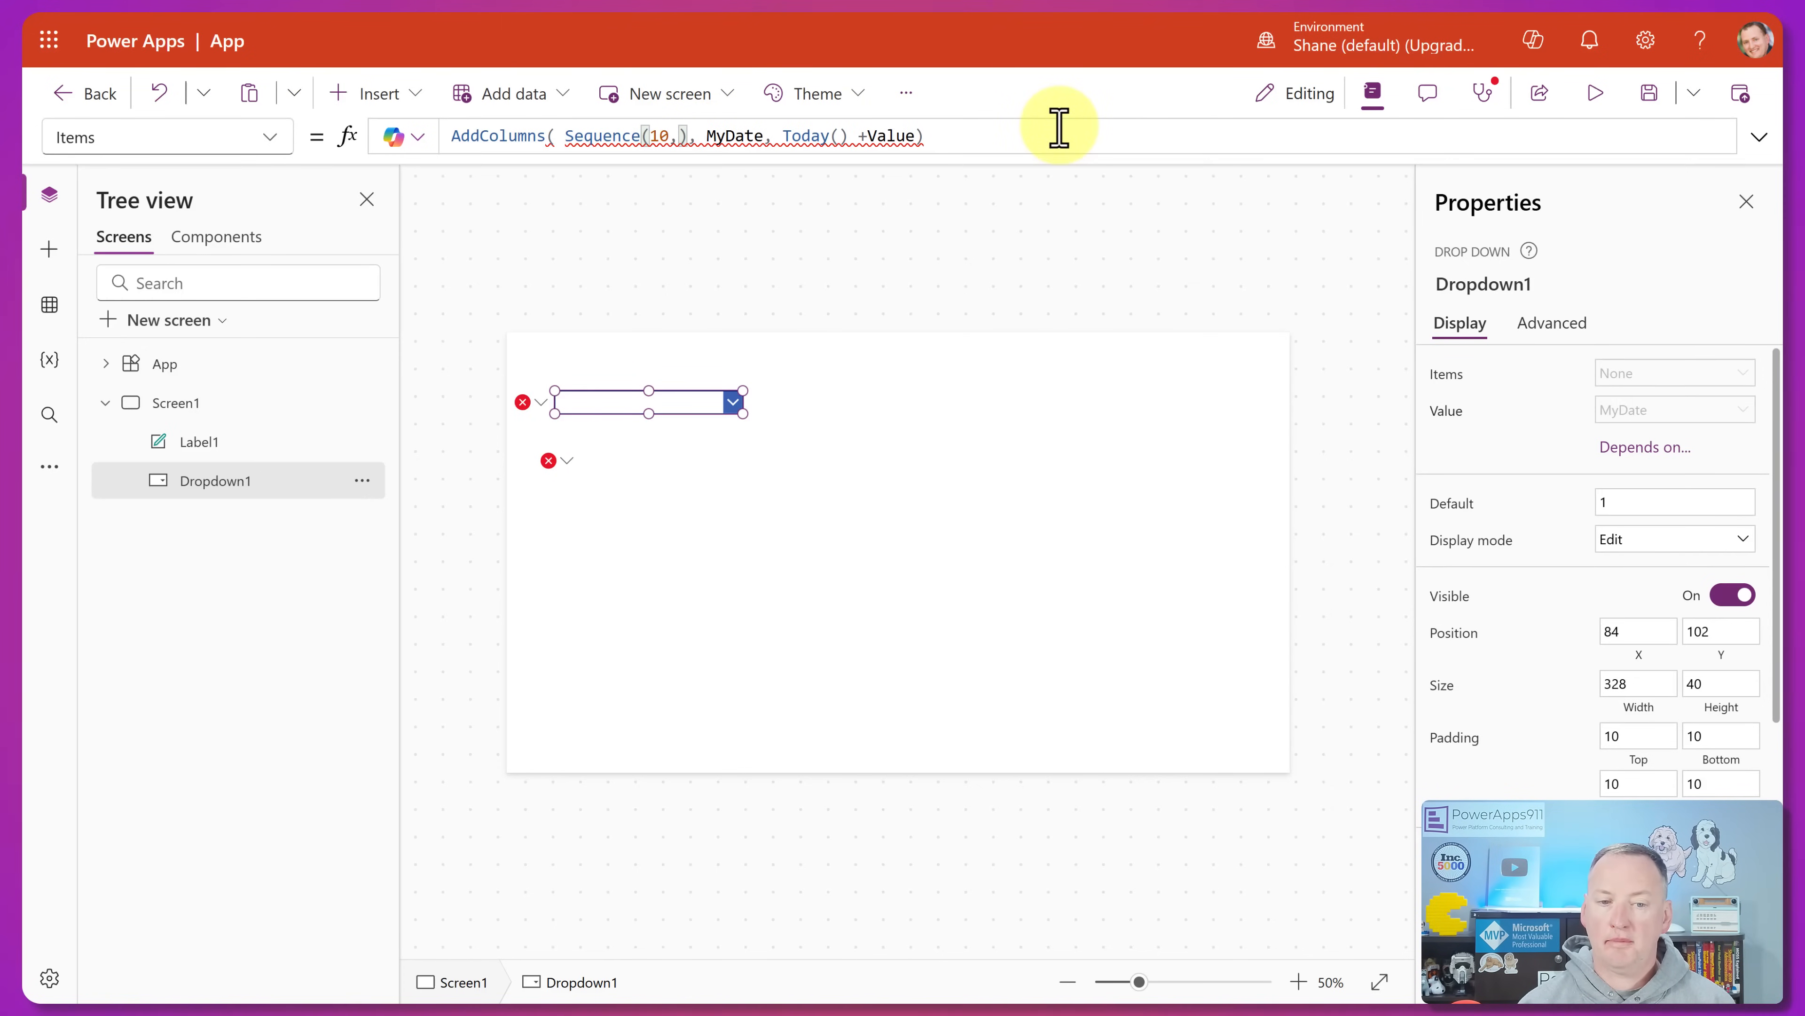
# - Change the formula to Sequence(10,0) and preview its values running 0 to 9
pyautogui.write('0')
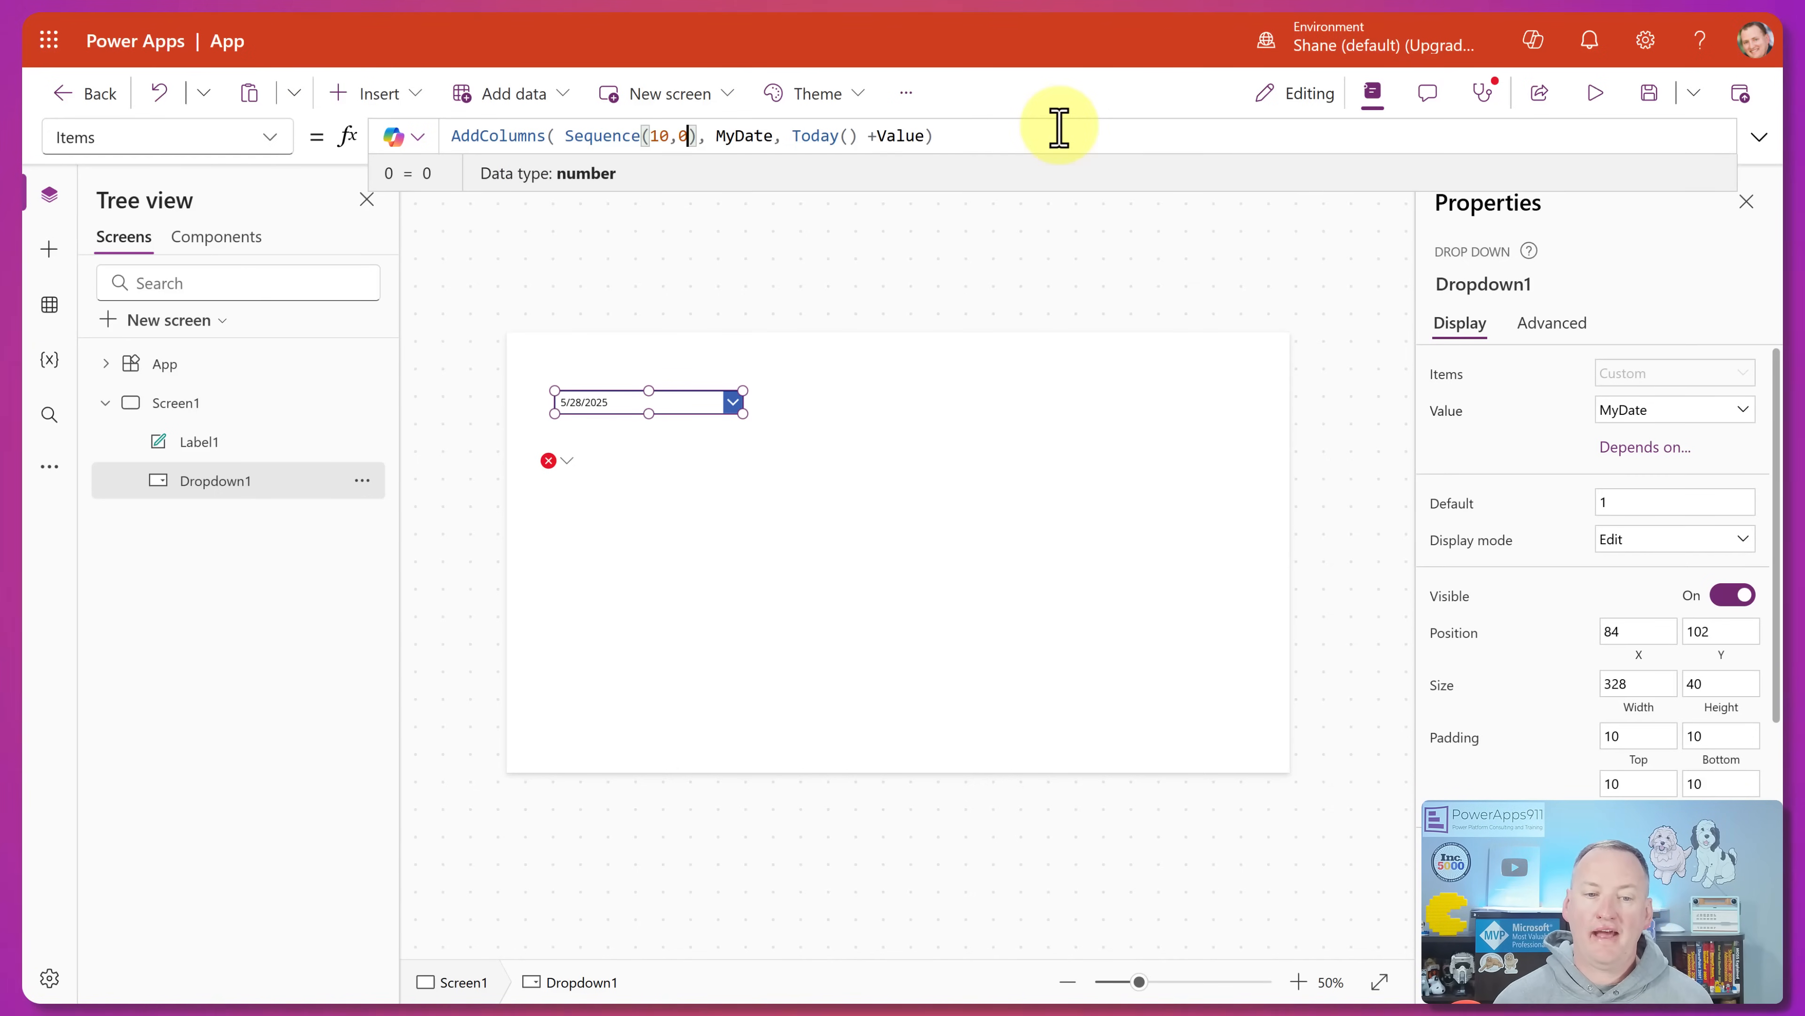
pyautogui.doubleClick(601, 135)
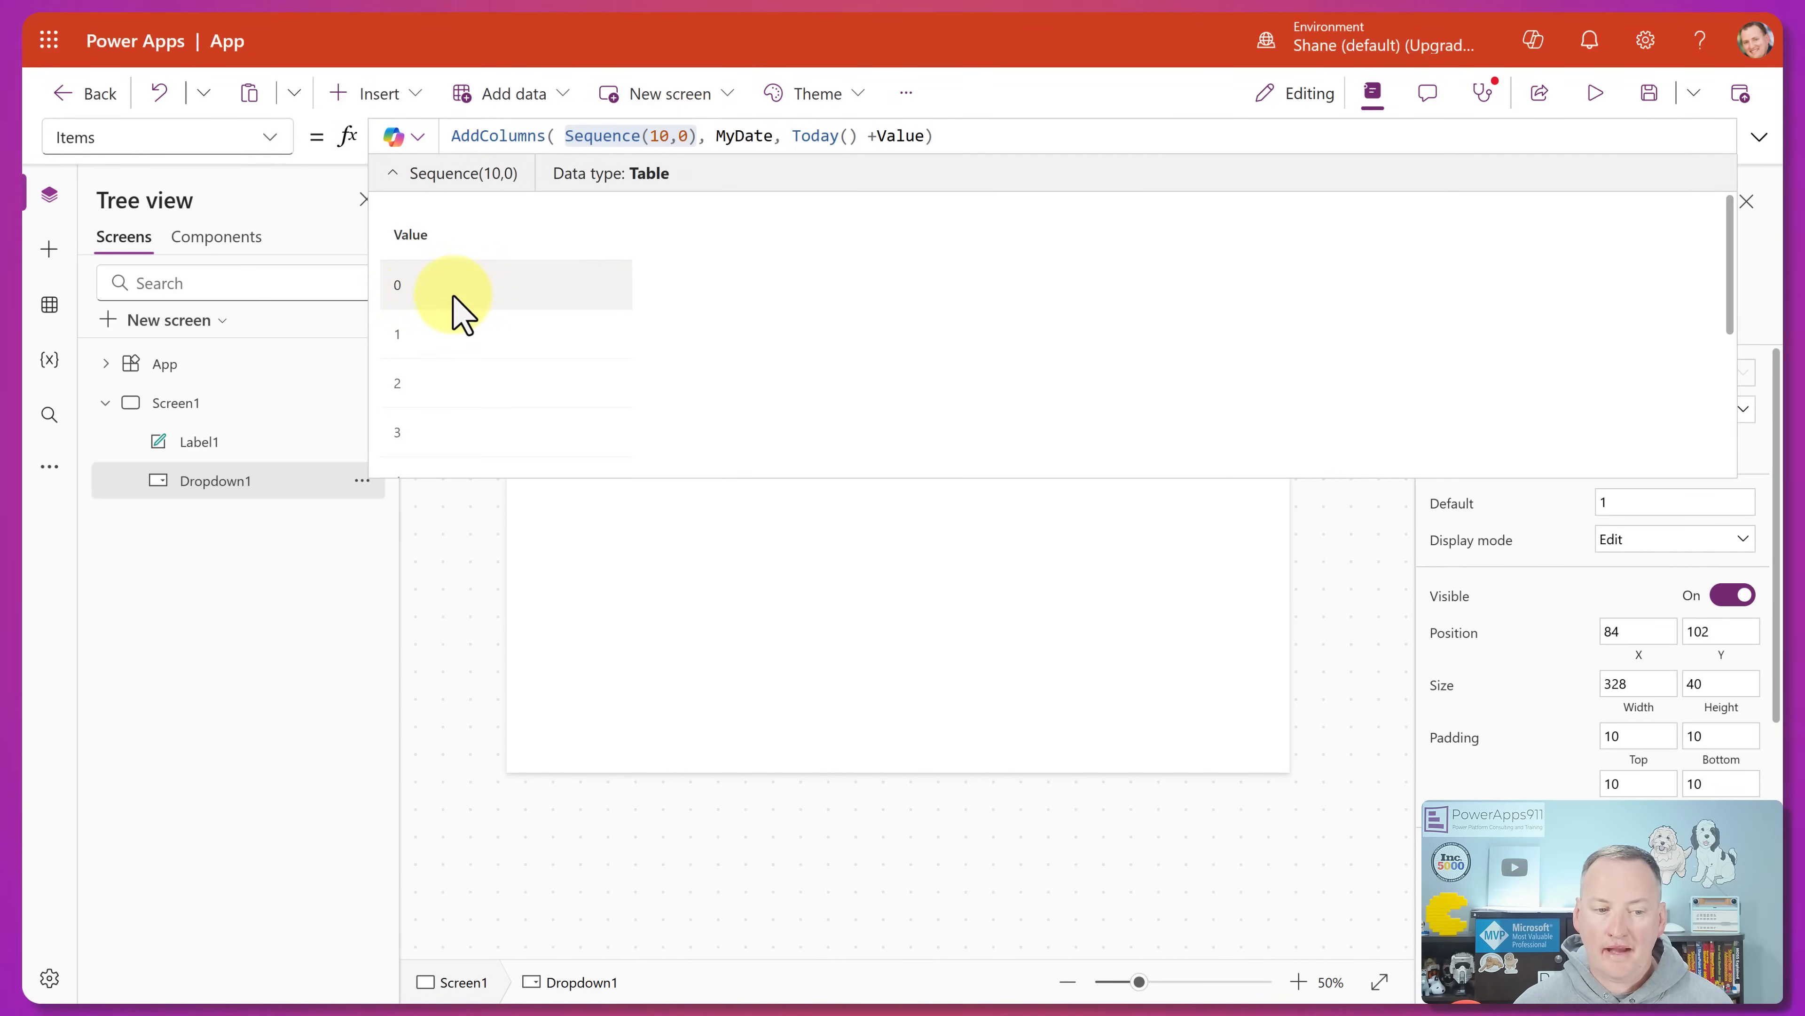
pyautogui.scroll(-3)
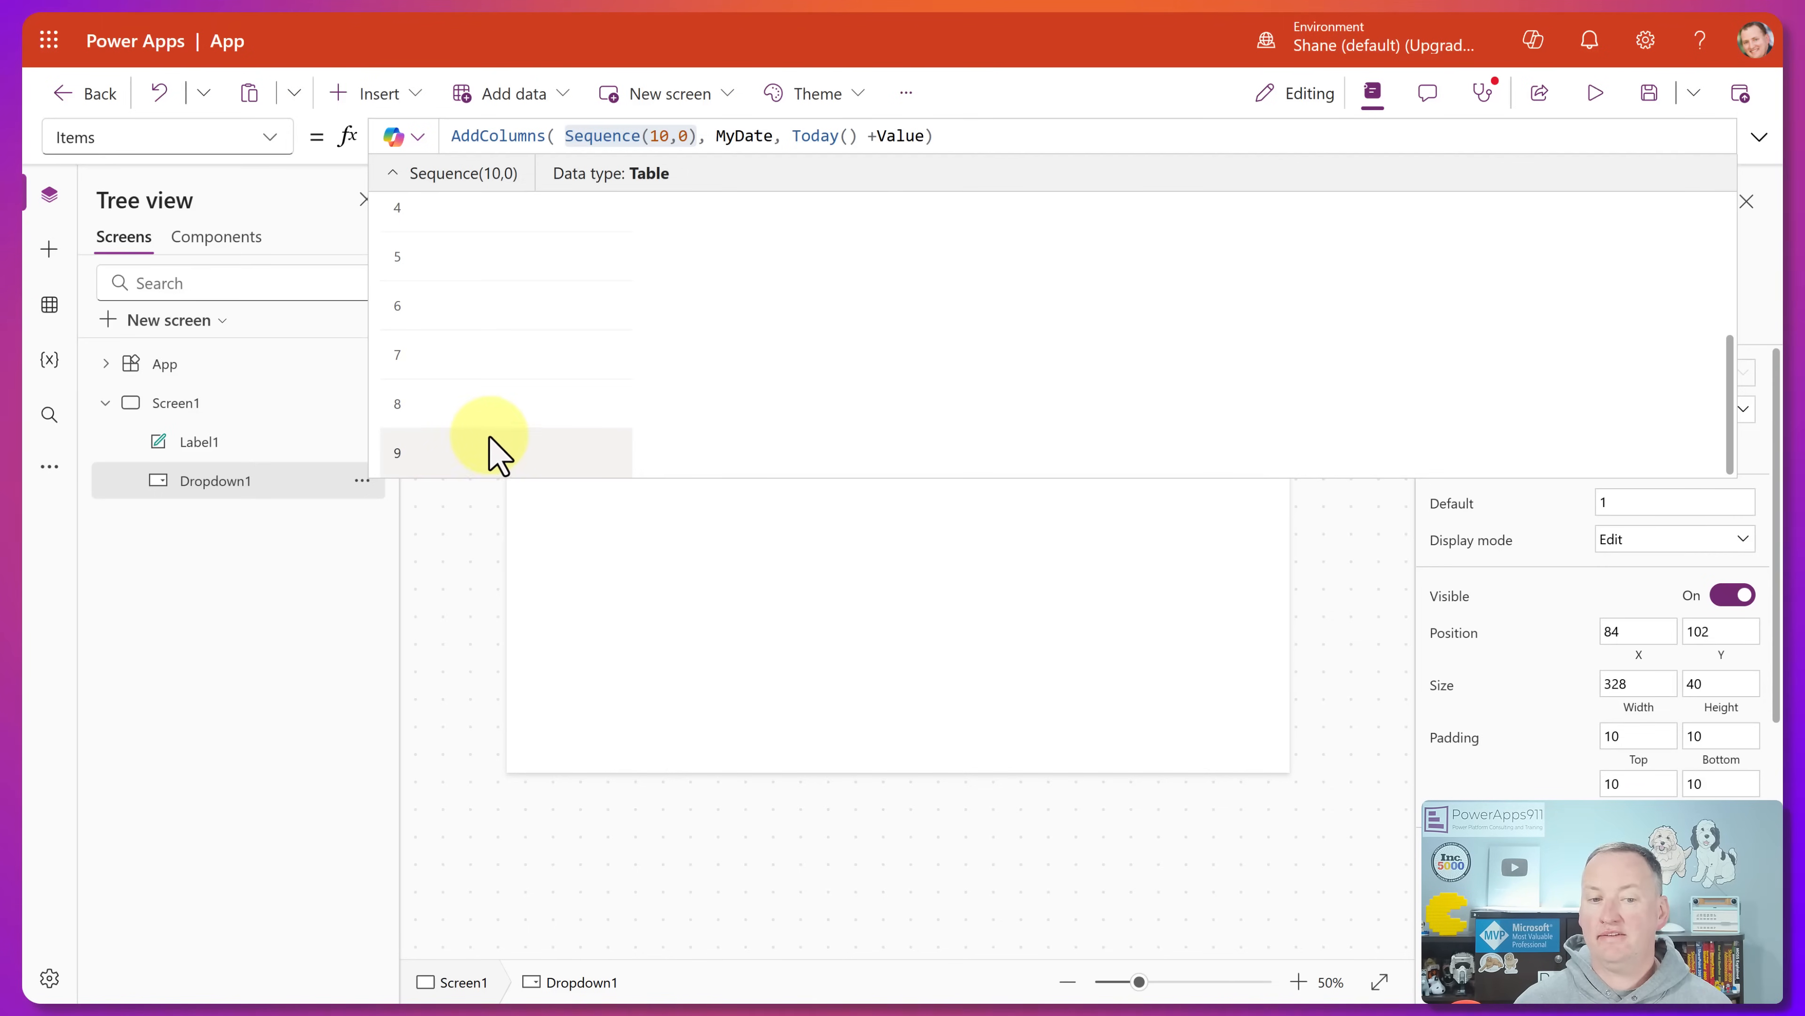
pyautogui.moveTo(528, 426)
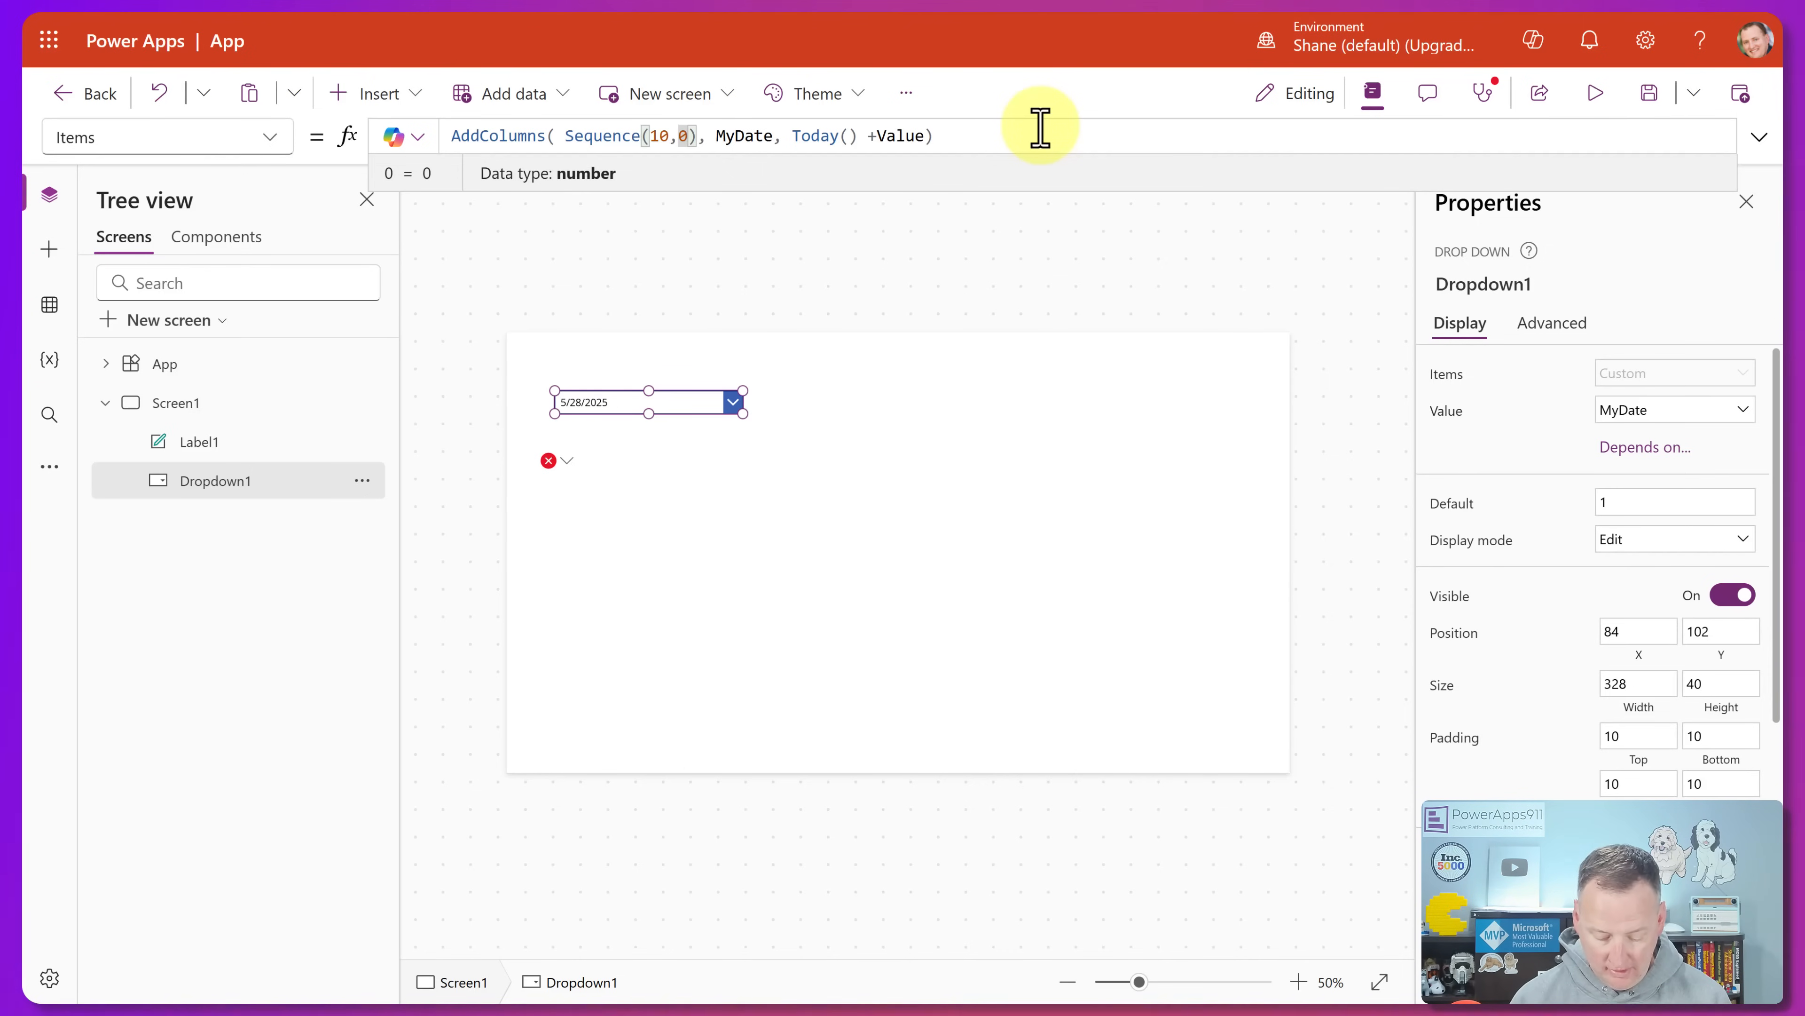
# - Change the formula to Sequence(10,0,7) so the dropdown lists weekly dates from 5/28/2025
pyautogui.write(',7')
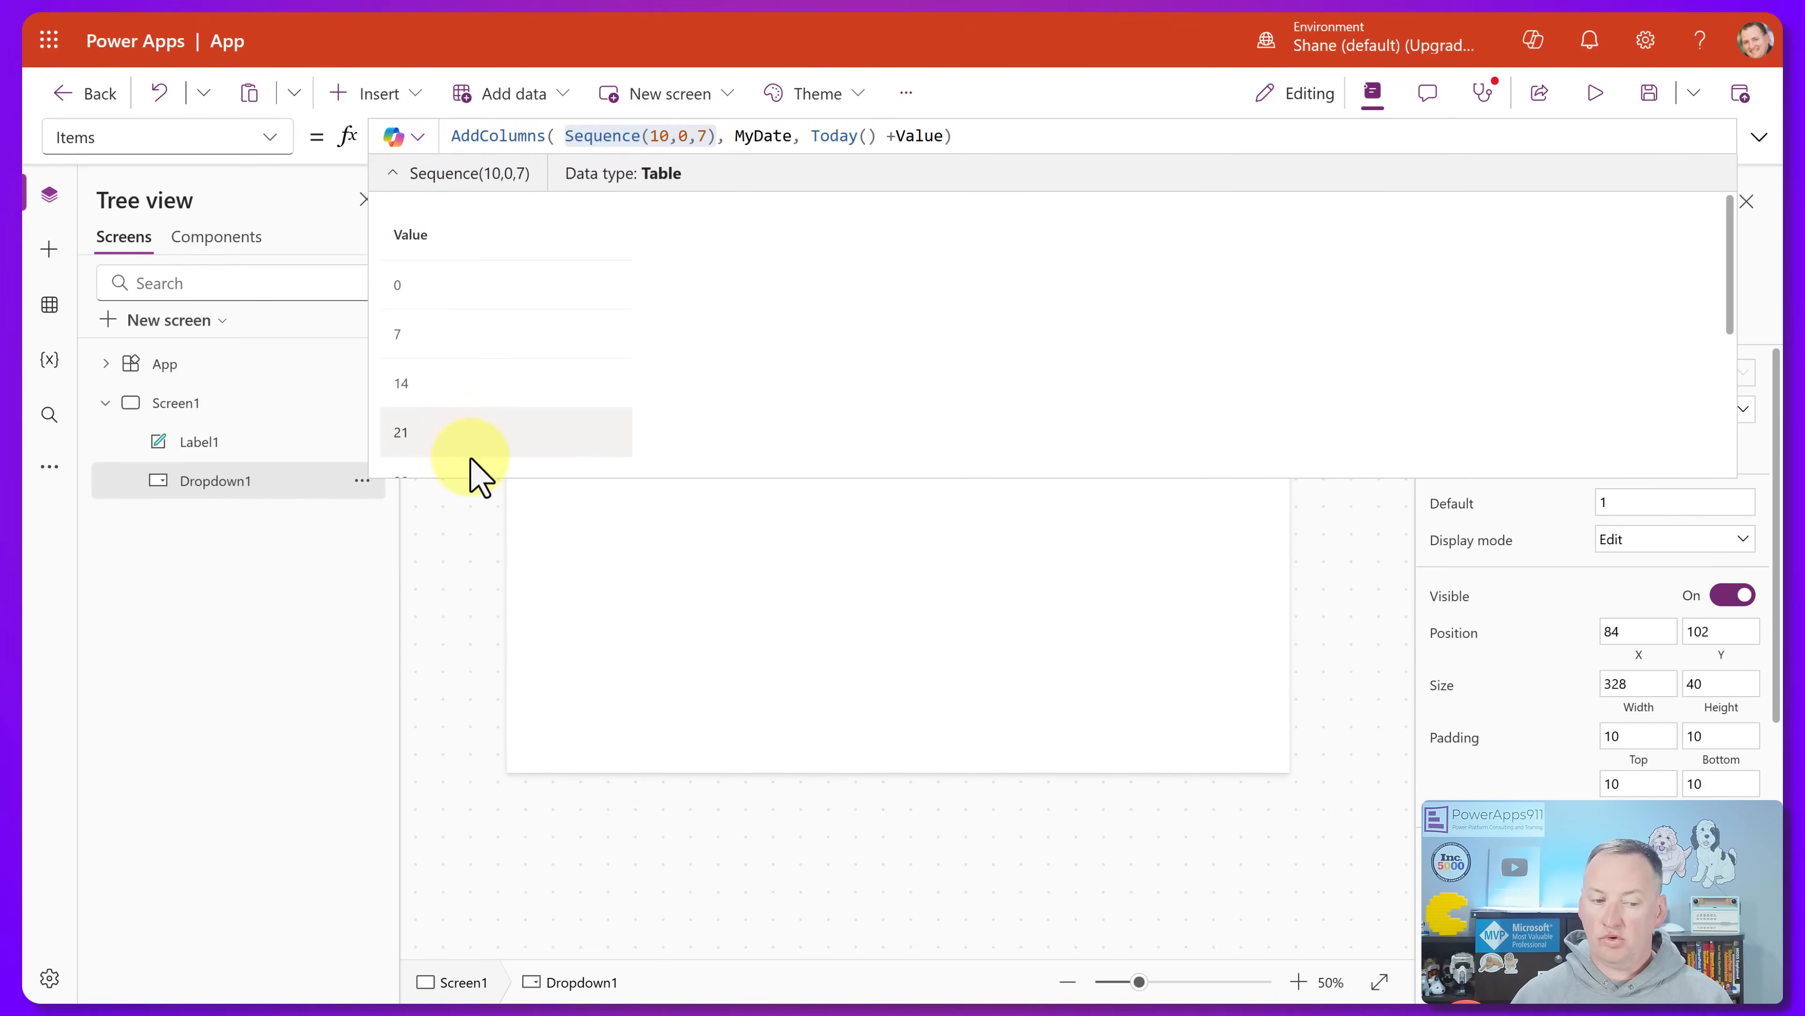
pyautogui.scroll(-3)
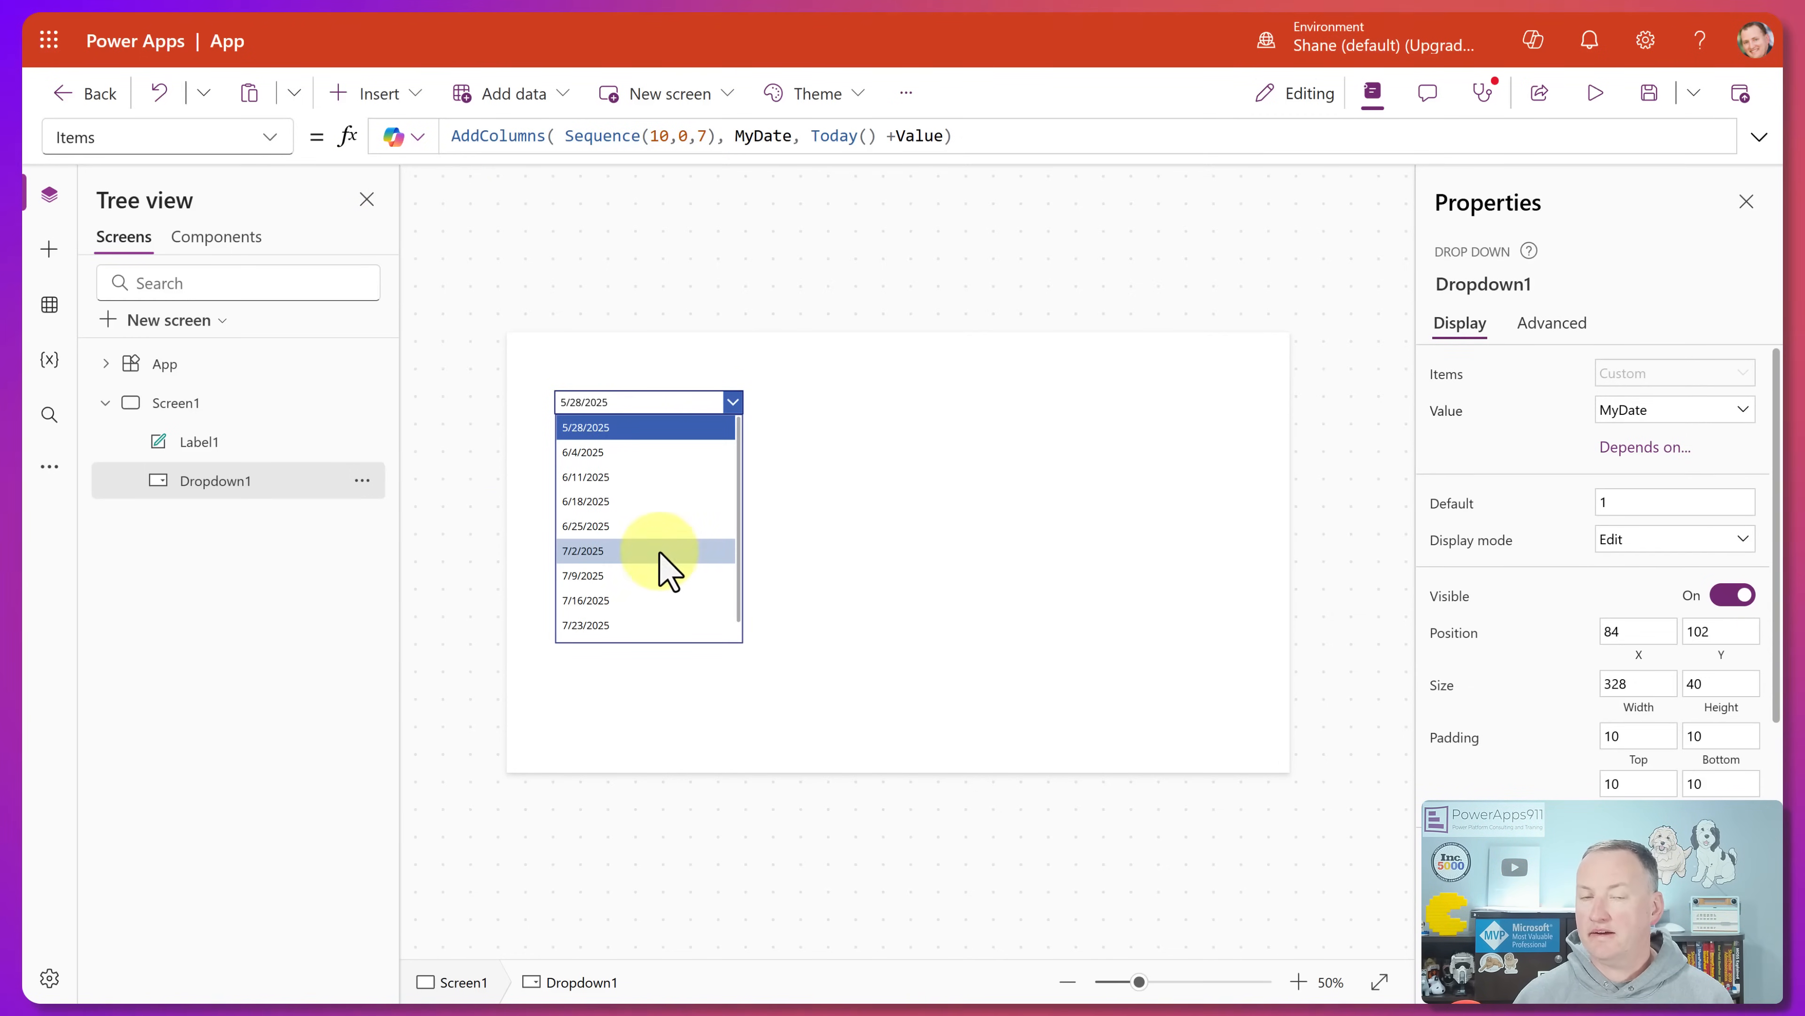
pyautogui.moveTo(818, 497)
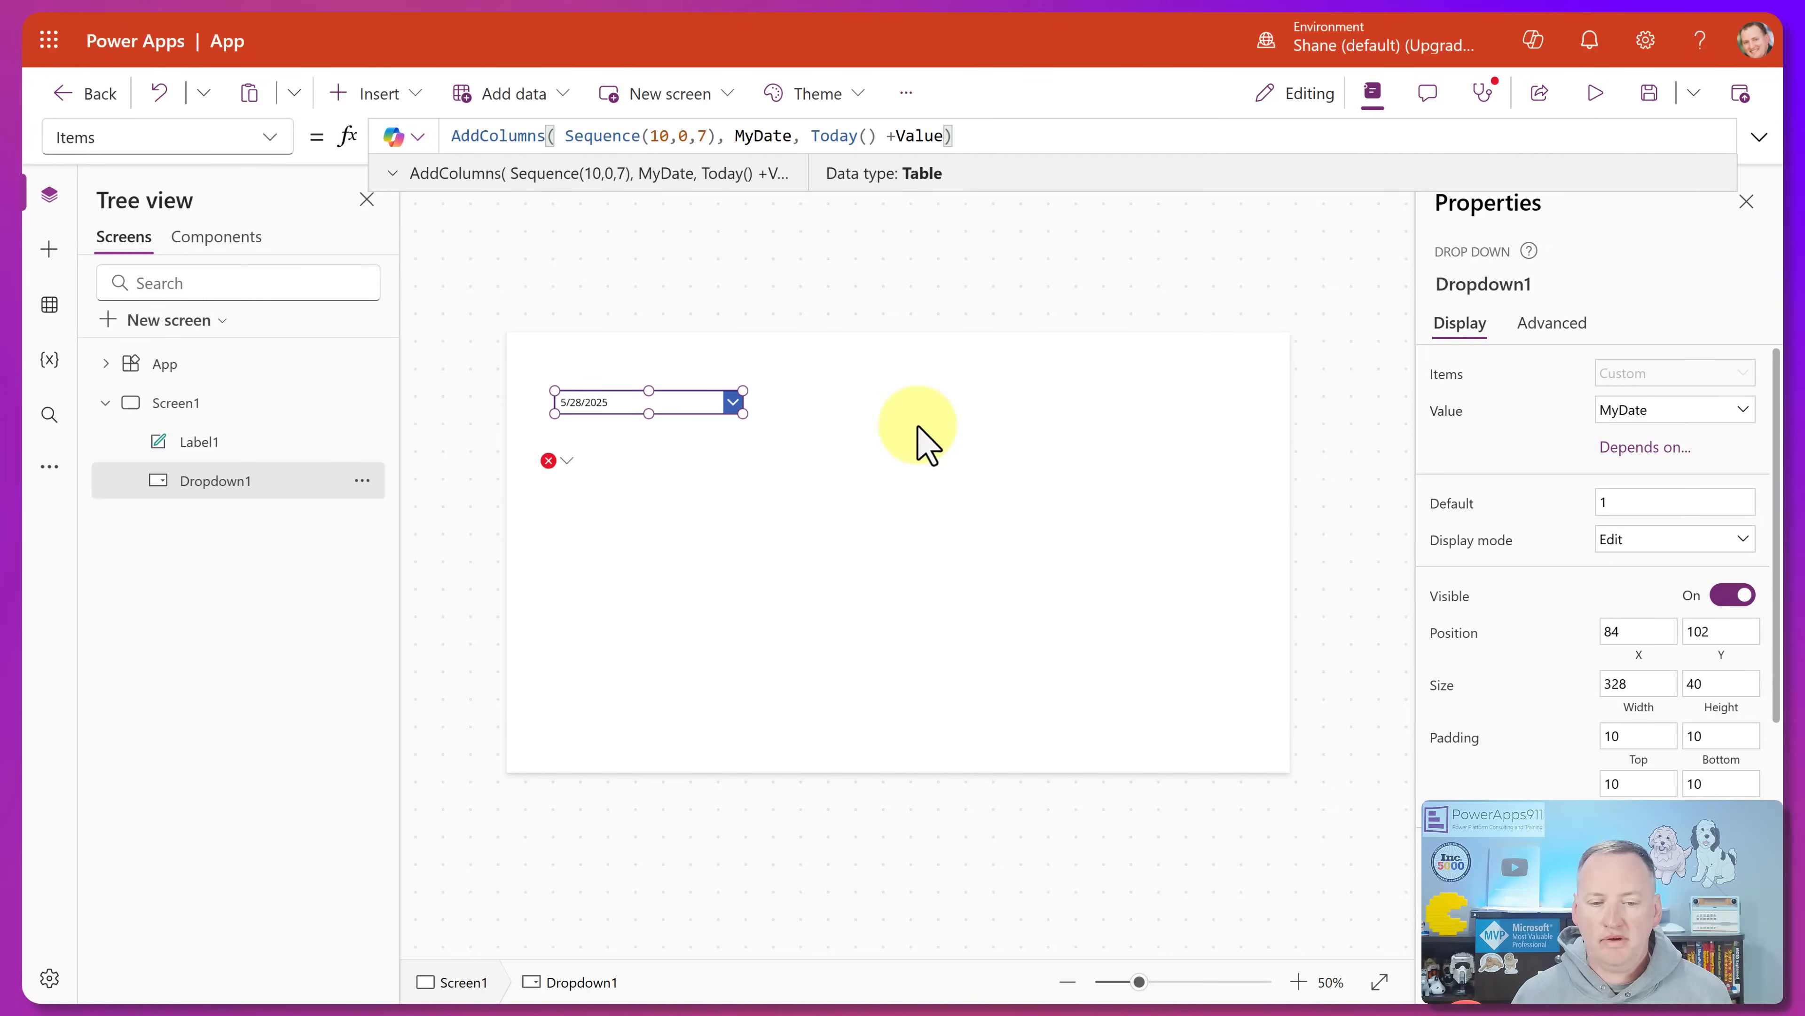
pyautogui.click(376, 92)
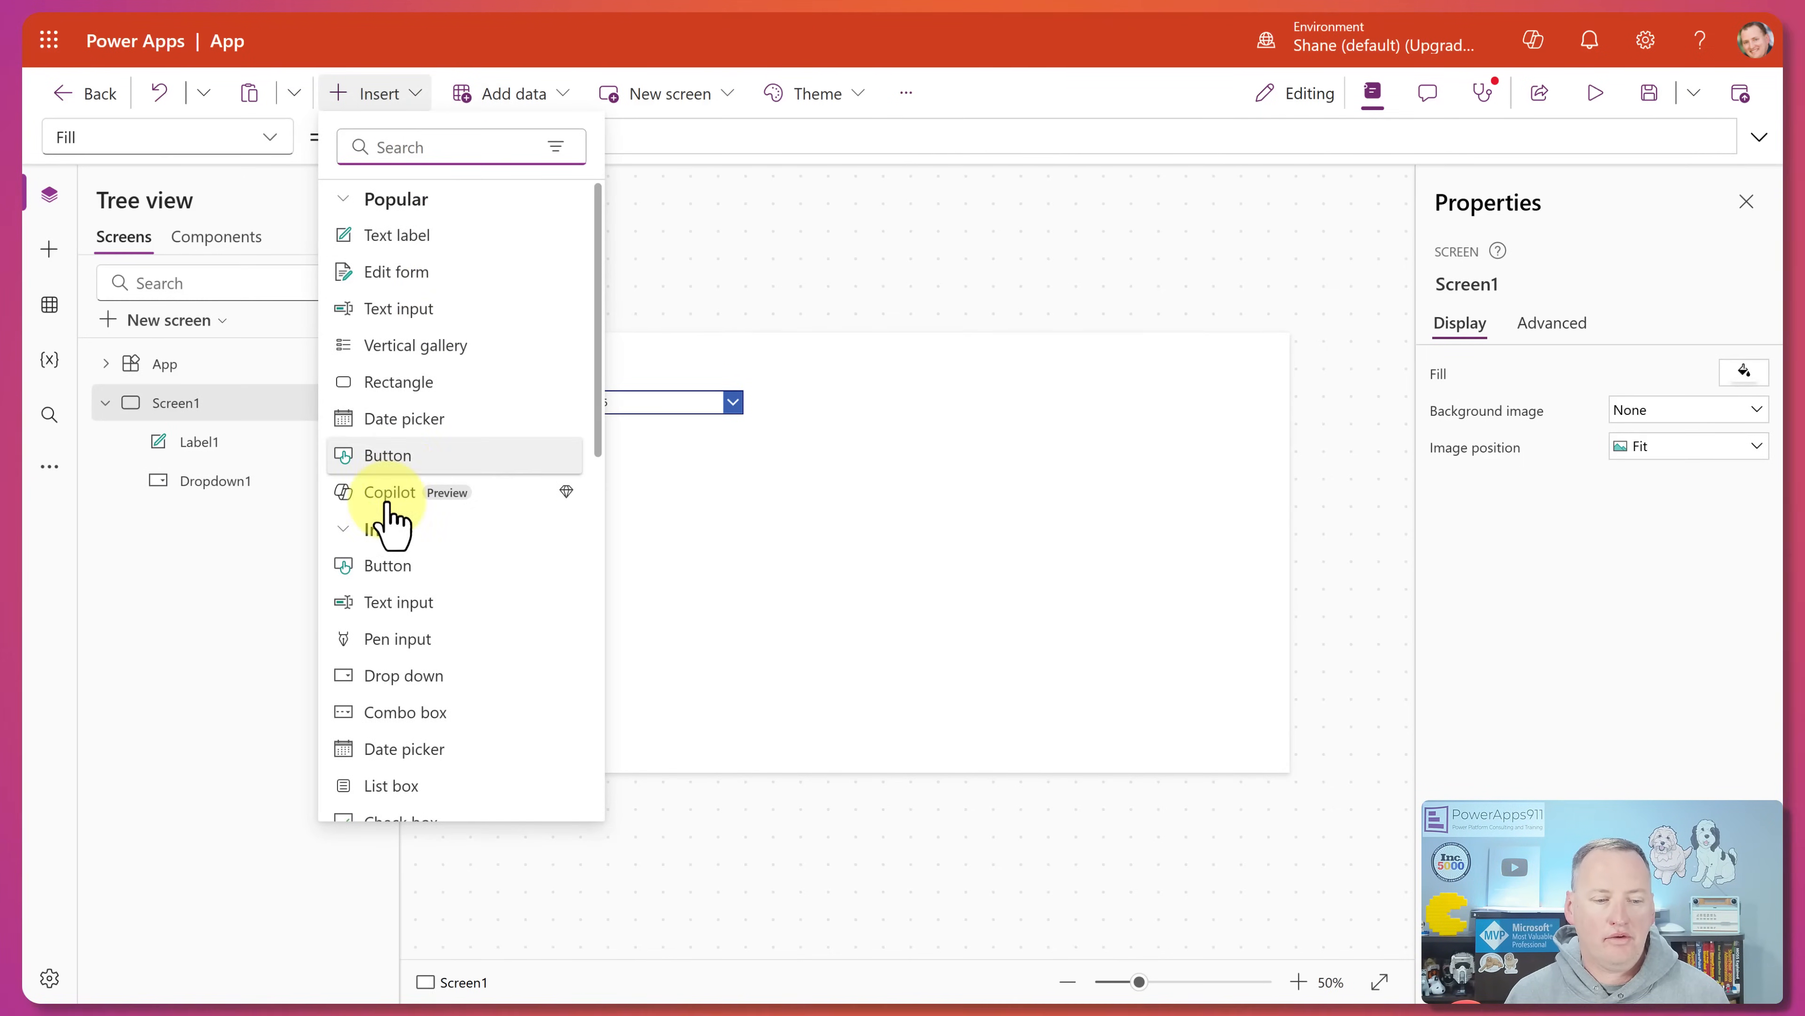
# - Insert Button1 and place it to the right of the dropdown
pyautogui.click(386, 454)
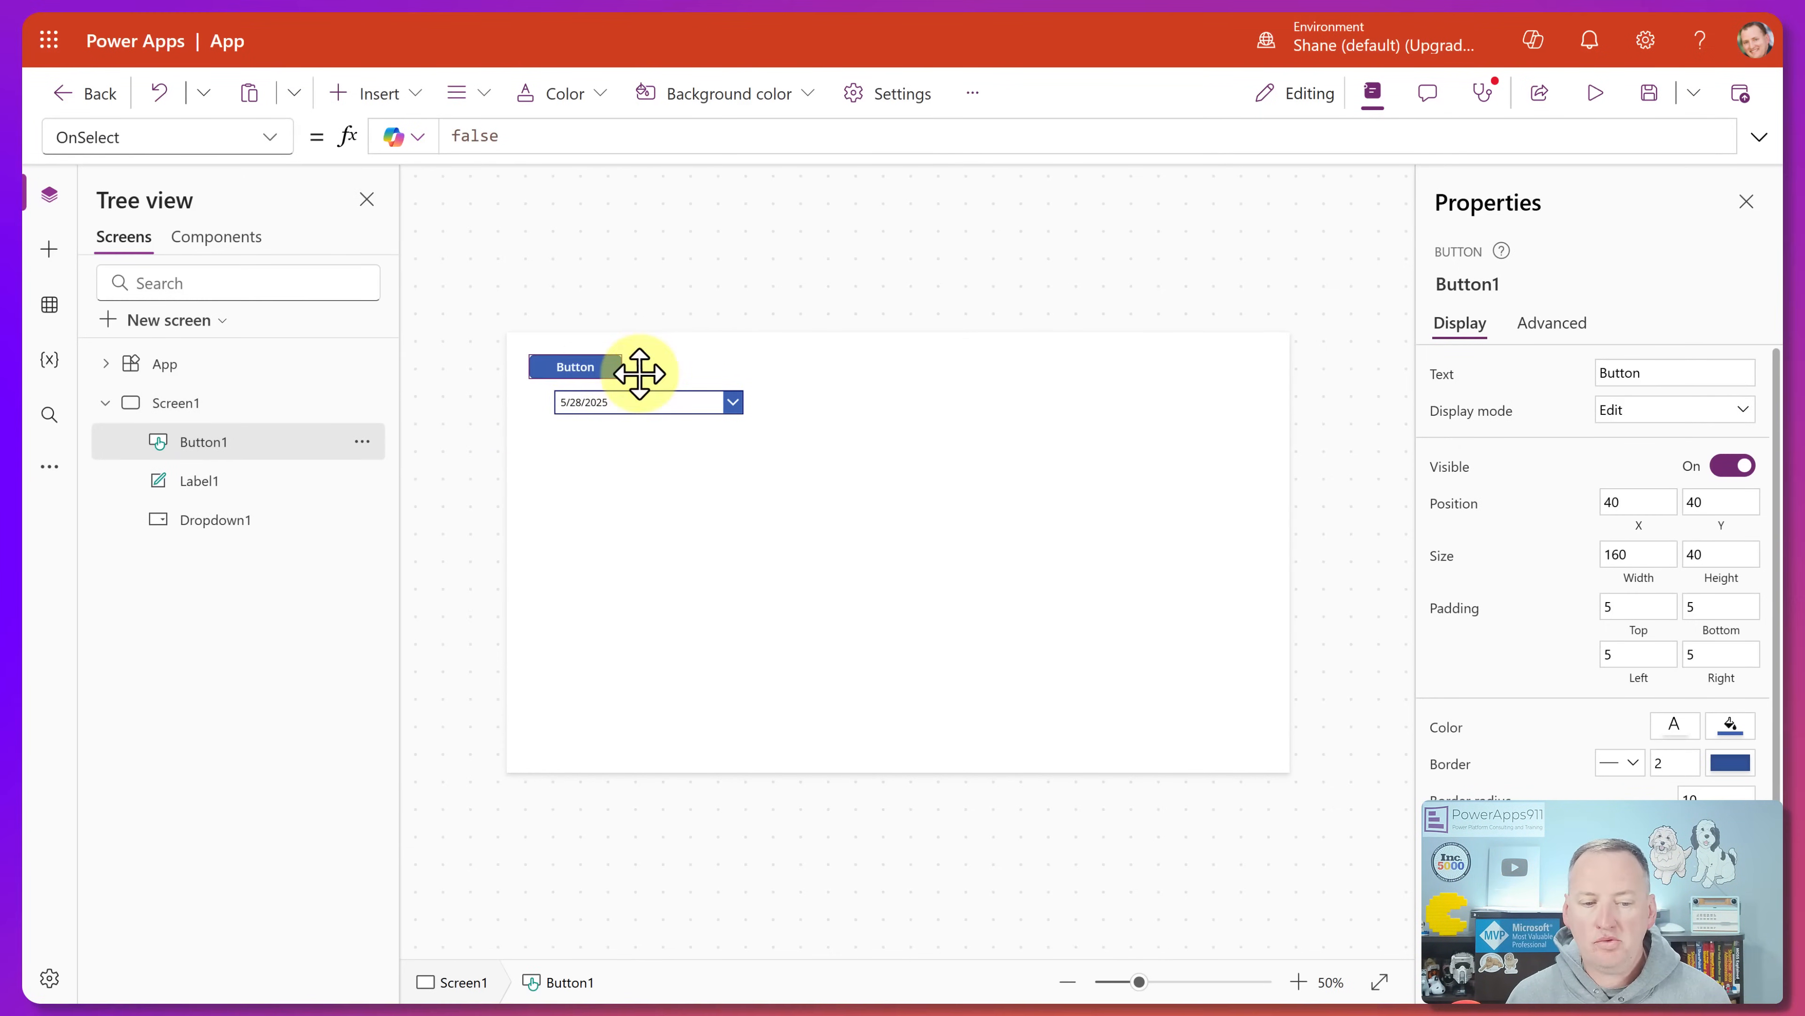
pyautogui.moveTo(572, 366); pyautogui.dragTo(893, 402)
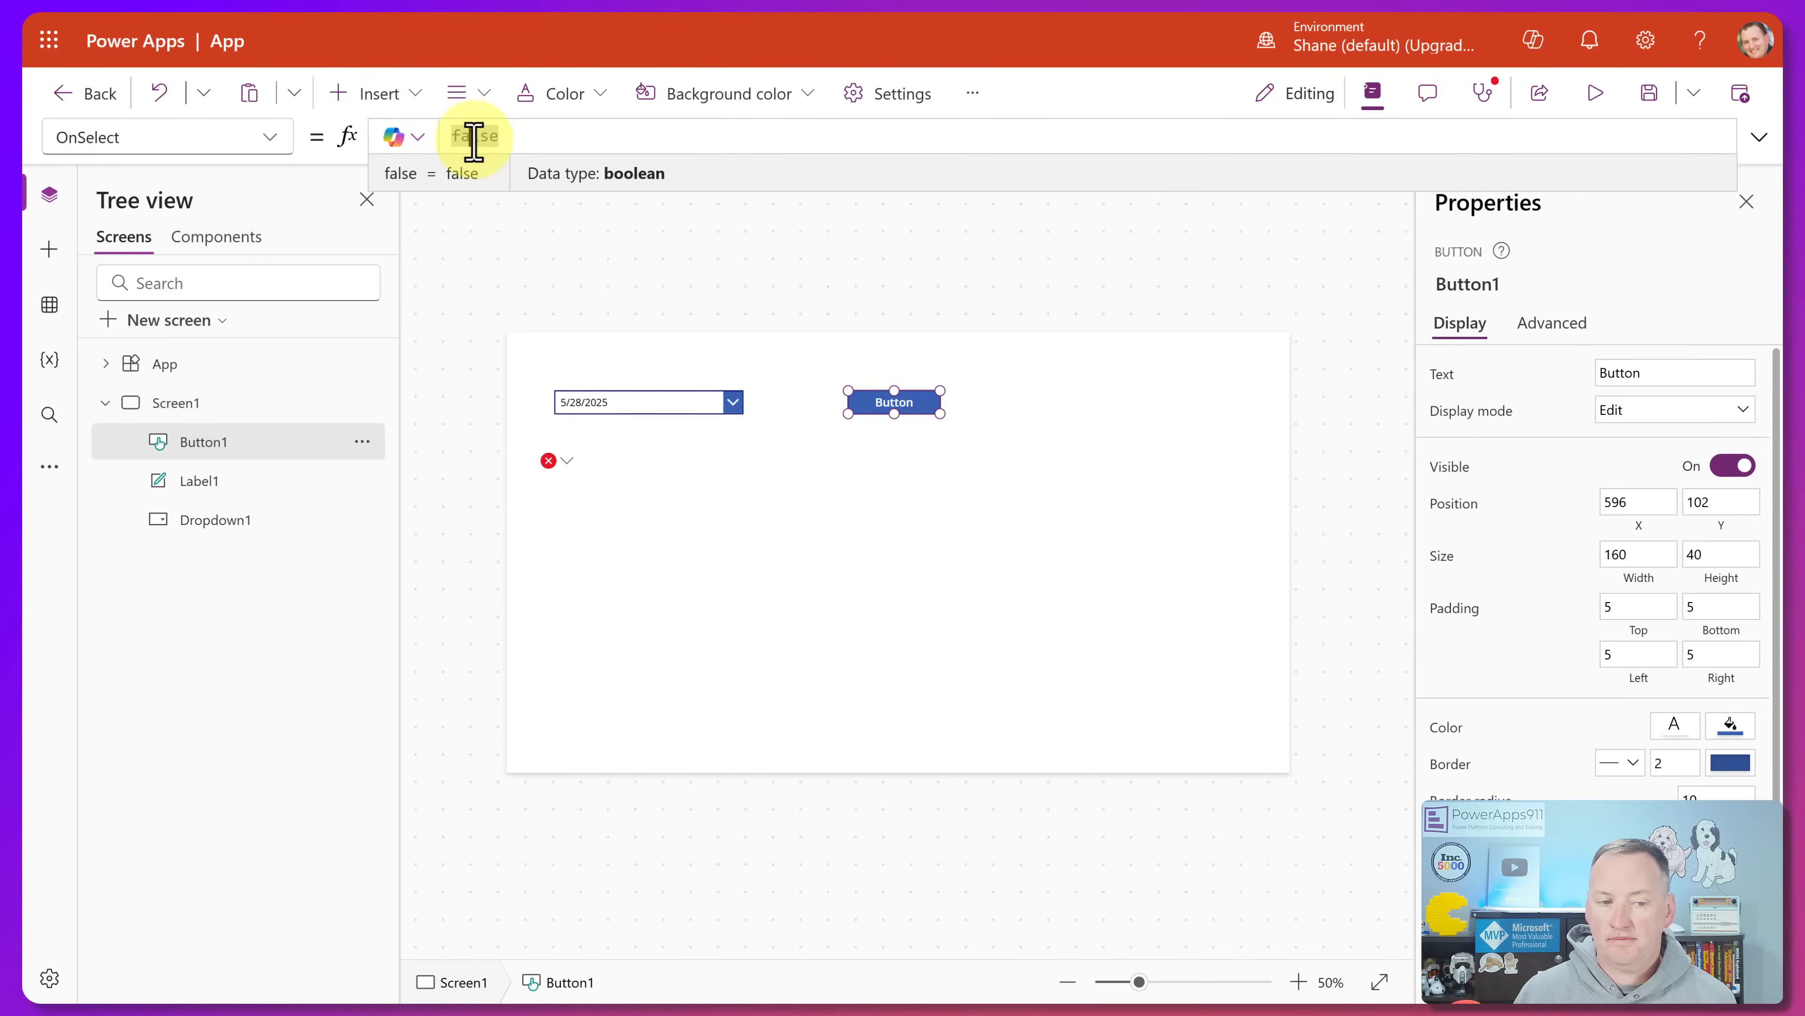
# - Set the button's OnSelect to ClearCollect(colStuff, {Name:"Buddy",Animal:"Dog"},{Name:"Chewy",Animal:"Dog"})
pyautogui.write('Clear')
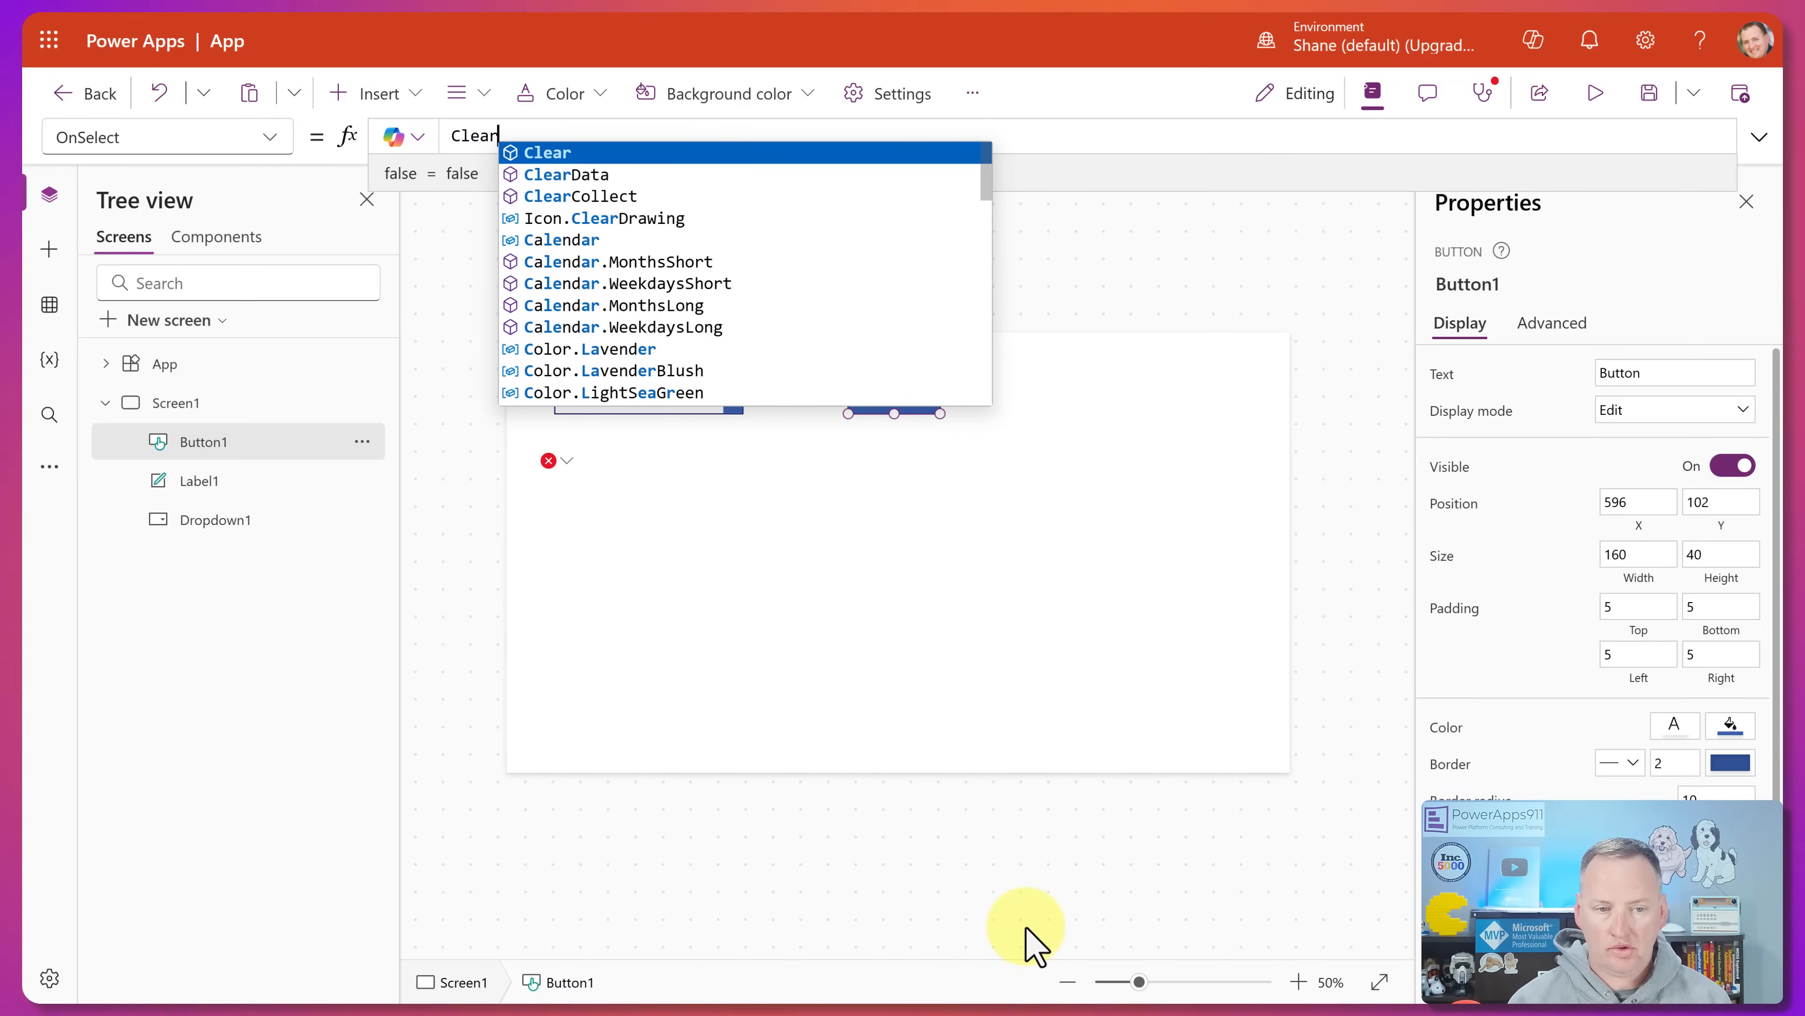
pyautogui.click(587, 196)
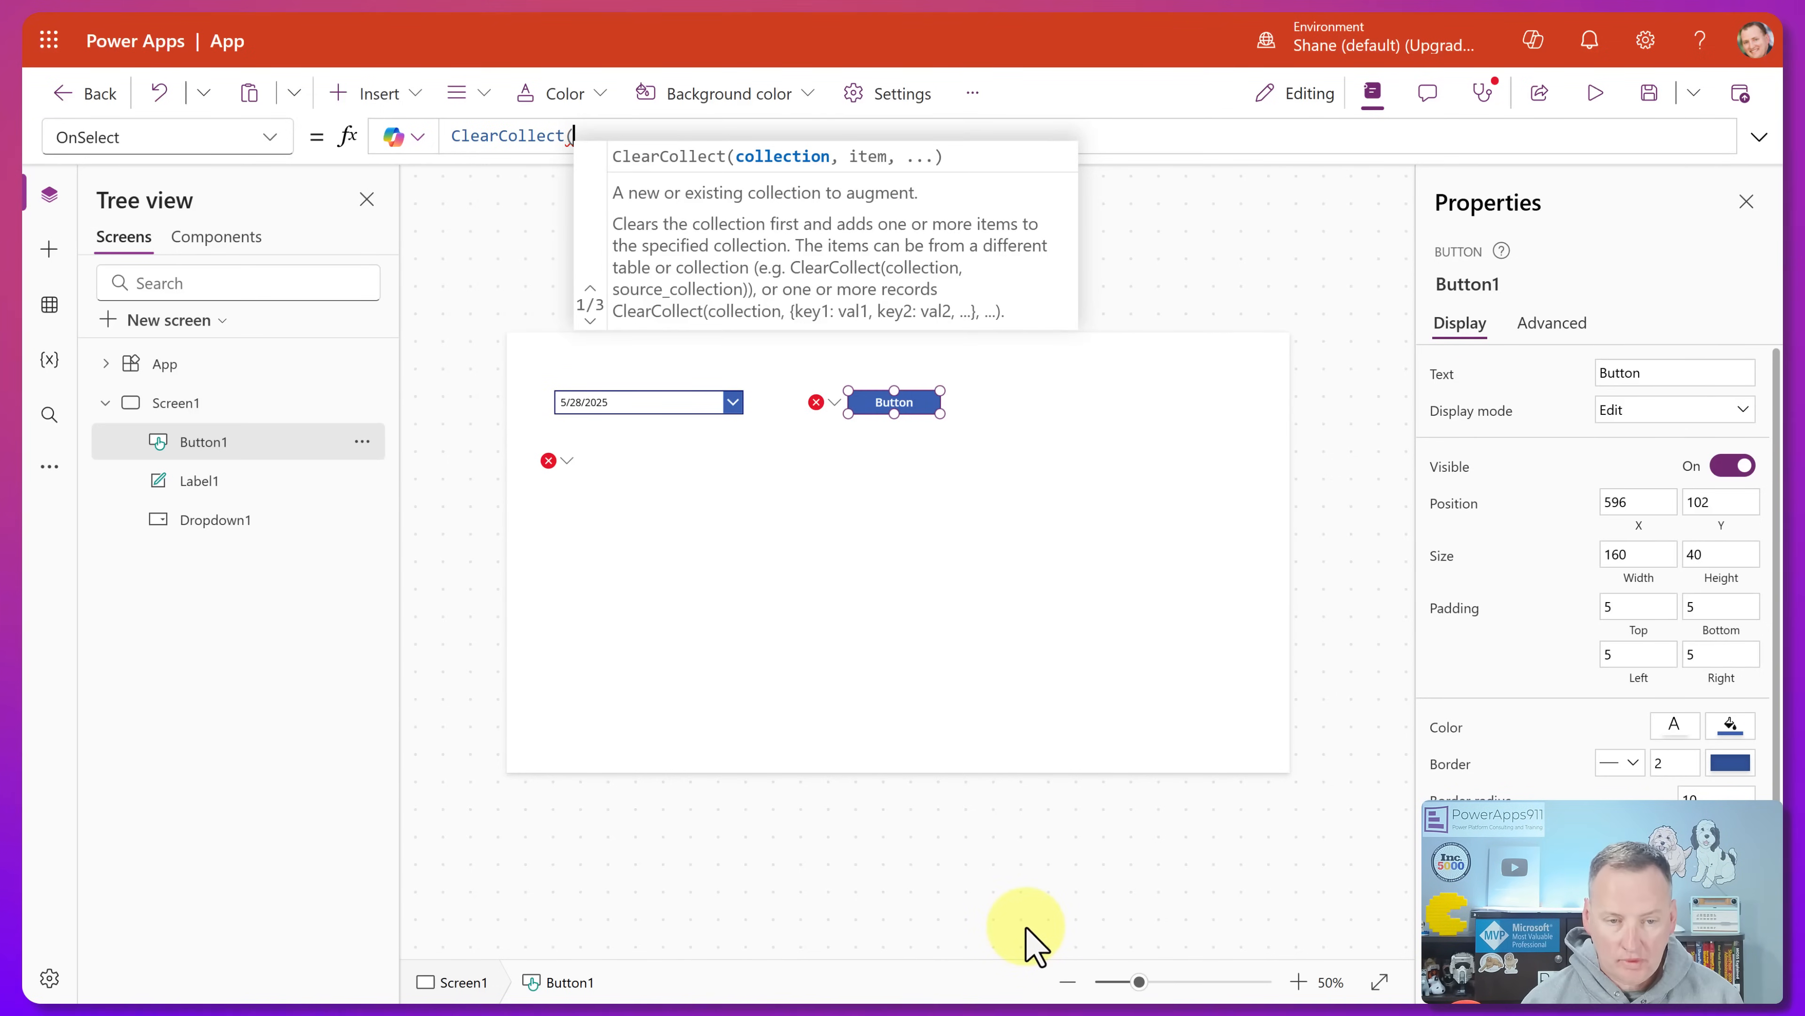
pyautogui.write('colStuff,')
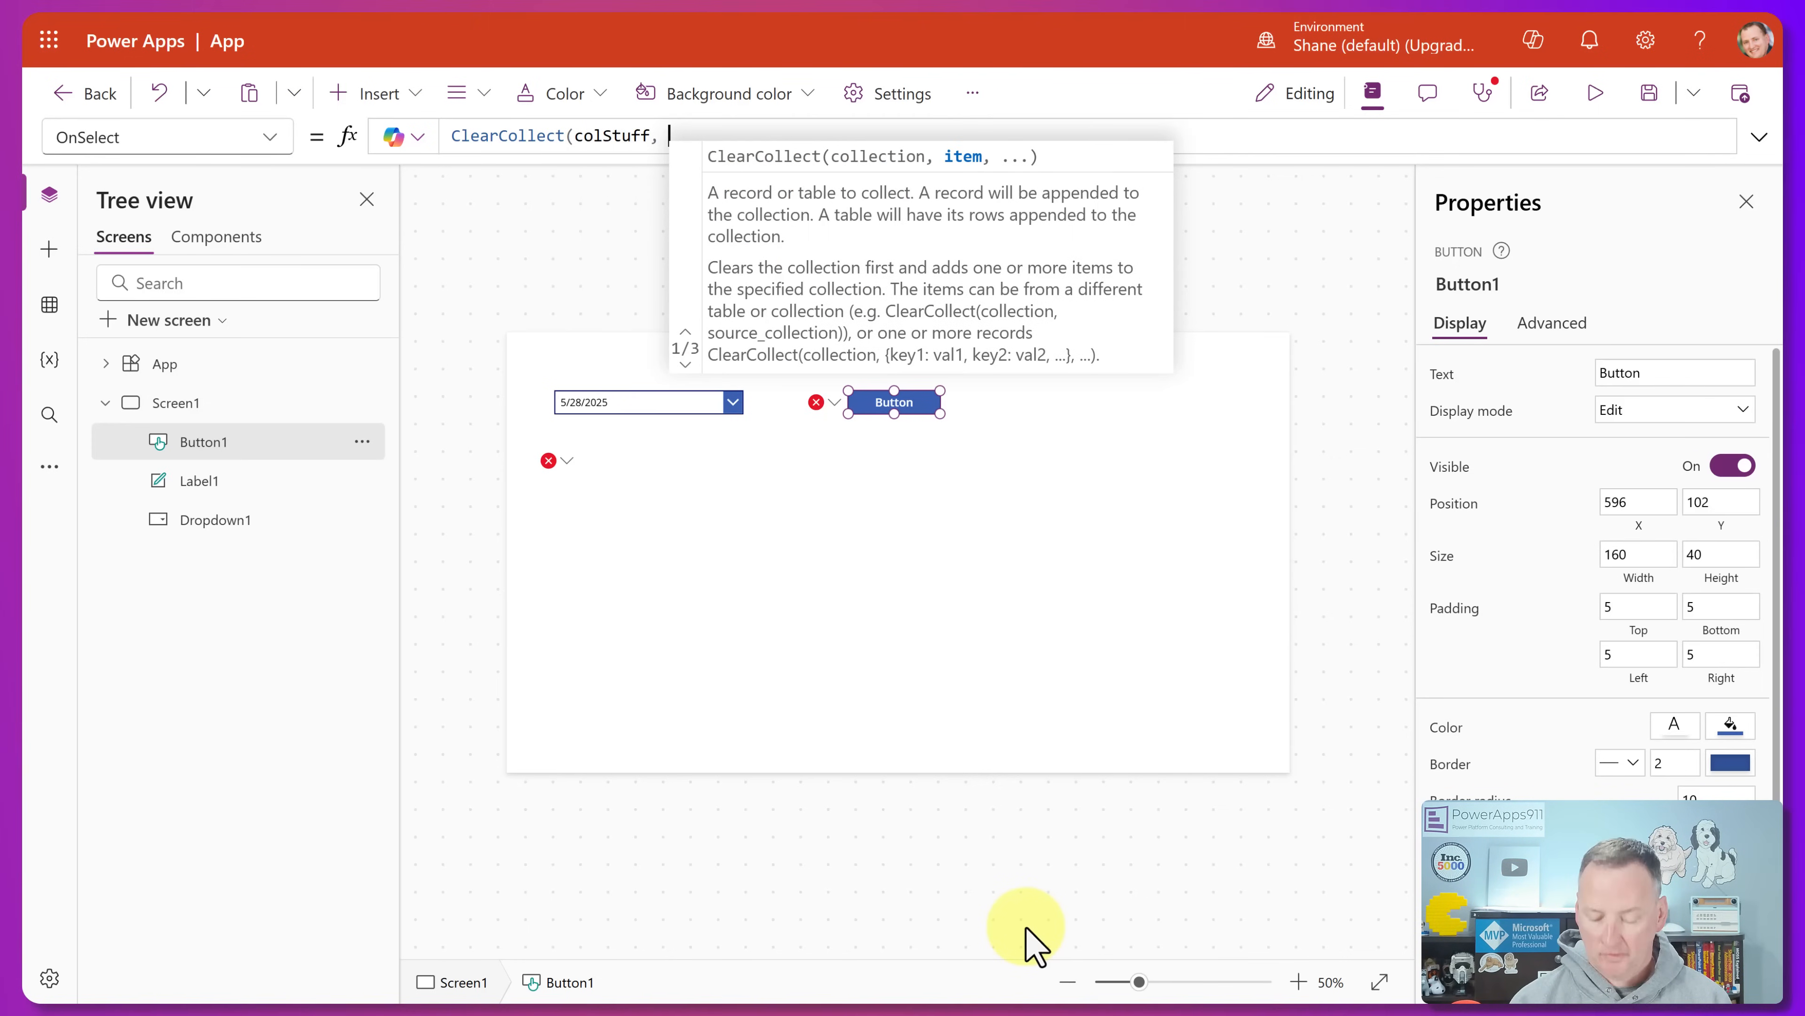
pyautogui.write('{')
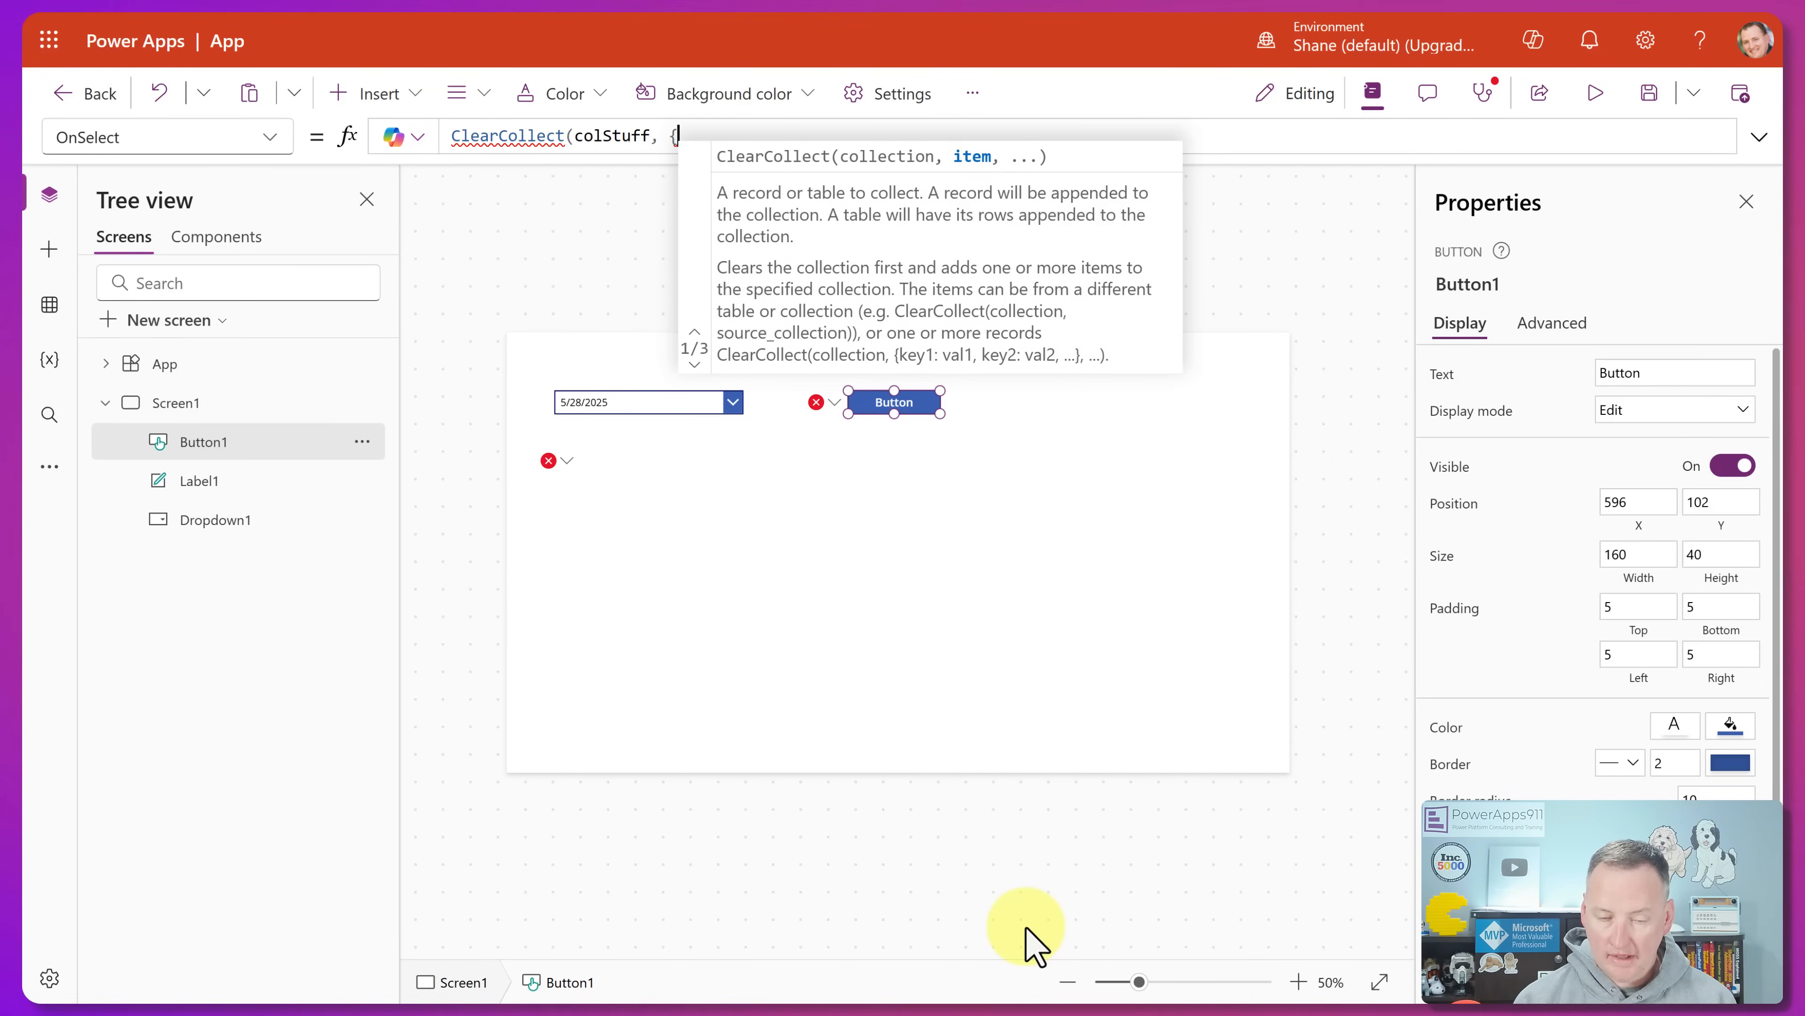
pyautogui.write('Name:')
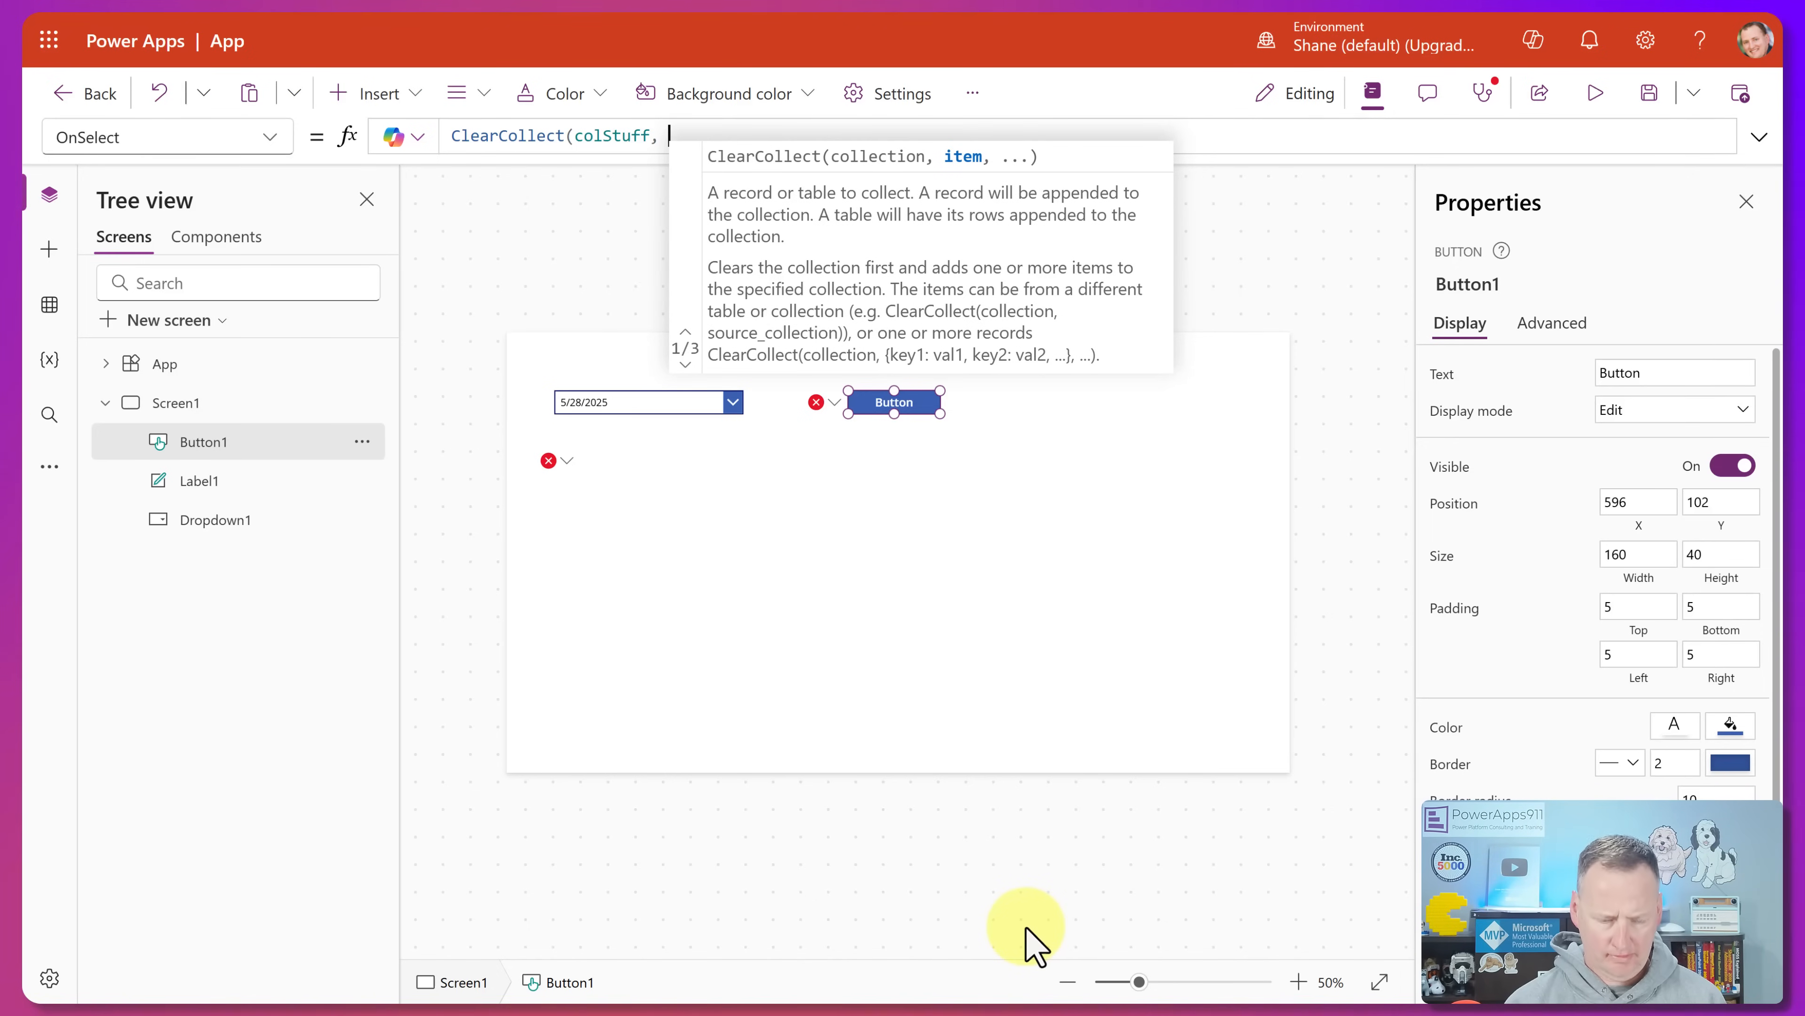
pyautogui.write('{Name: "Buddy", Animal: "Dog"},')
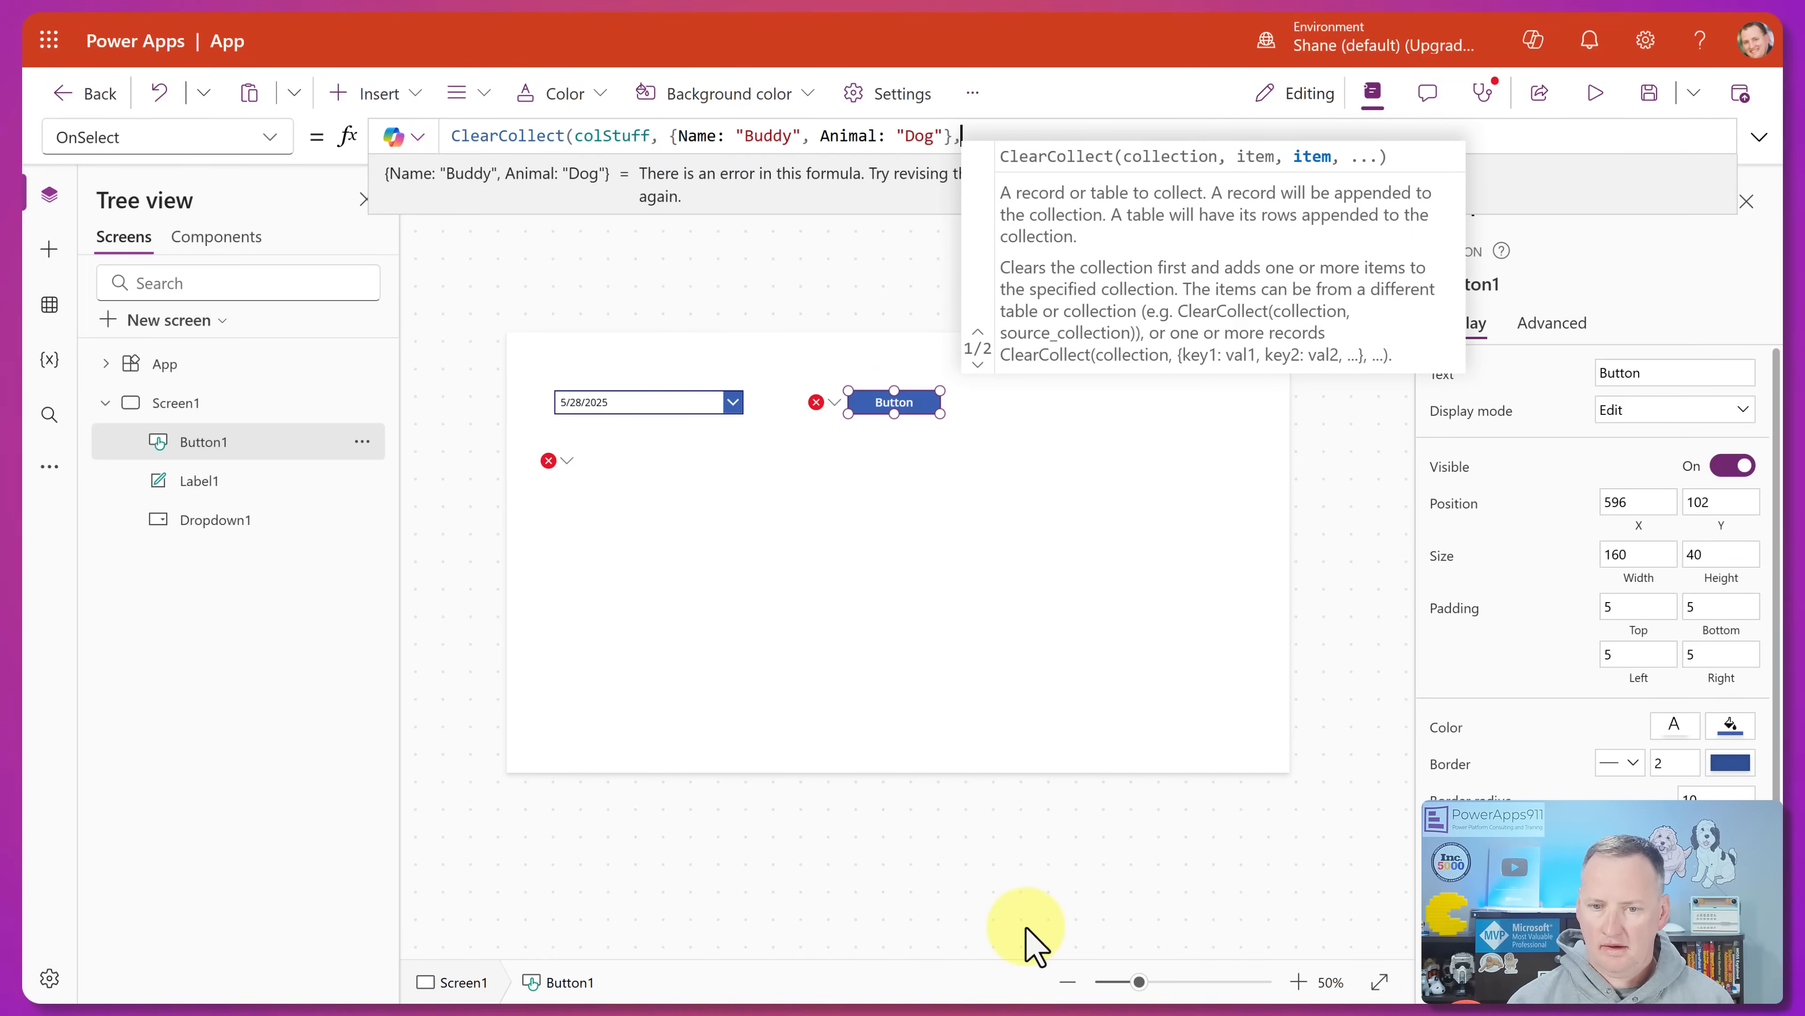
pyautogui.write('{Name: "Buddy", Animal: "Dog"})')
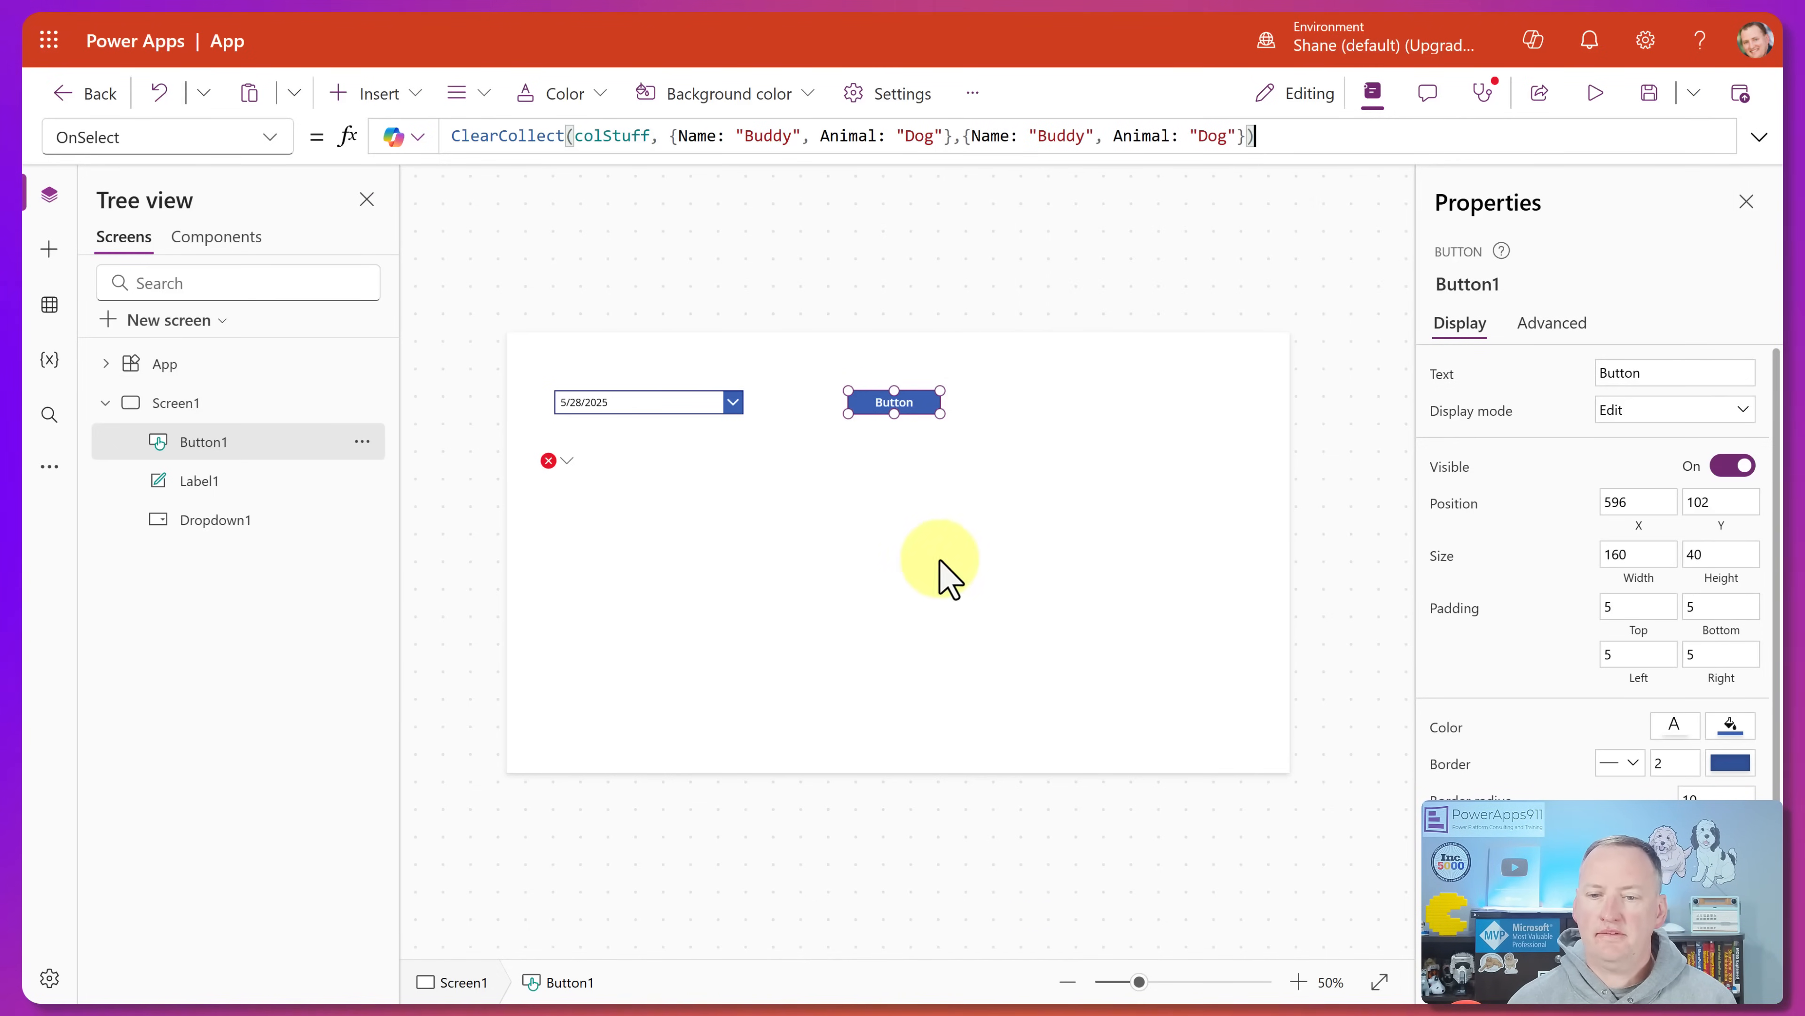
pyautogui.write('C')
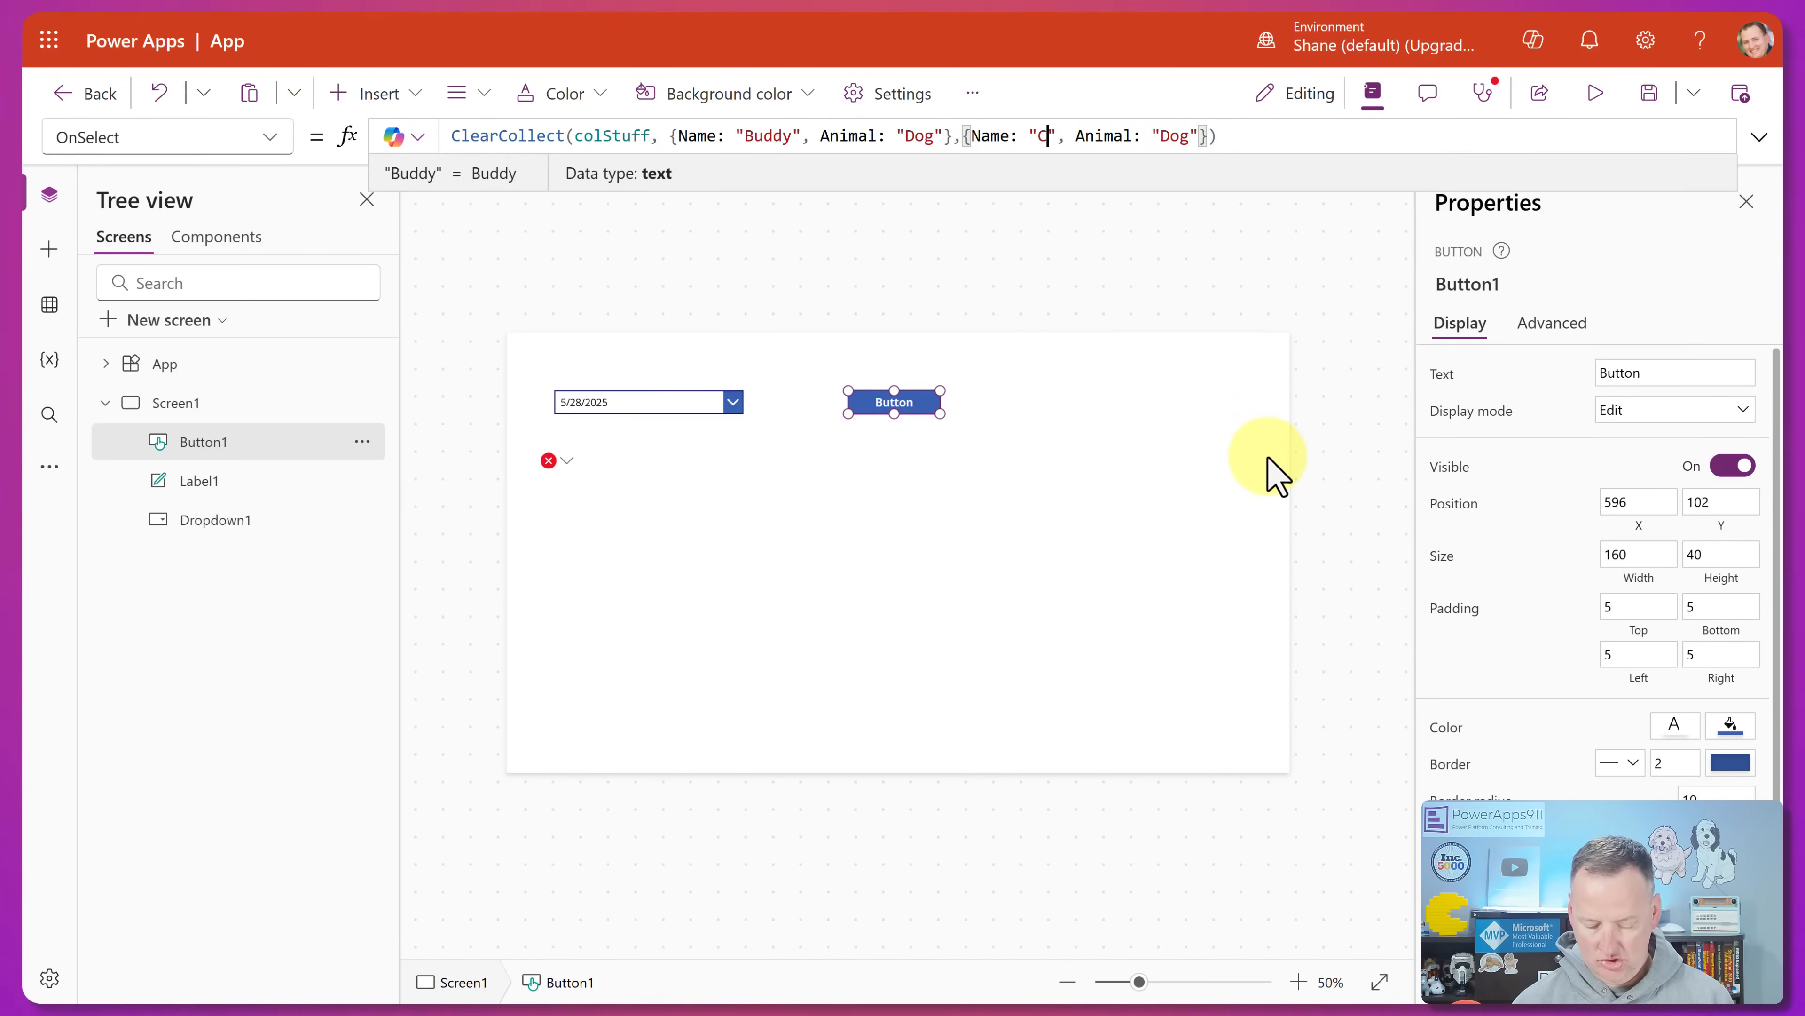
pyautogui.write('hewy')
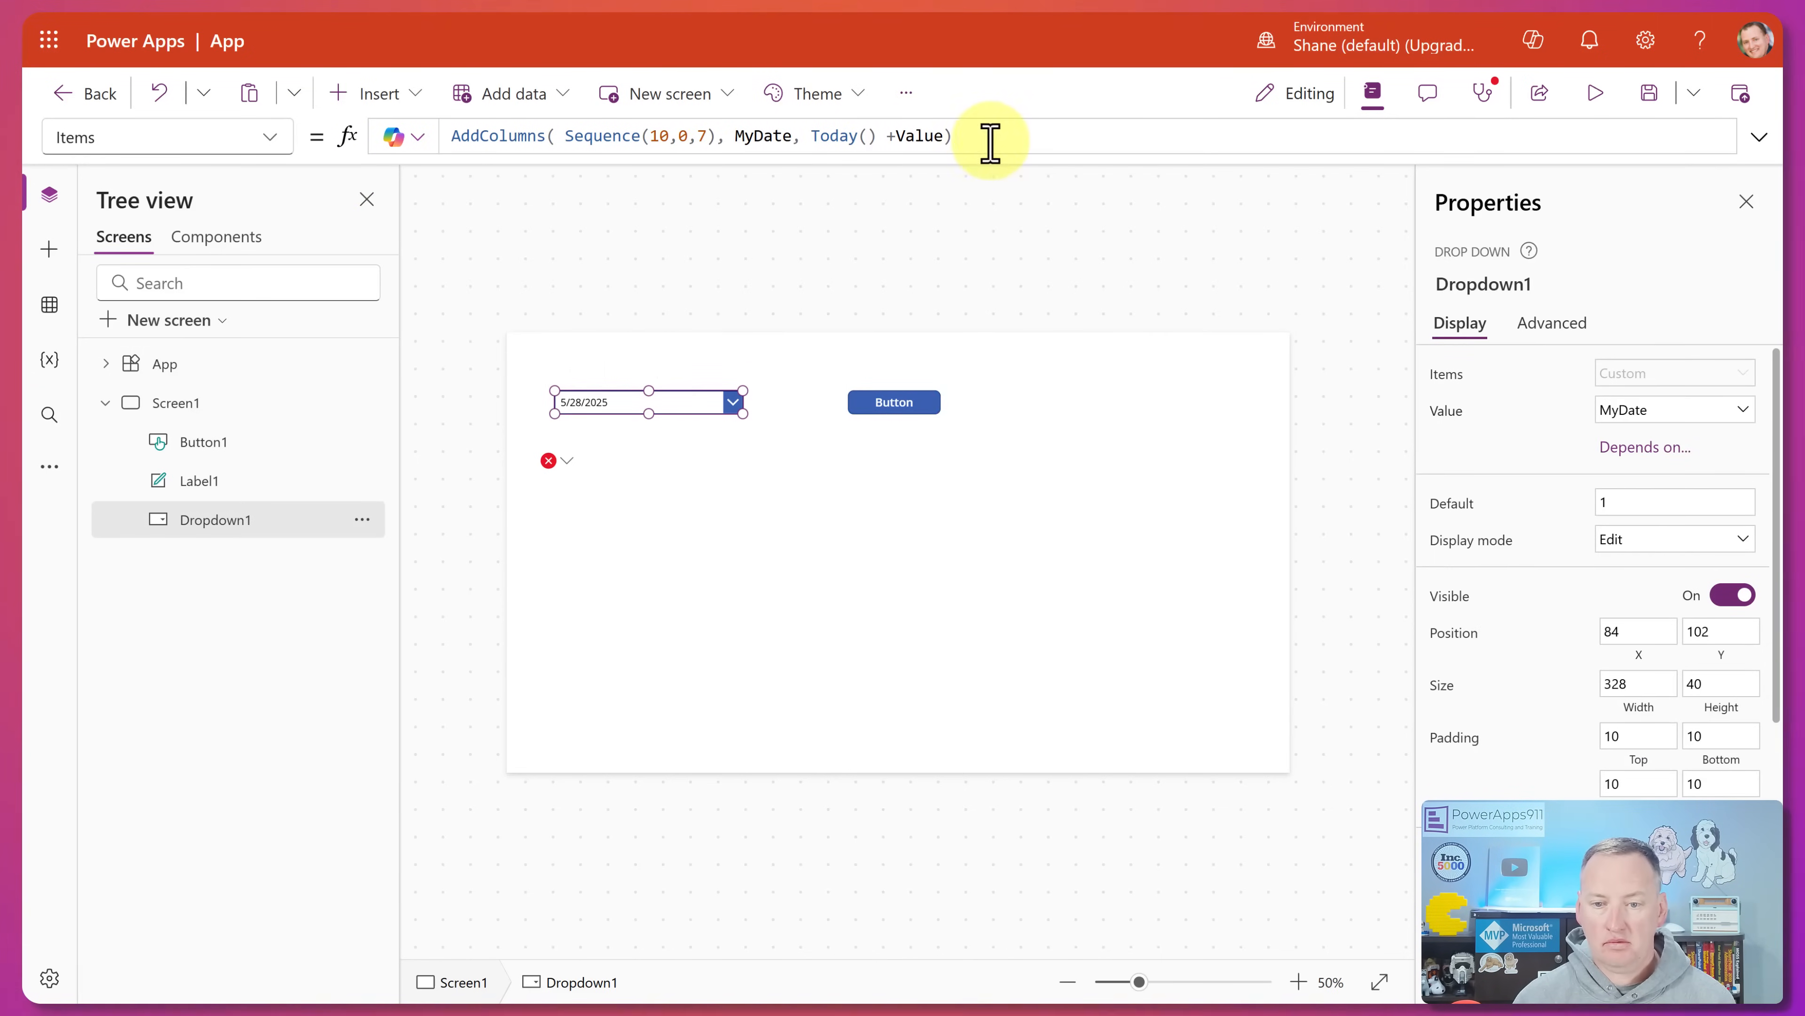
# - Set Dropdown1's Items to colStuff, then review Button1's ClearCollect formula
pyautogui.write('col')
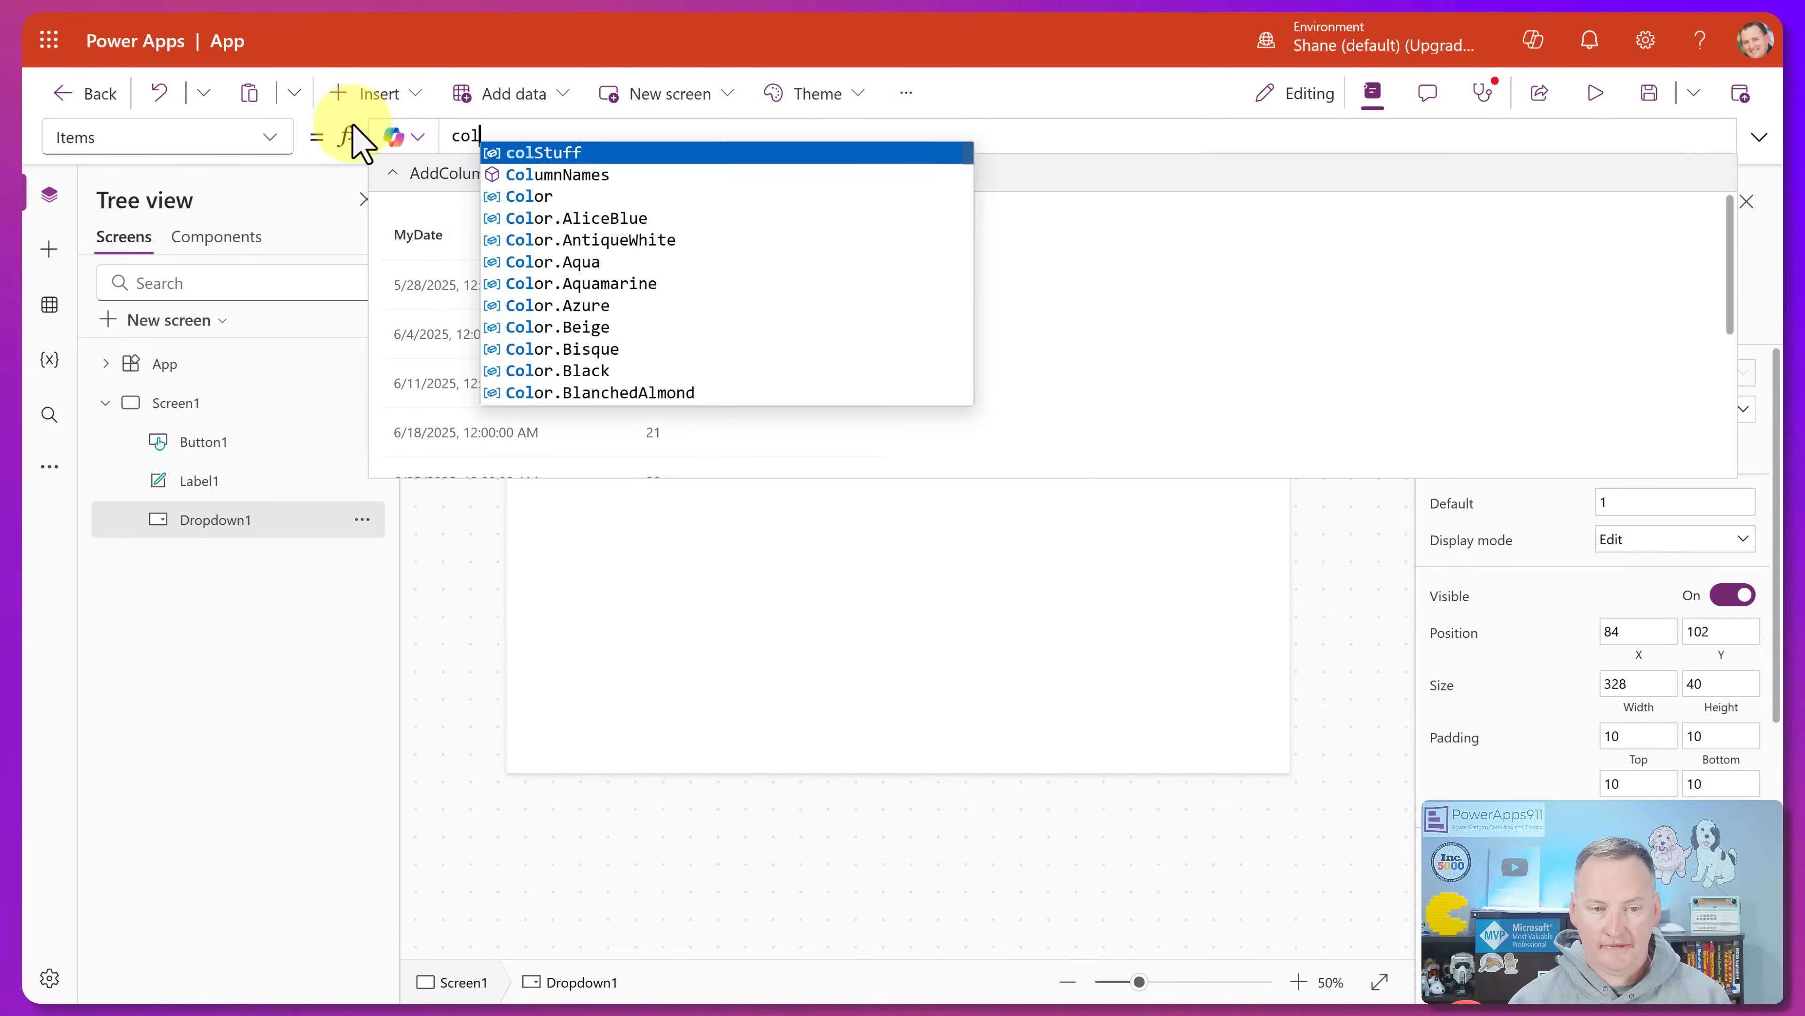
pyautogui.click(542, 152)
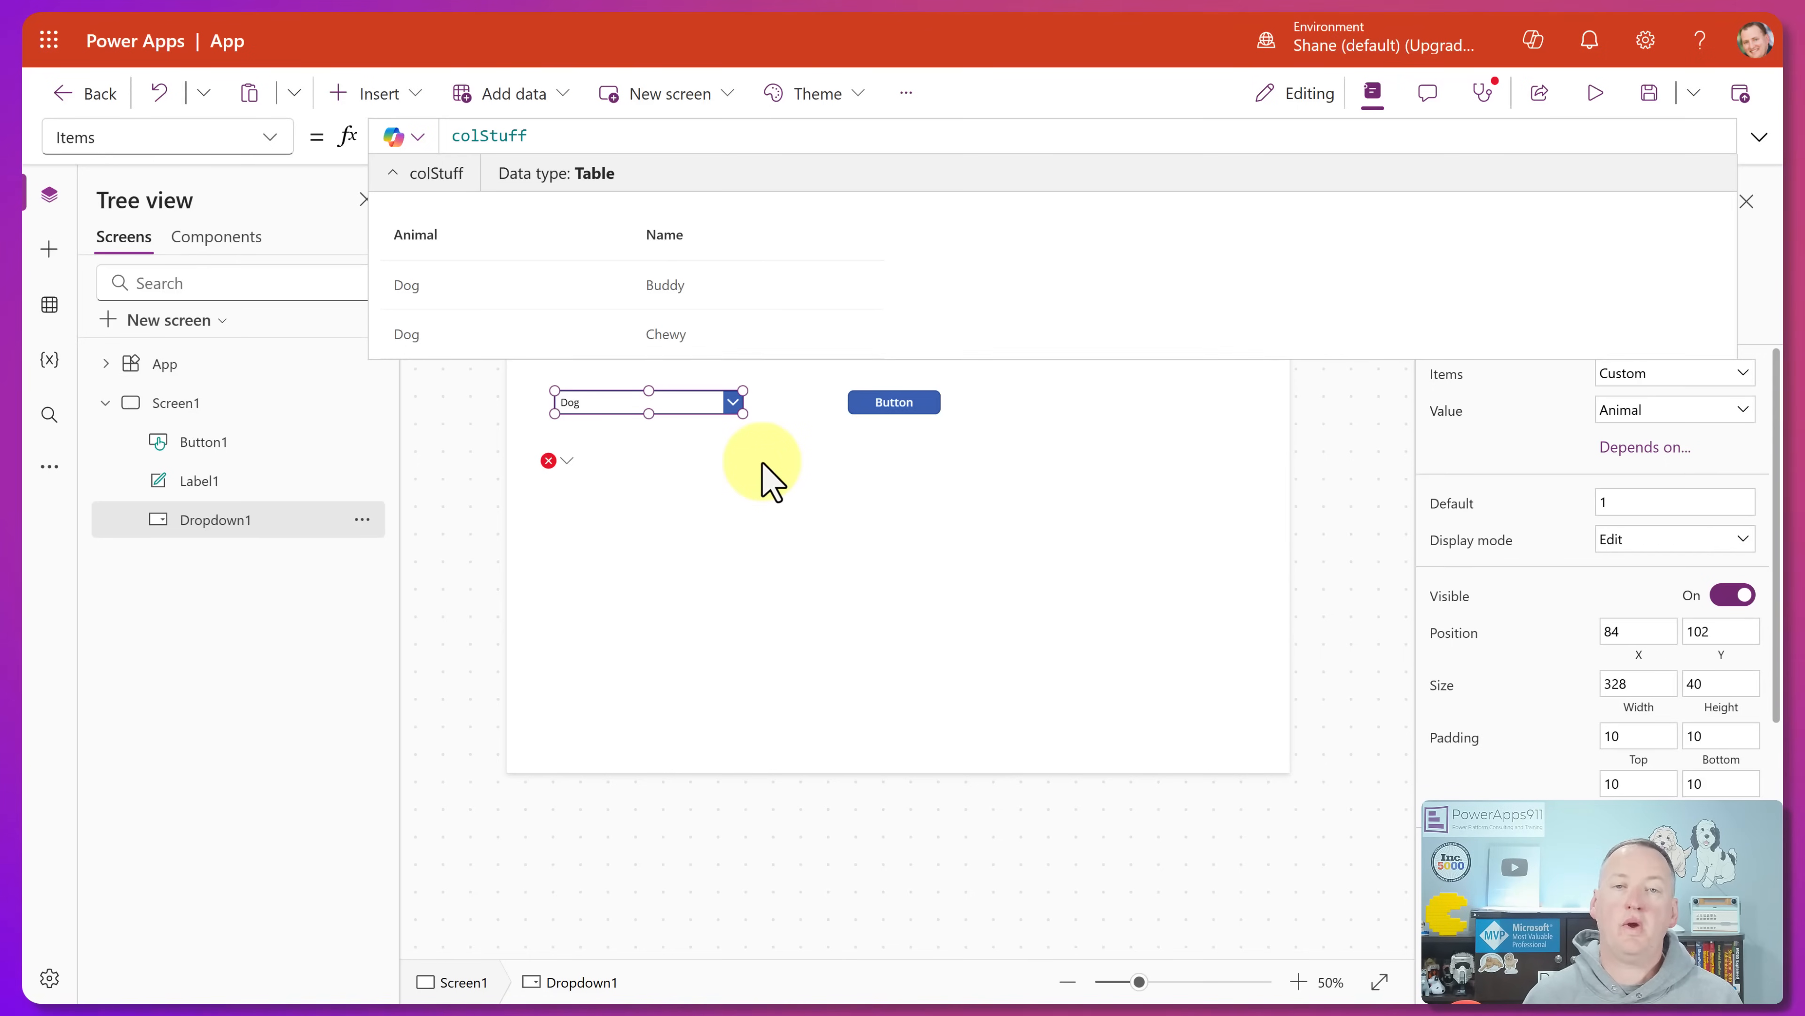
pyautogui.click(893, 402)
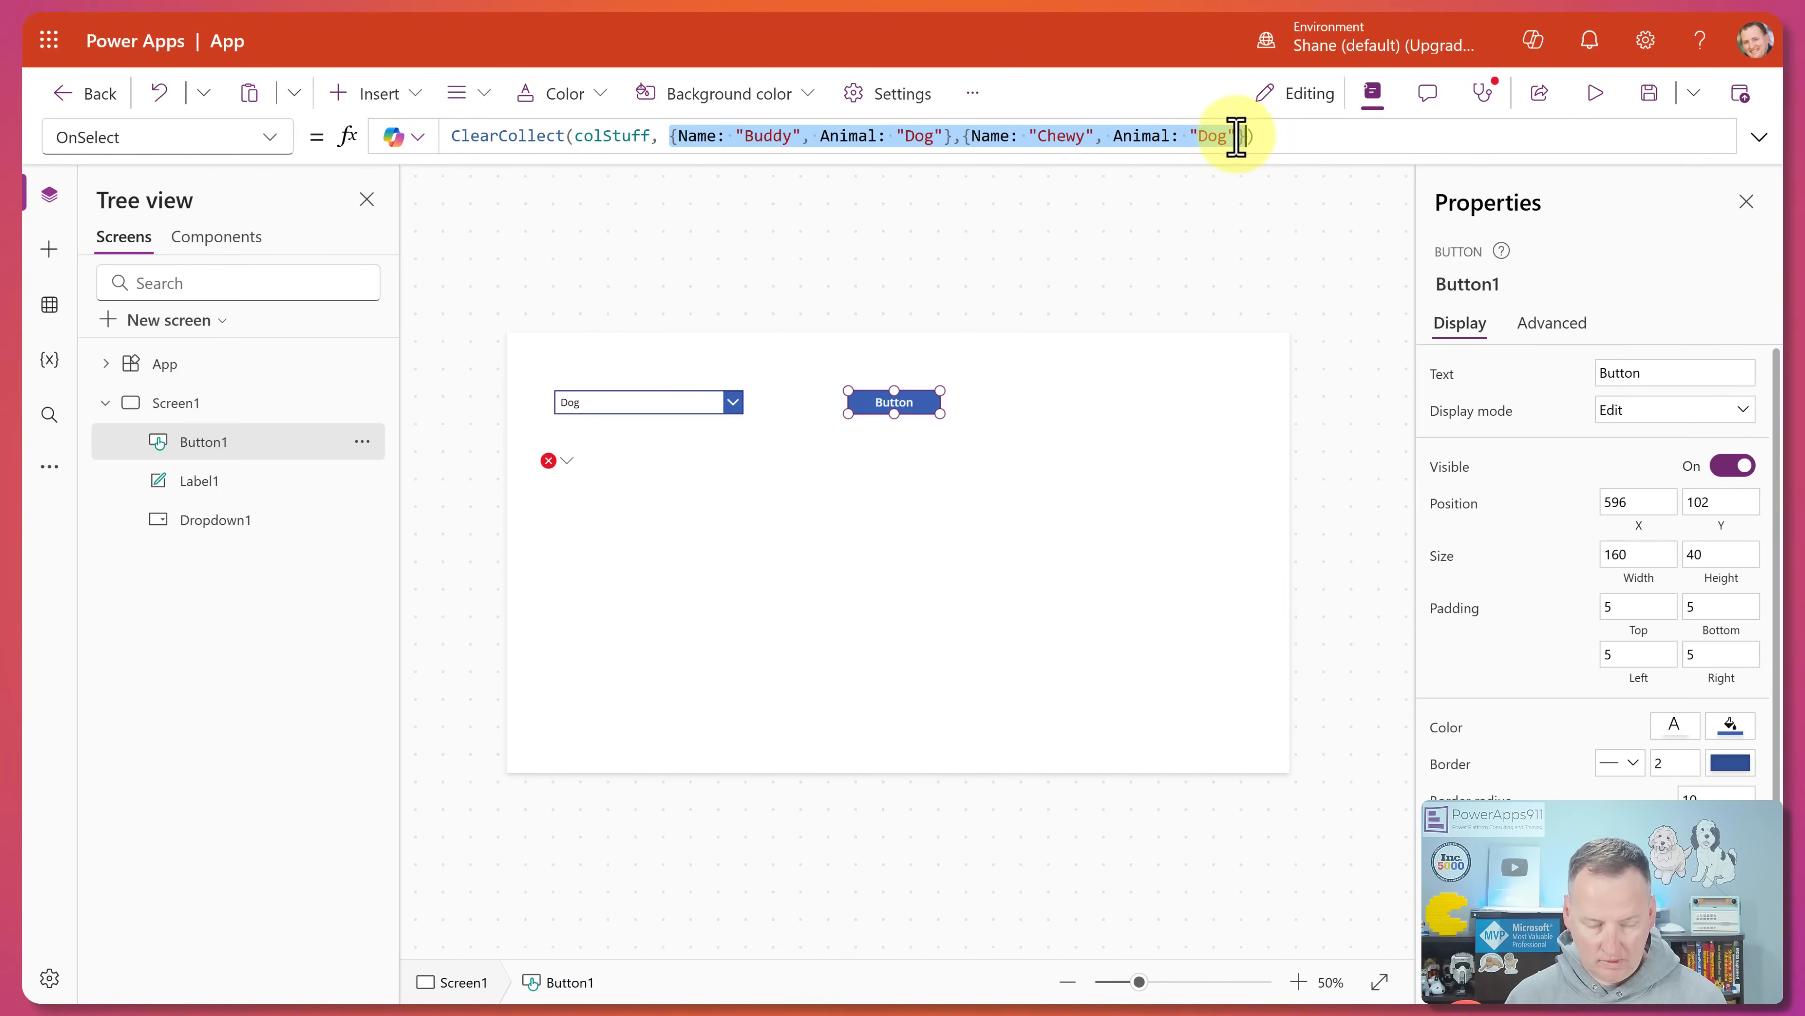
# - In App Formulas, define nfStuff = Table({Name:"Buddy",Animal:"Dog"},{Name:"Chewy",Animal:"Dog"});
pyautogui.click(165, 363)
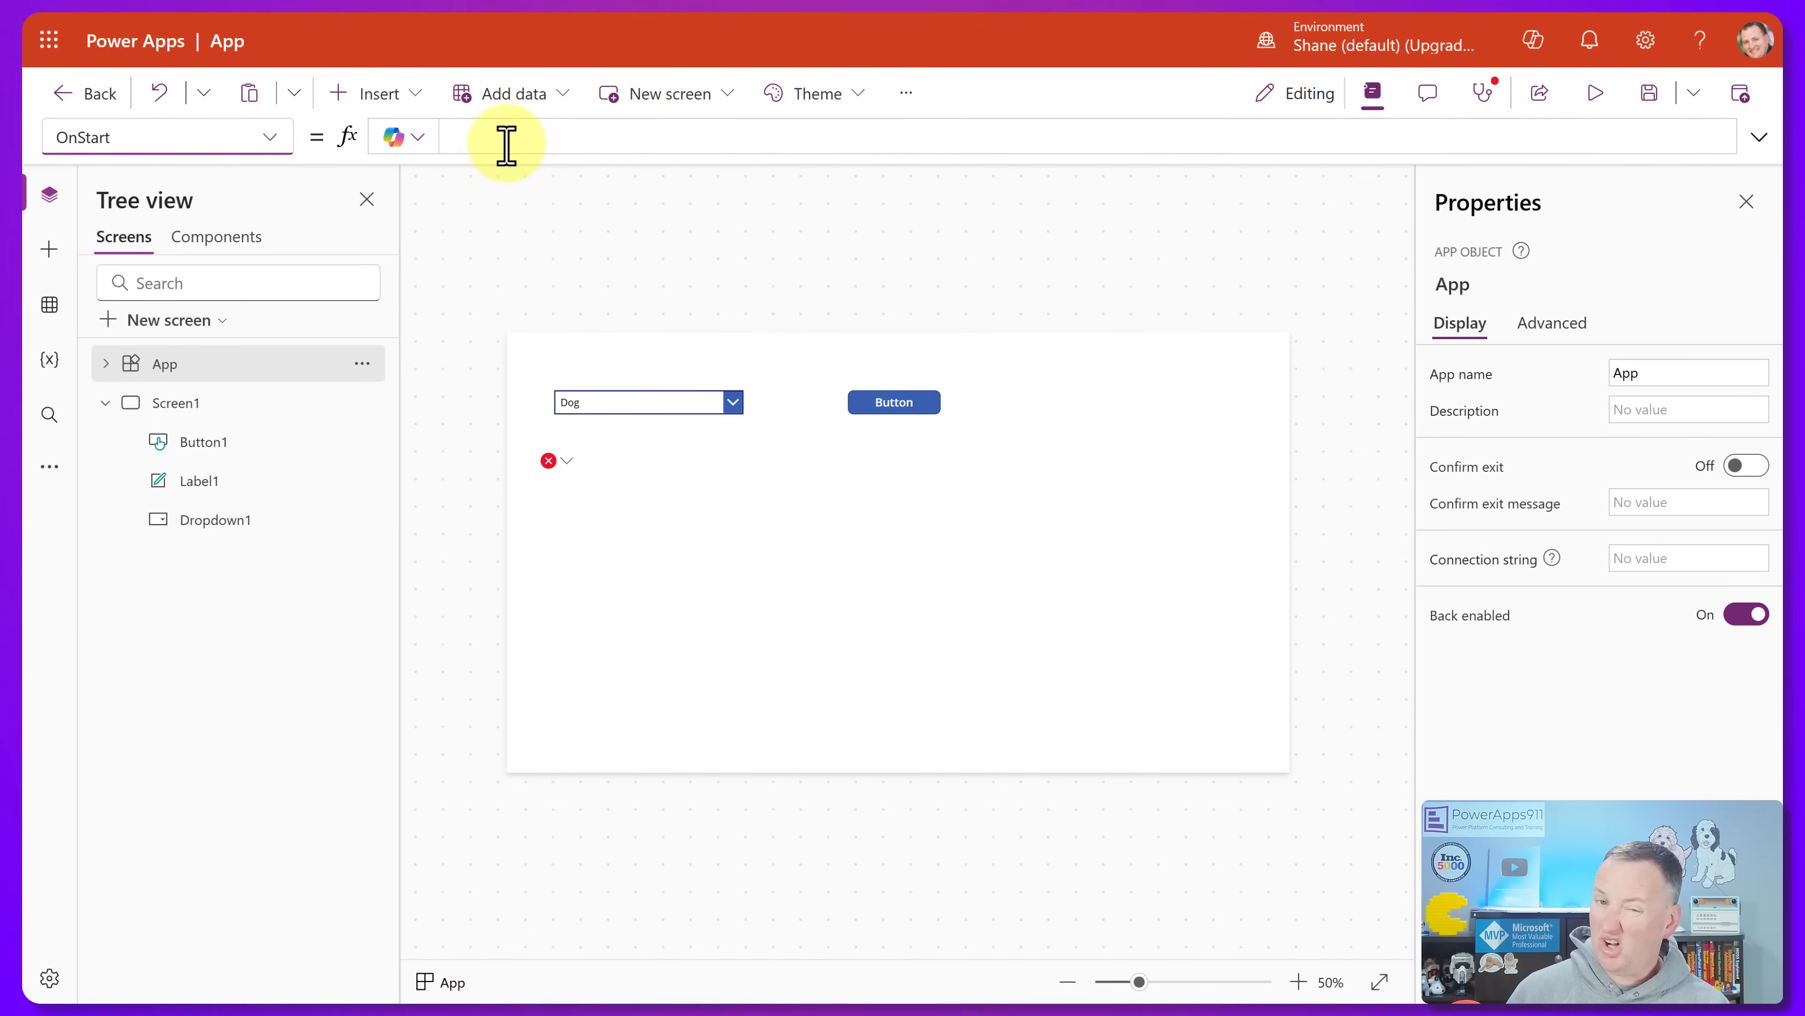
pyautogui.click(167, 136)
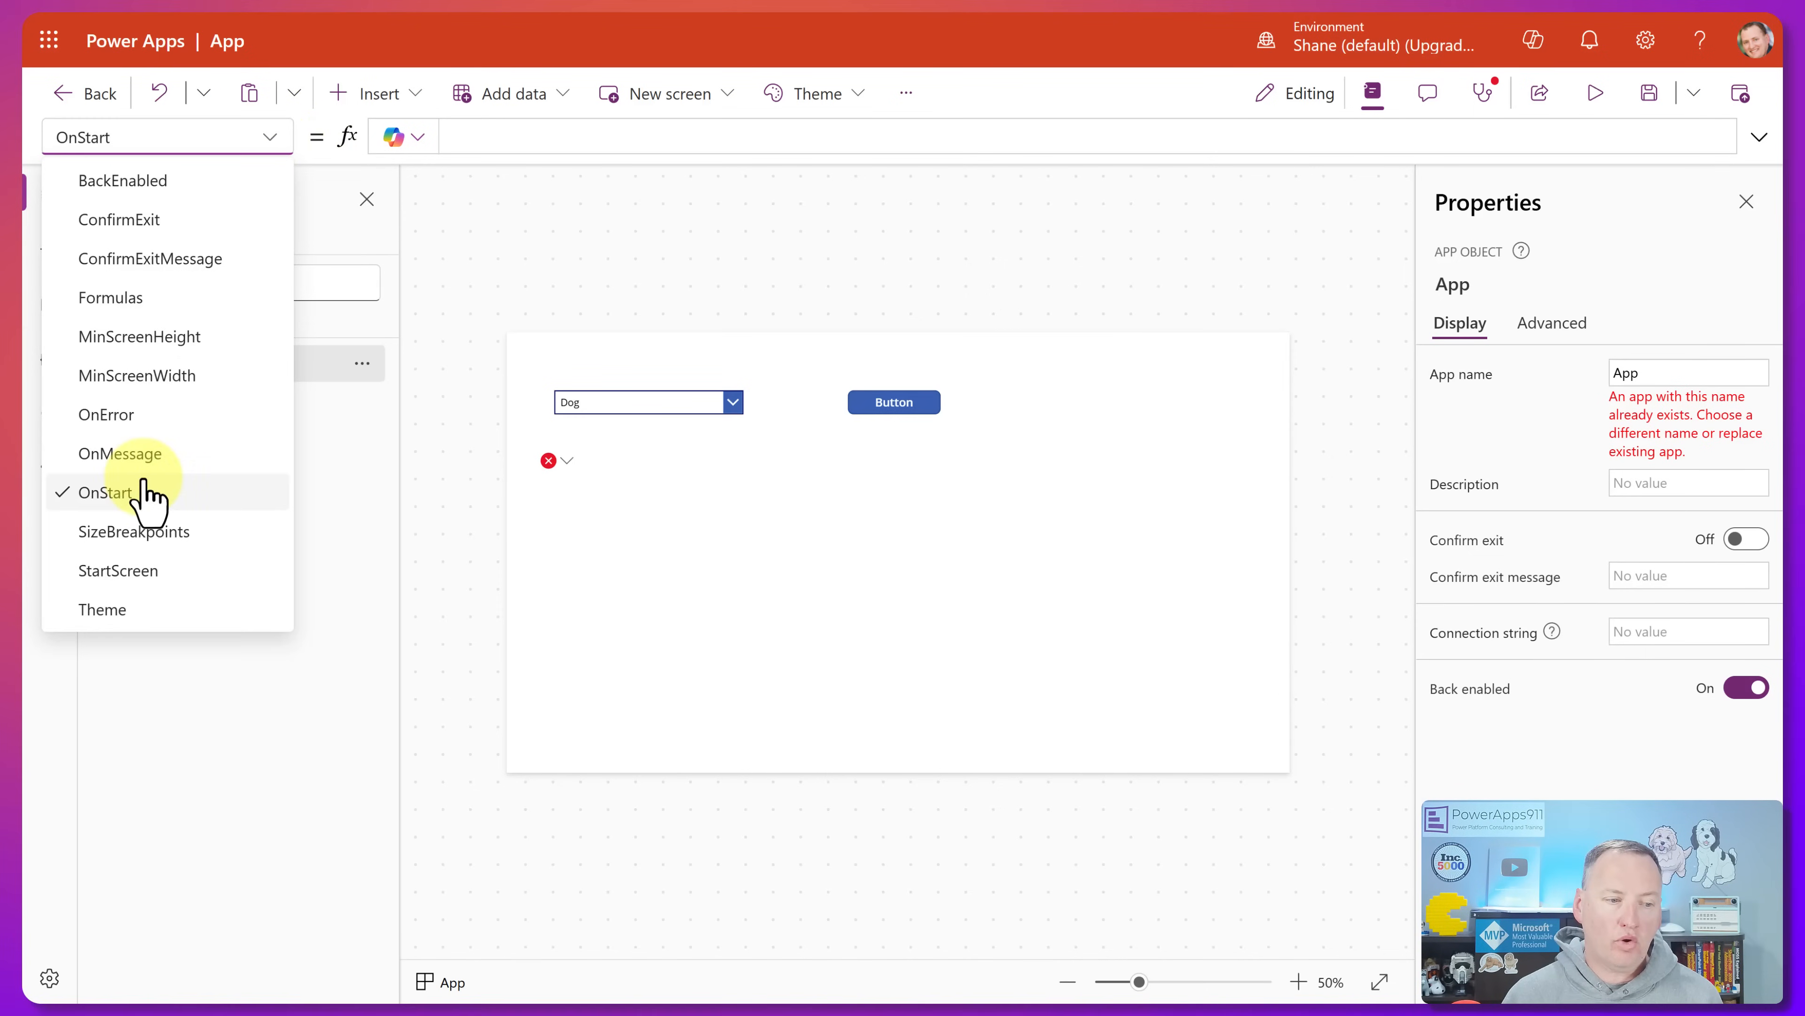
pyautogui.click(111, 297)
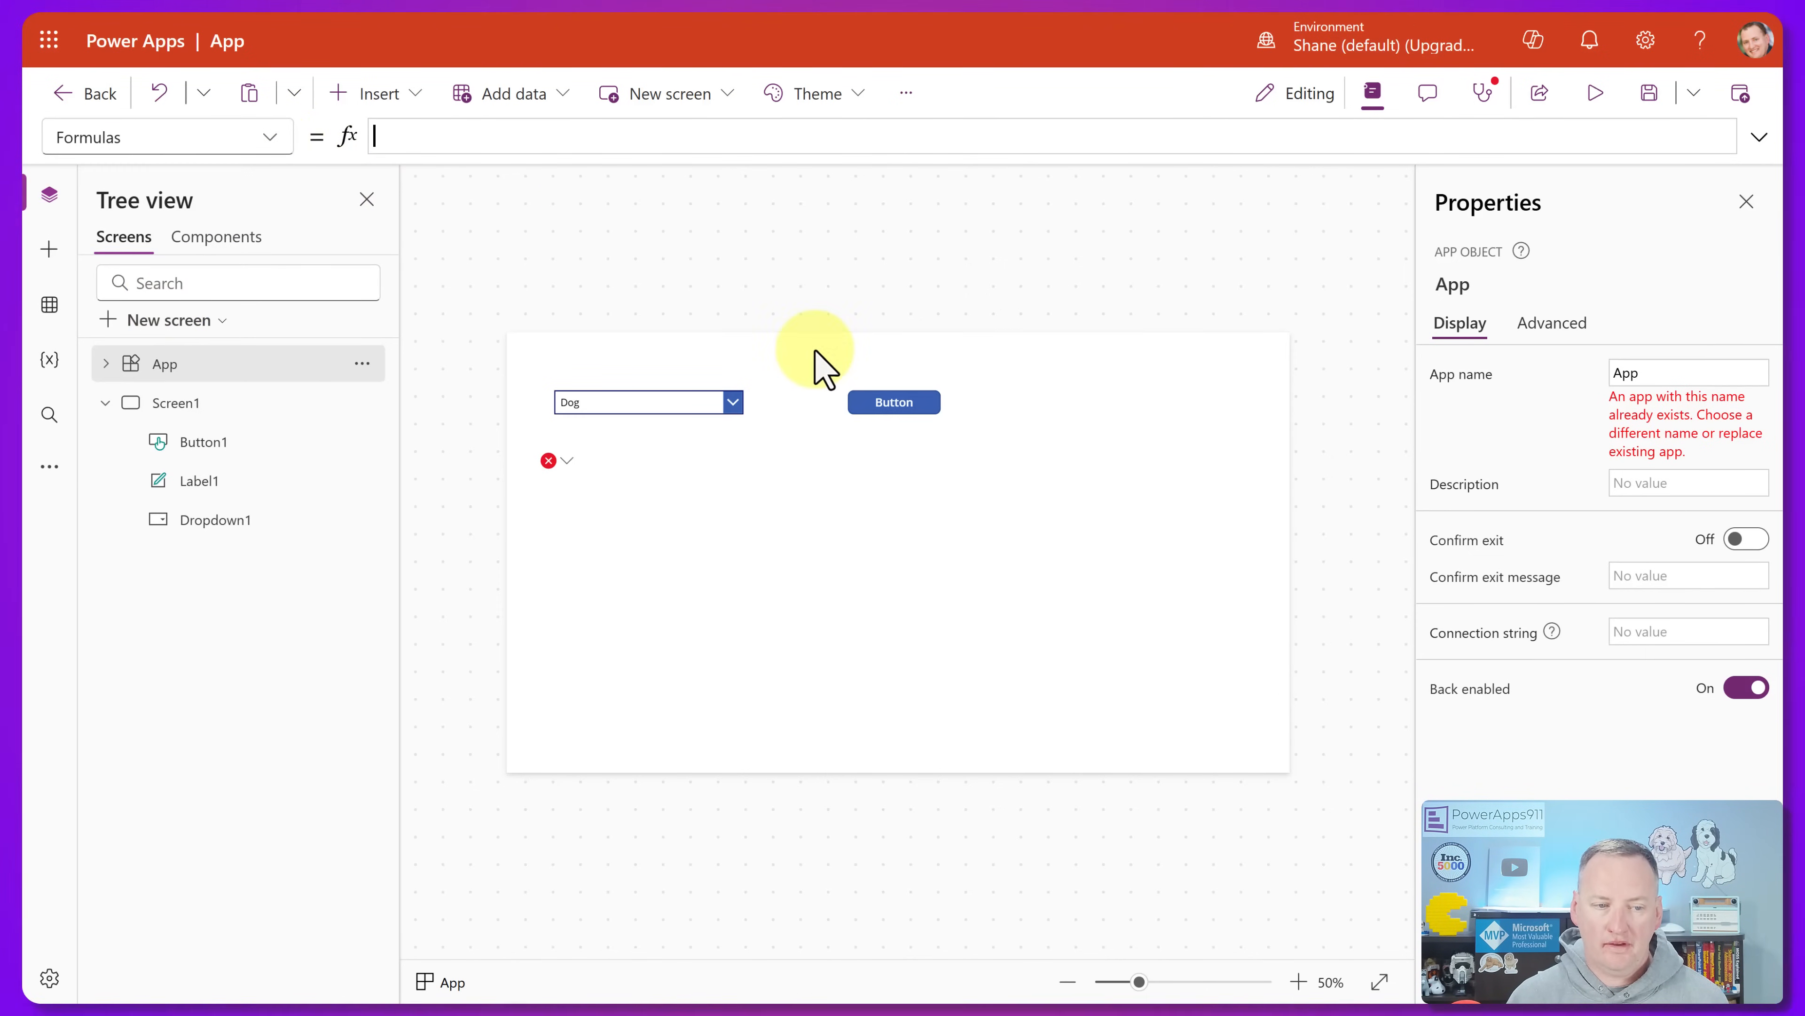
pyautogui.write('nfStuff =')
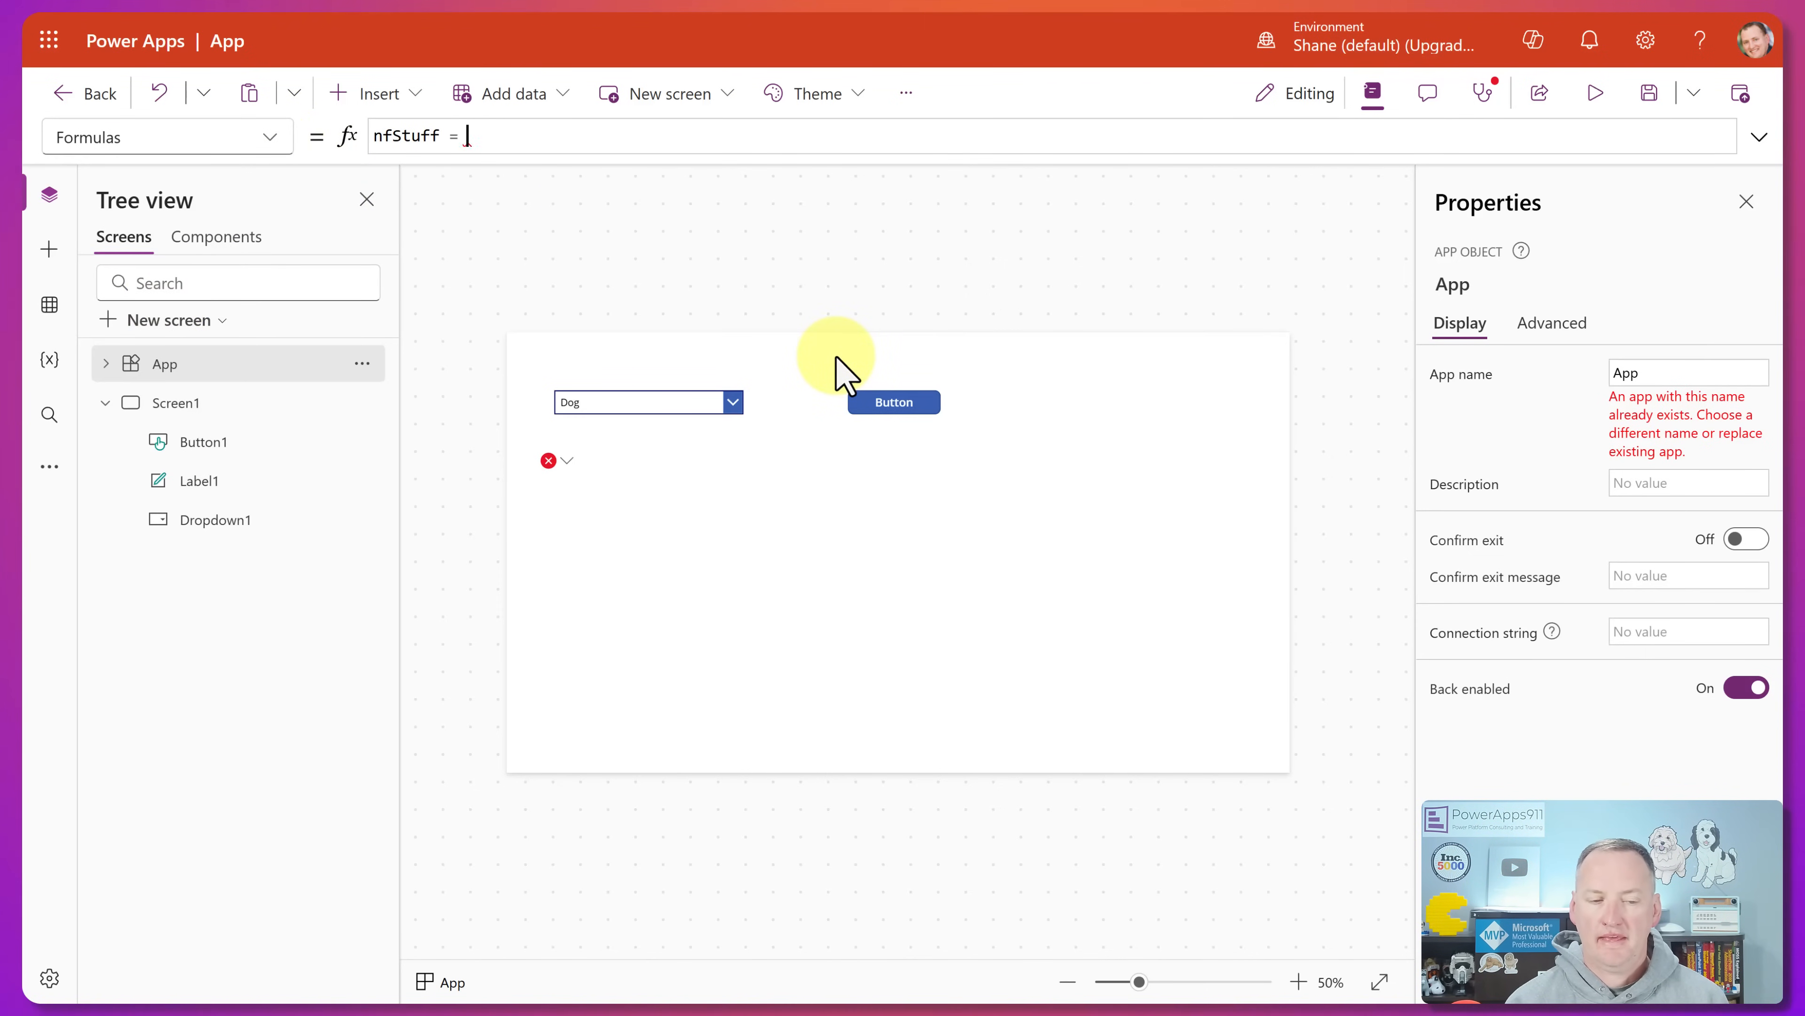
pyautogui.write('Table({Name: "Buddy", Animal: "Dog"},{Name: "Chewy", Animal: "Dog"}')
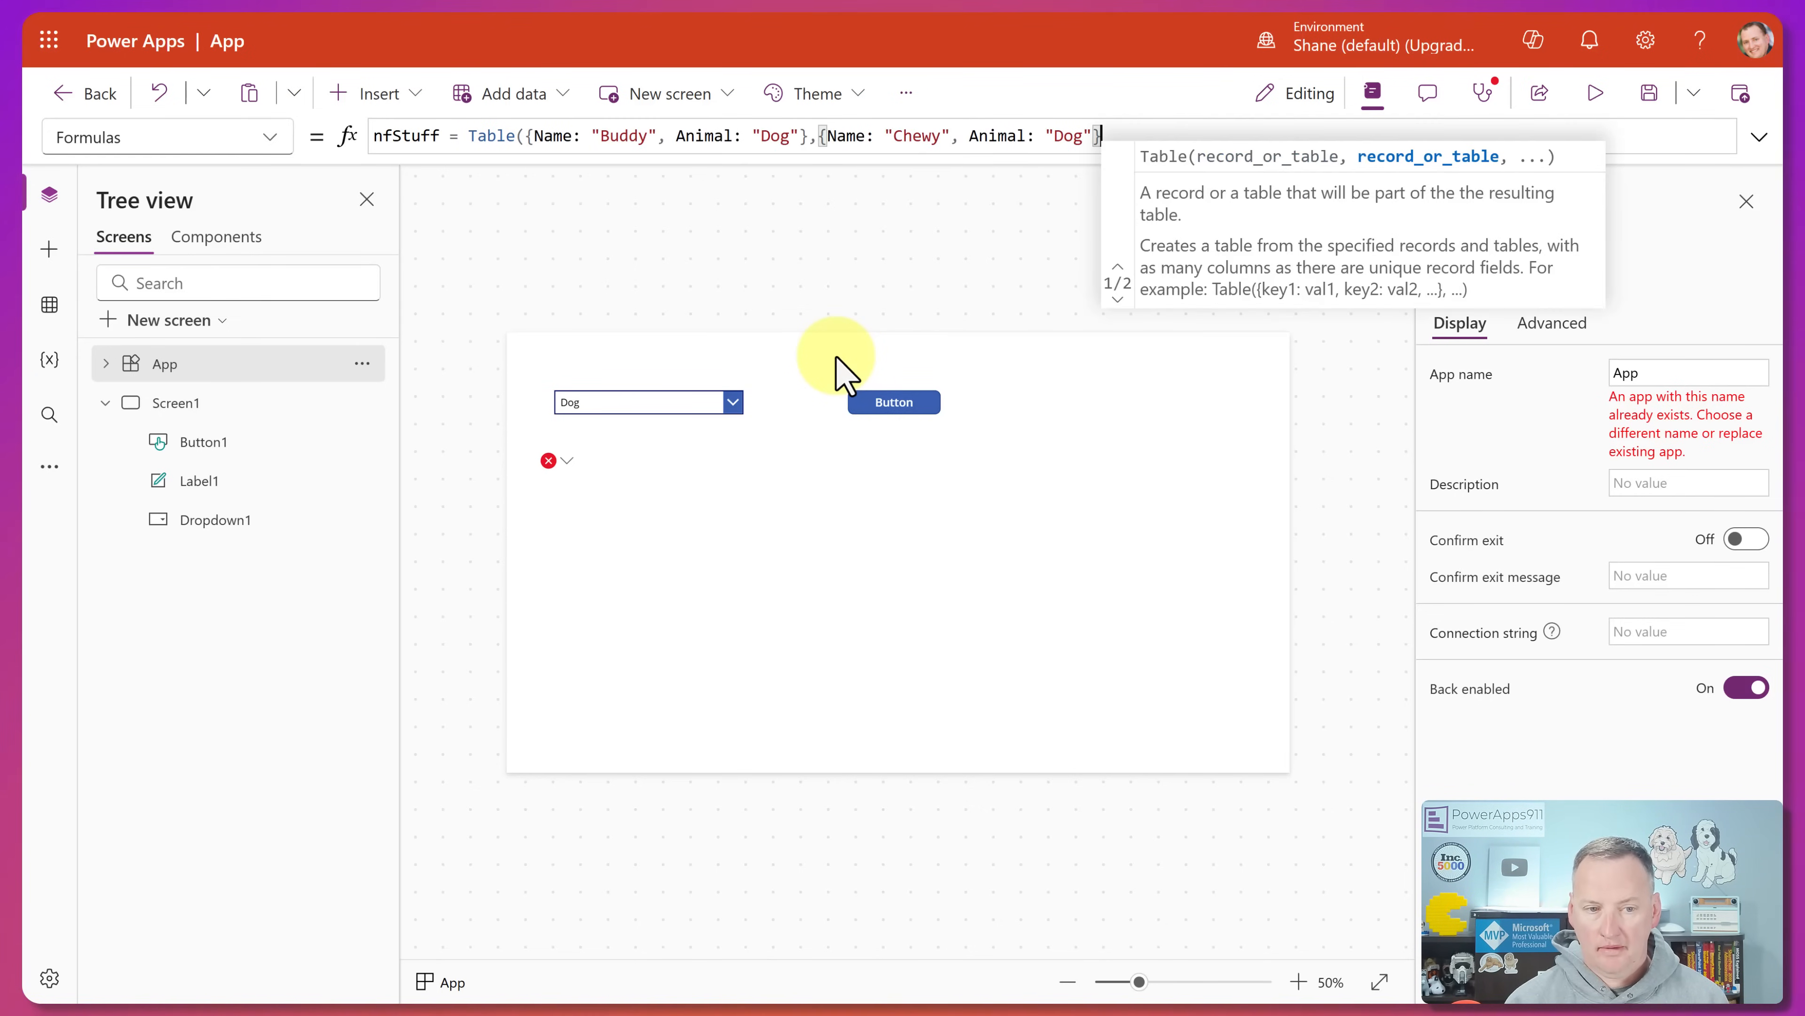
pyautogui.write(');')
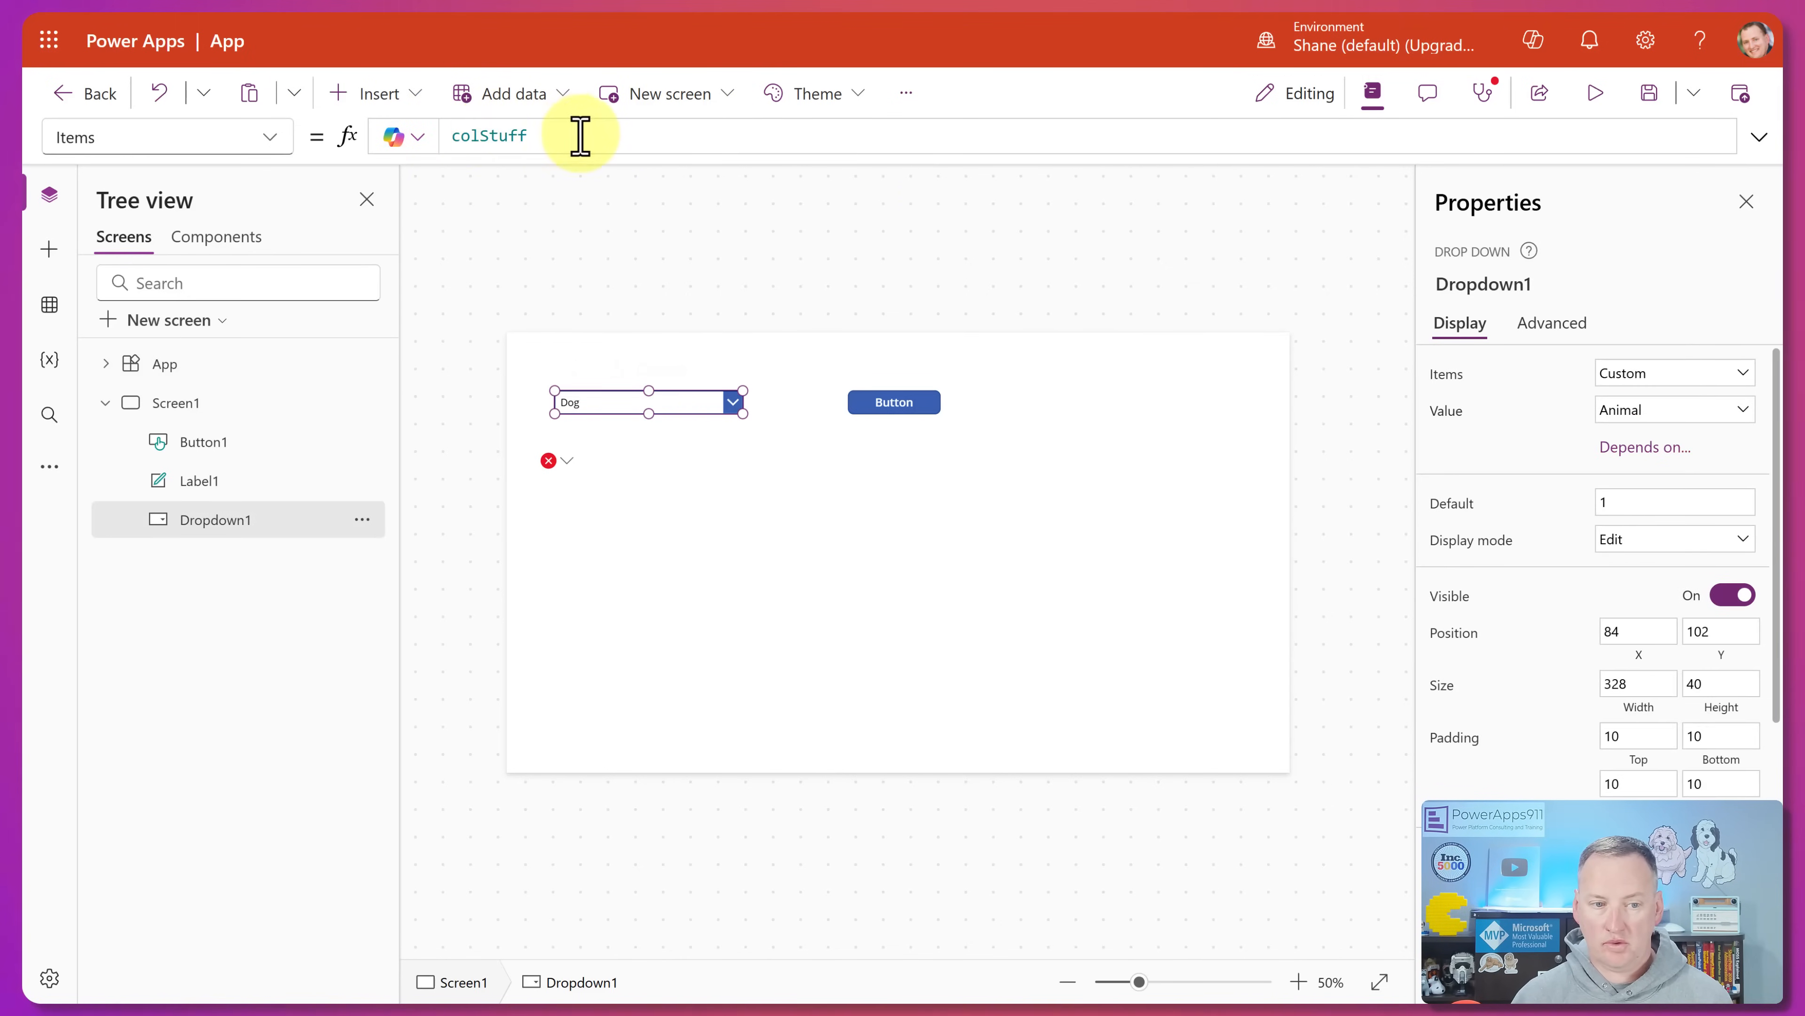
# - Replace colStuff with nfStuff in Dropdown1's Items property
pyautogui.write('nfst')
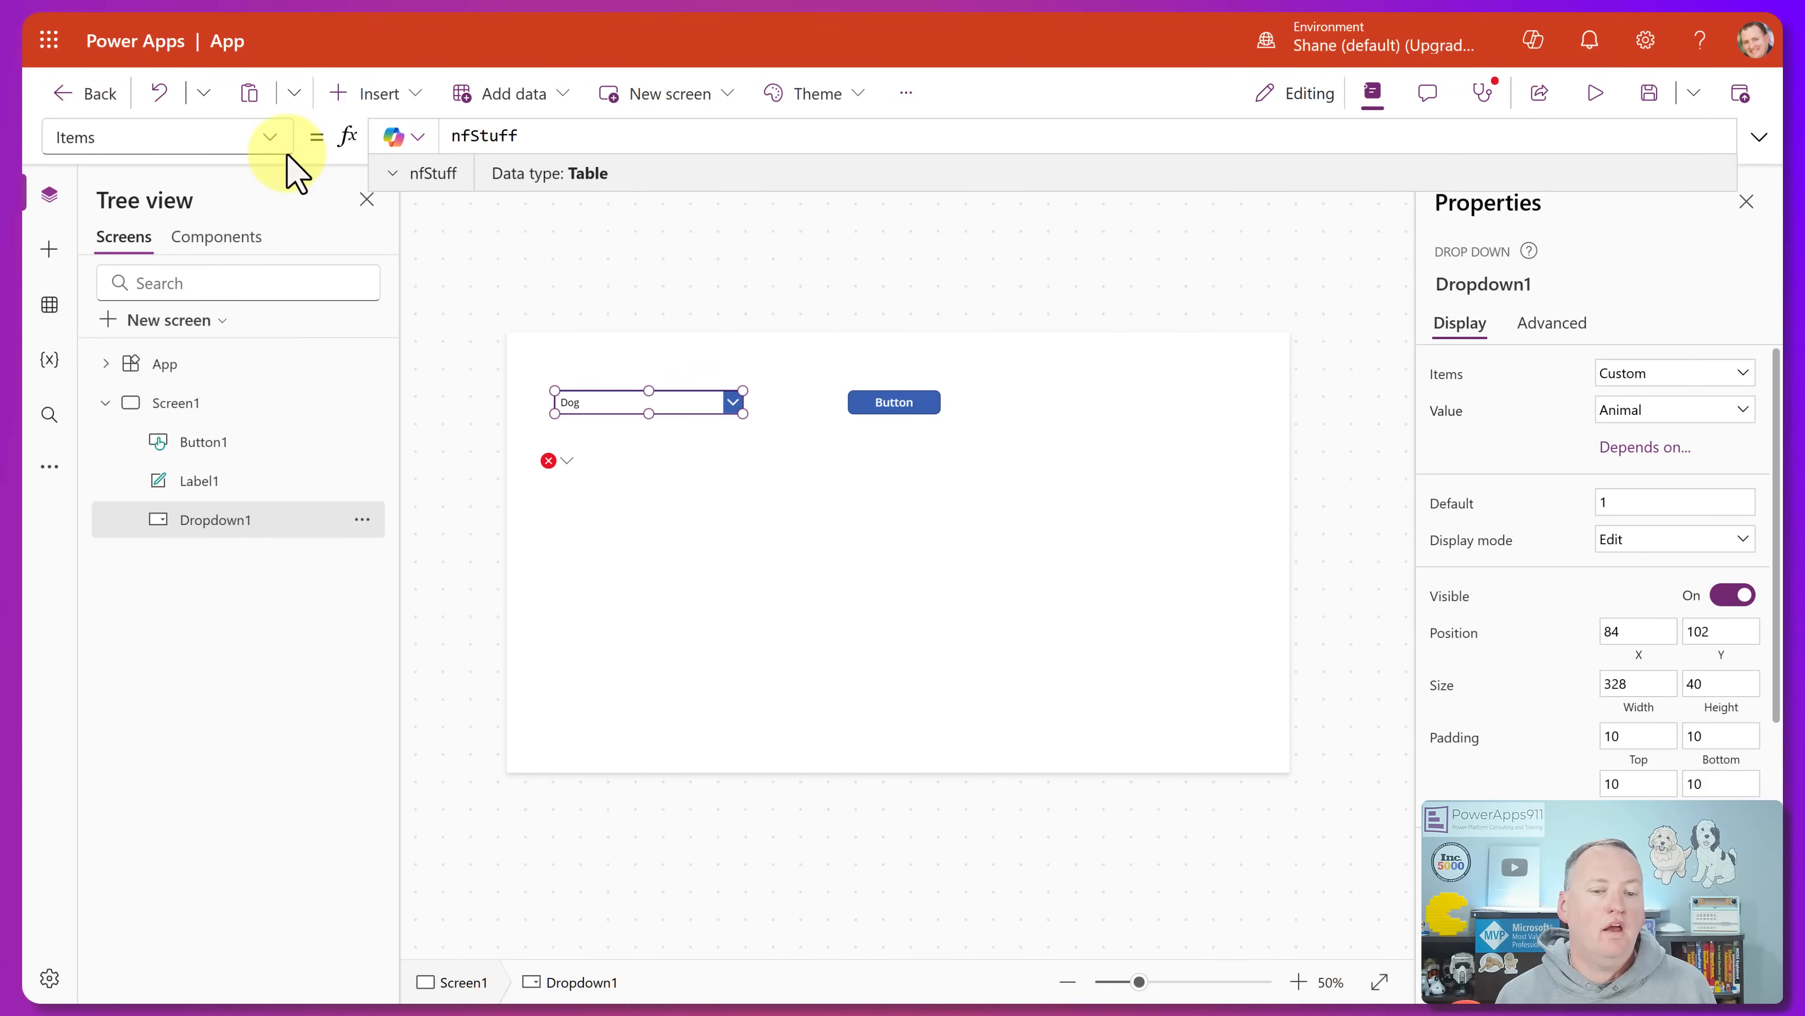
pyautogui.moveTo(769, 437)
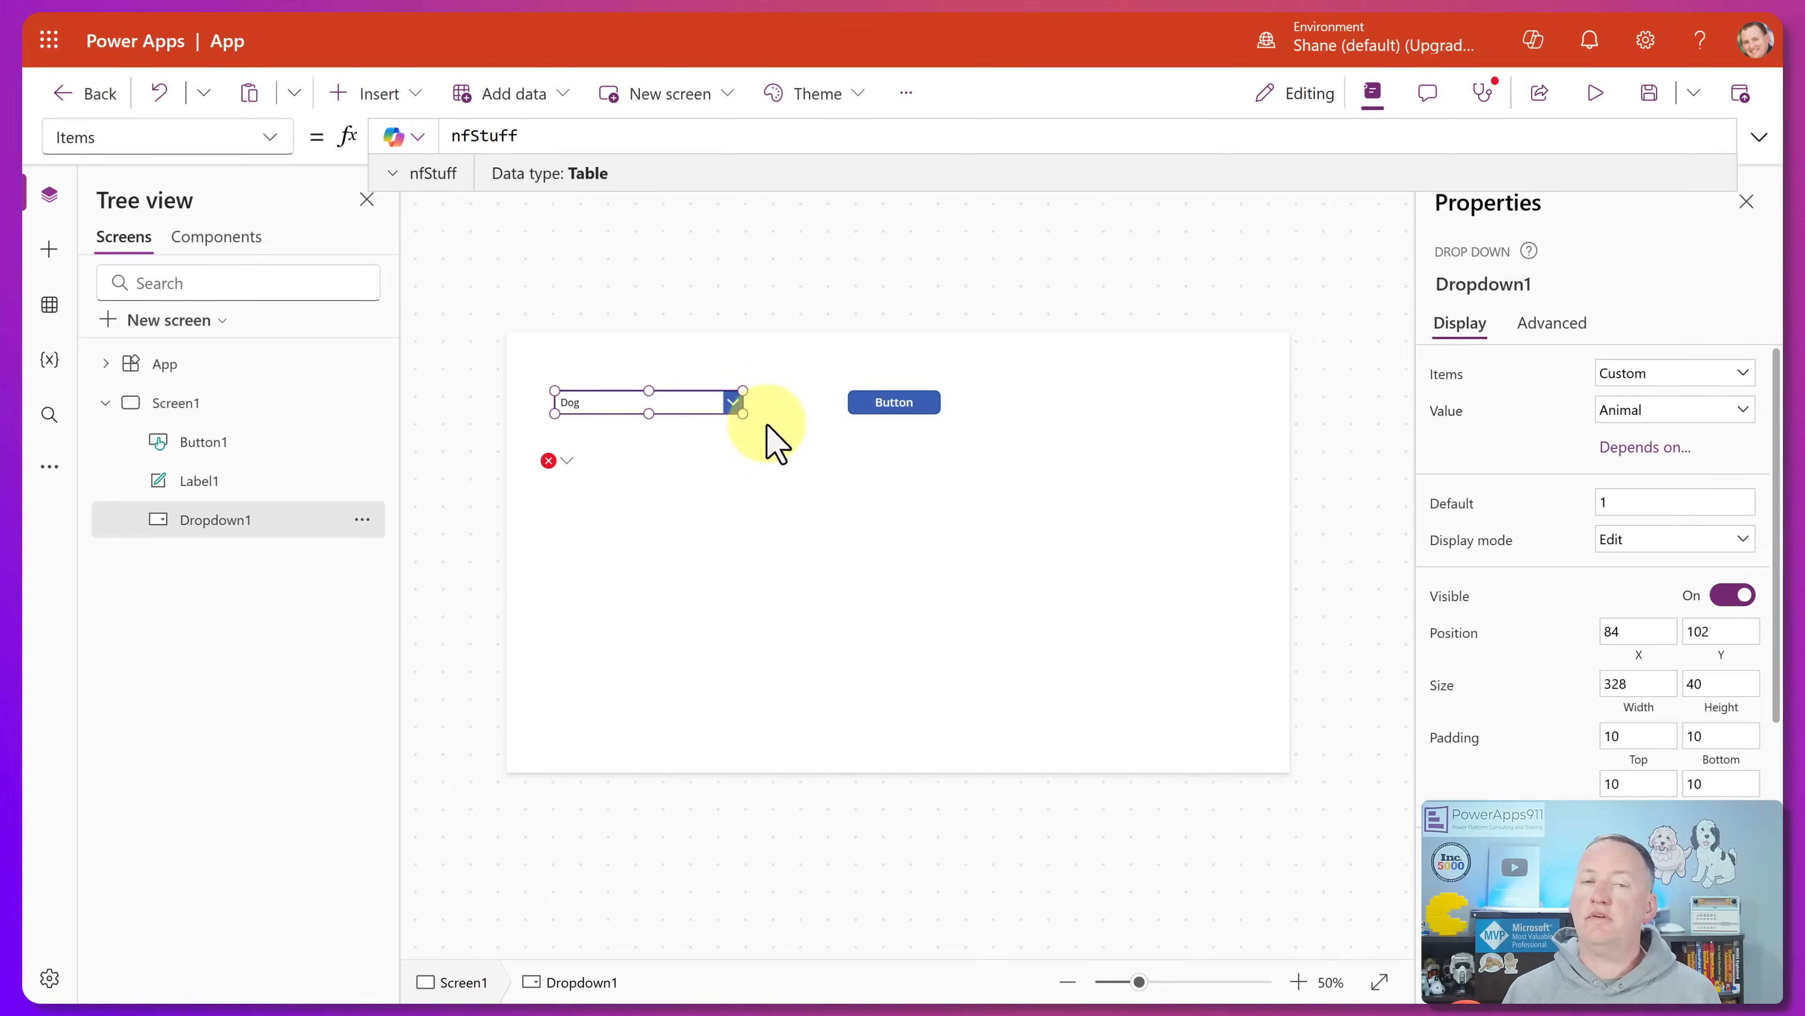
pyautogui.moveTo(771, 386)
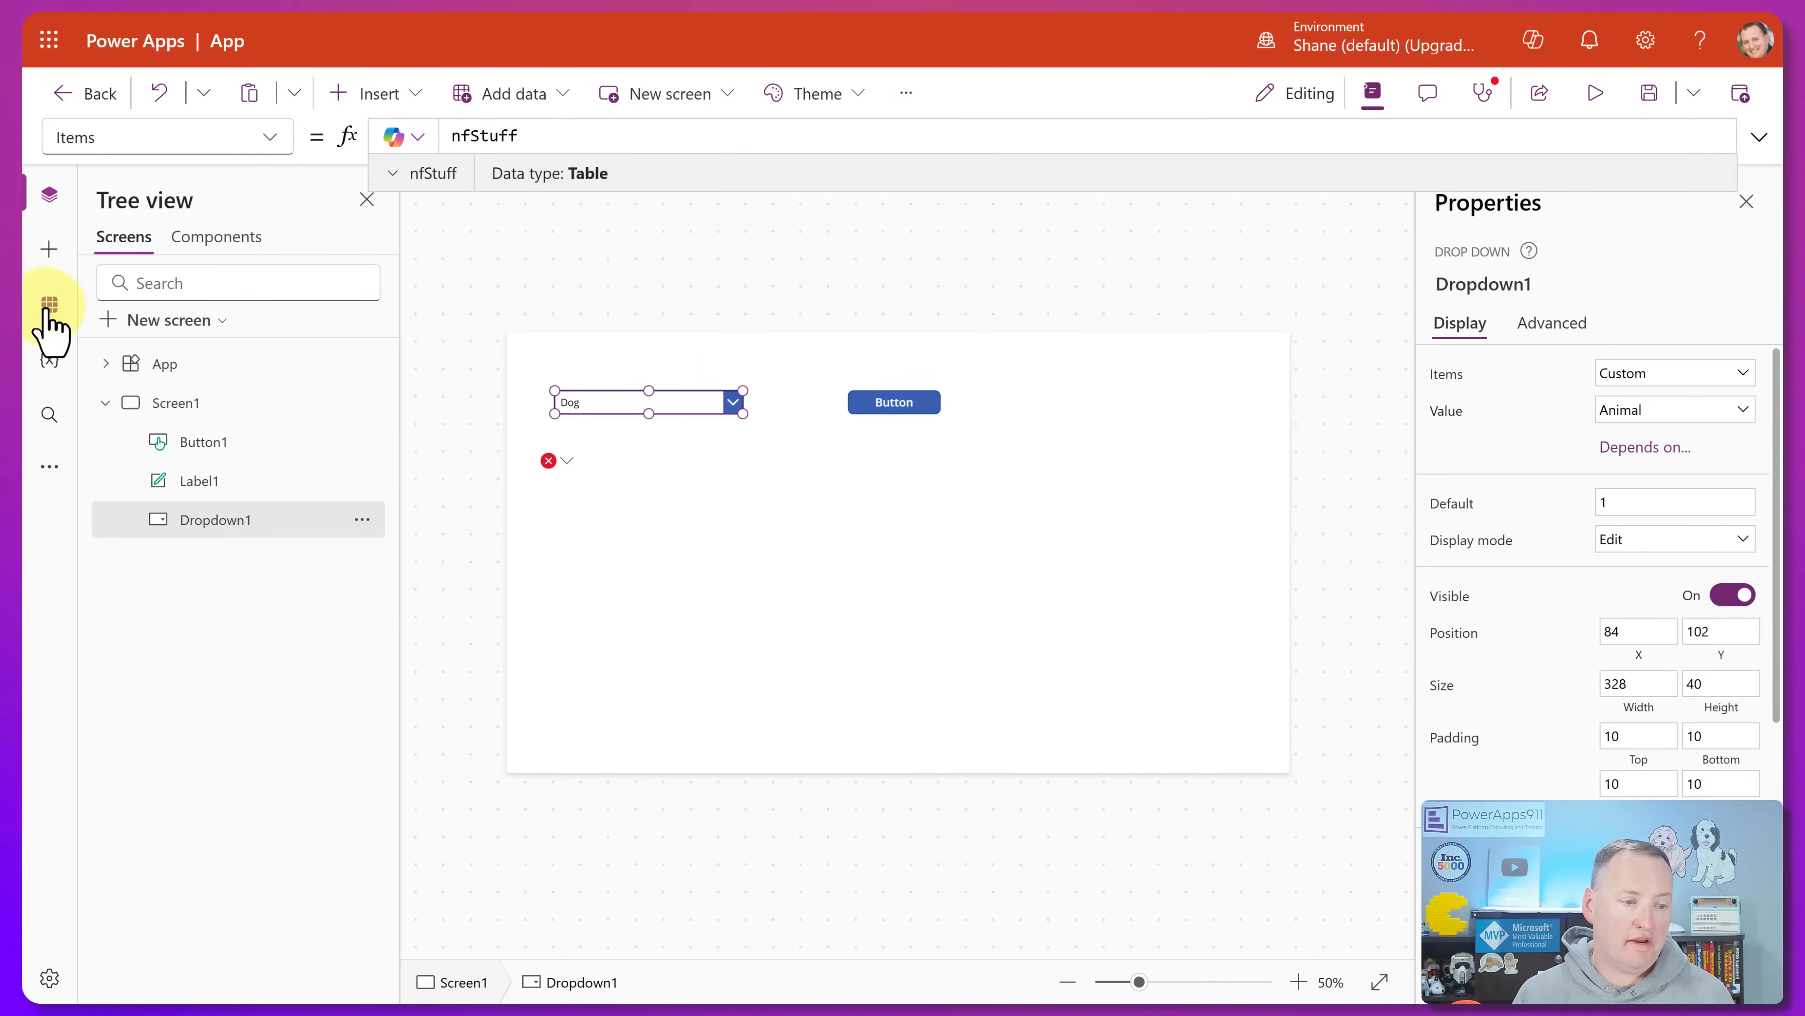
# - Connect the SharePoint Employees list as a data source via the Data pane, then return to Tree view
pyautogui.click(48, 303)
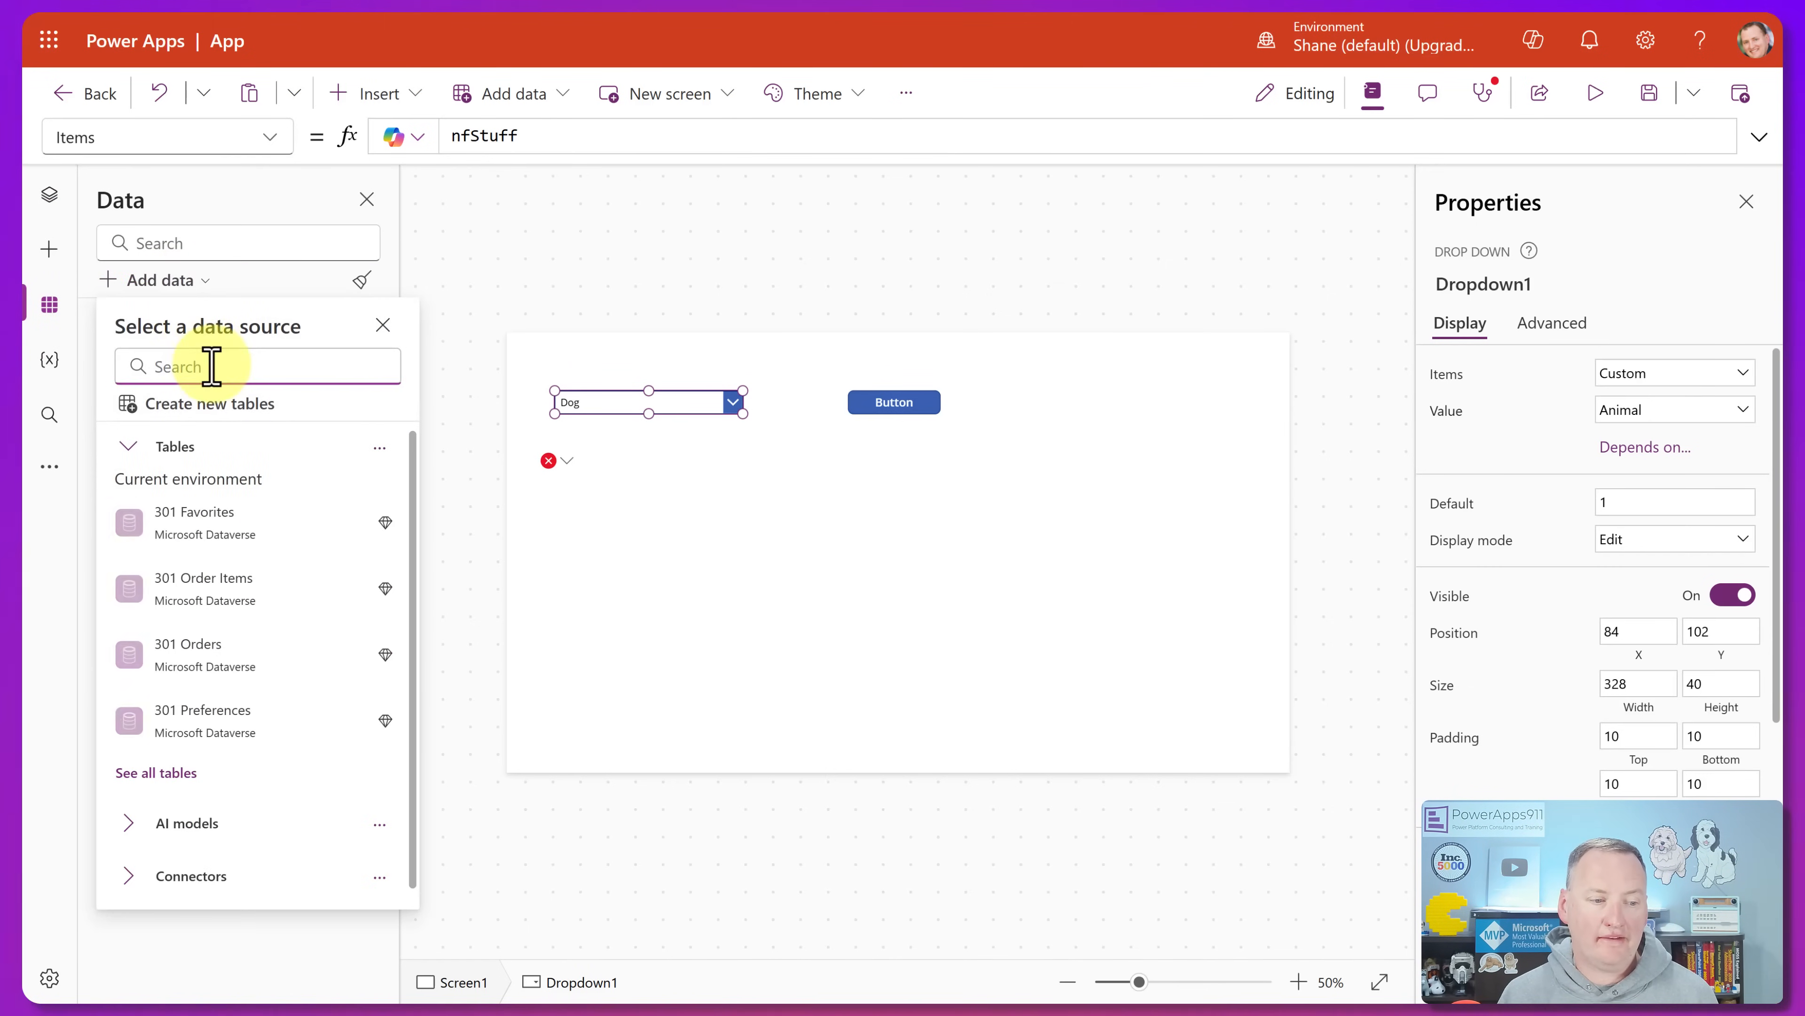
pyautogui.write('sharepoint')
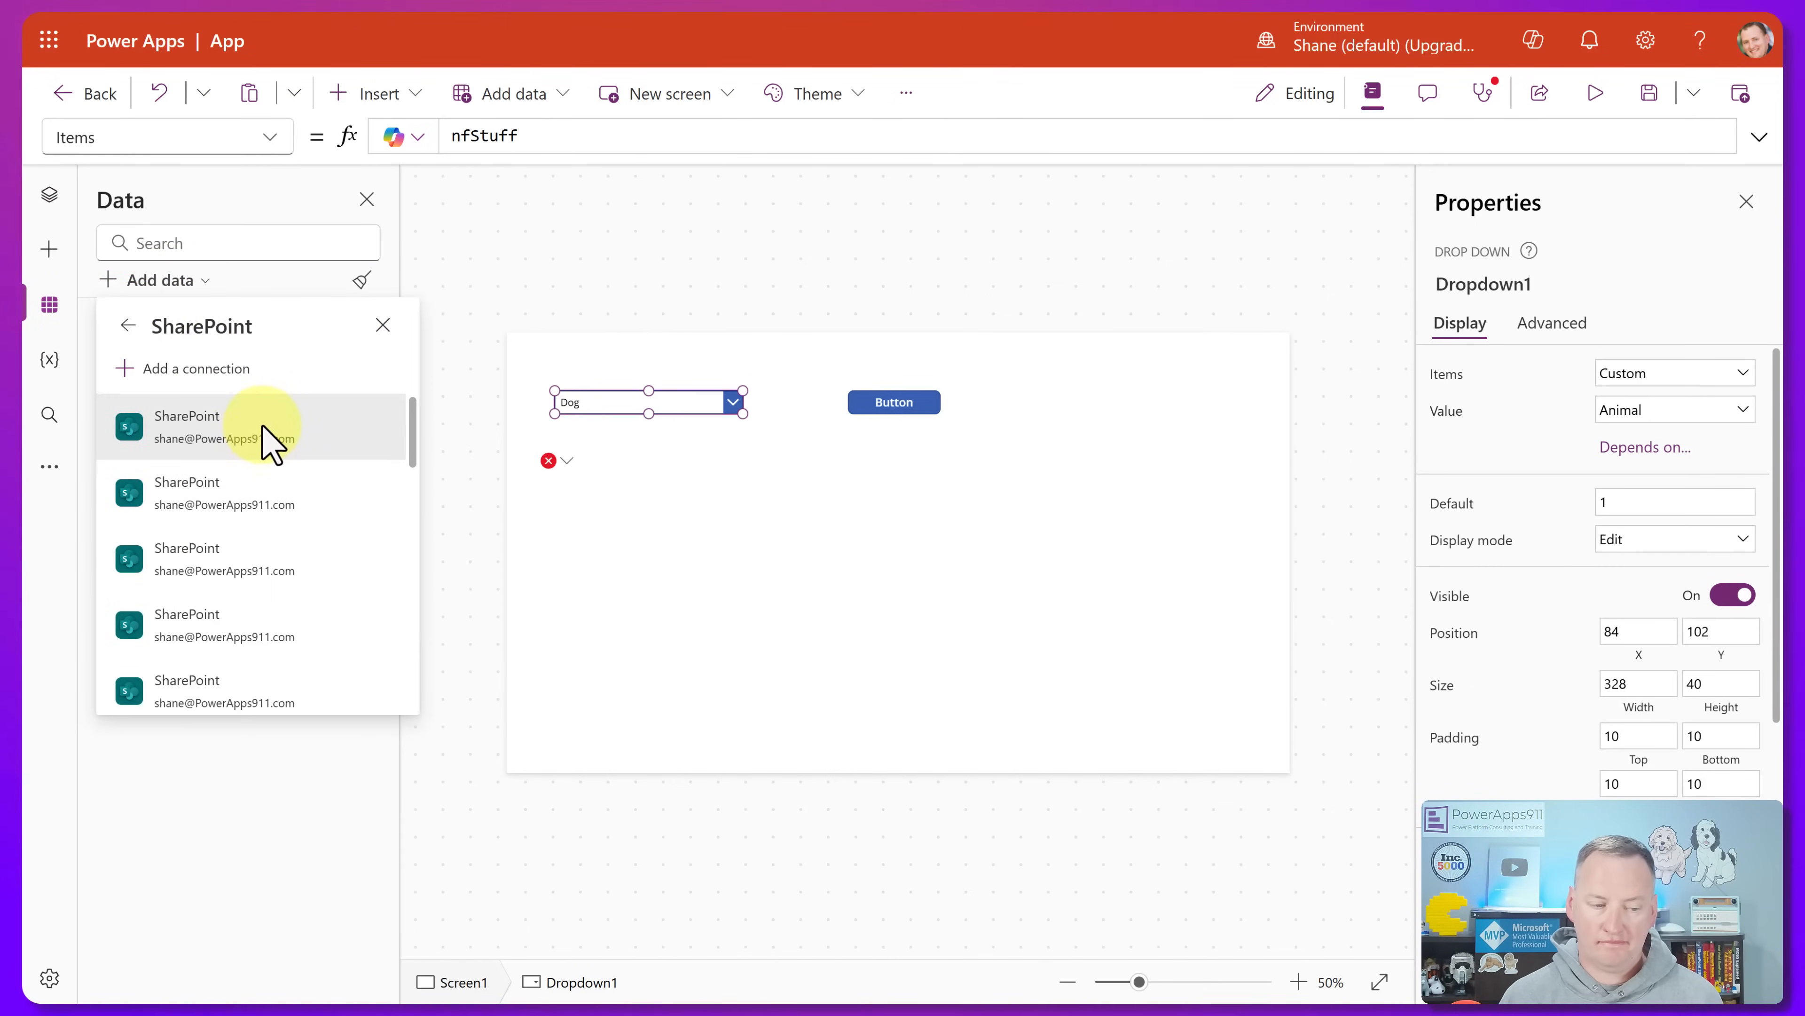
pyautogui.click(237, 426)
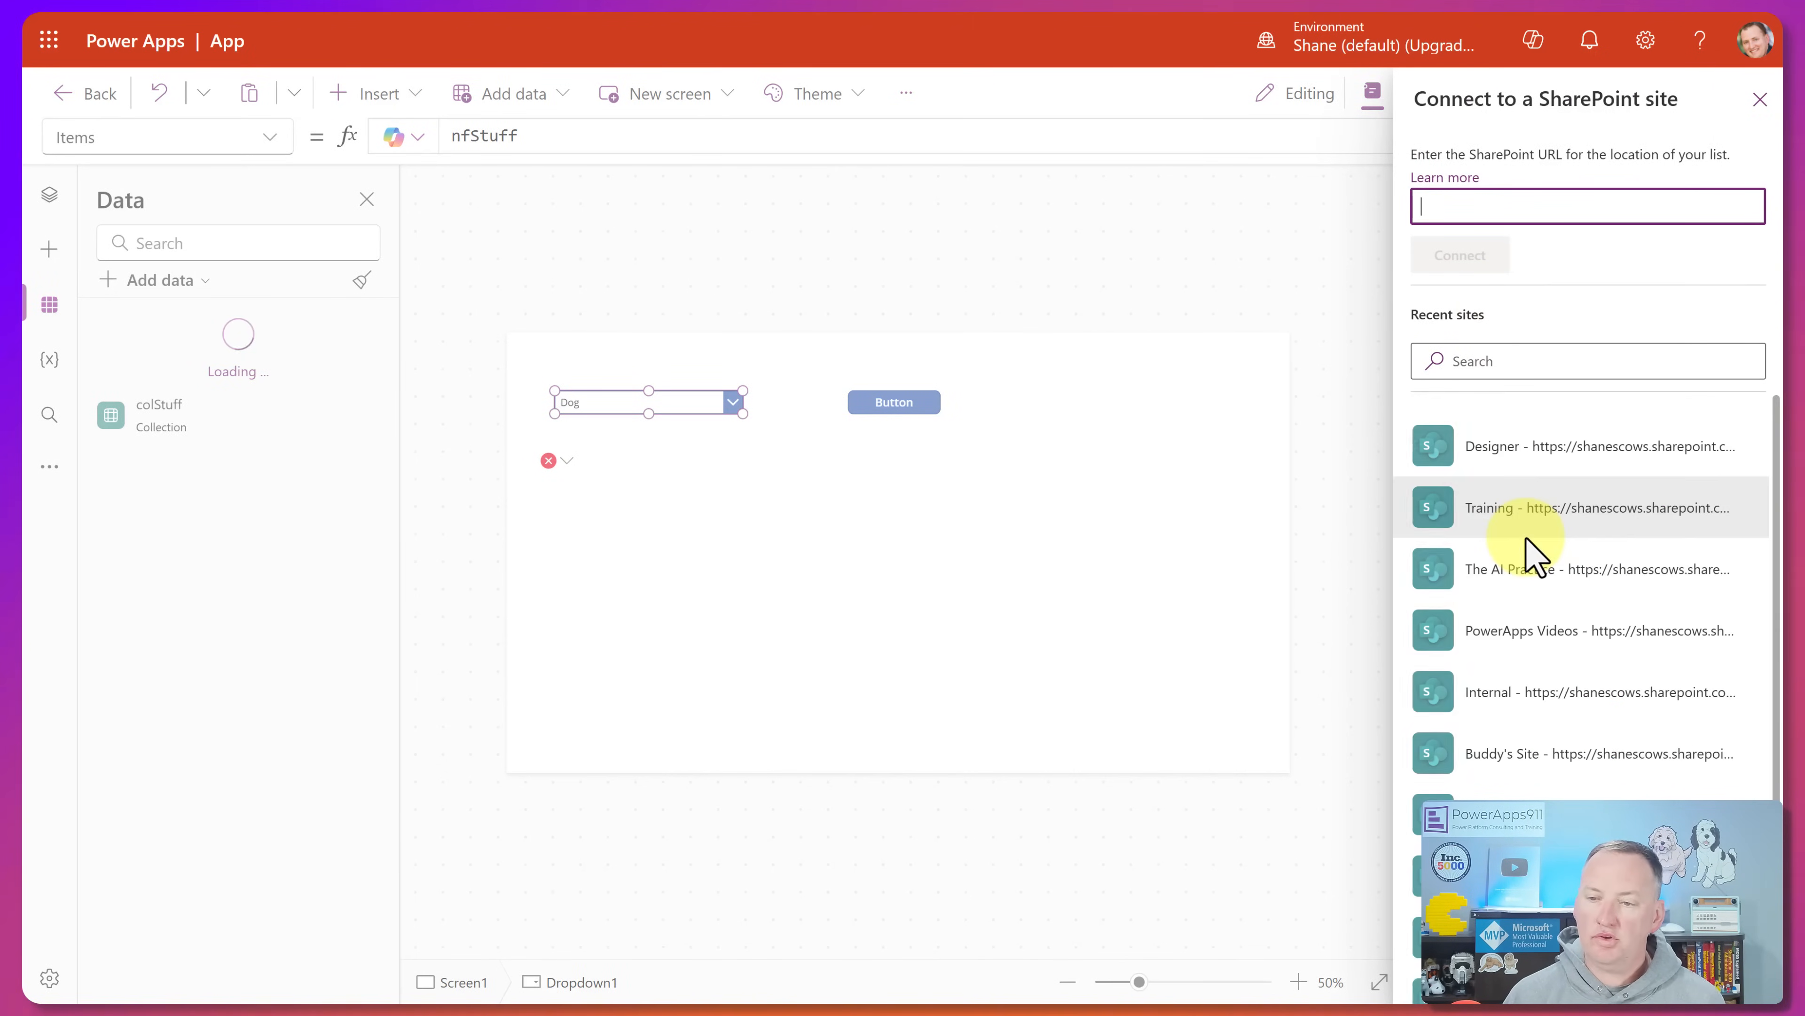
pyautogui.click(1599, 507)
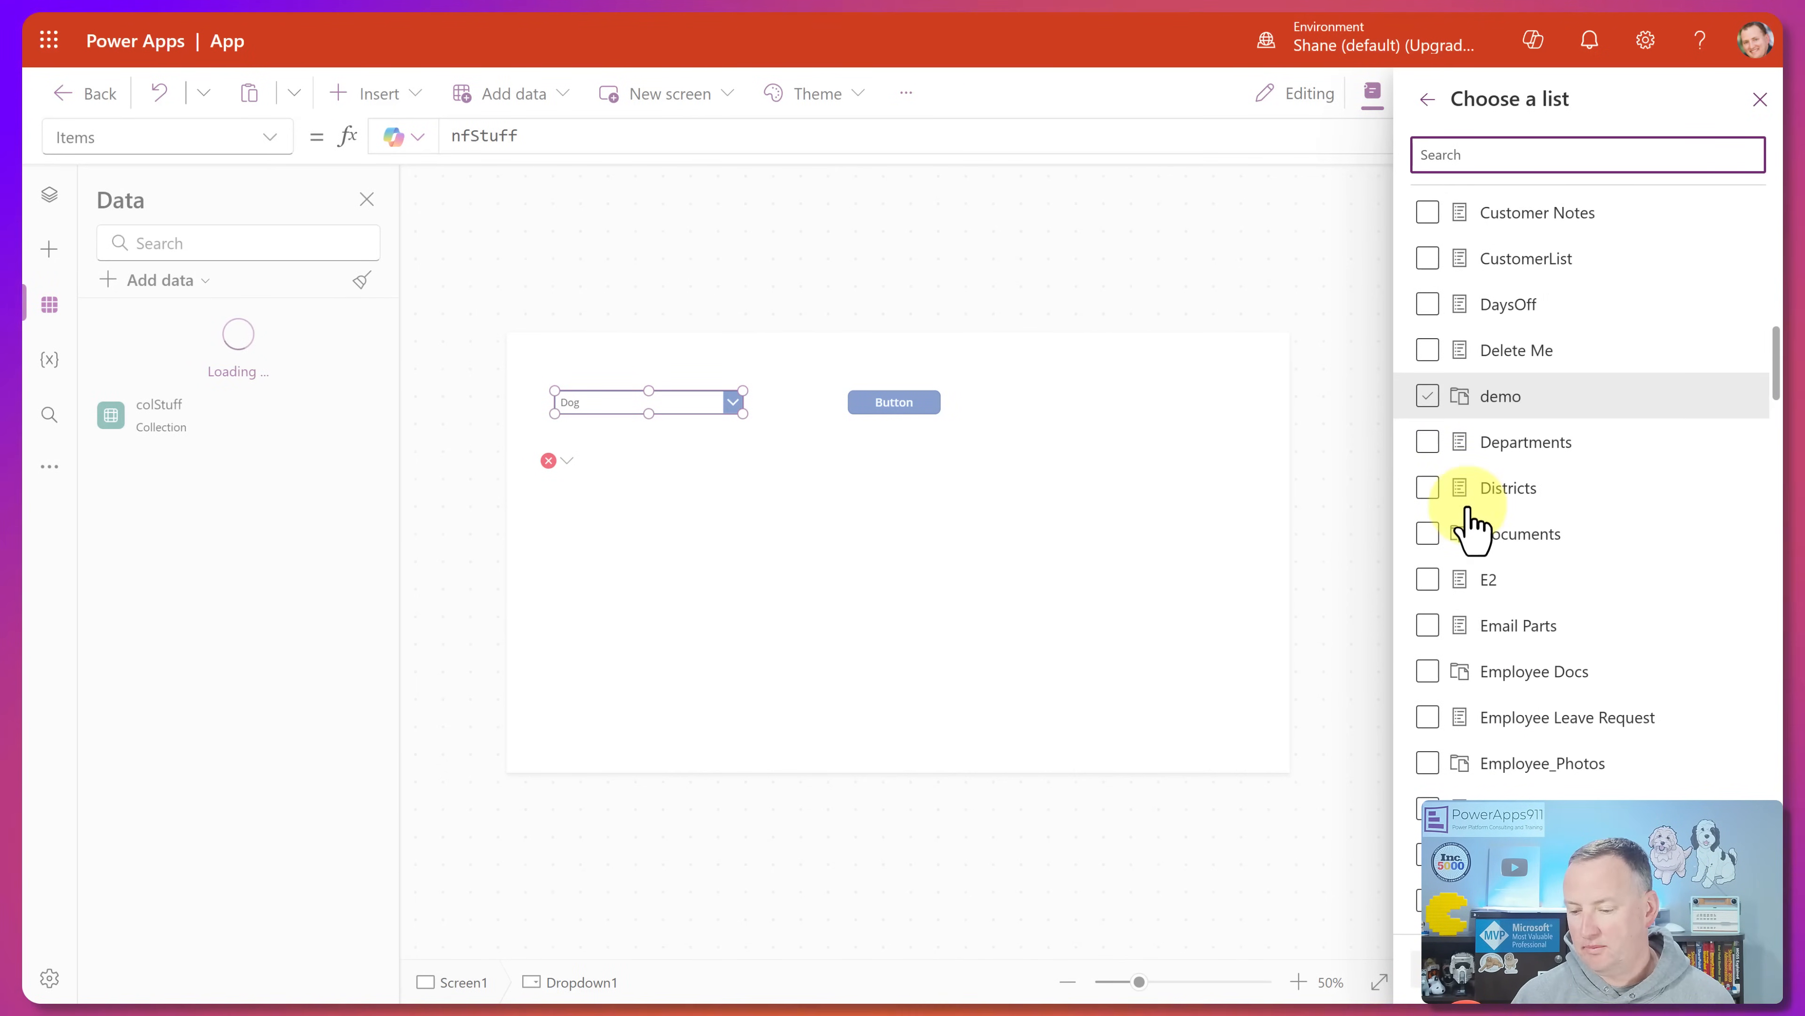
pyautogui.click(1427, 625)
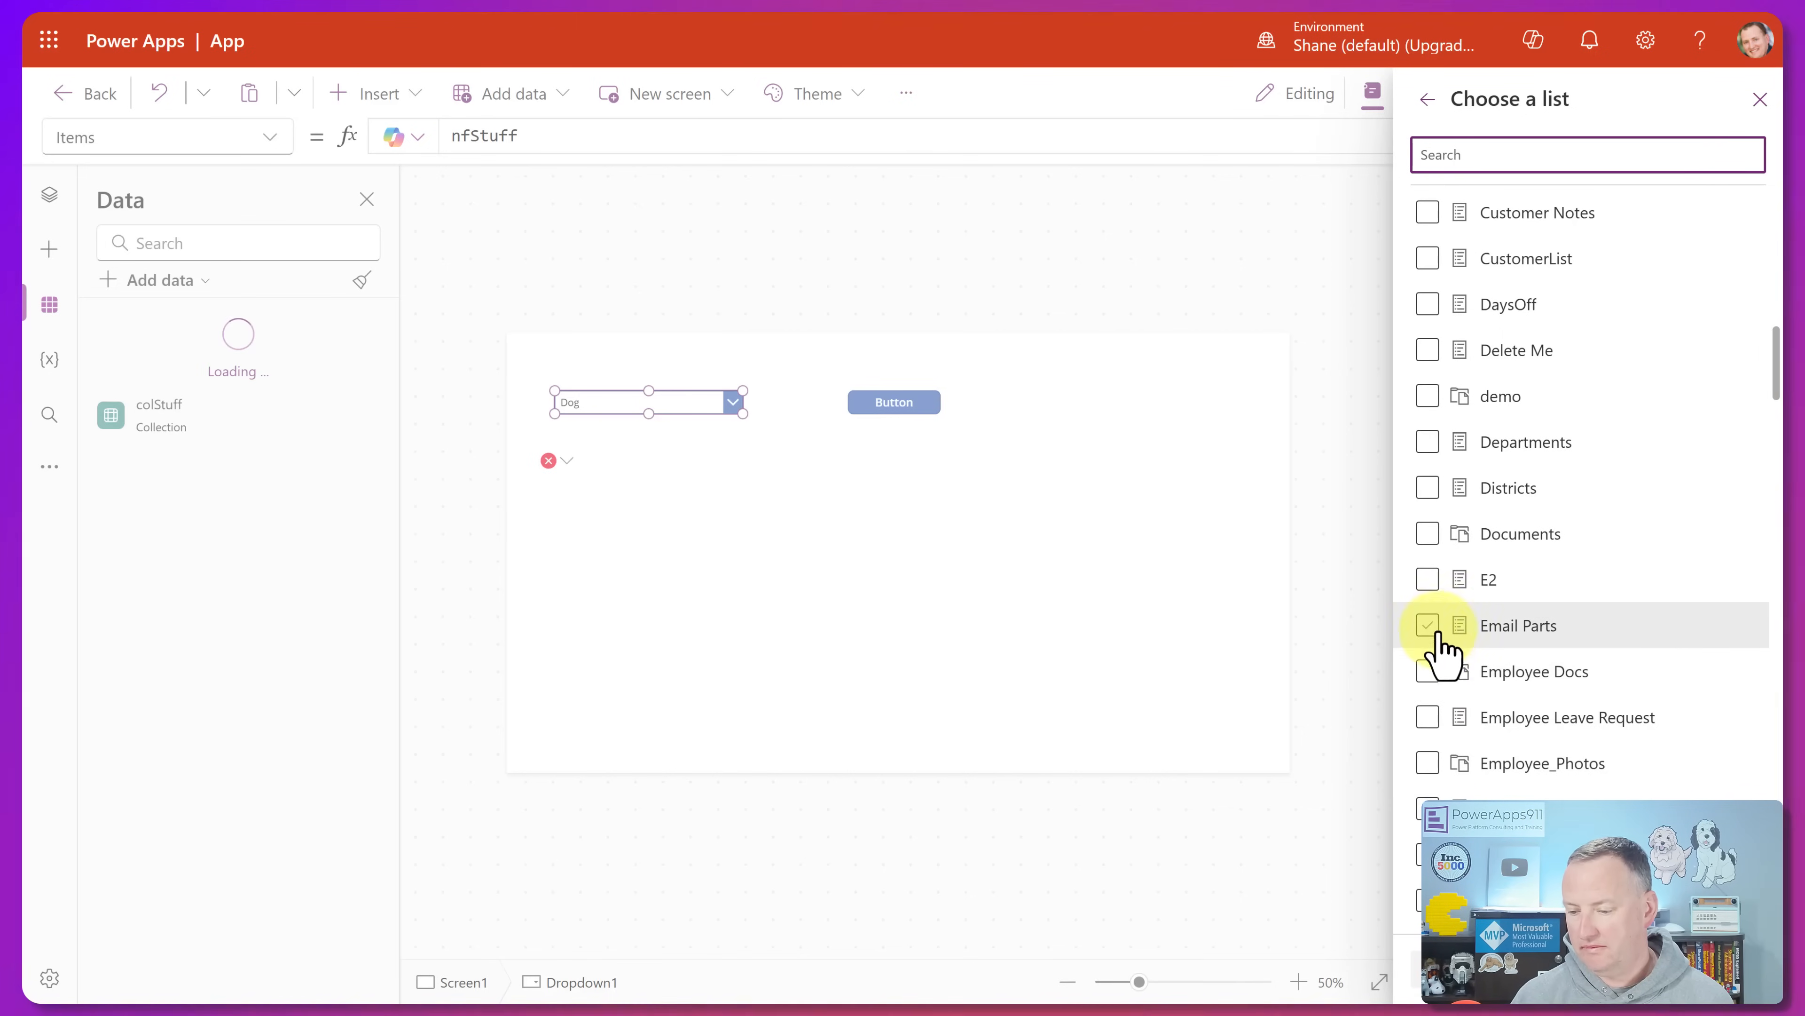
pyautogui.click(1429, 625)
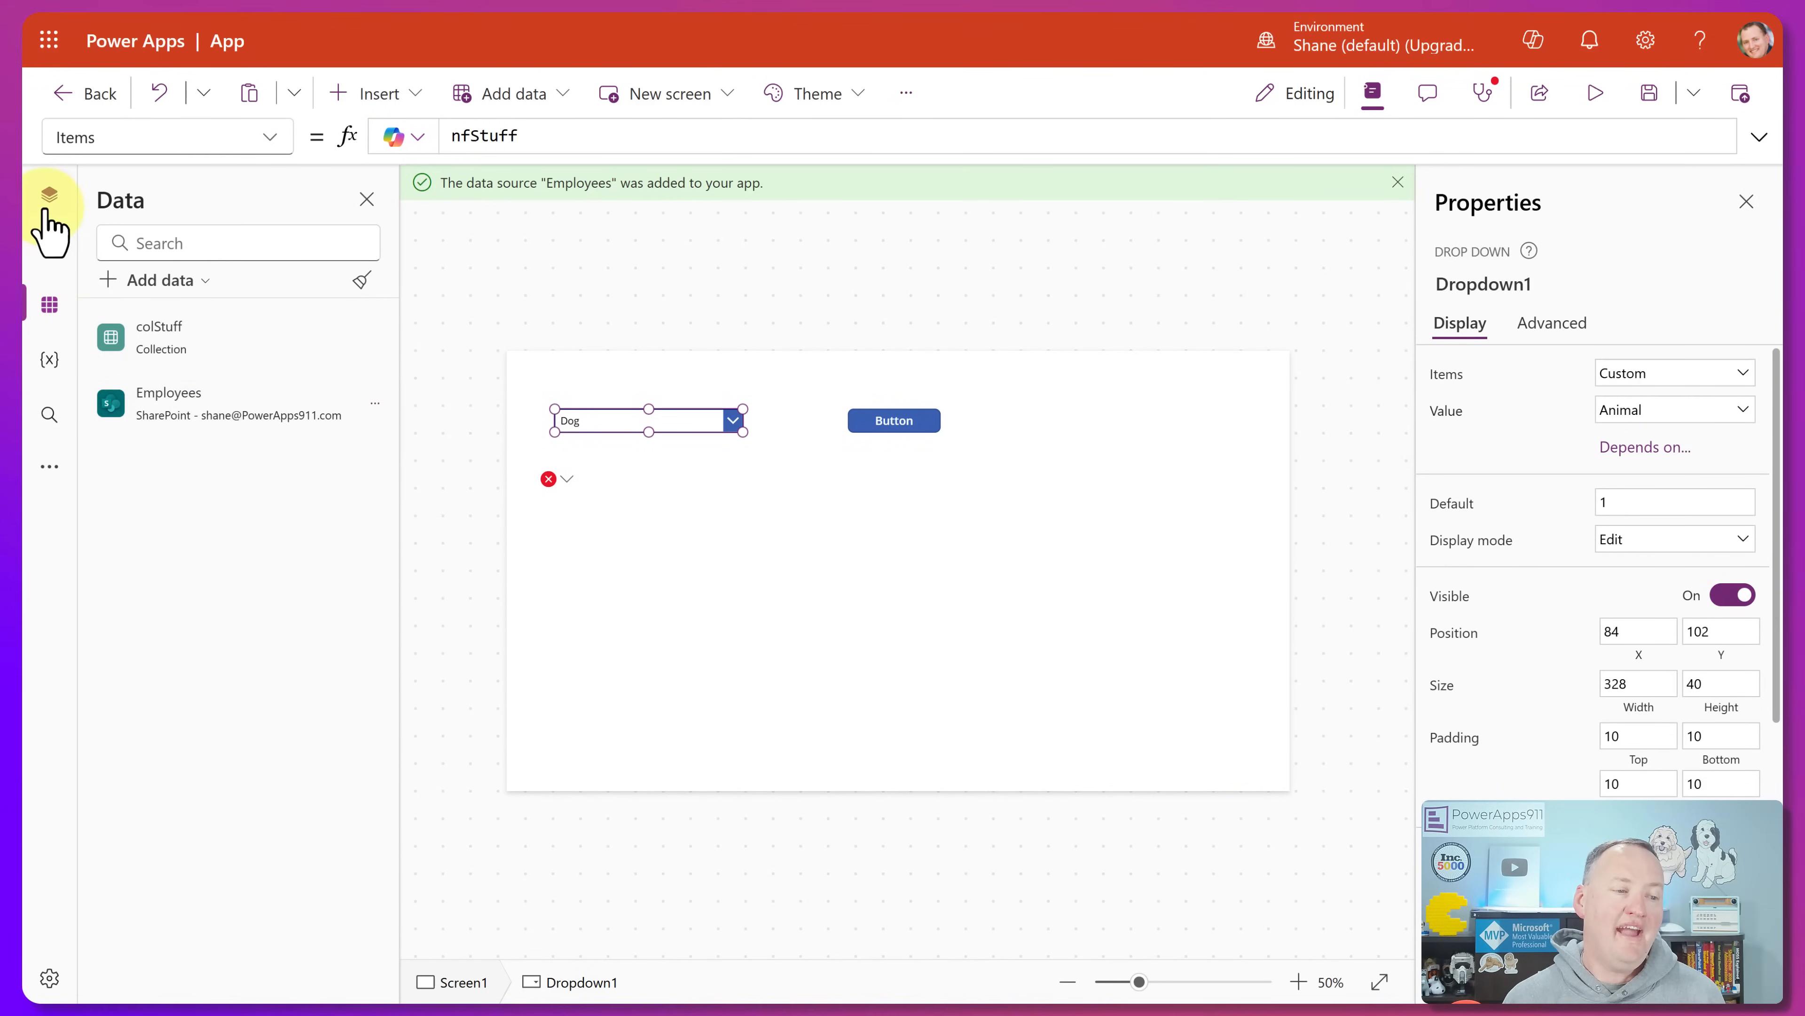
pyautogui.click(50, 192)
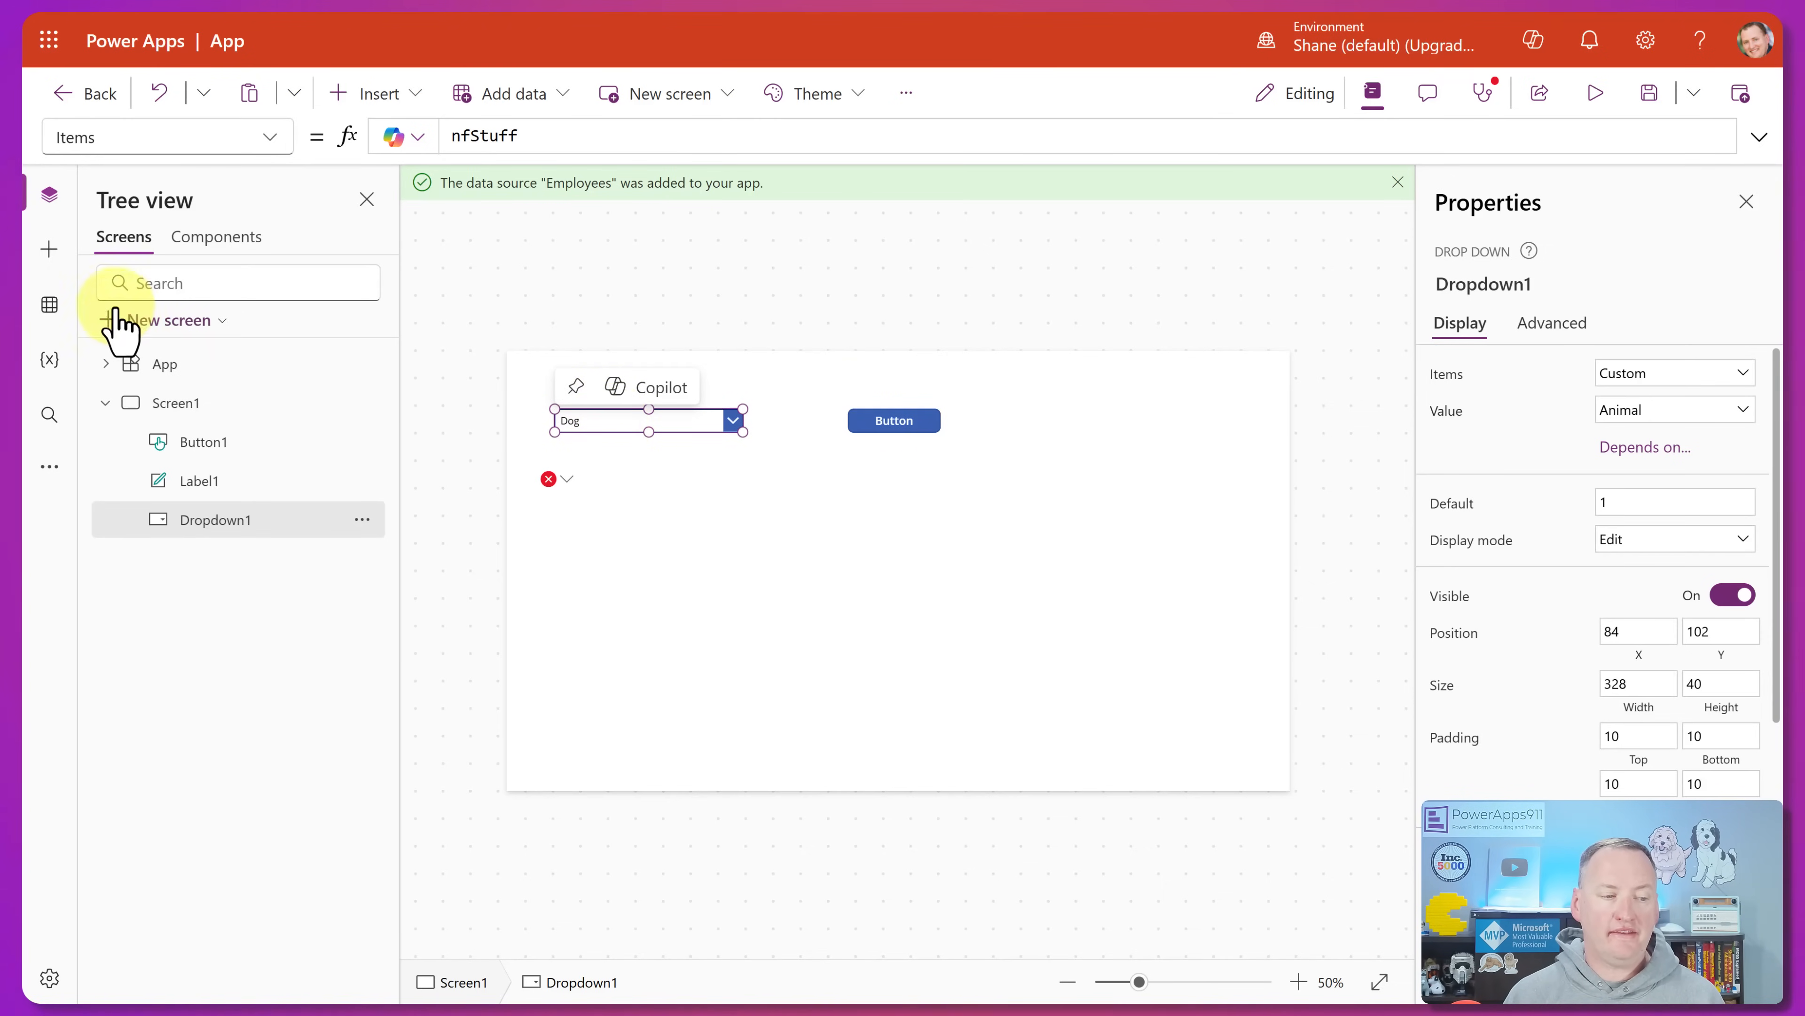
# - Set Dropdown1's Items to Employees and expand the dropdown to check its options
pyautogui.click(48, 304)
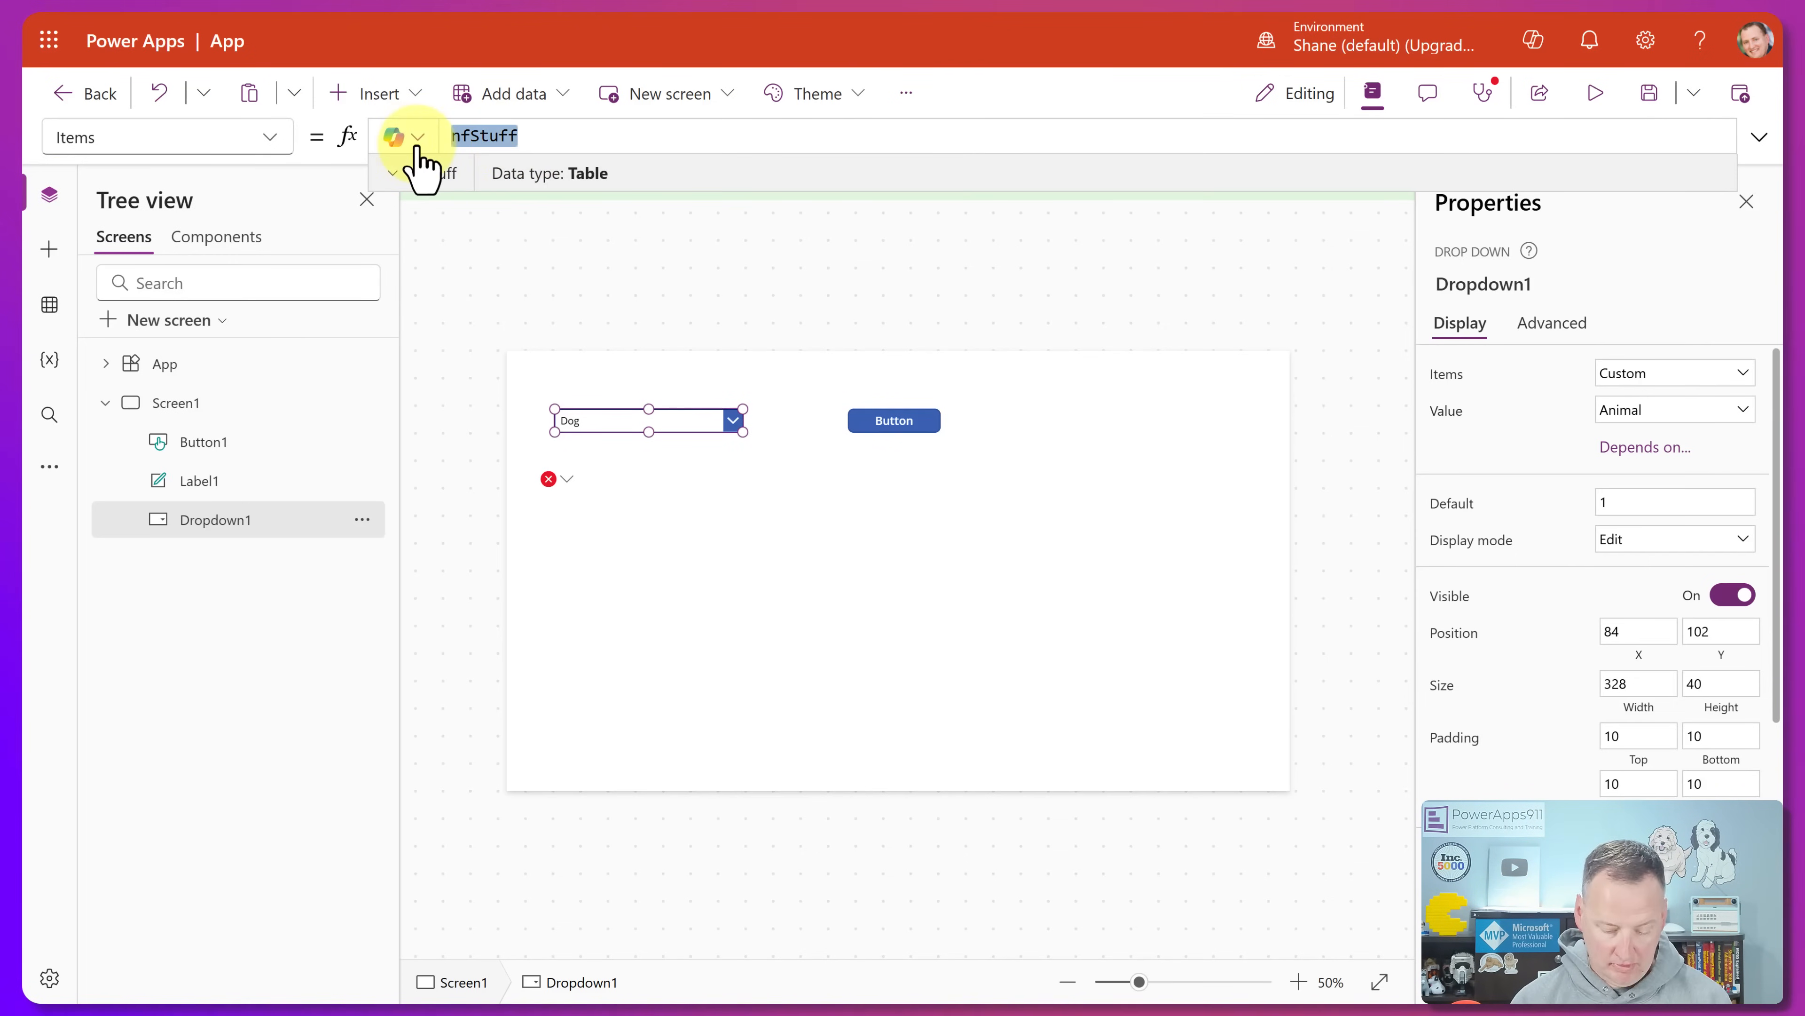
pyautogui.write('Employees')
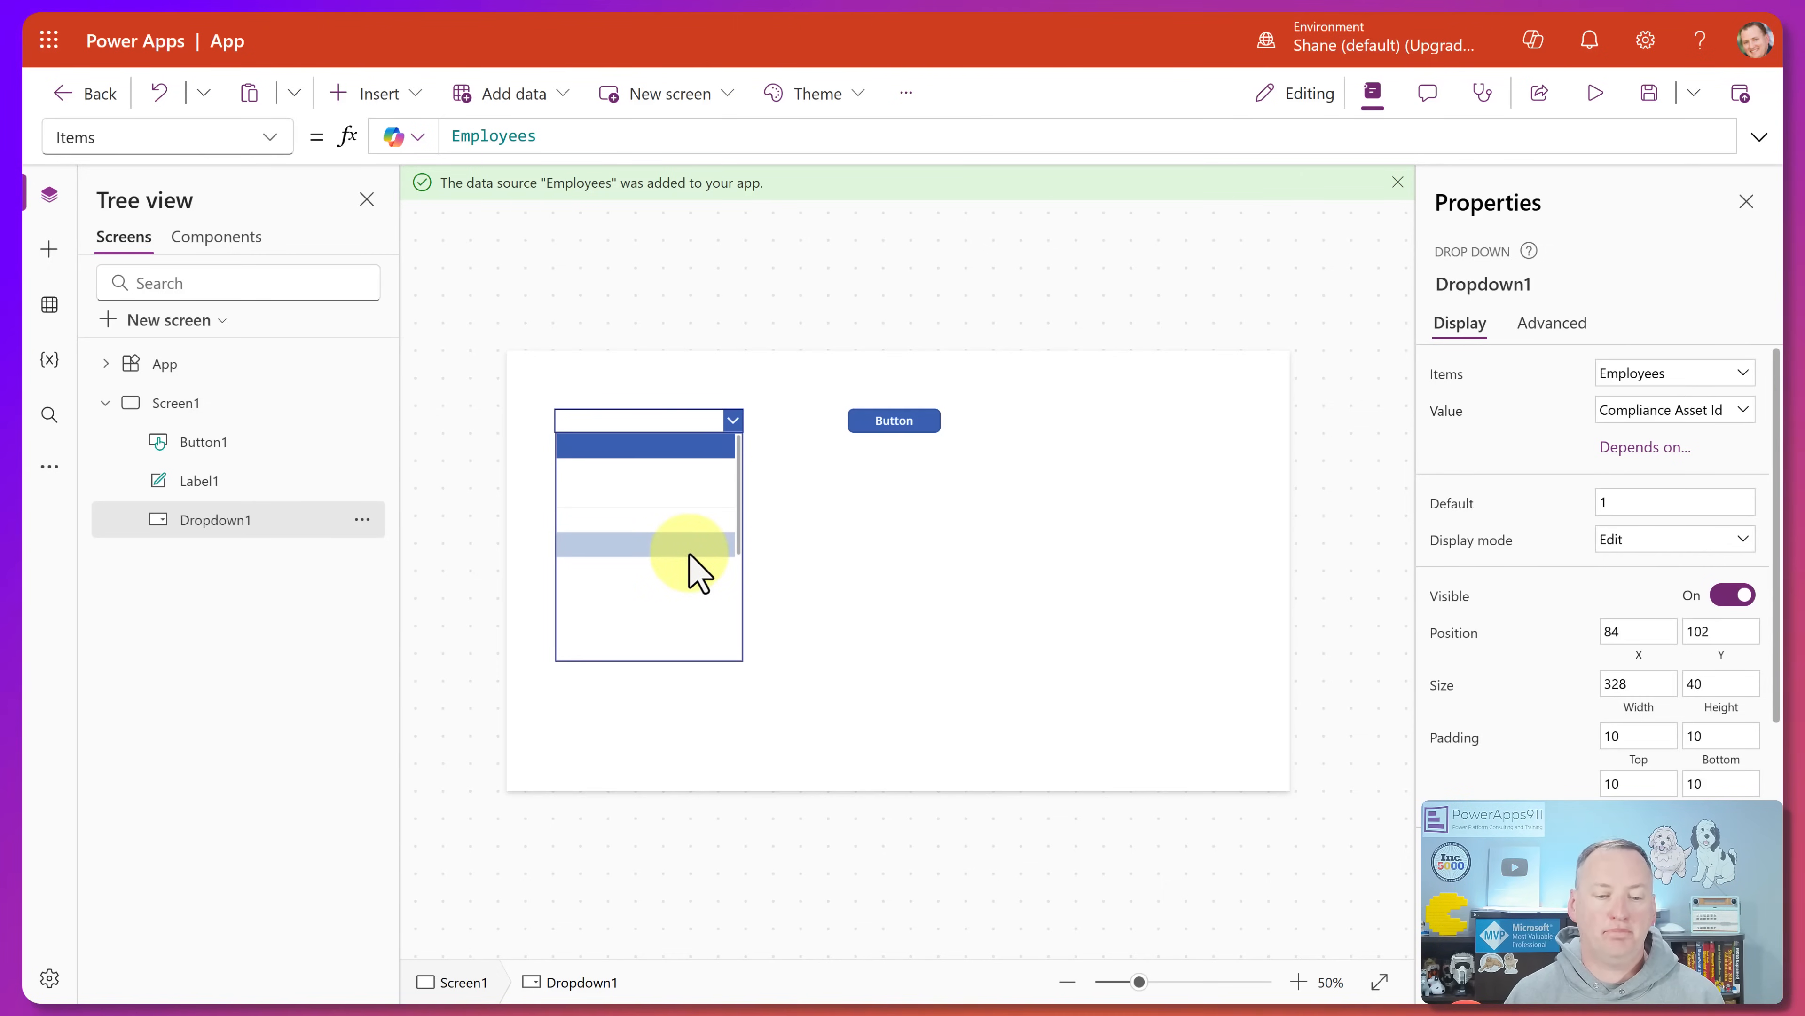
pyautogui.click(645, 421)
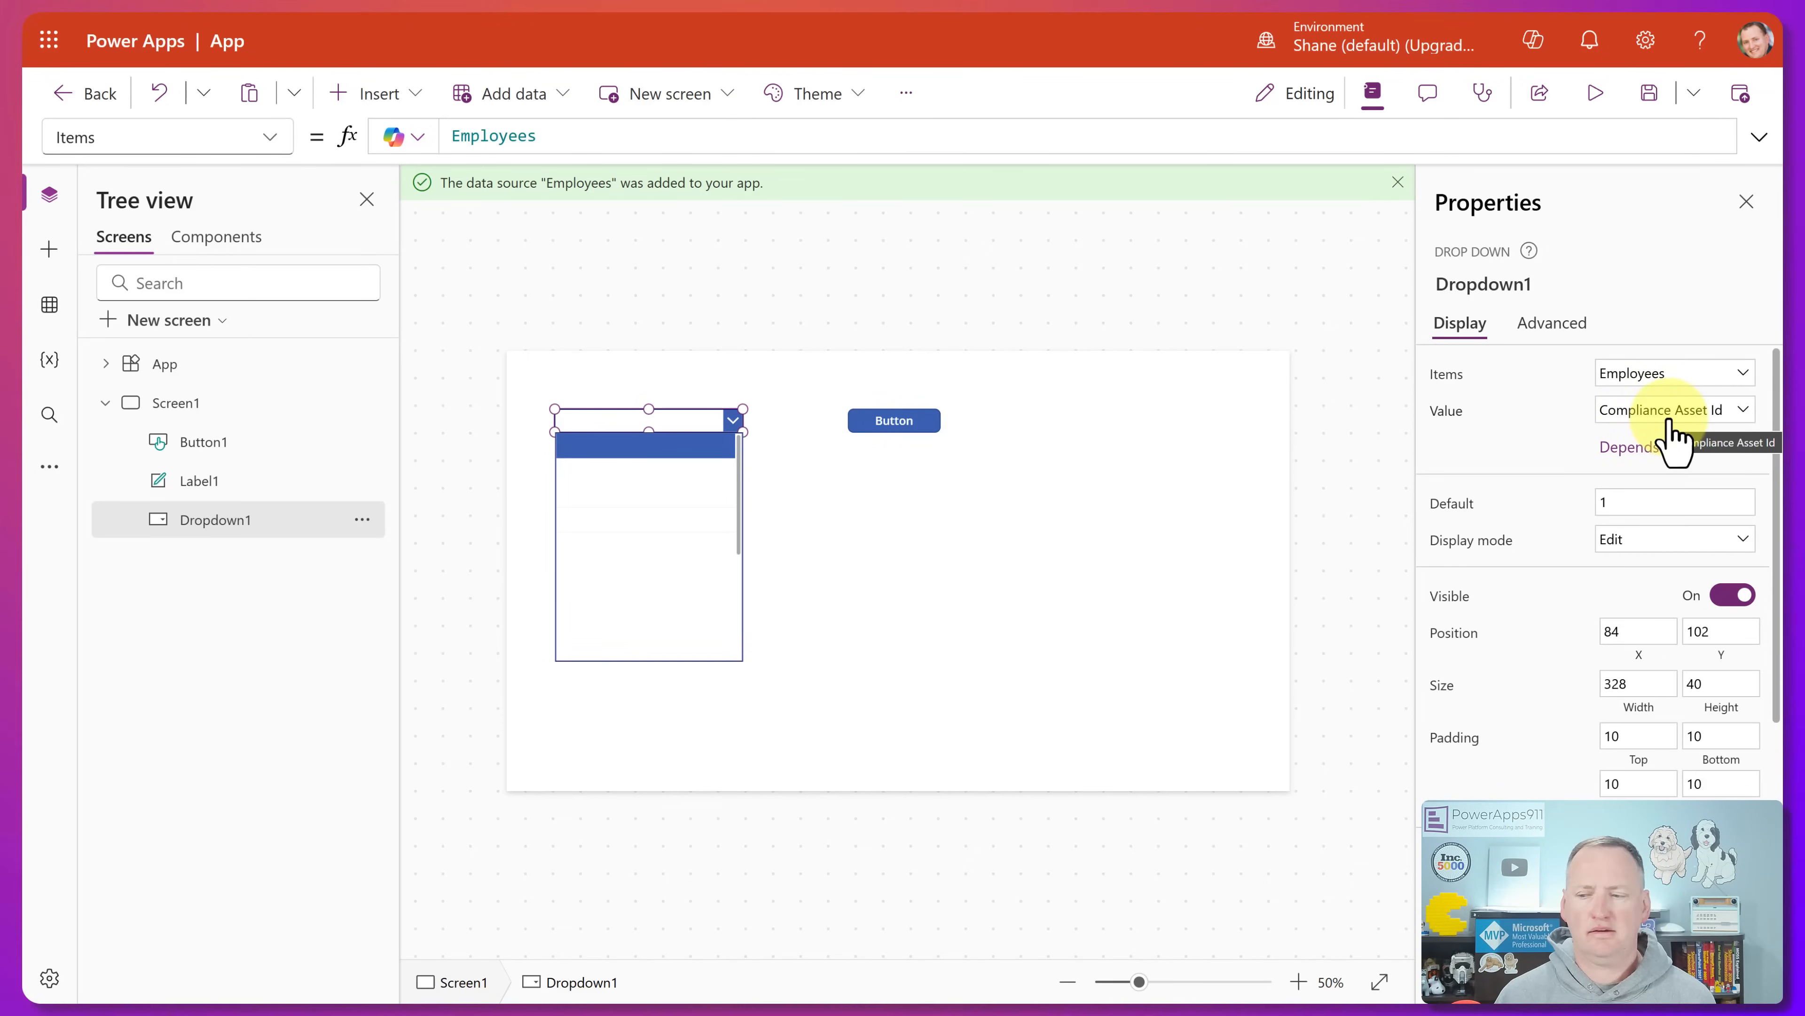
# - Set the dropdown's Value field to First Name and preview names like Nicola, Greg and Shane
pyautogui.click(1671, 410)
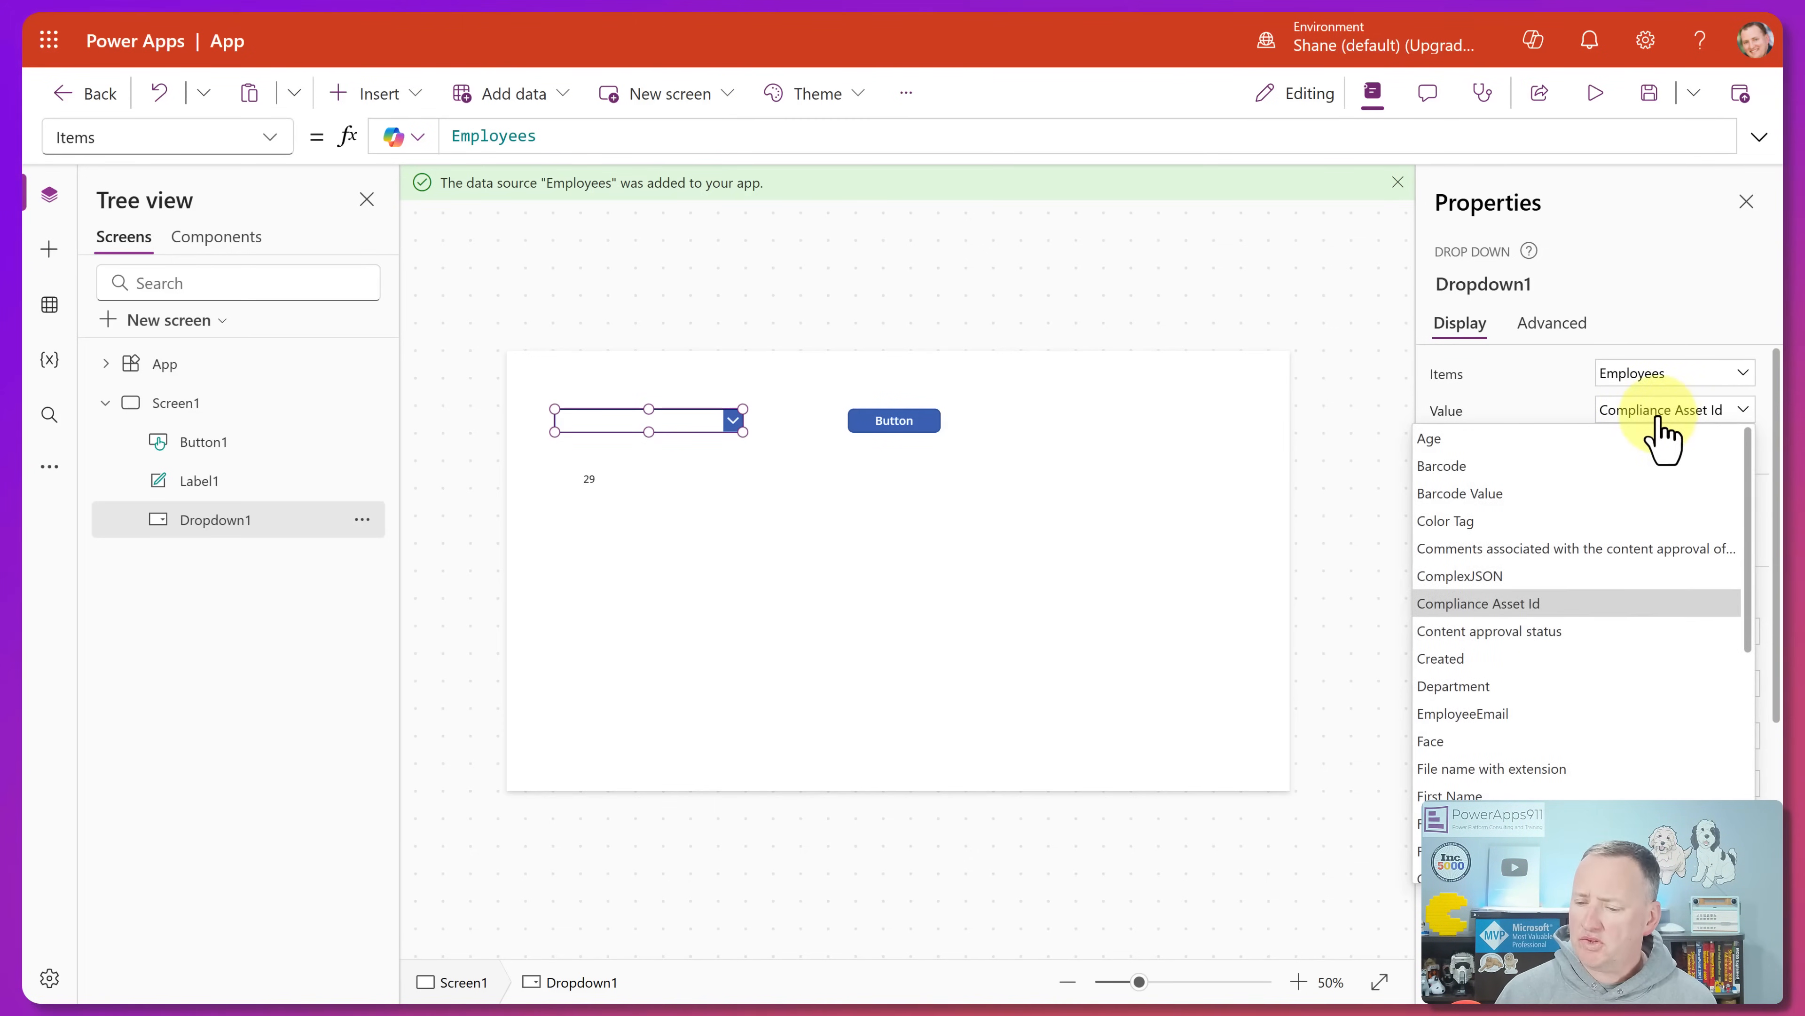
pyautogui.moveTo(1477, 740)
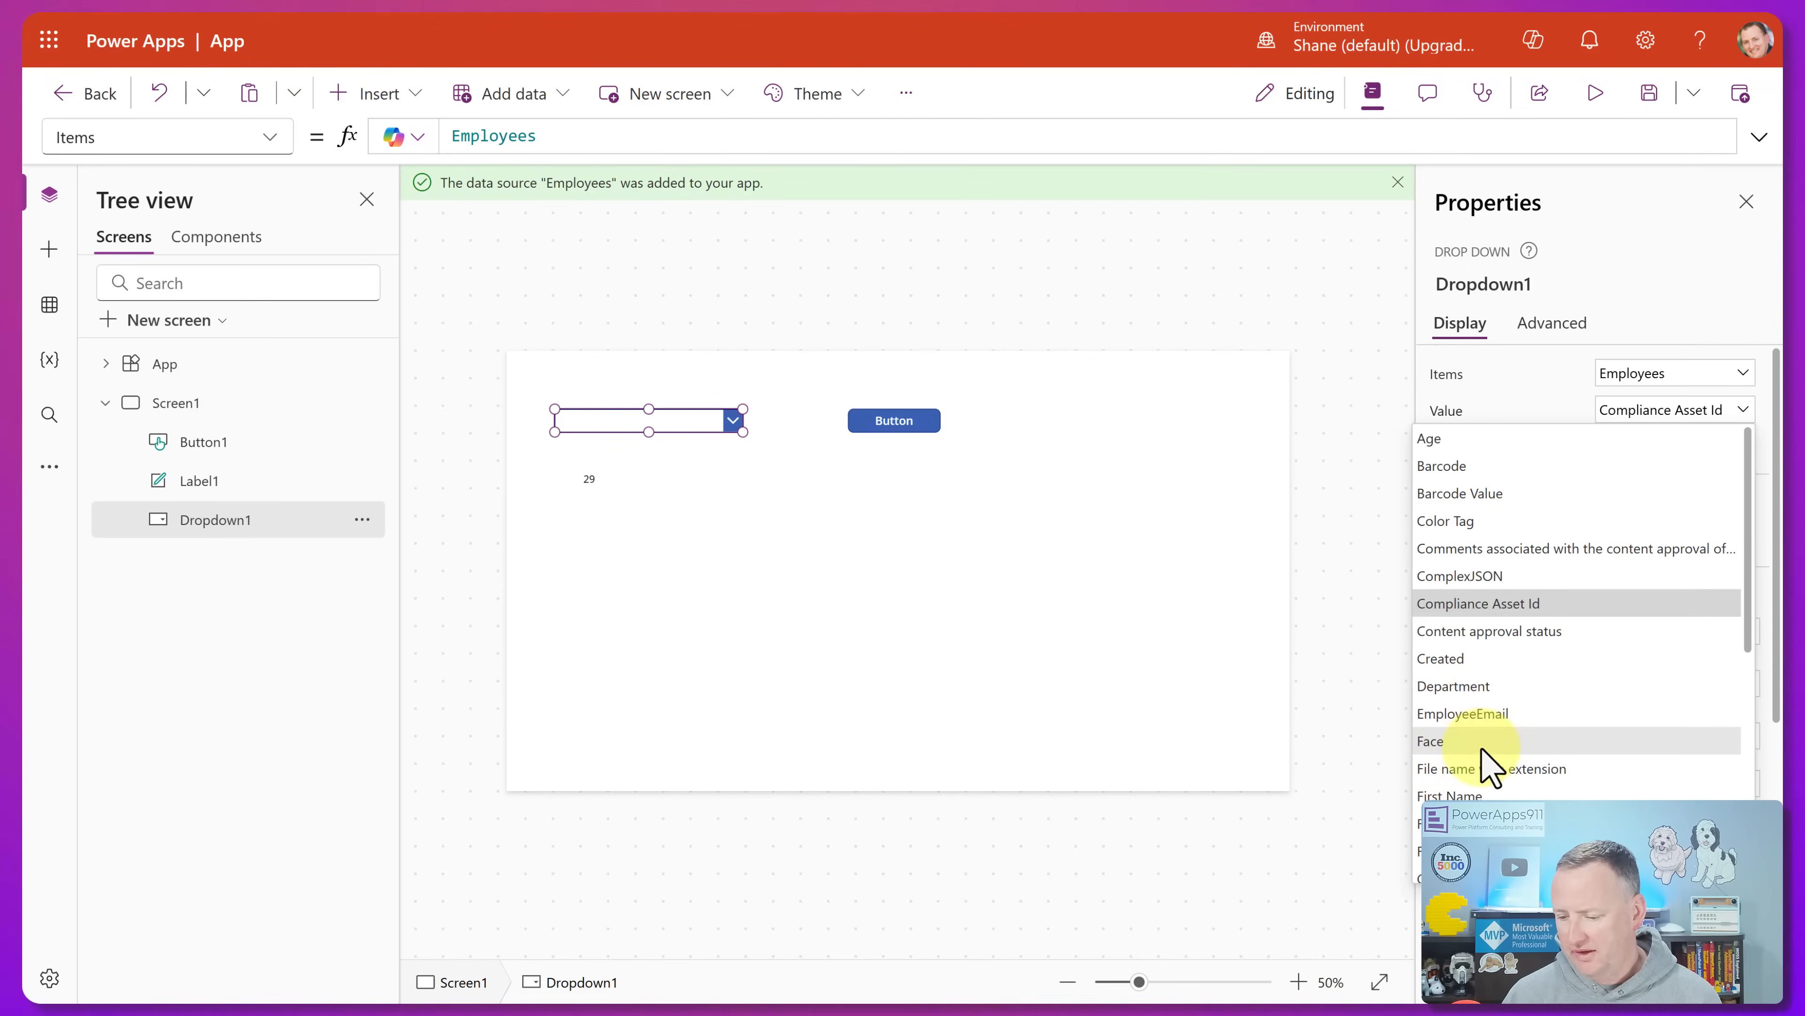
pyautogui.moveTo(1492, 768)
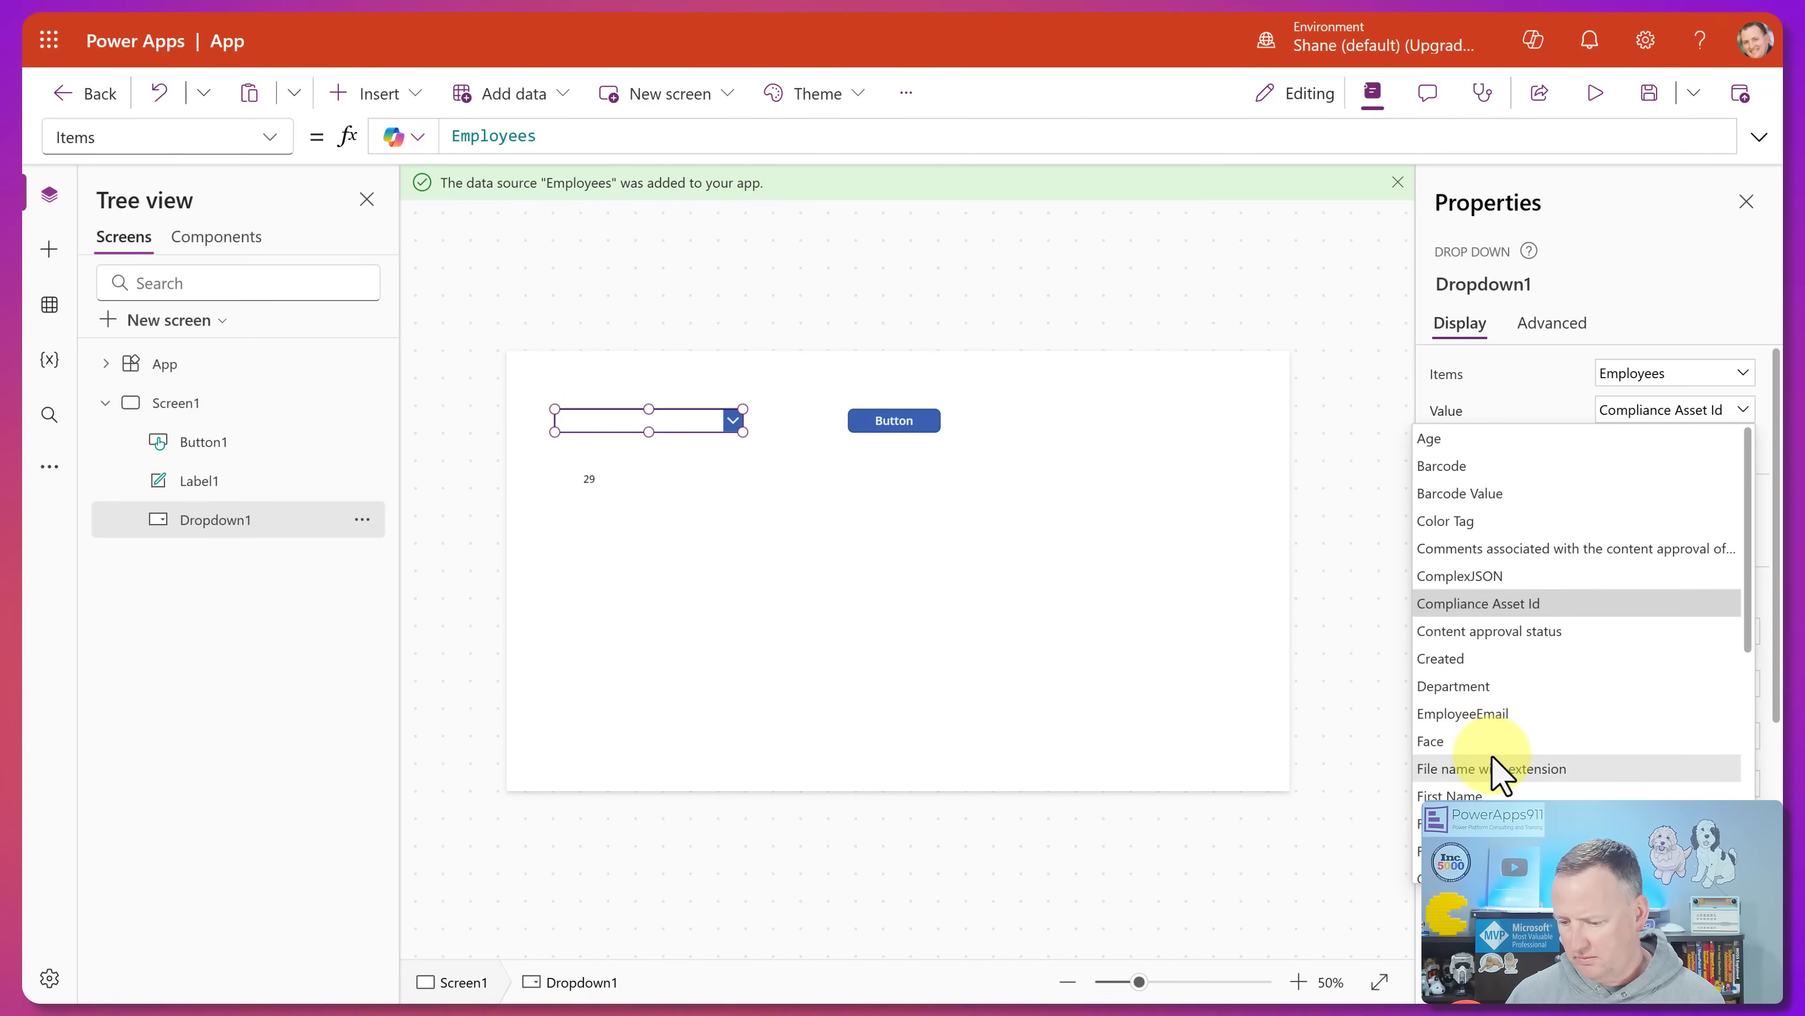
pyautogui.click(1448, 796)
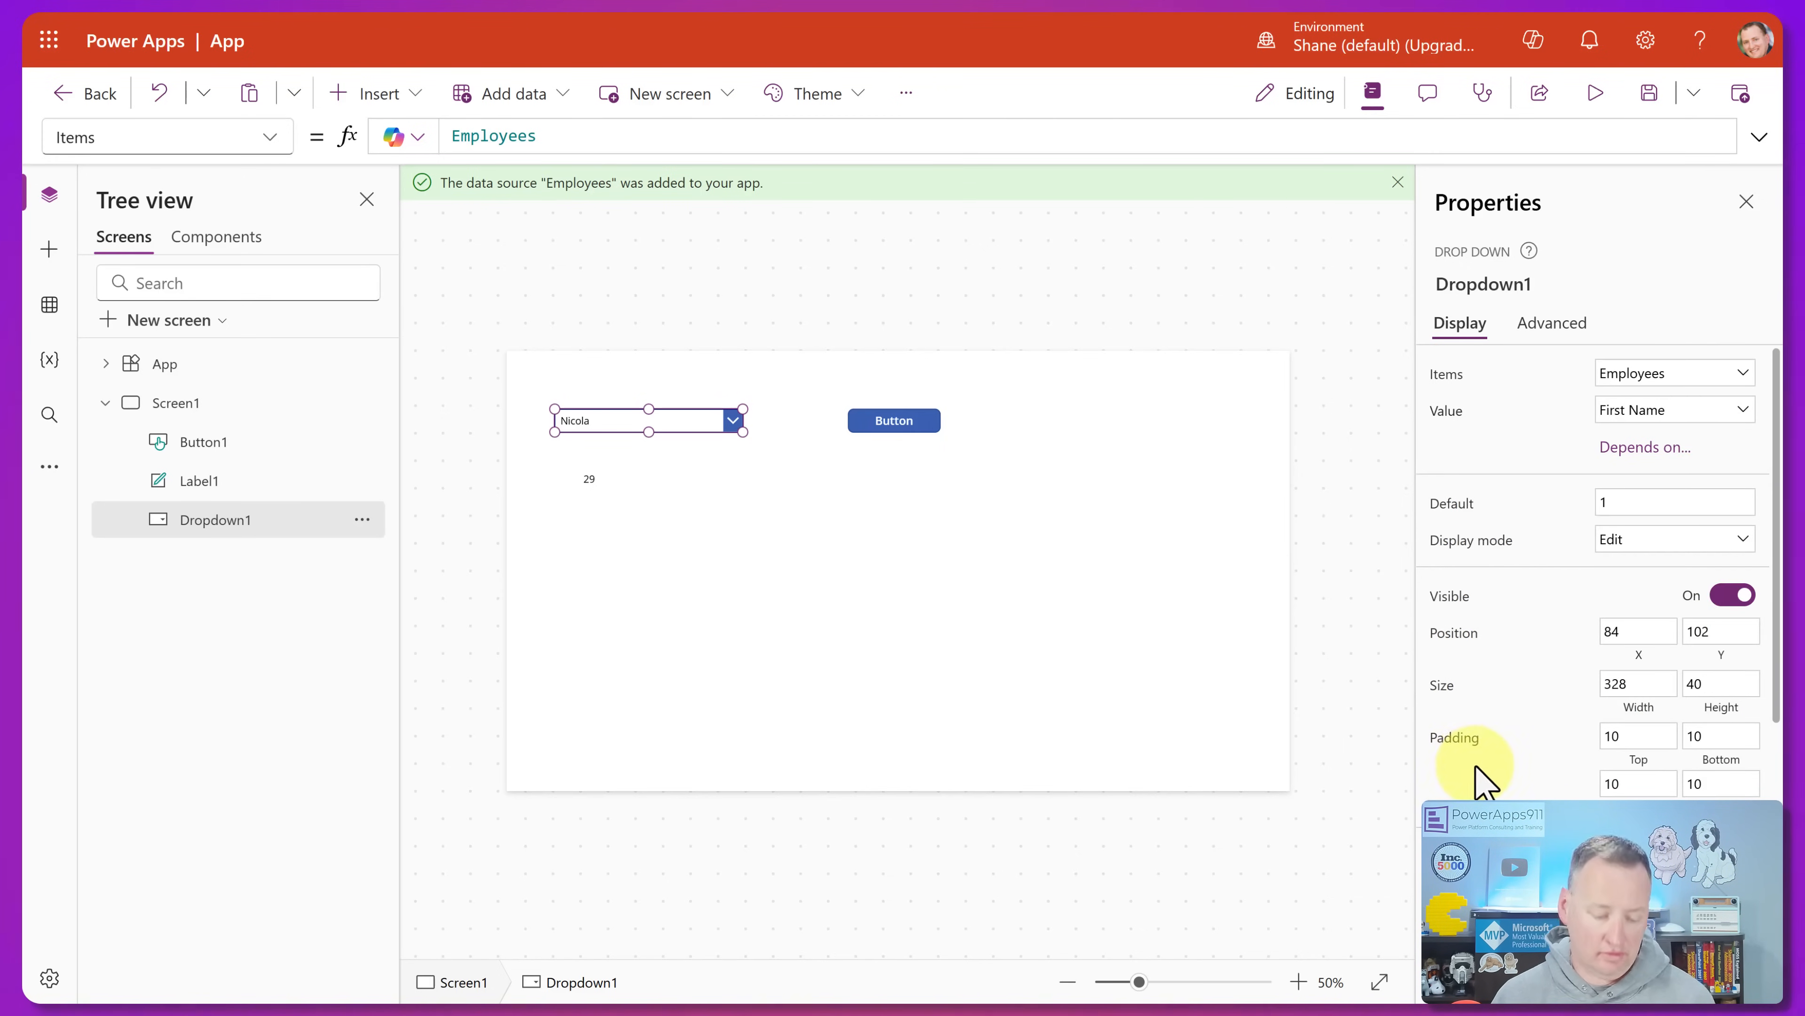
pyautogui.click(732, 419)
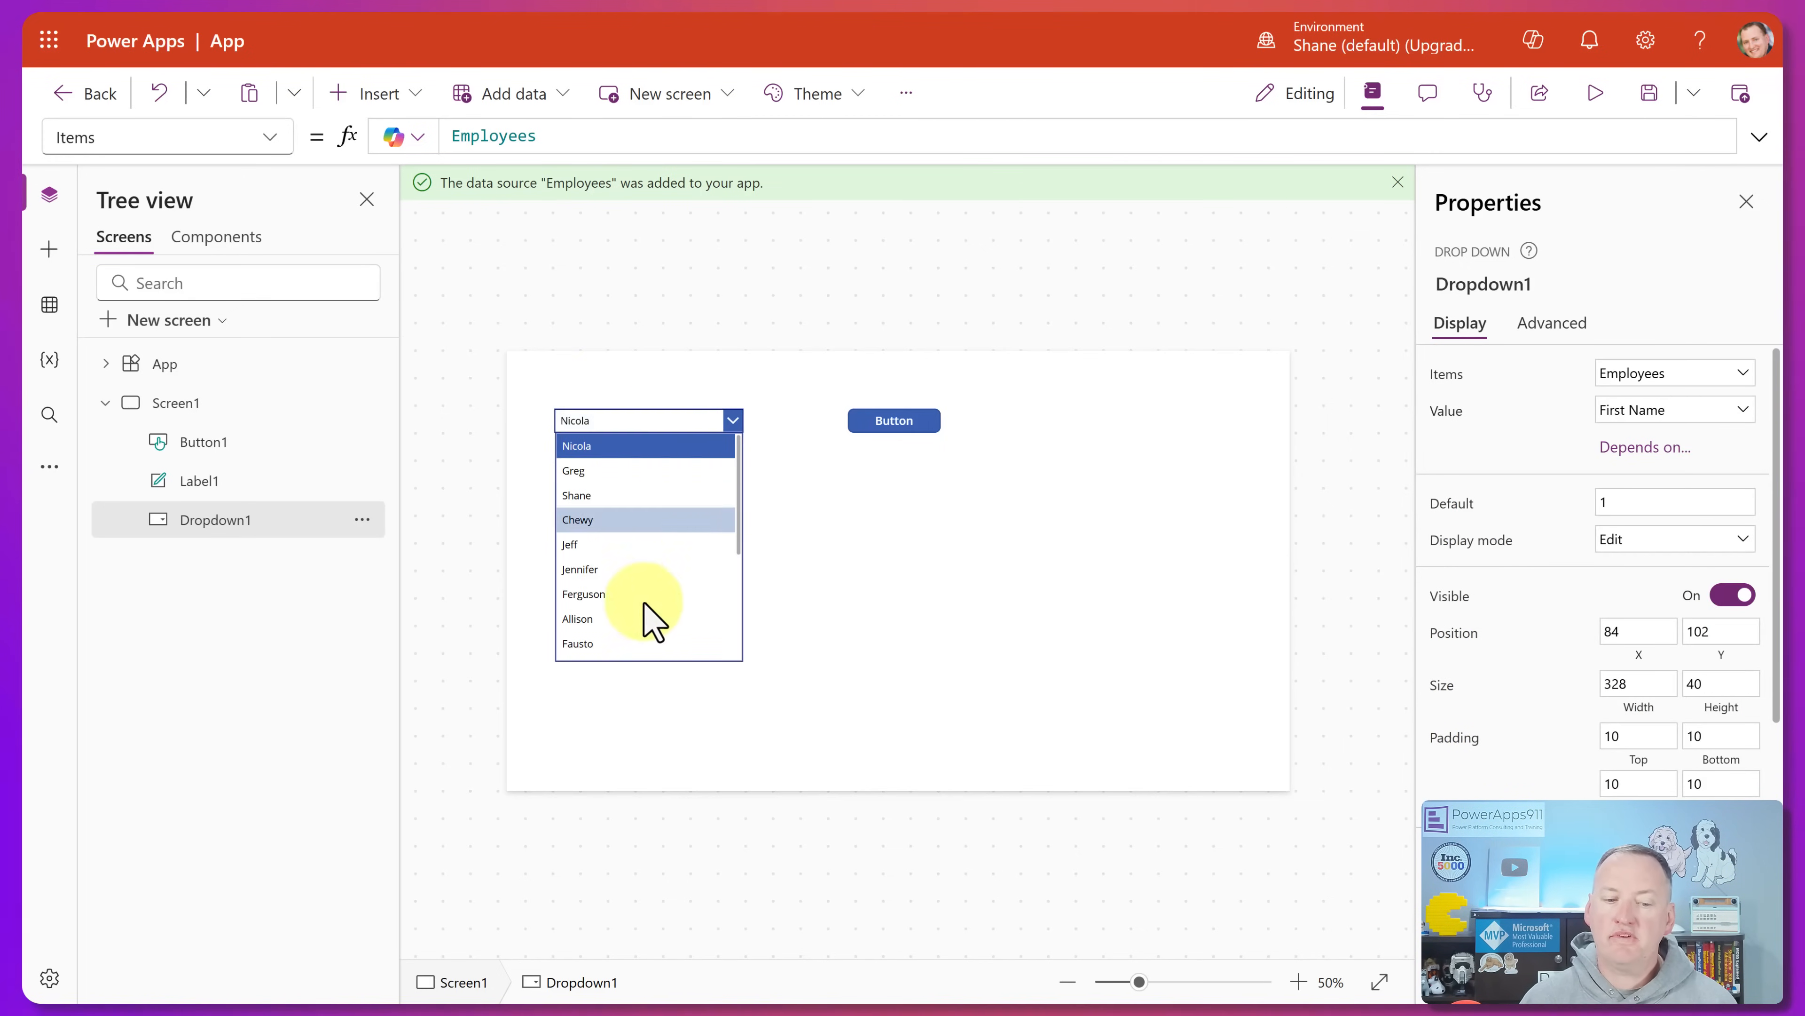
pyautogui.scroll(-3)
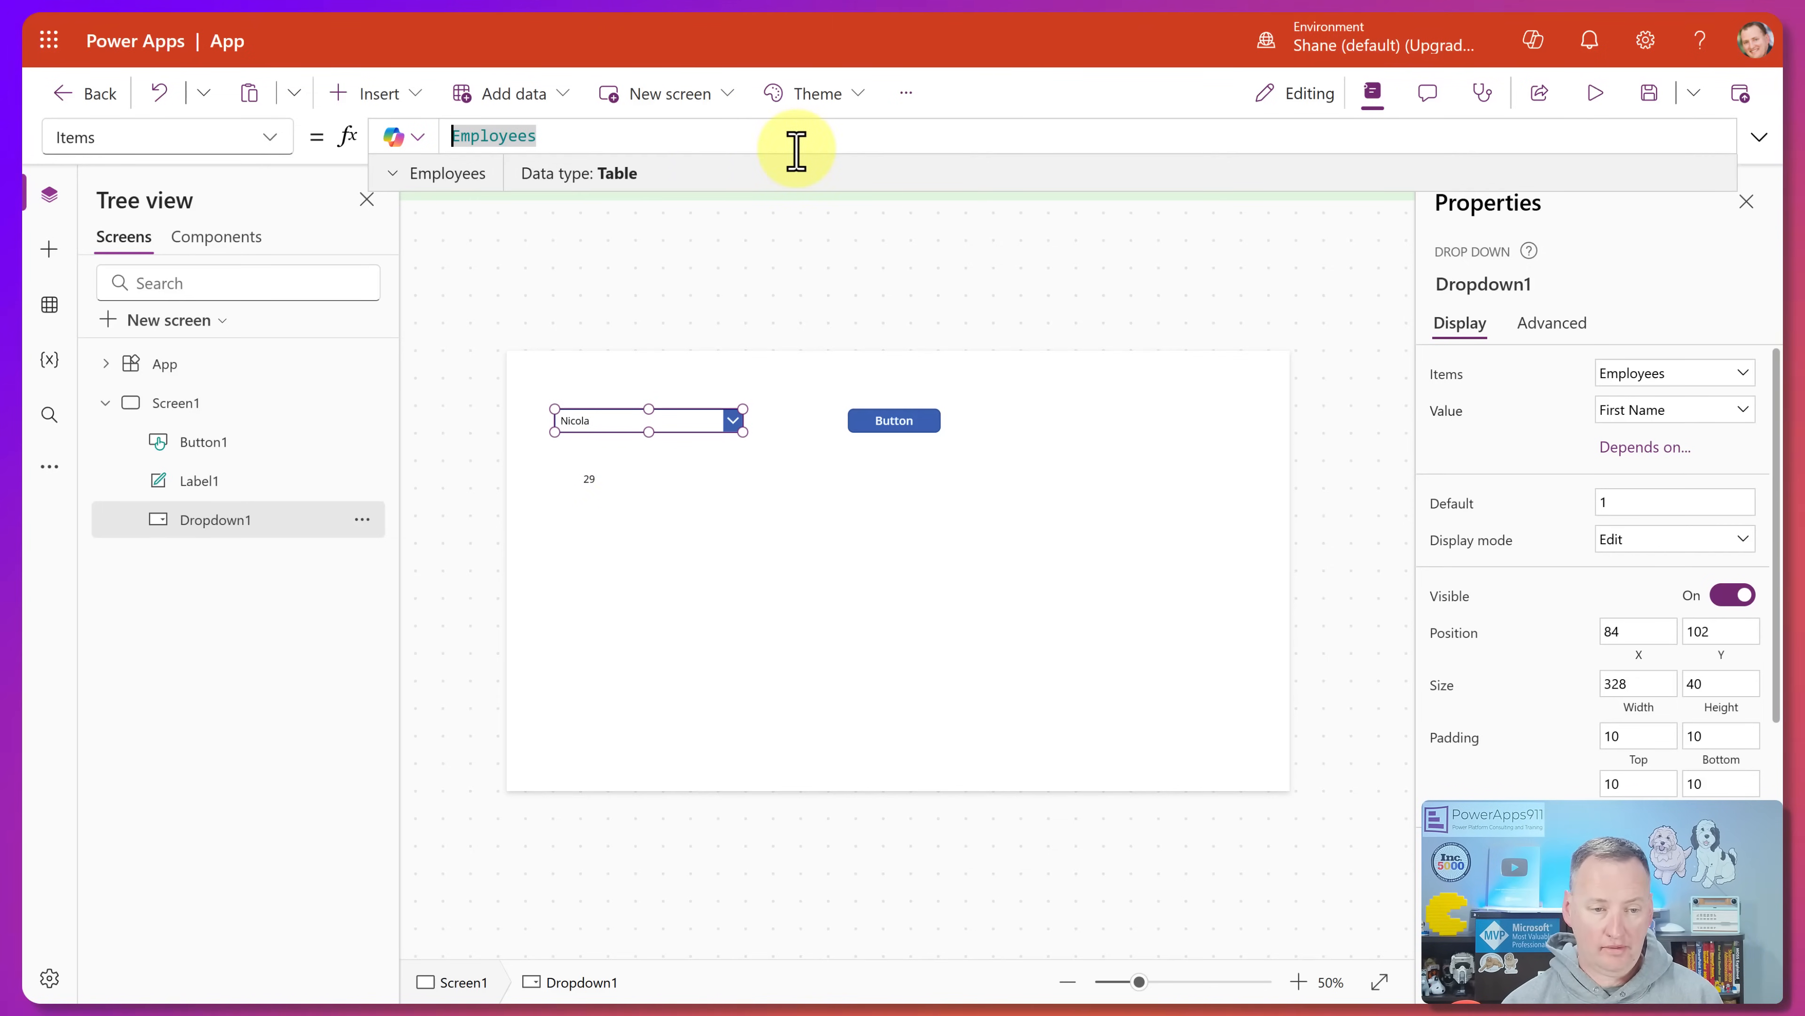
# - Wrap Items in SortByColumns(Employees,"FirstName") and preview the alphabetical names from Allison
pyautogui.write('SortByColumns(')
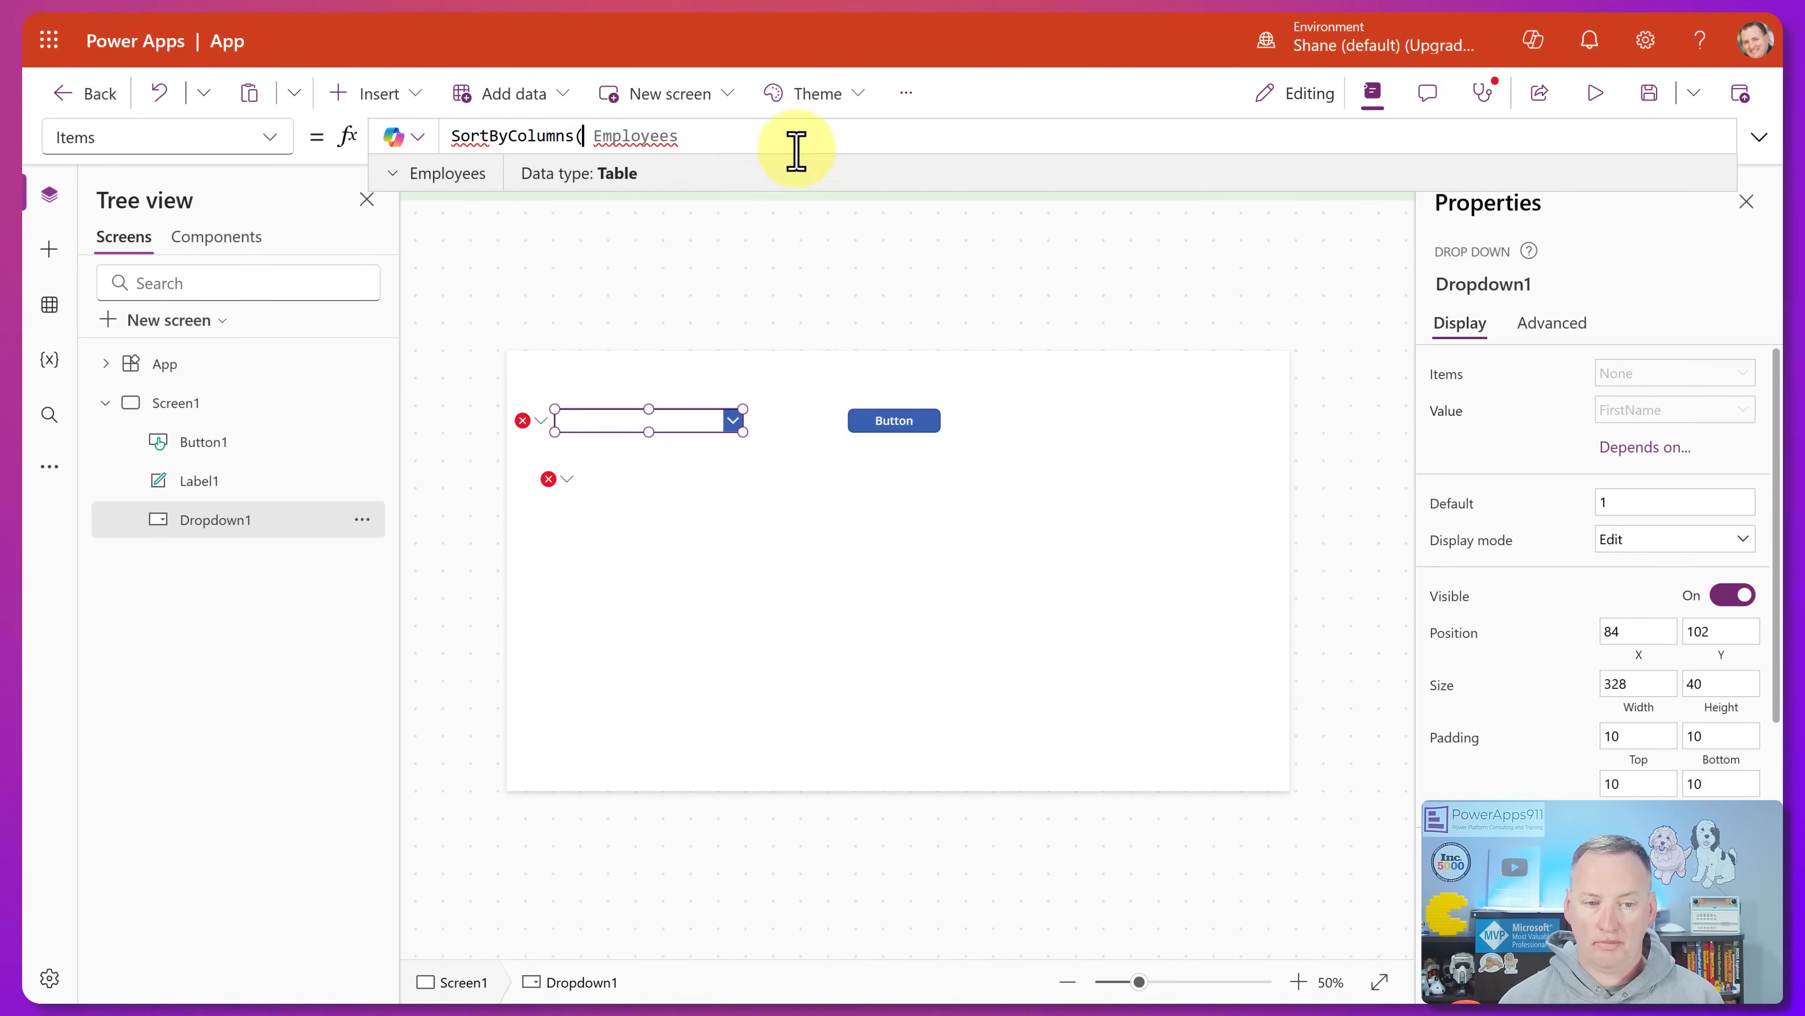
pyautogui.write(',"FirstName')
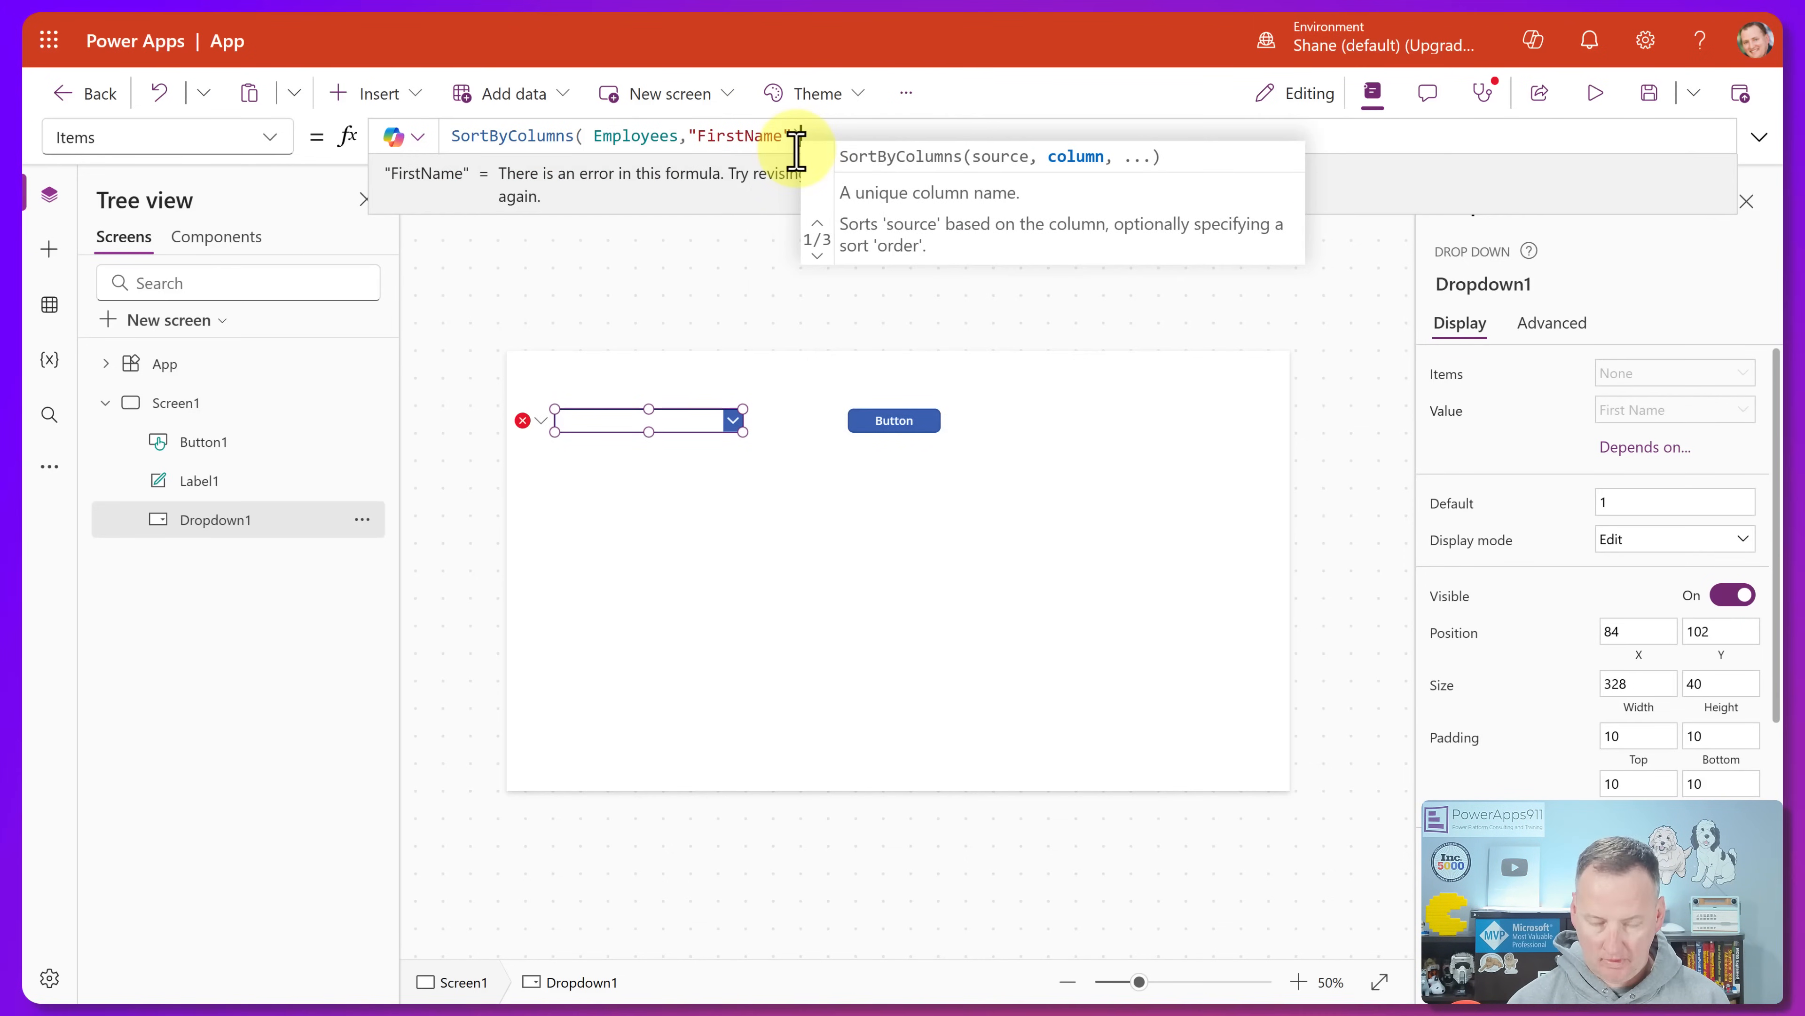
pyautogui.click(732, 419)
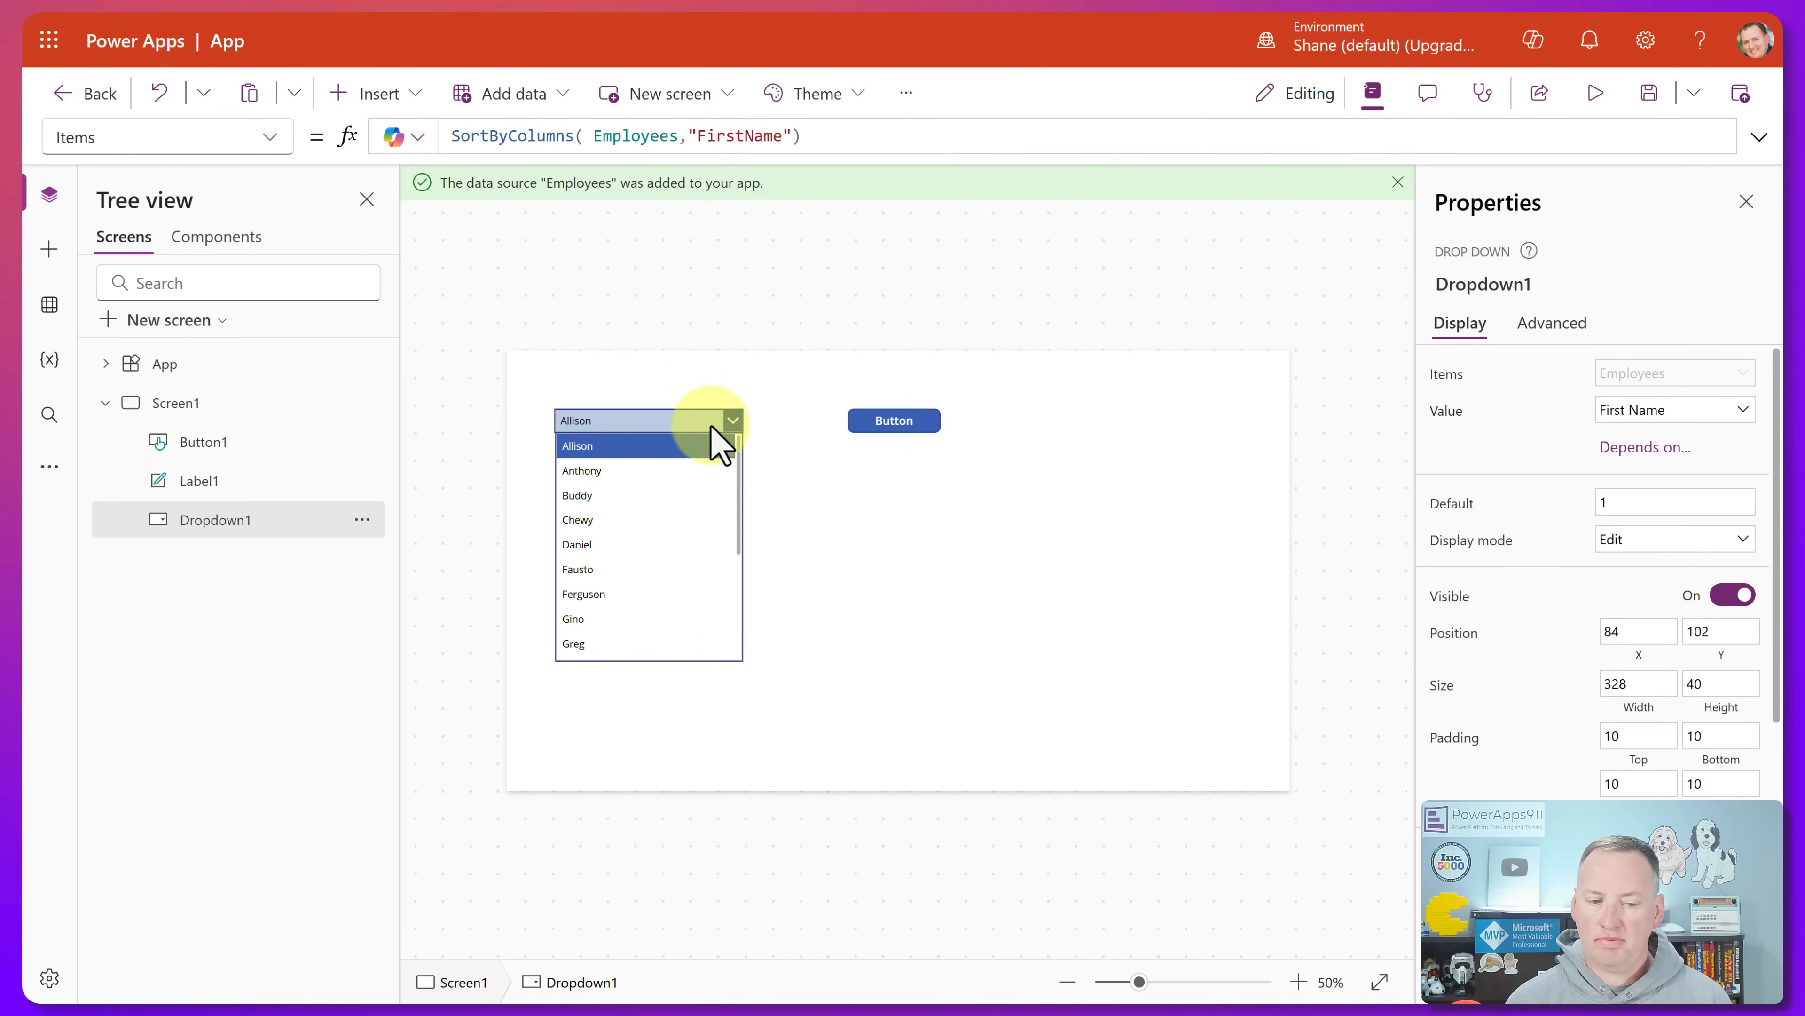
pyautogui.scroll(-3)
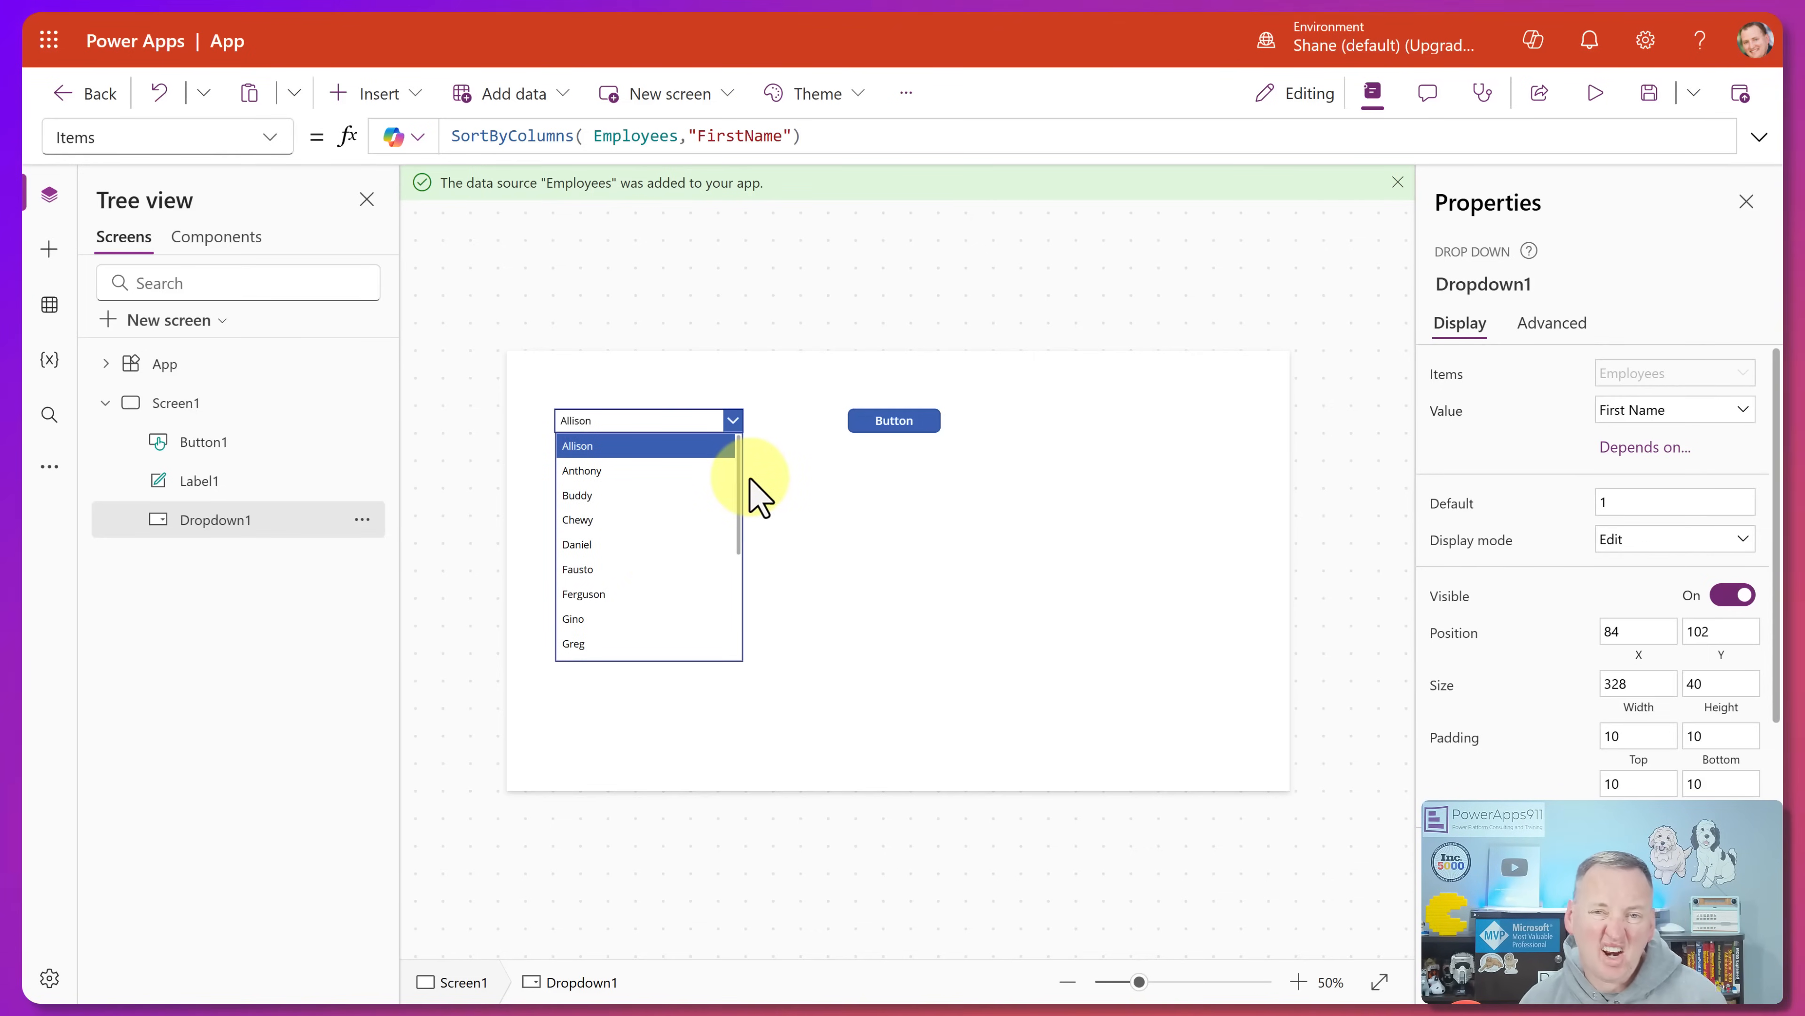
pyautogui.click(576, 496)
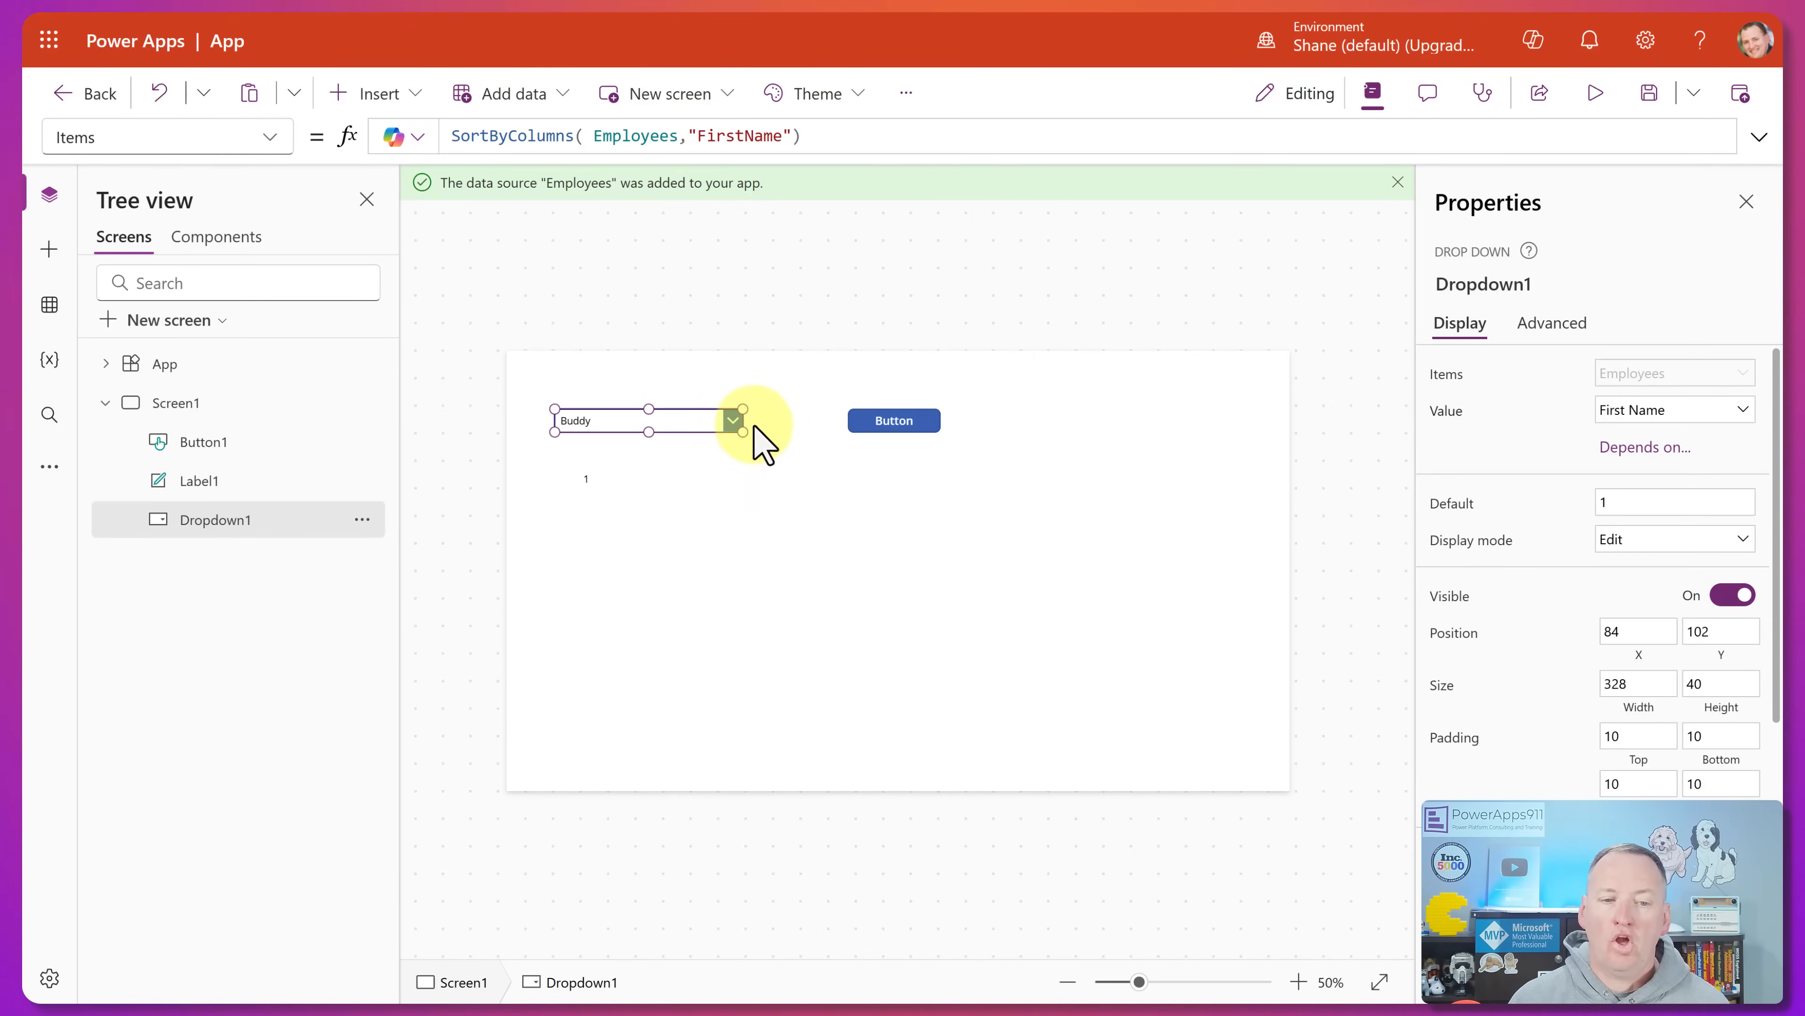
# - Display the Department field in Dropdown1, previewing repeated names like IT and Accounting
pyautogui.click(858, 135)
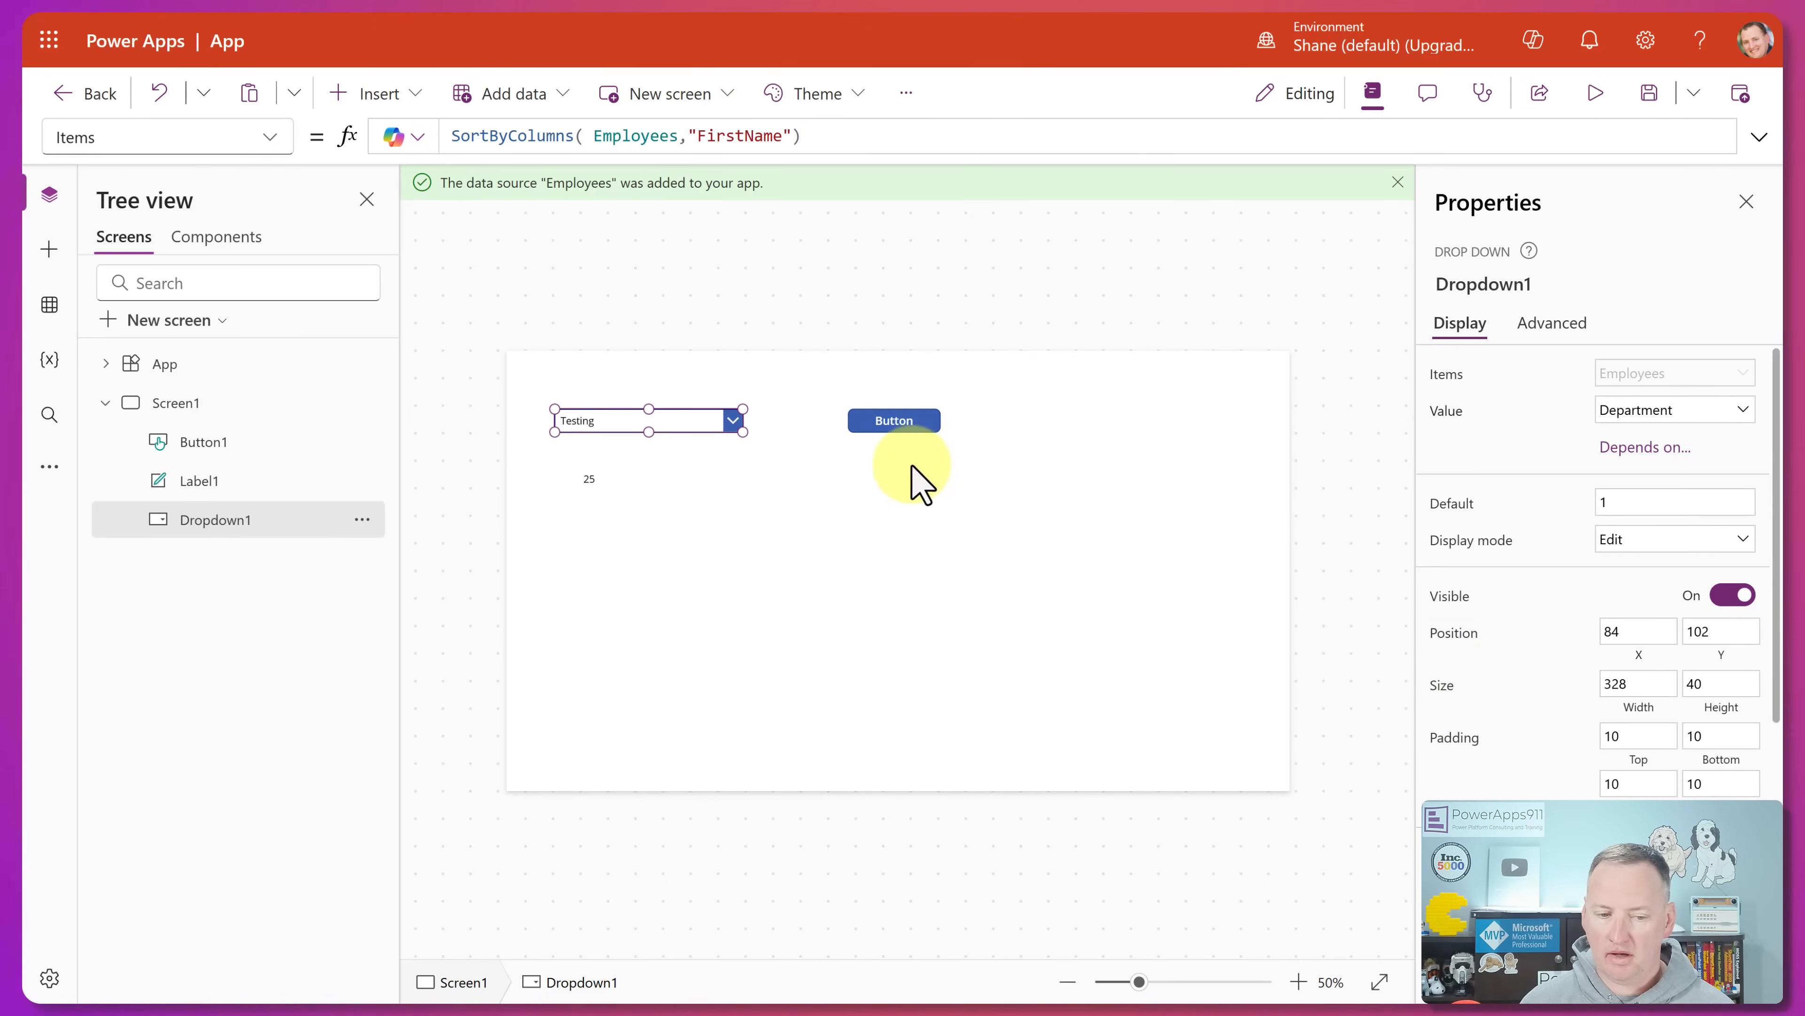
pyautogui.click(732, 420)
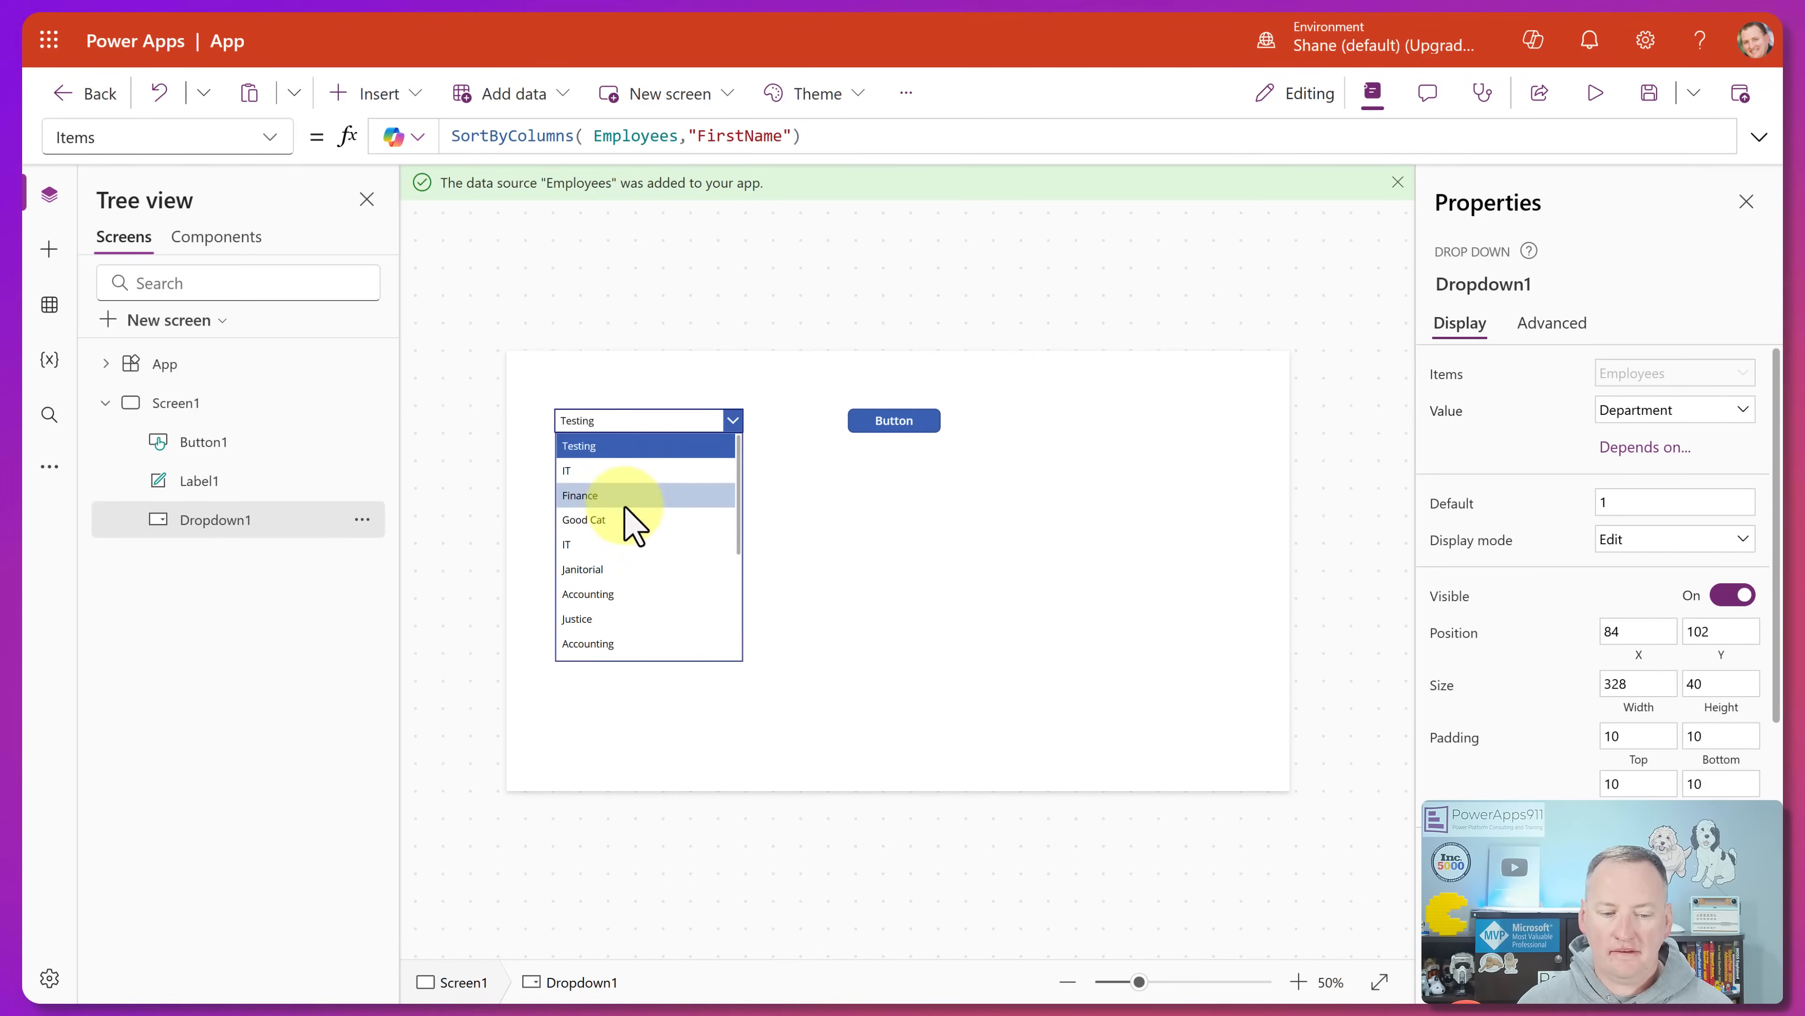
pyautogui.moveTo(605, 544)
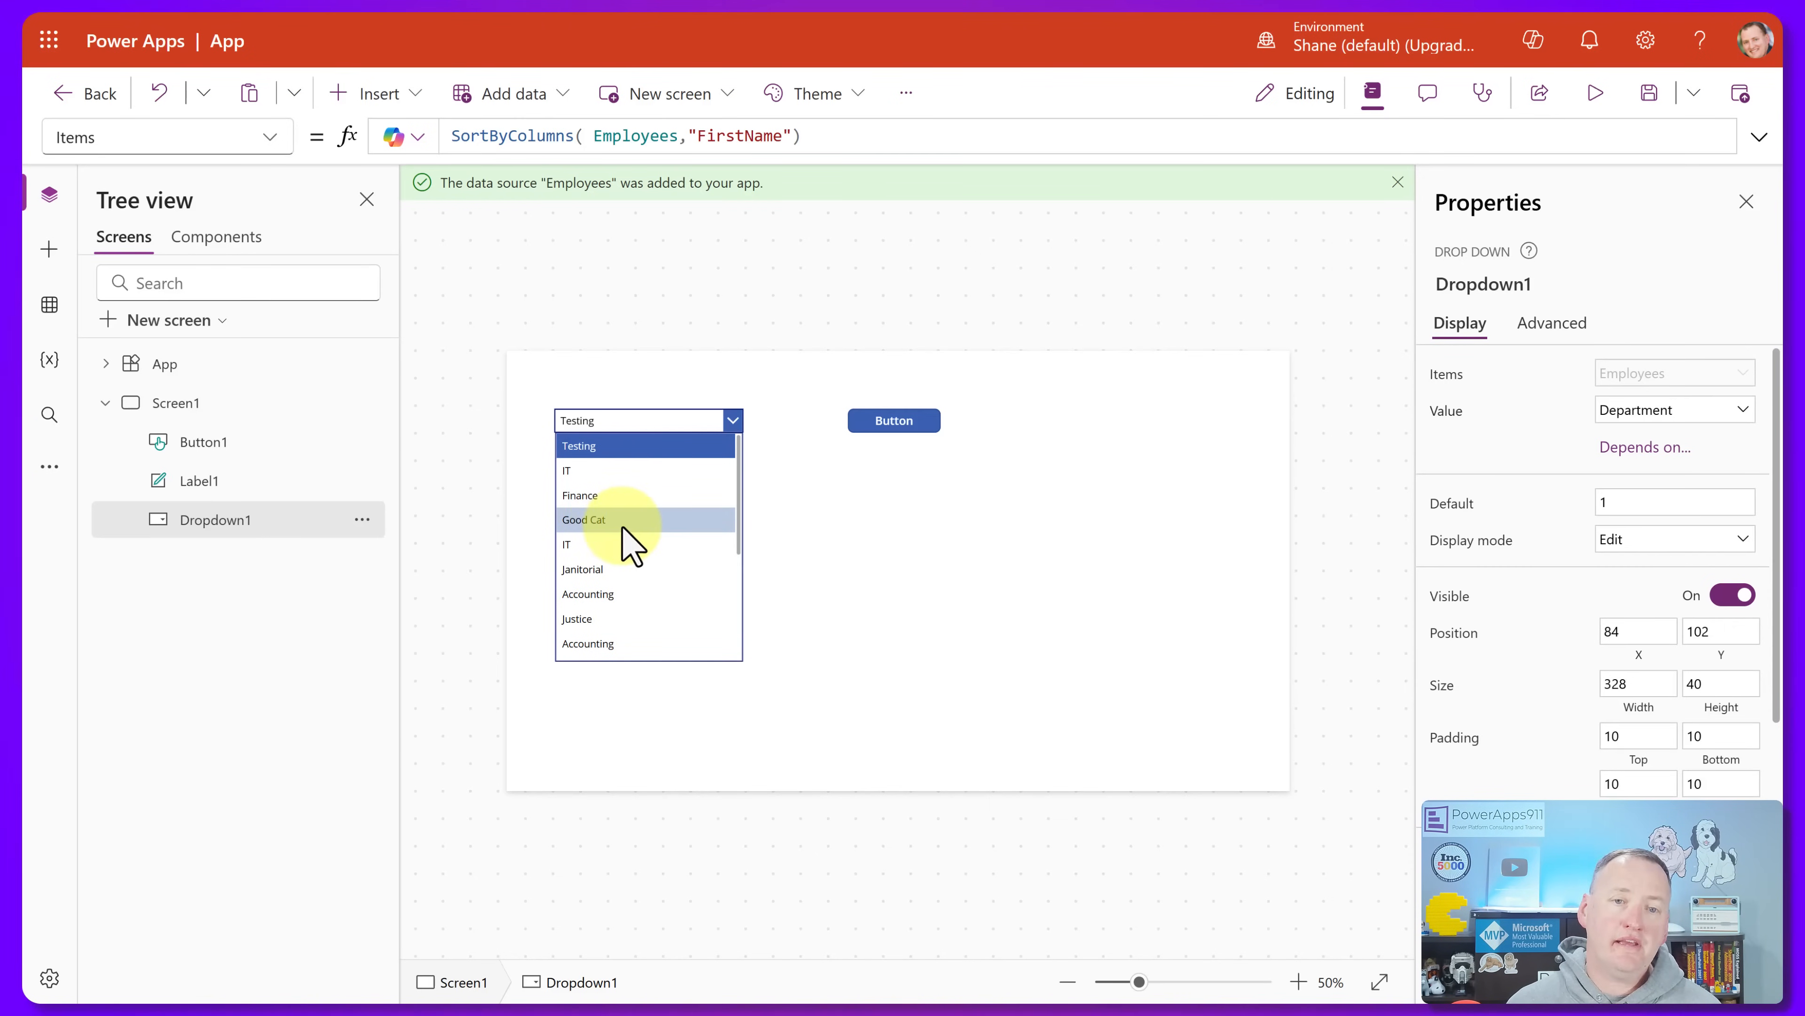
pyautogui.click(516, 136)
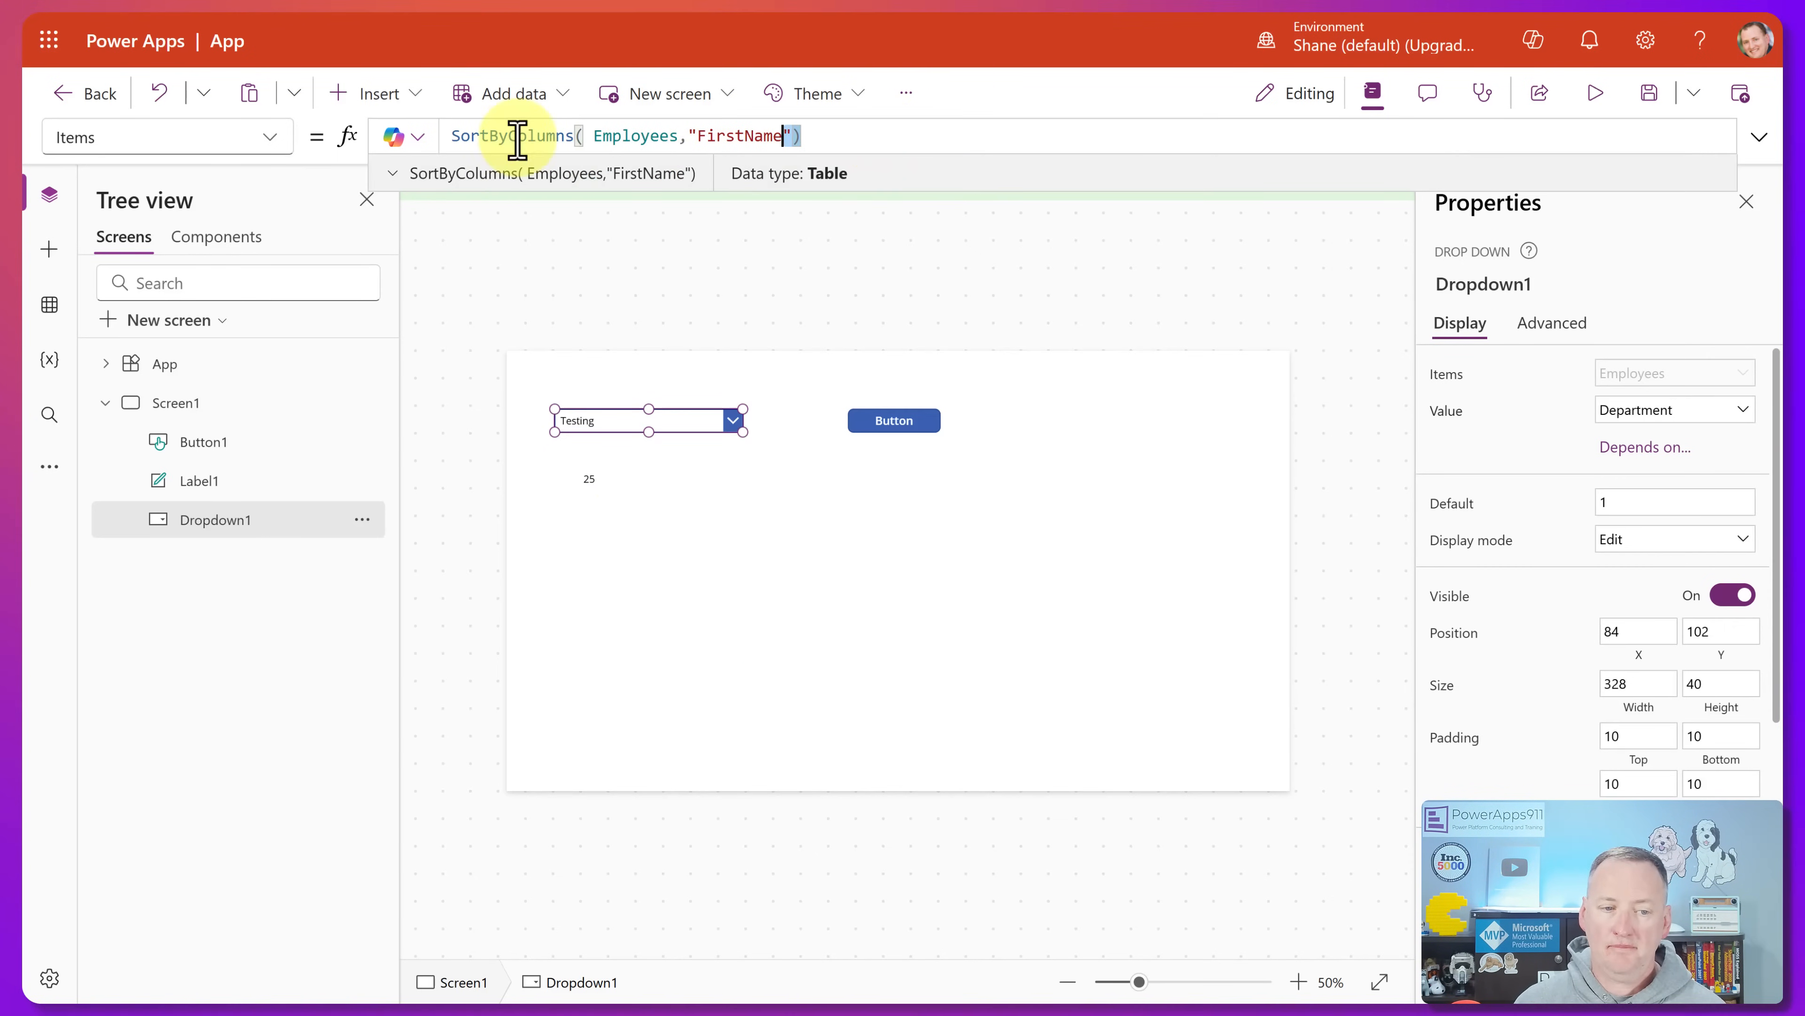
# - Set Items to Distinct(Employees, Department) so Executive, Accounting and IT each appear once
pyautogui.write('Distinct(')
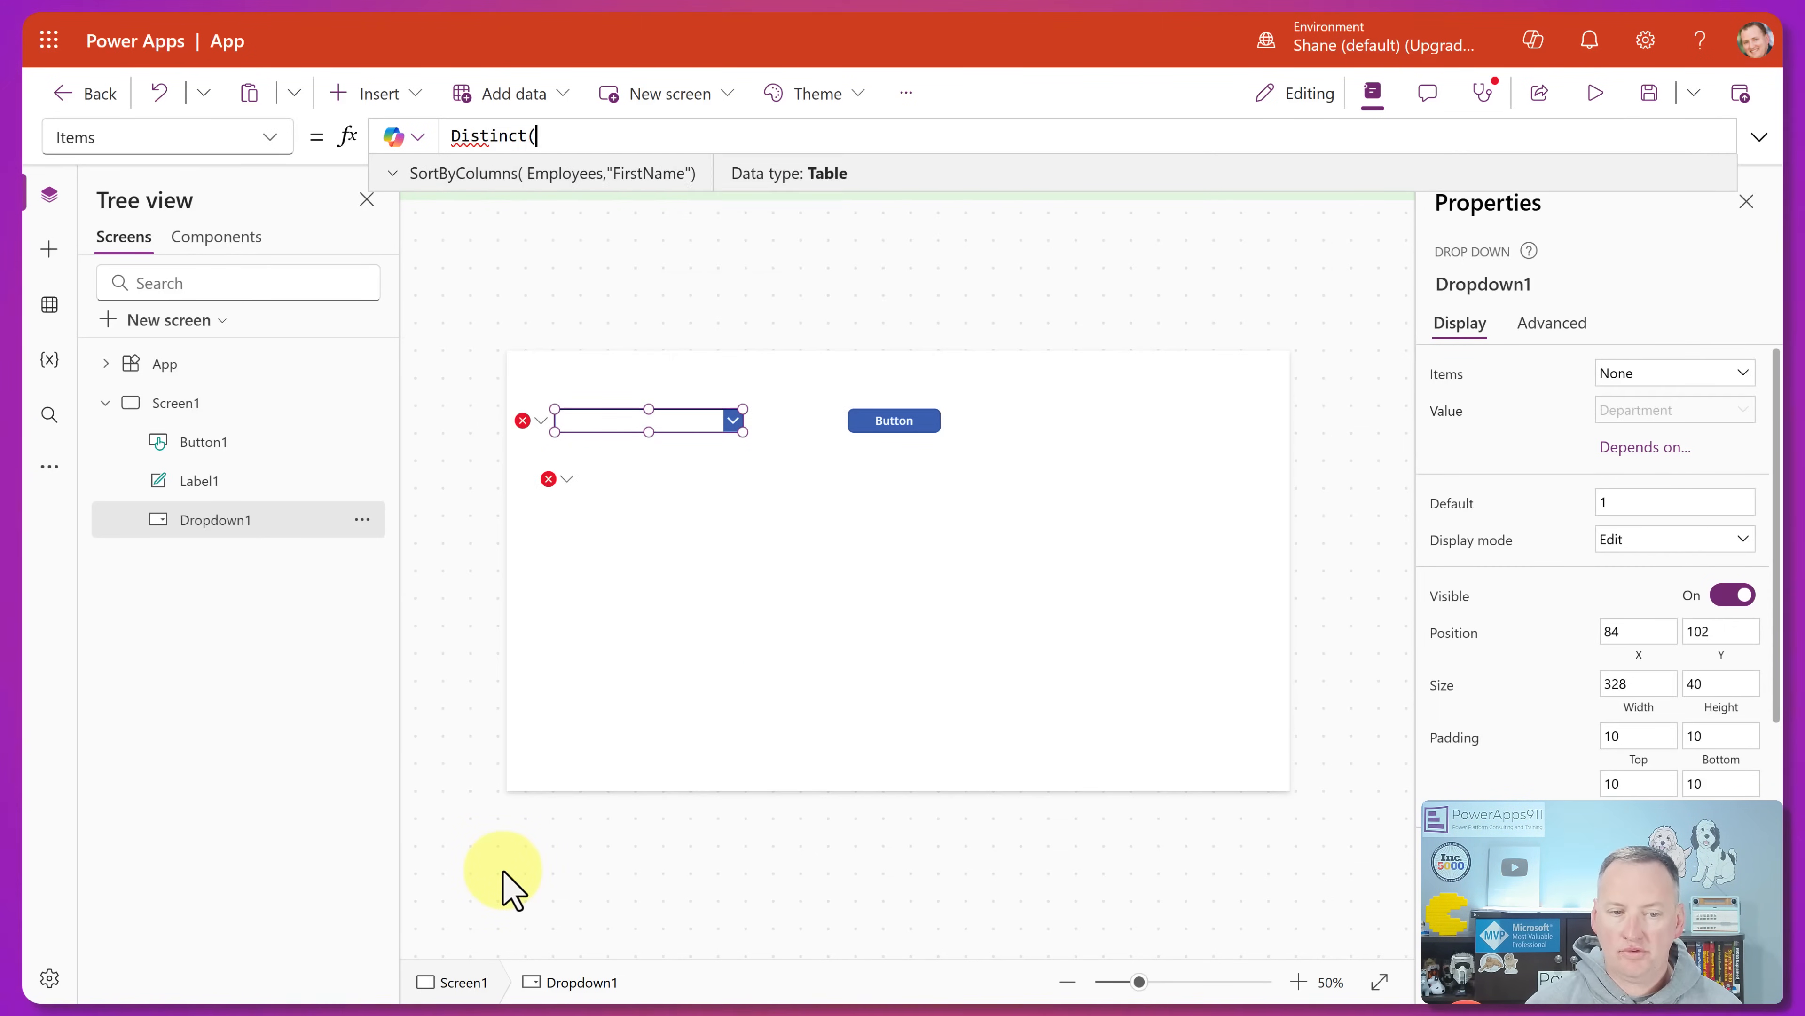
pyautogui.write('Employees')
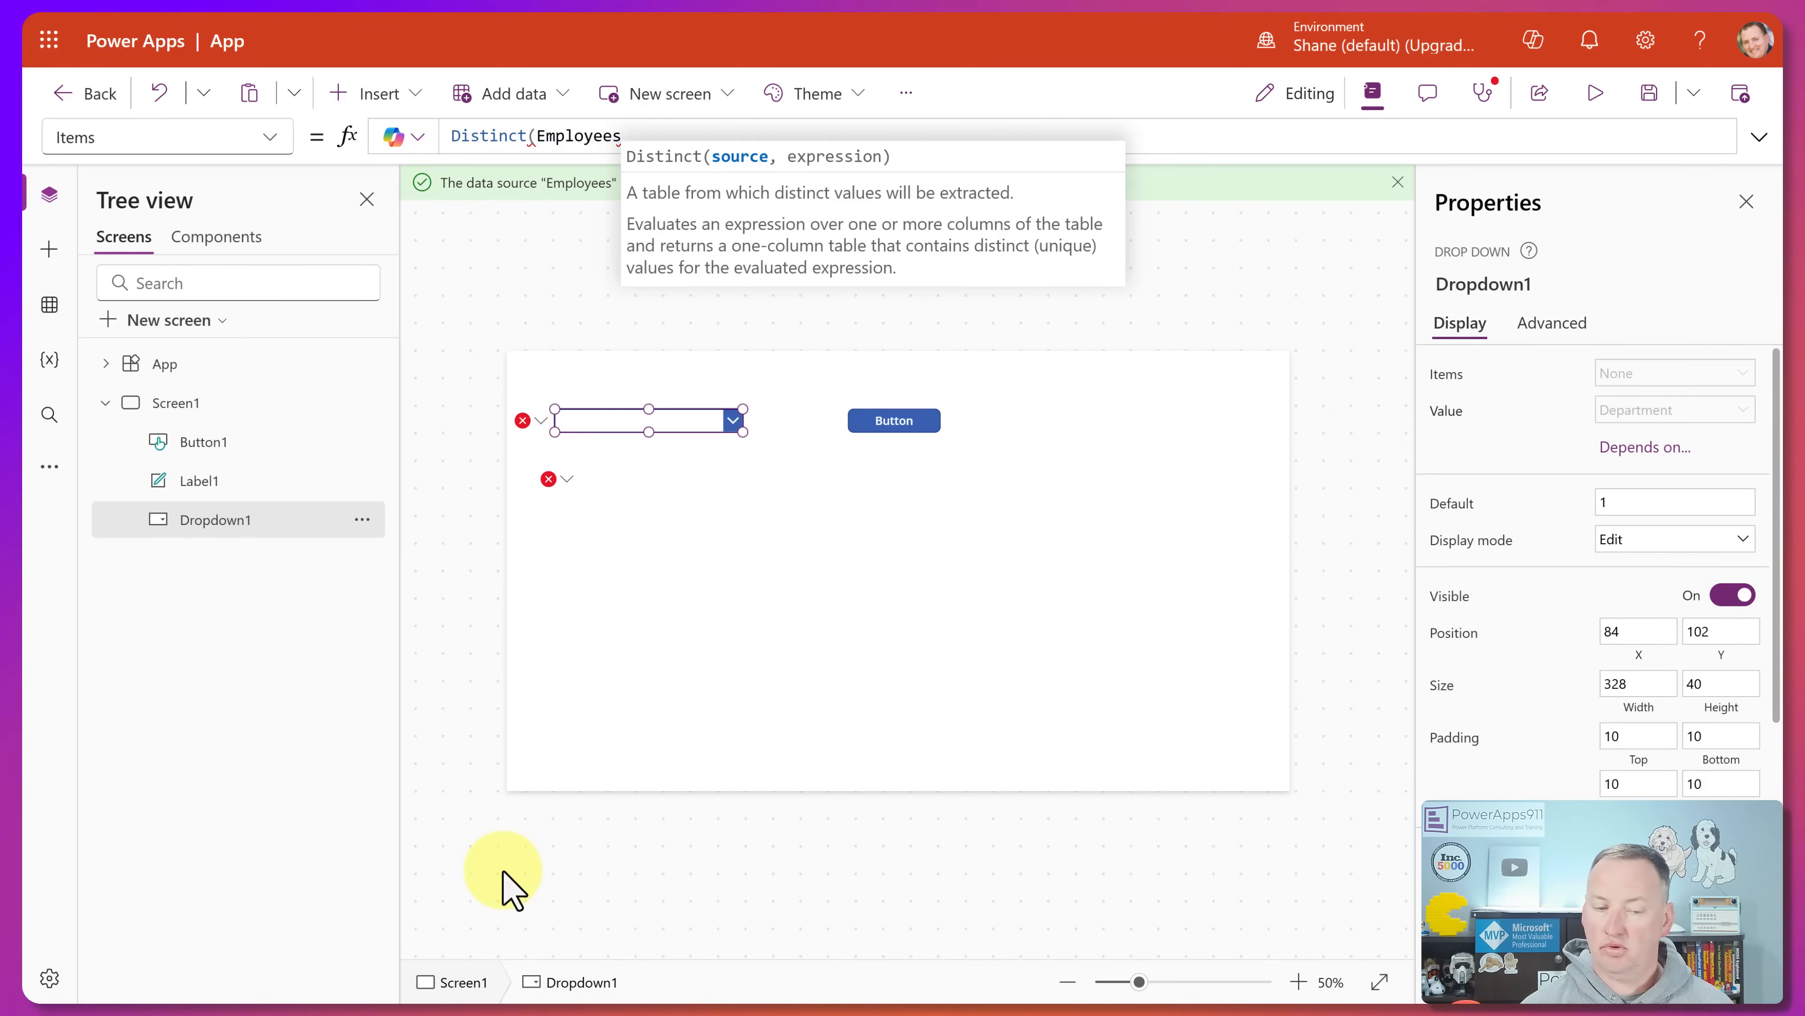
pyautogui.write(',')
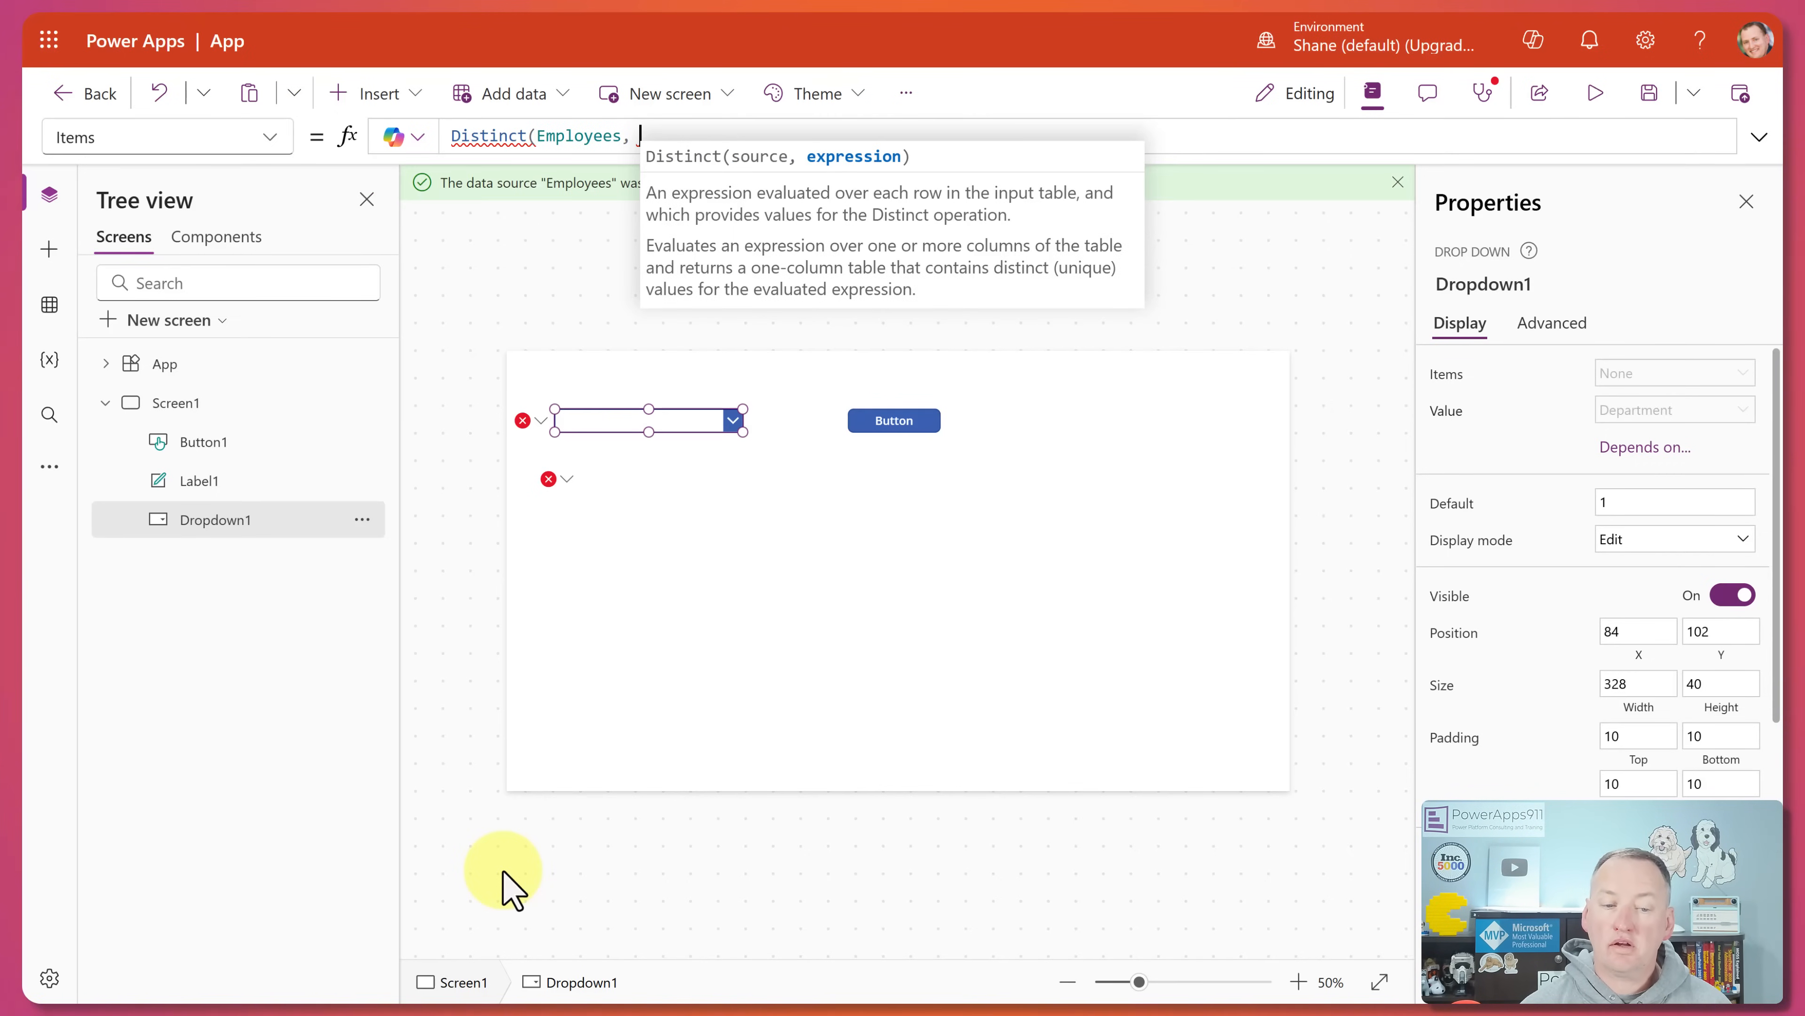
pyautogui.write('Department')
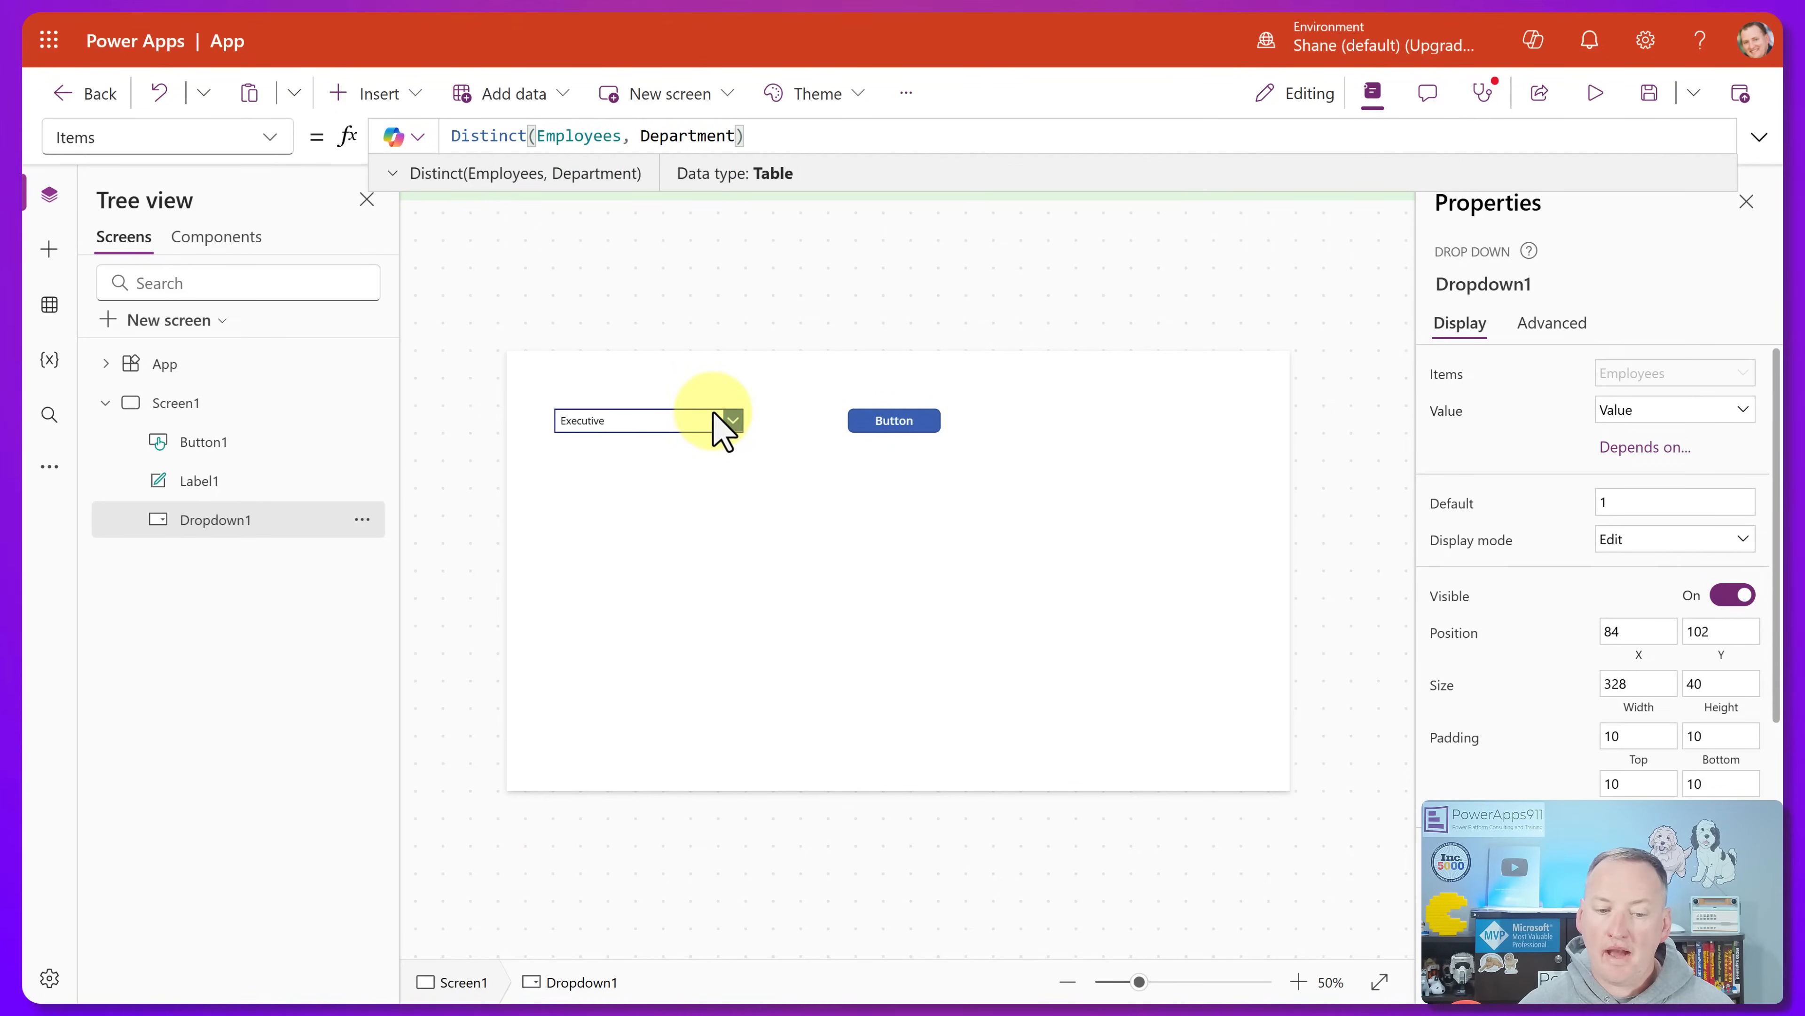
pyautogui.click(731, 420)
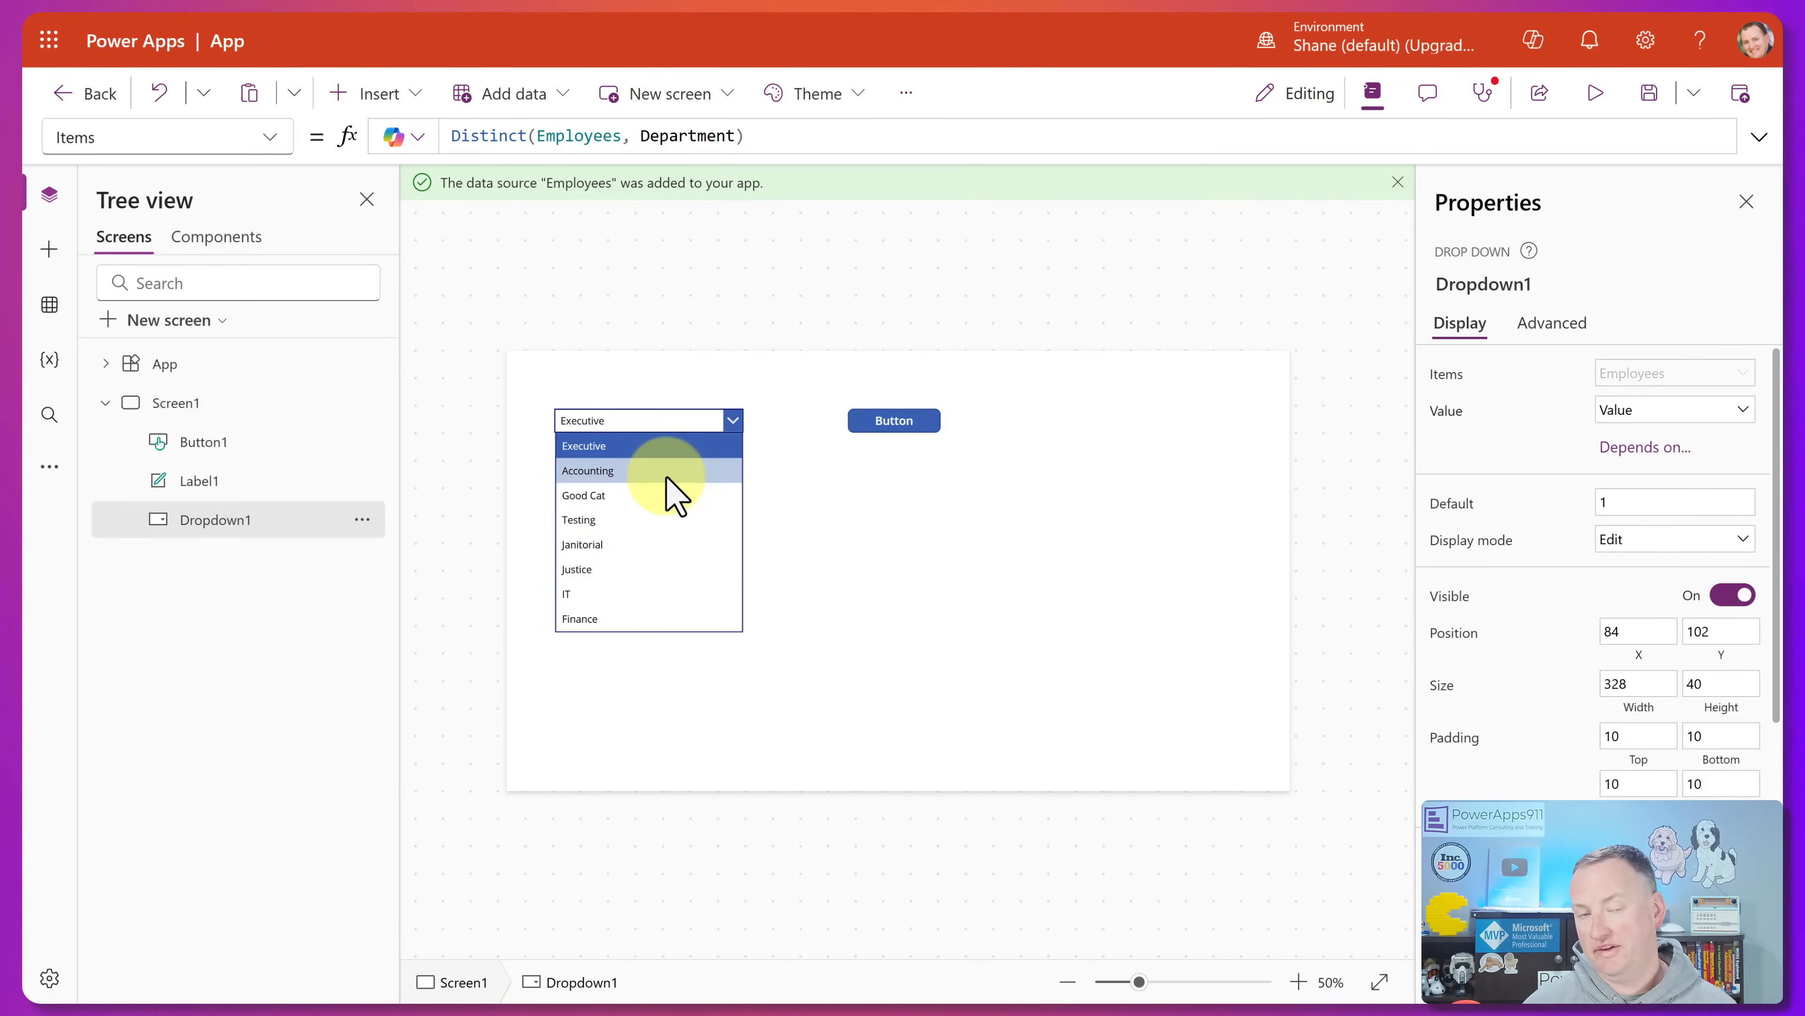
pyautogui.moveTo(760, 201)
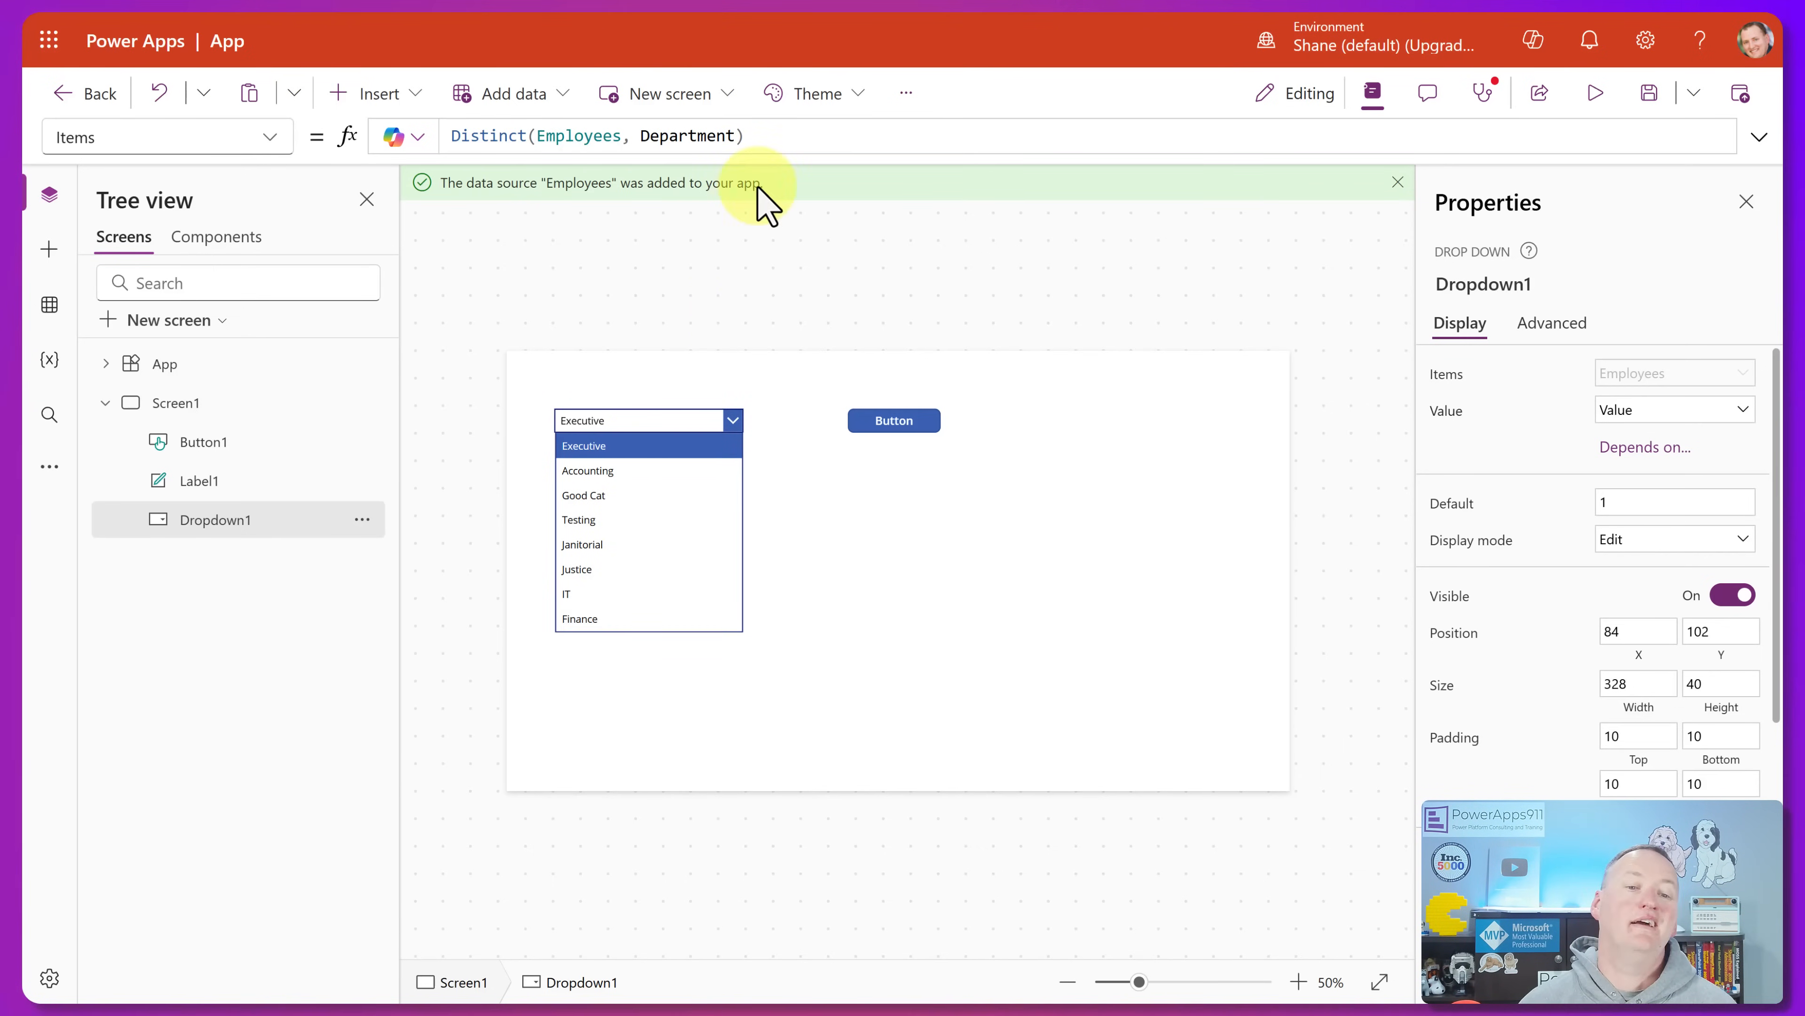
pyautogui.click(933, 136)
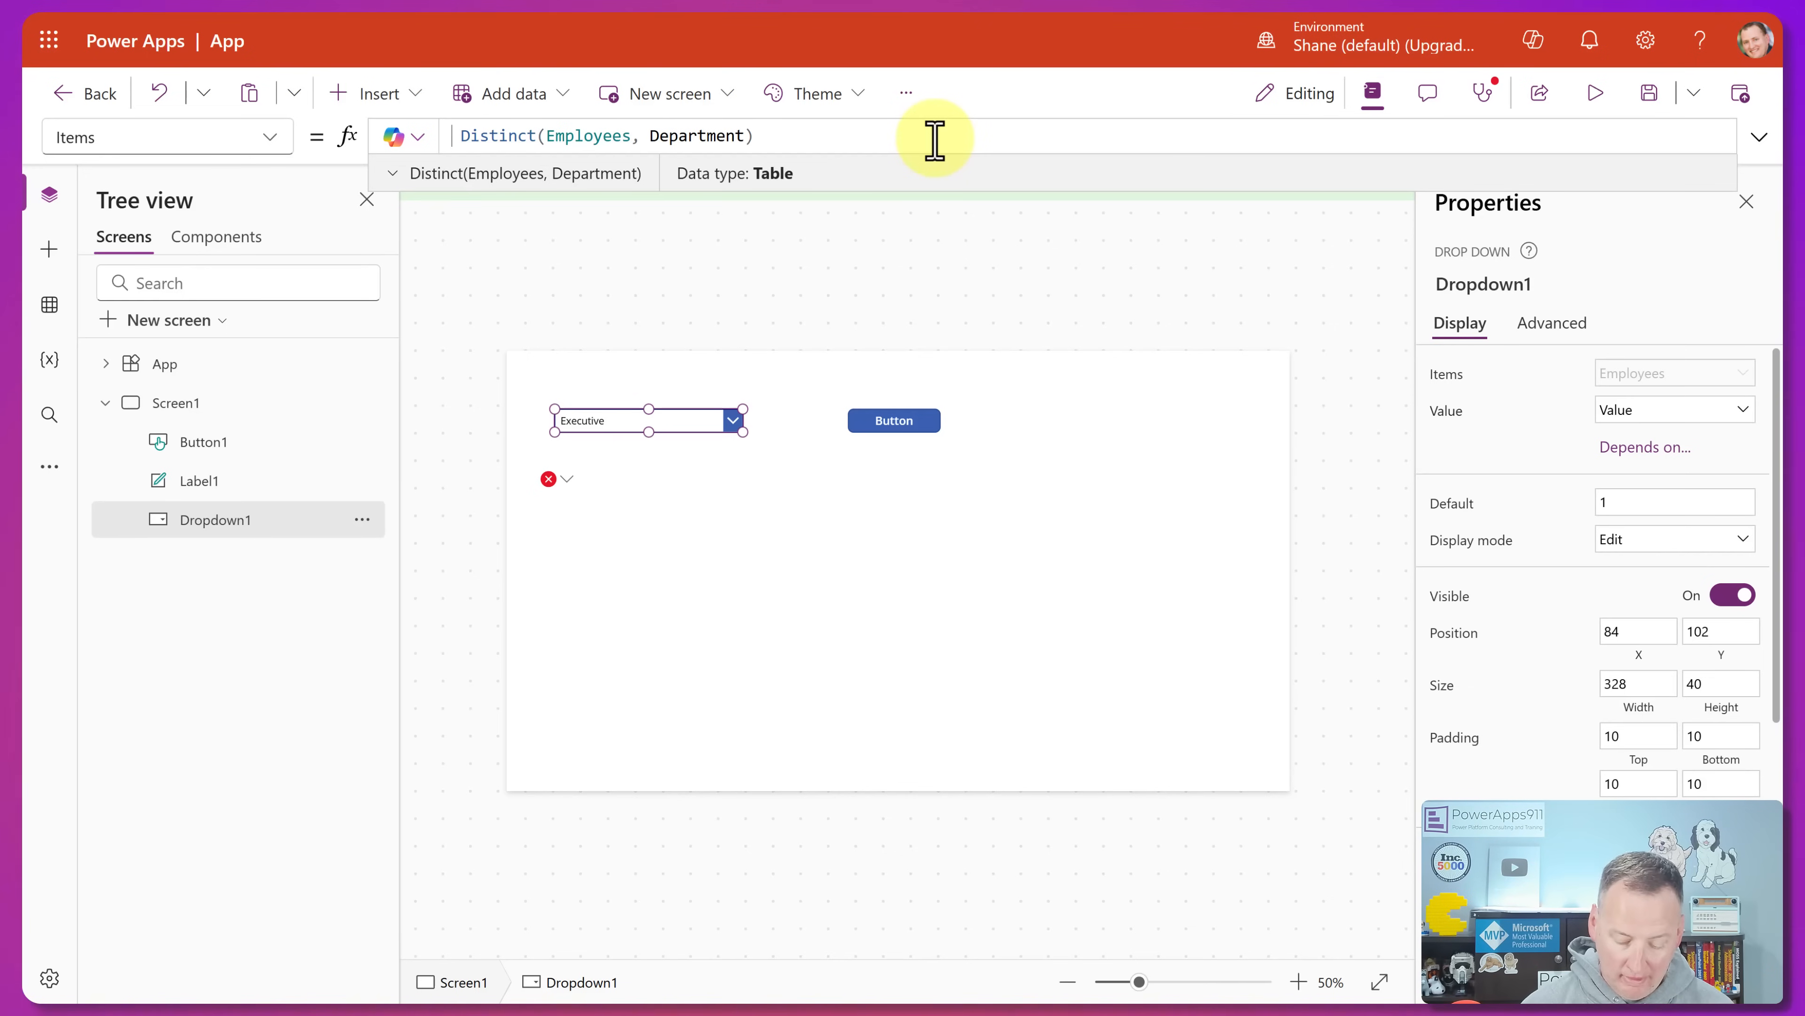
# - Wrap Items in SortByColumns(Distinct(Employees, Department),"Value") for an Accounting-to-Testing order
pyautogui.write('sort')
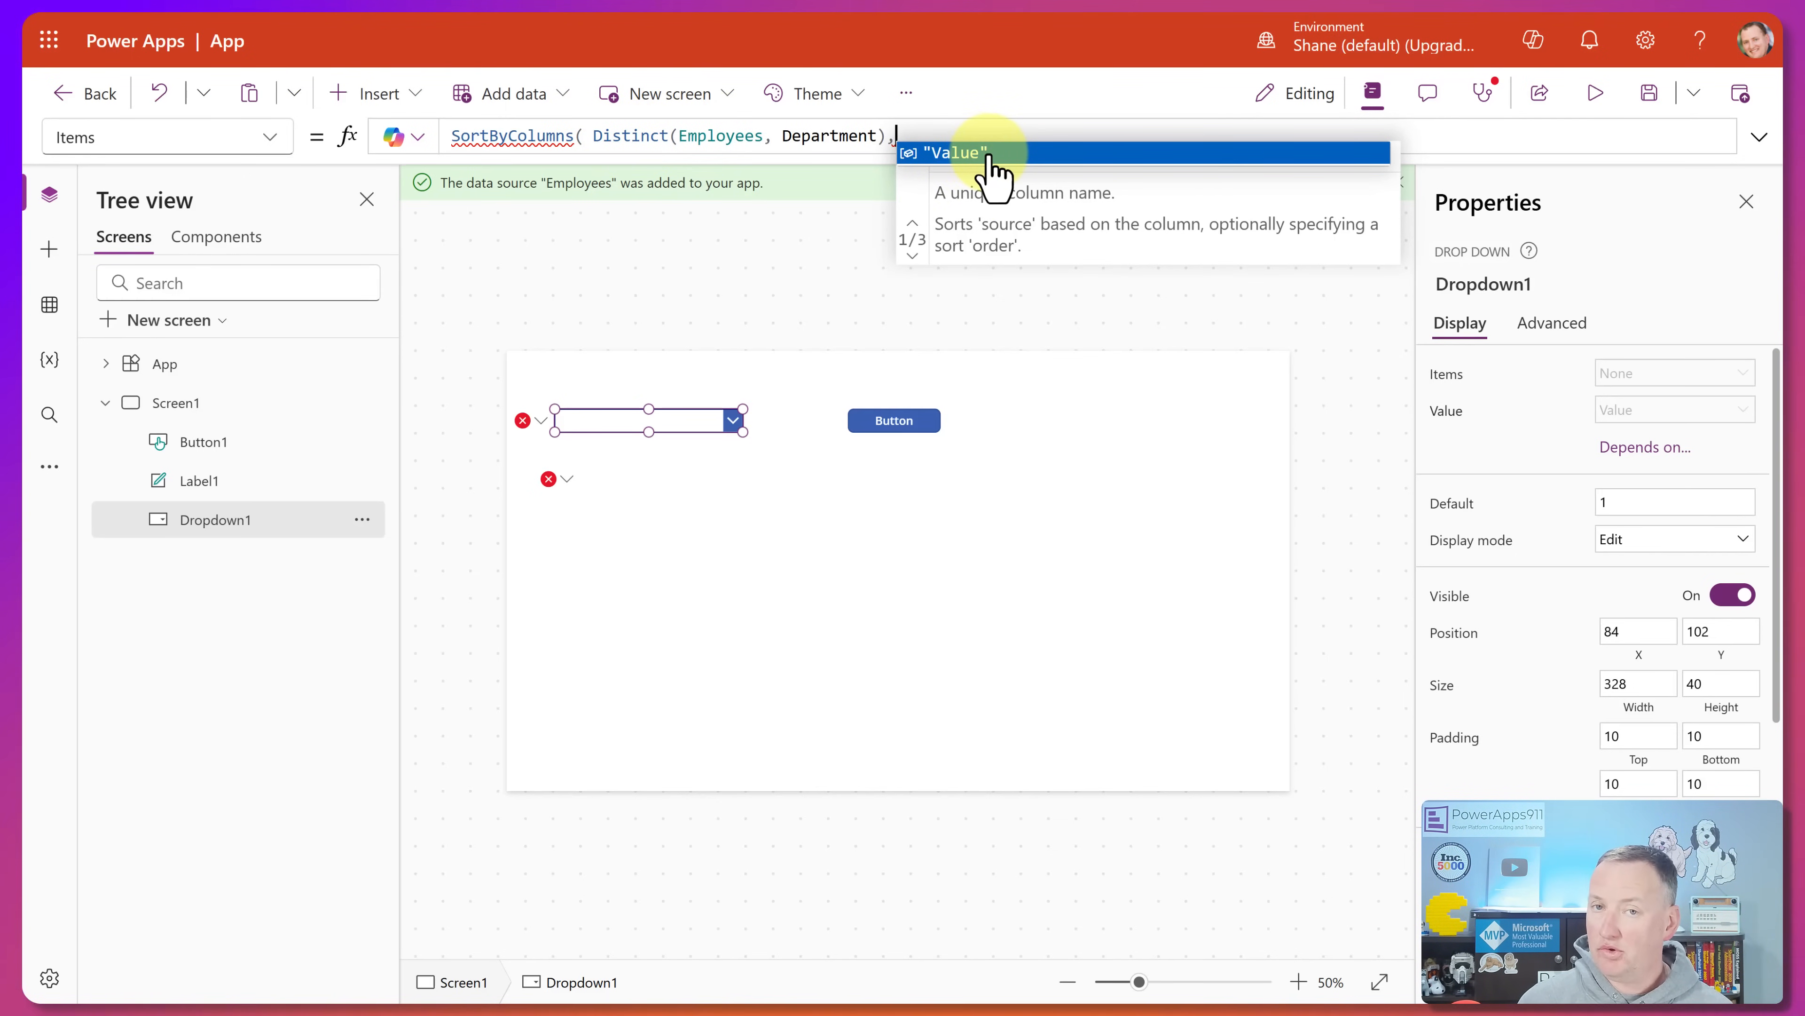
pyautogui.write('"Value")')
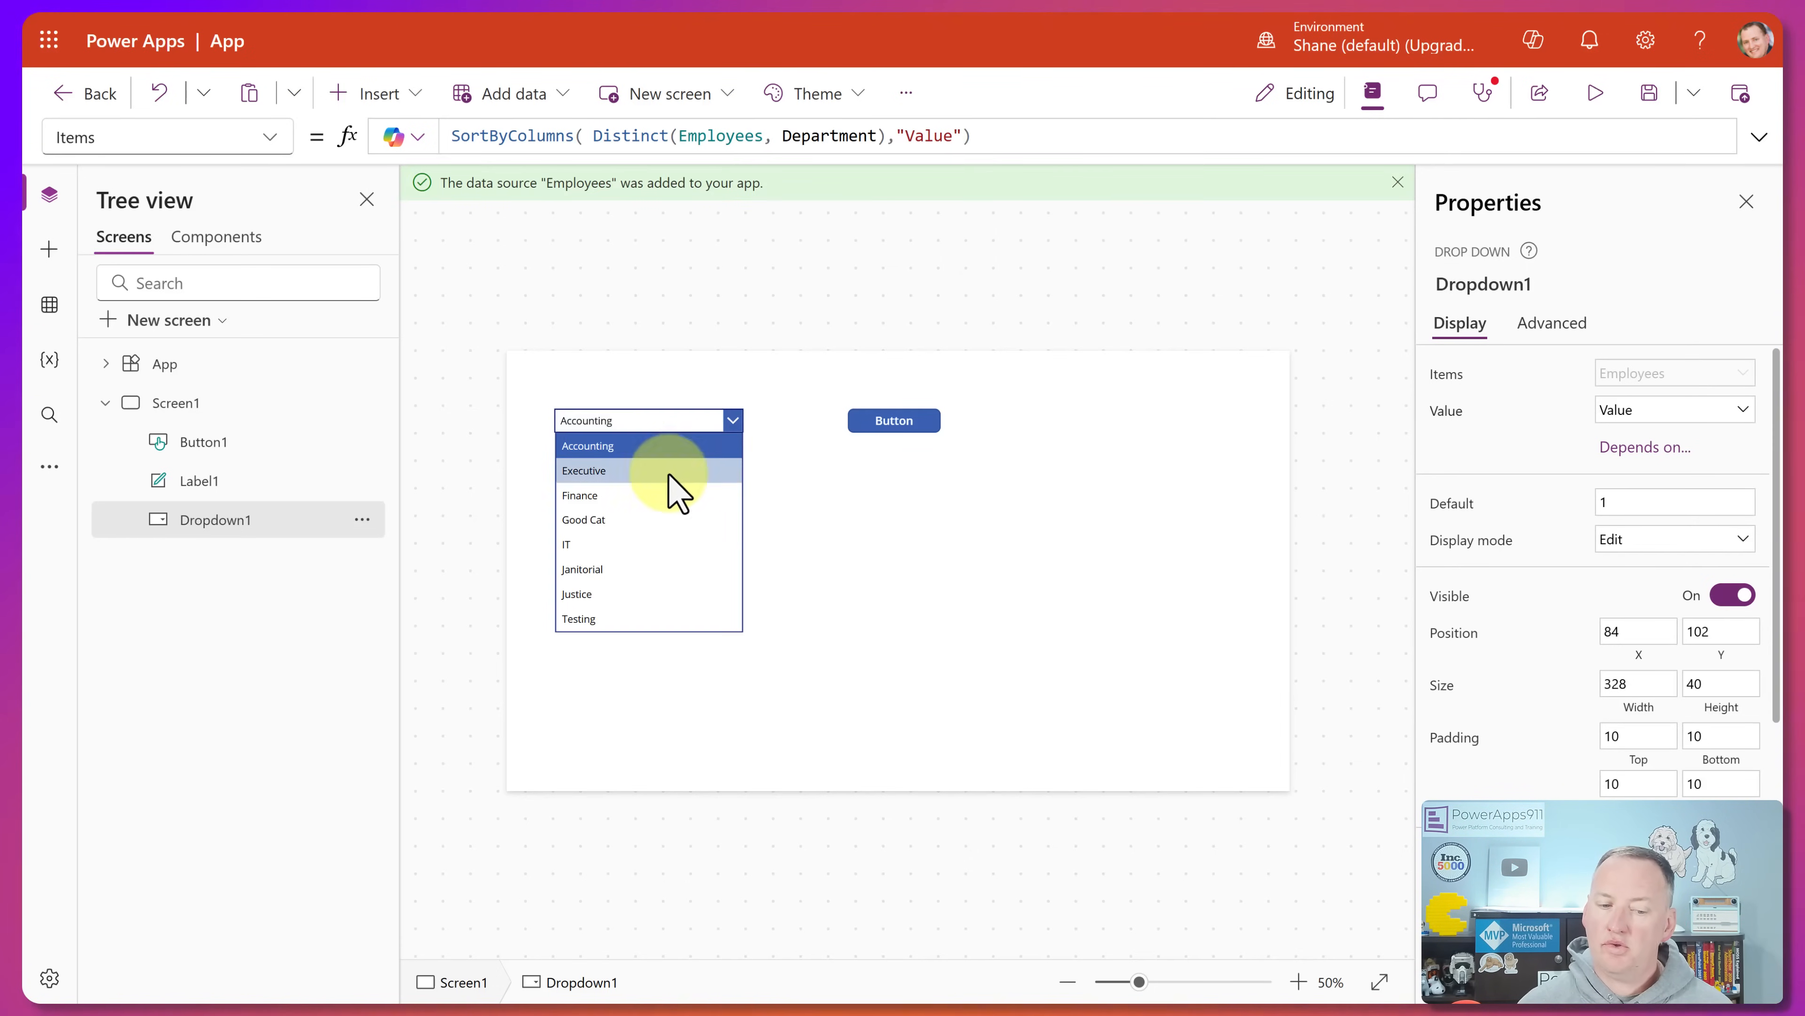
pyautogui.moveTo(702, 676)
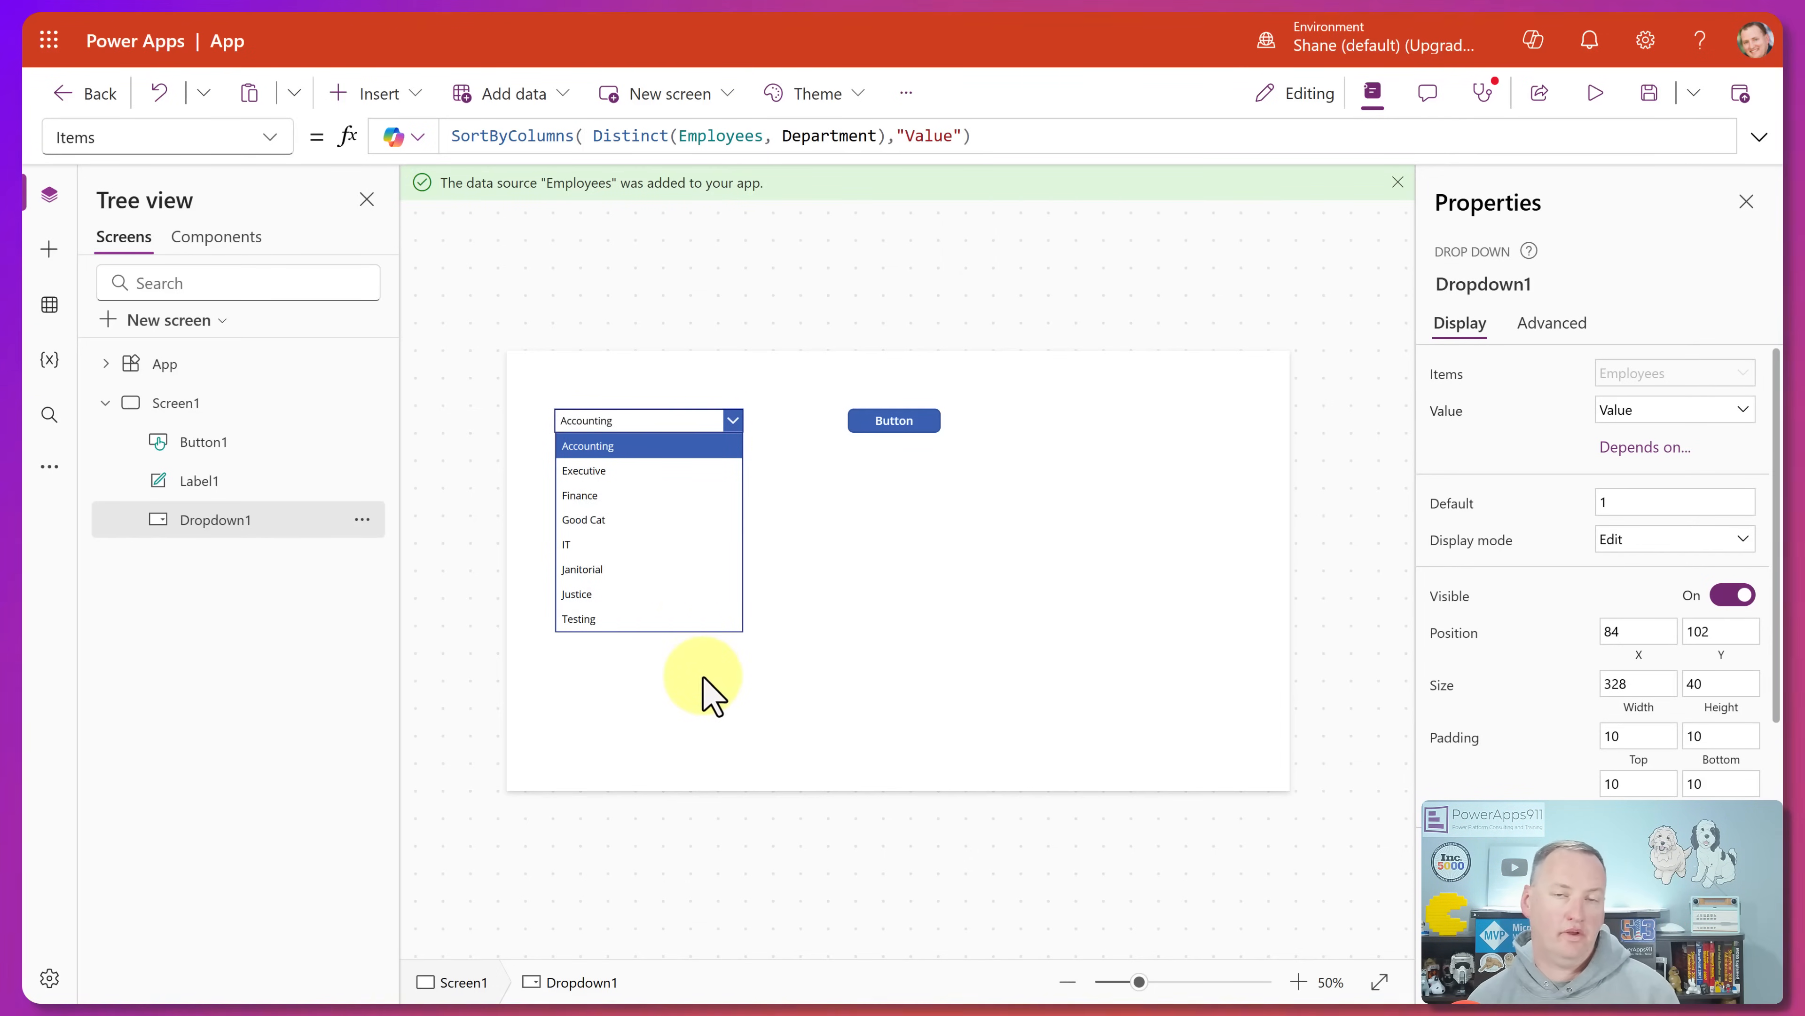
pyautogui.click(640, 419)
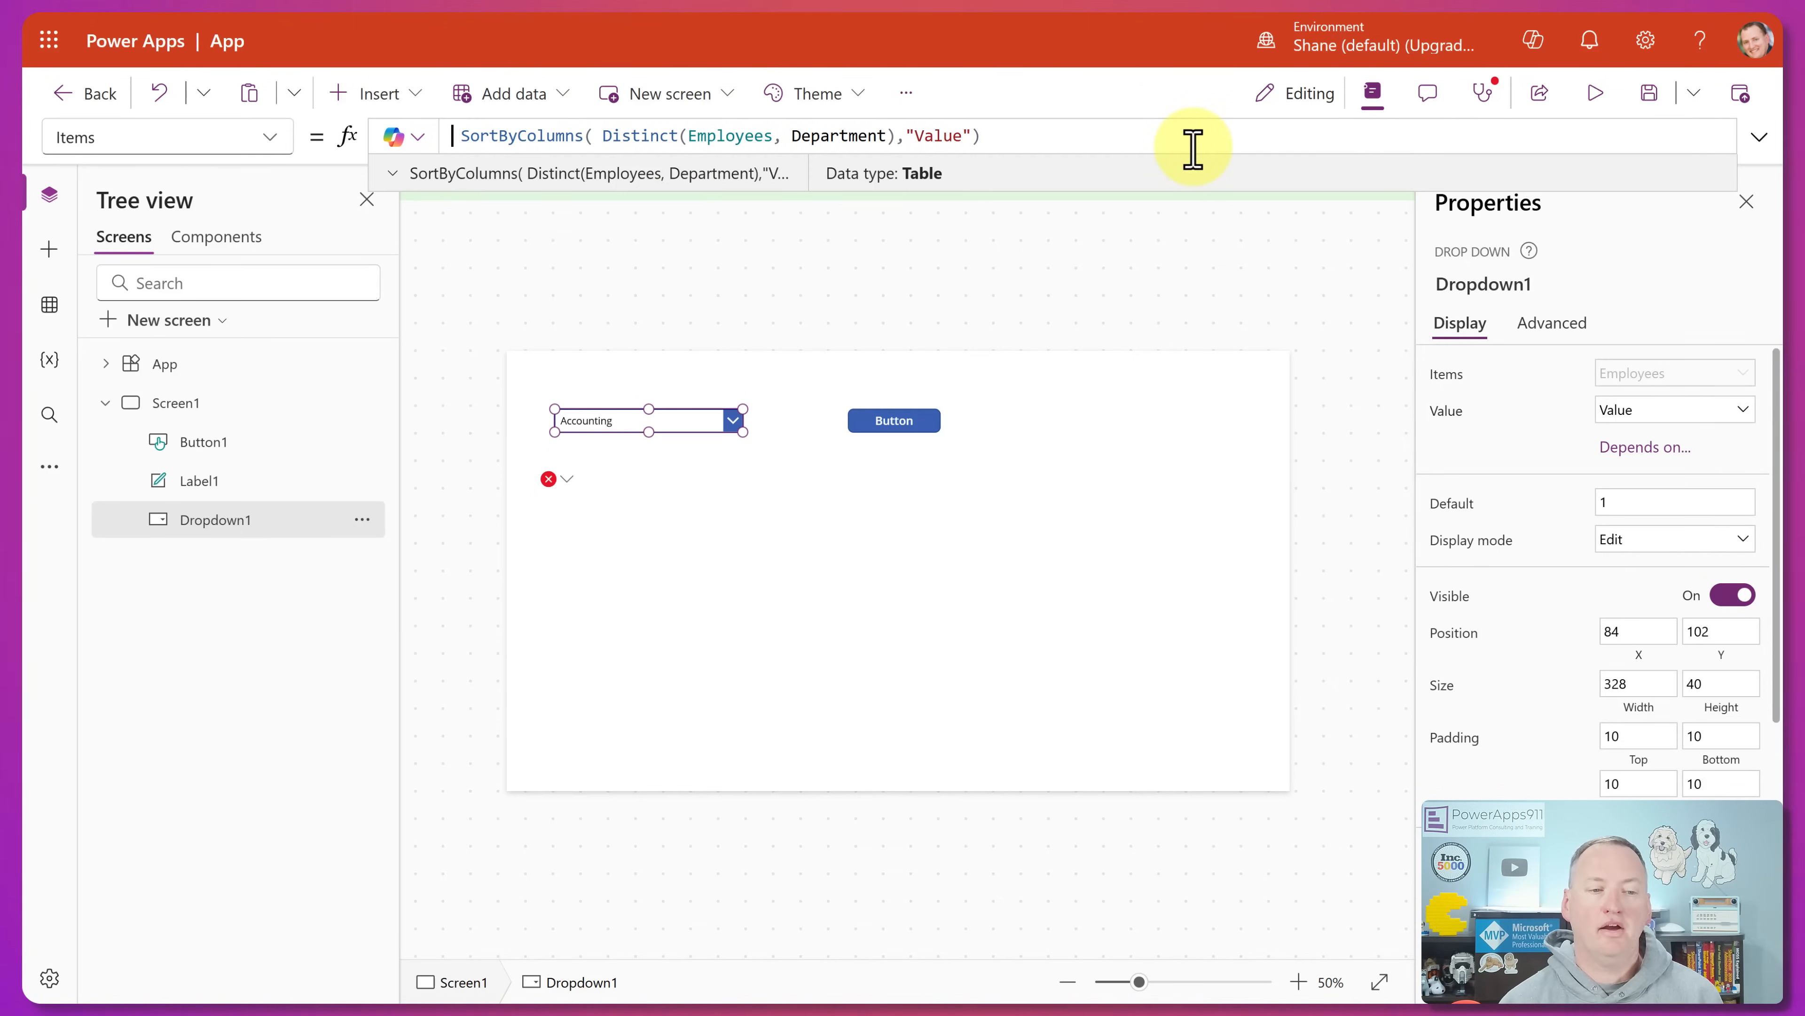
# - Prepend Table({Value: "All Departments"}, …) so All Departments heads the sorted list
pyautogui.write('Table({Value: "All Departments"},')
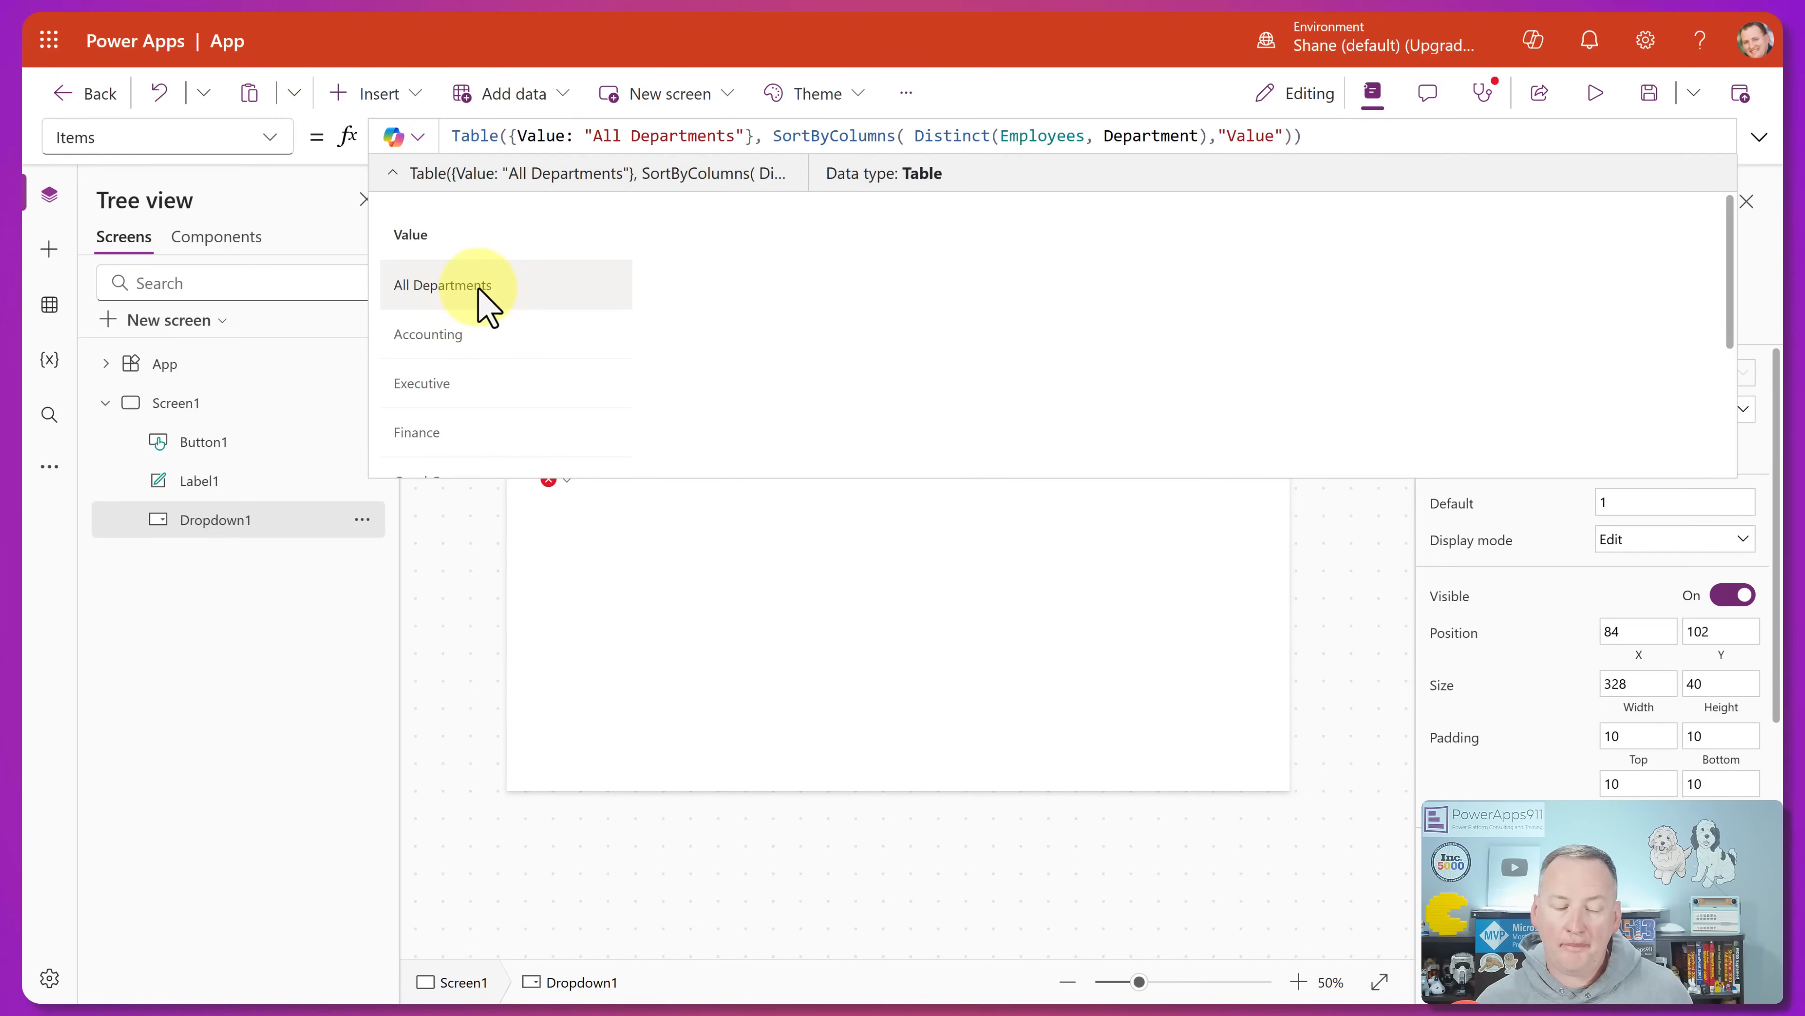
pyautogui.moveTo(484, 443)
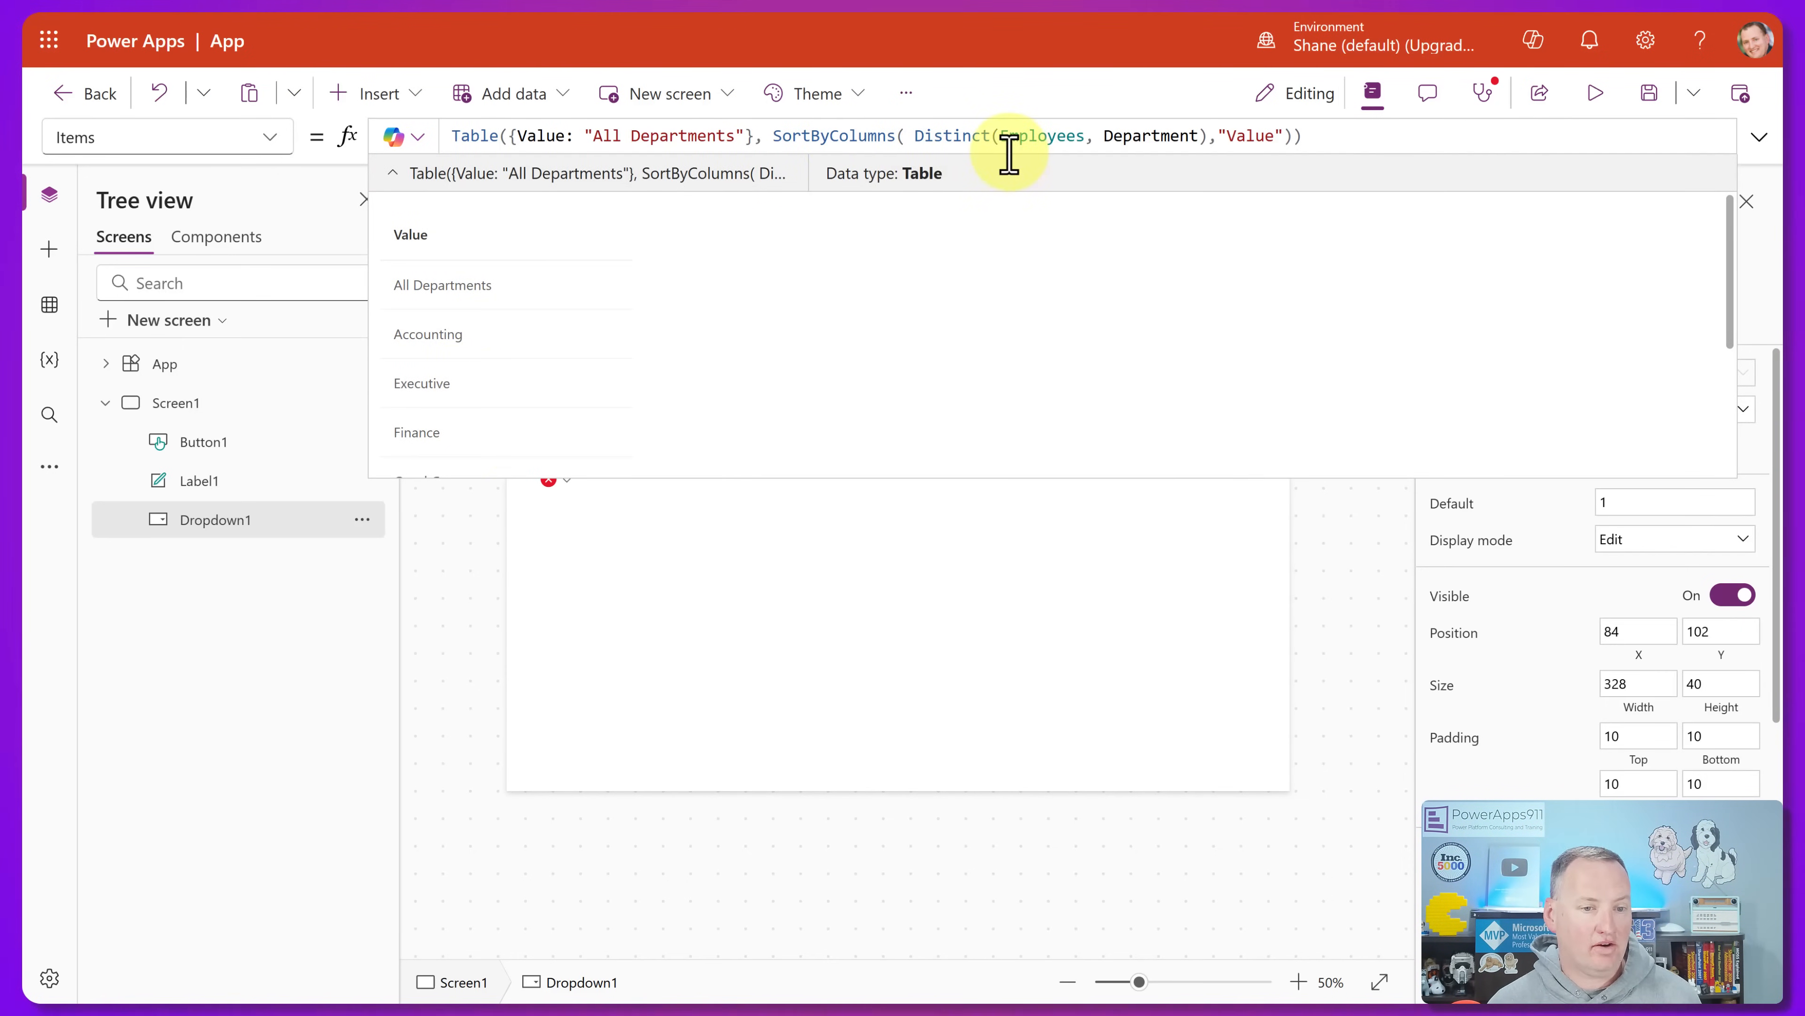
pyautogui.moveTo(956, 184)
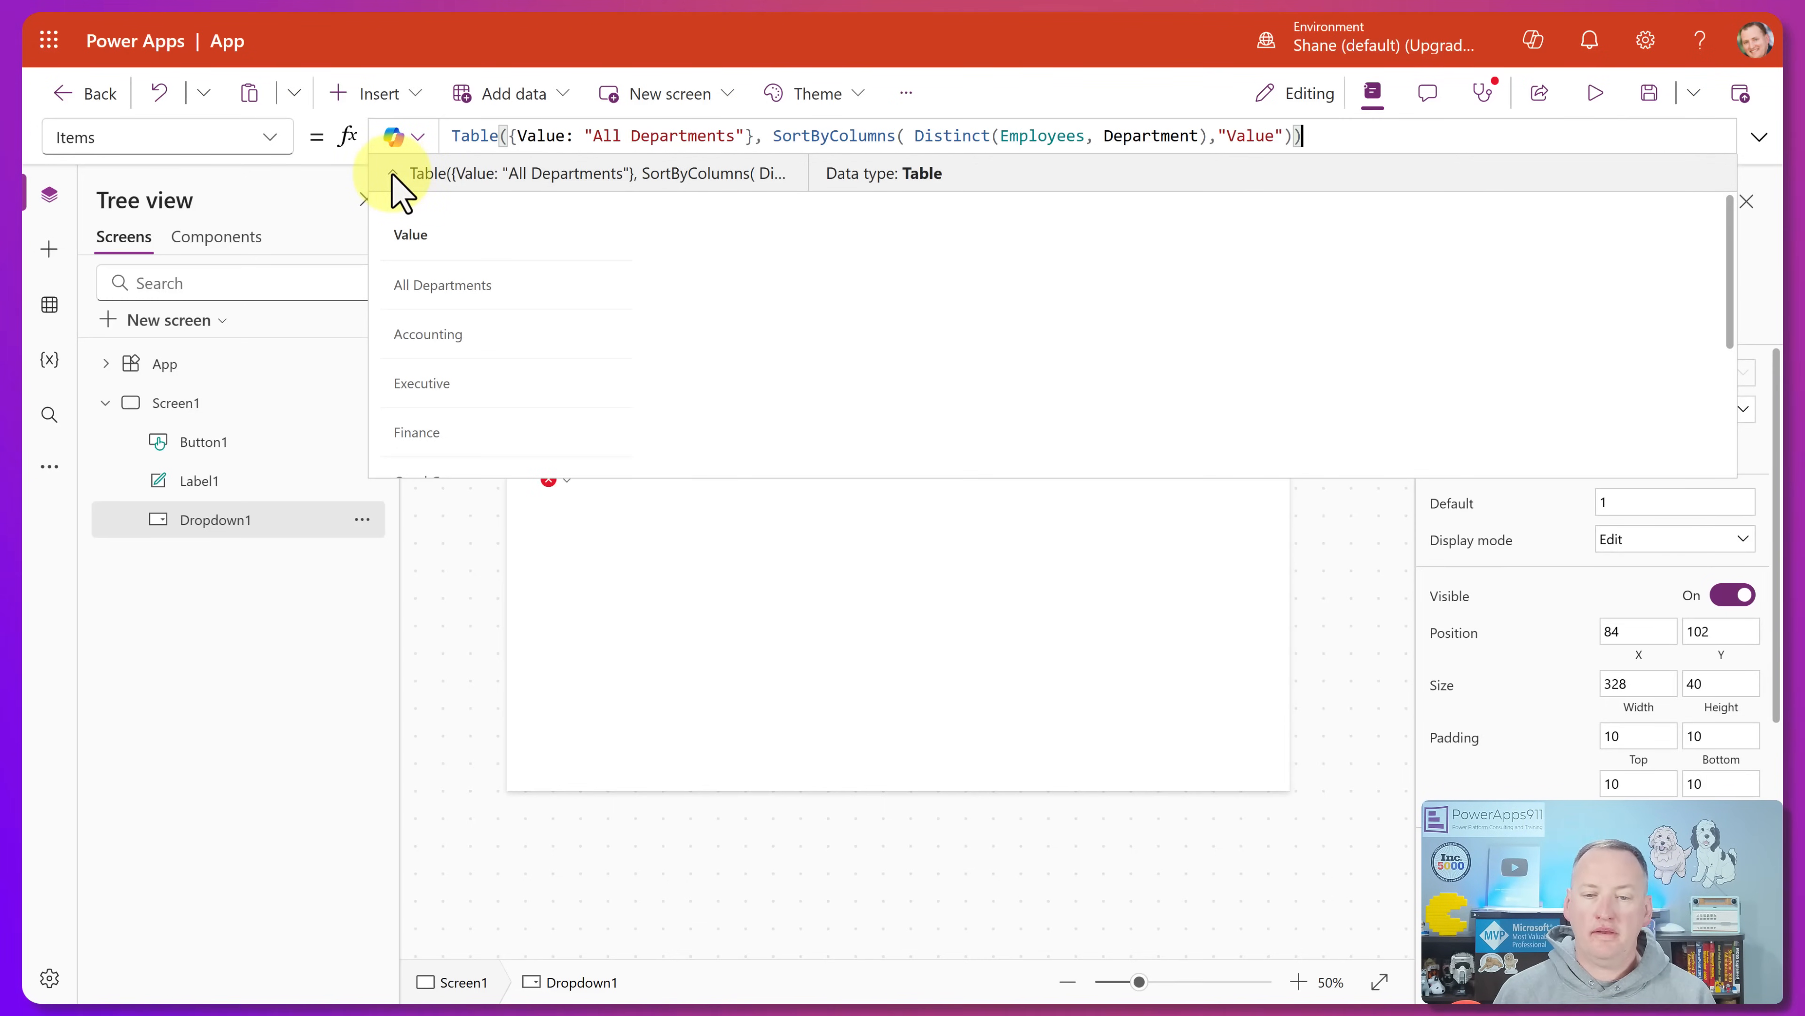
pyautogui.moveTo(1103, 135)
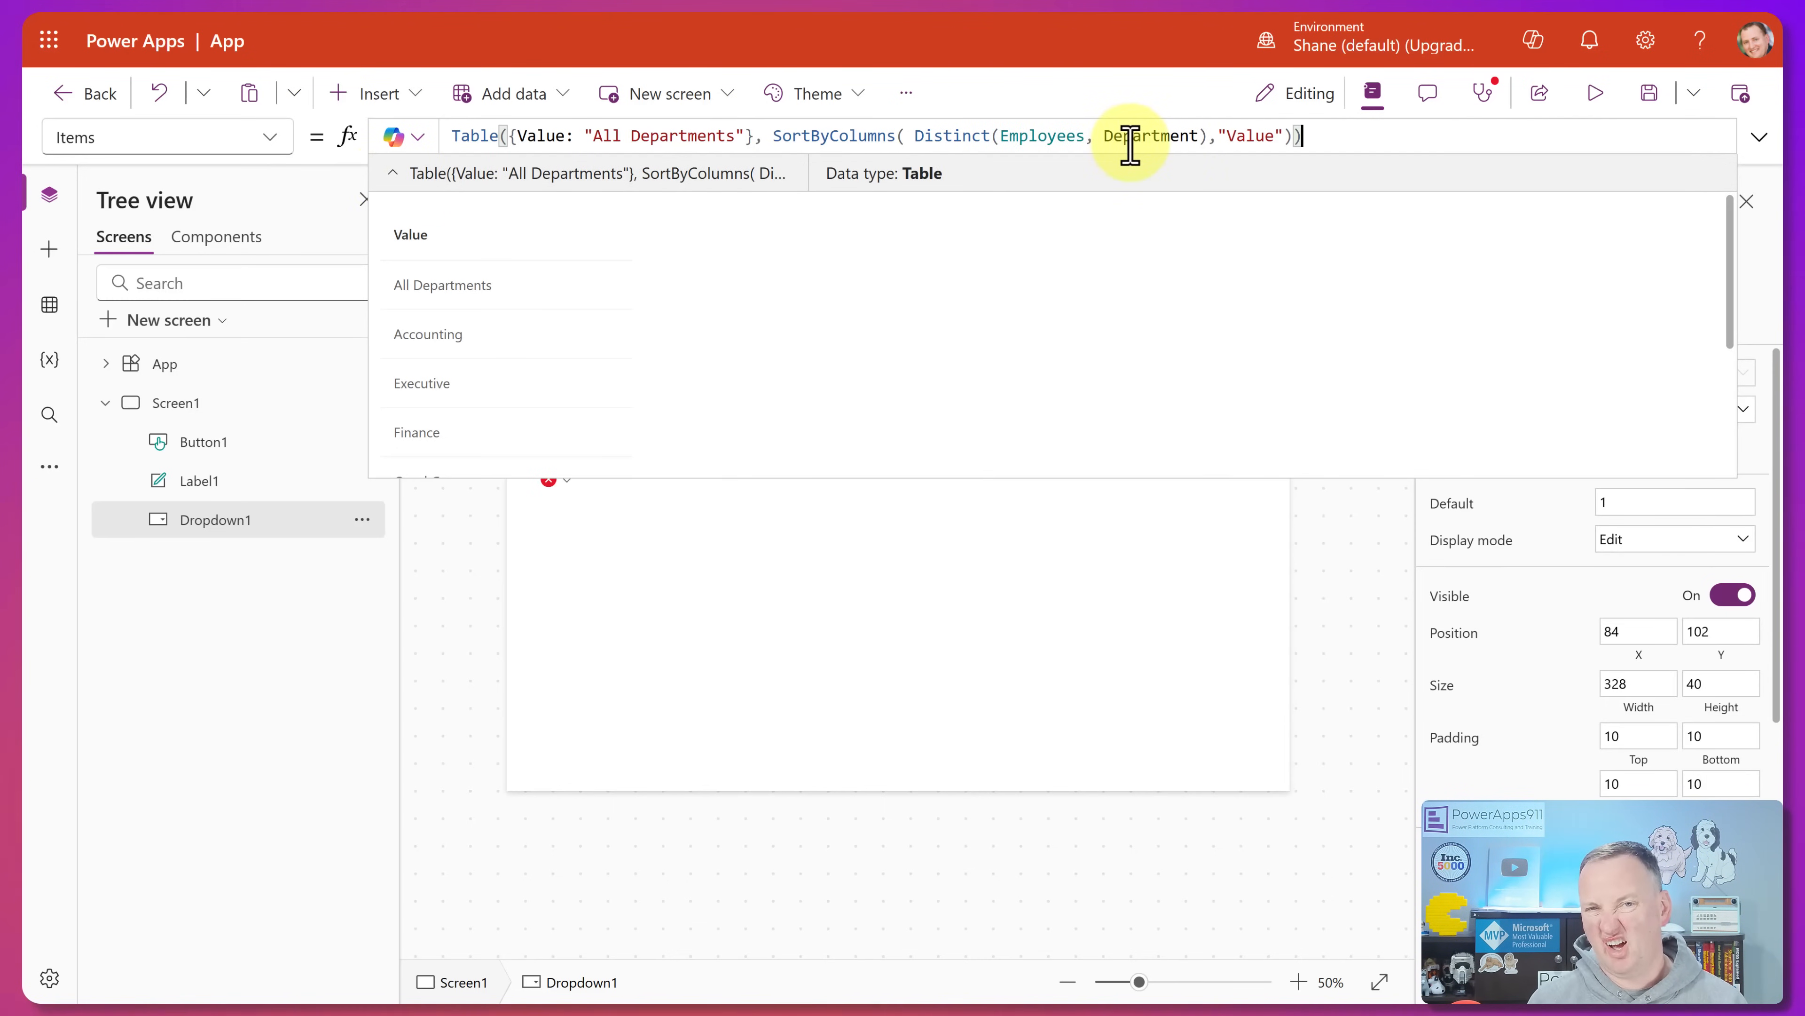
pyautogui.moveTo(1315, 135)
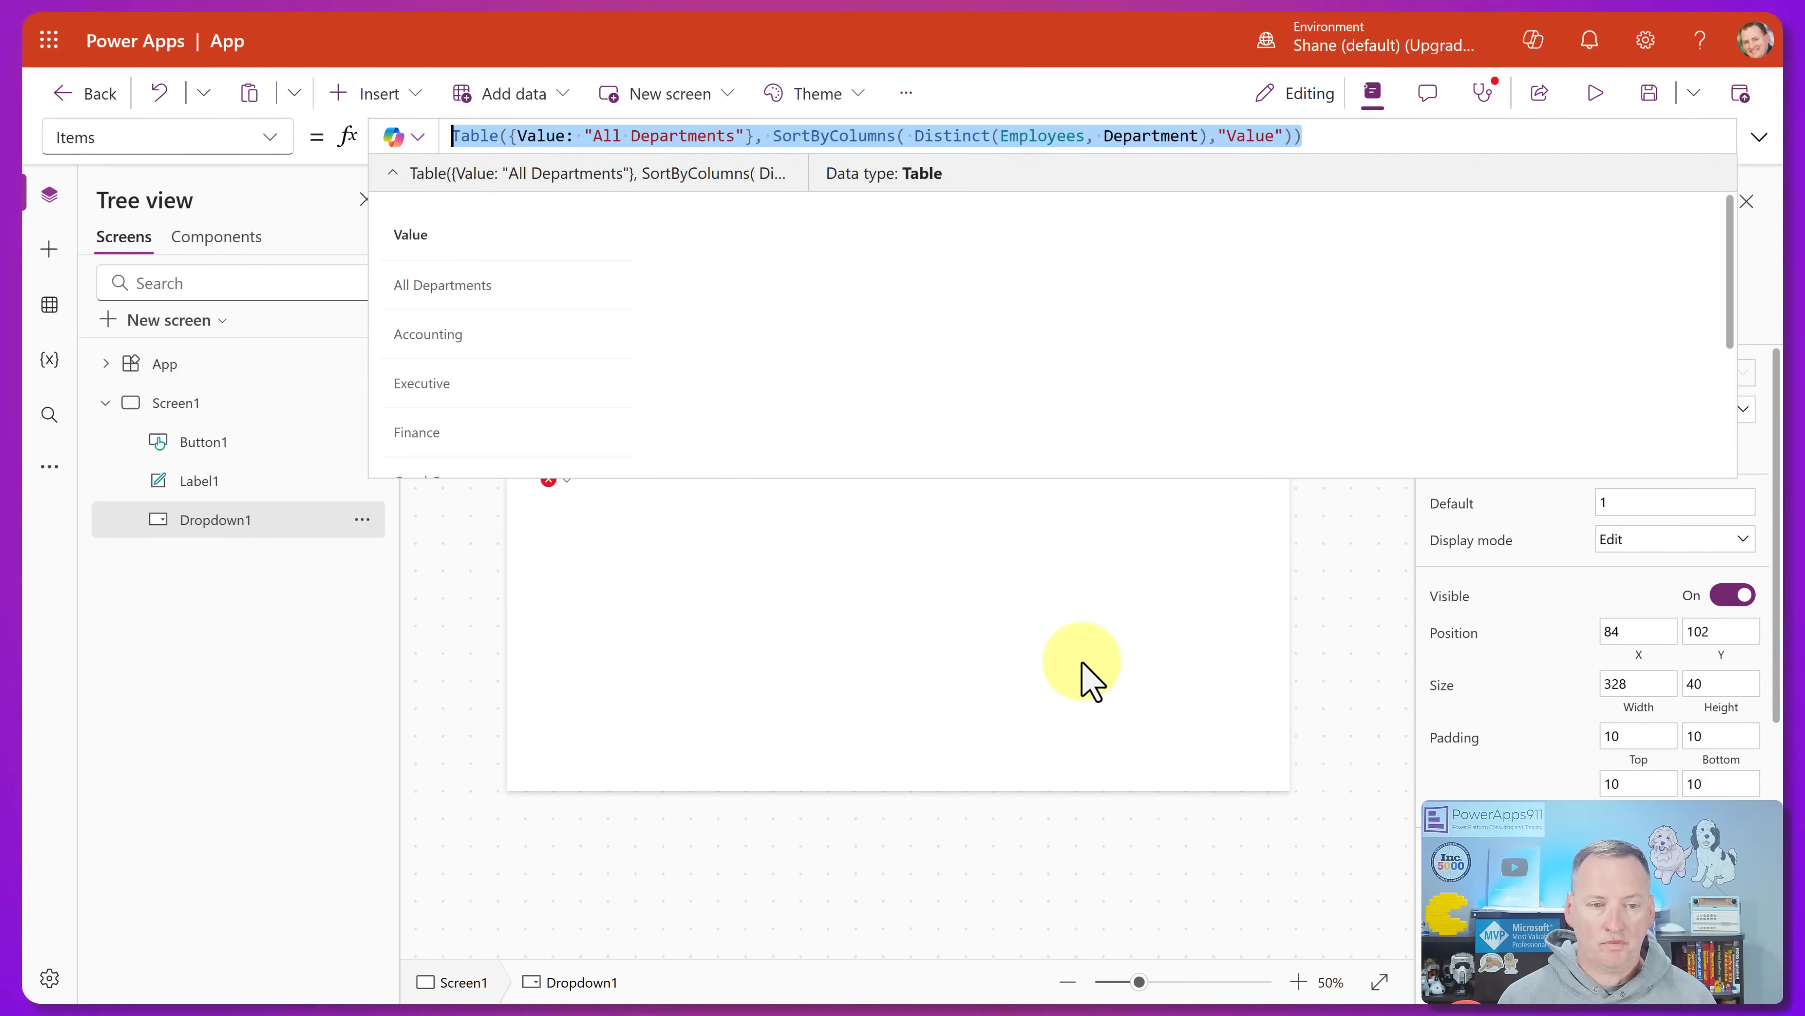
# - Set Items to Choices(Employees.FavoriteColor), previewing Red, Blue, Orange and Purple
pyautogui.write('Choid')
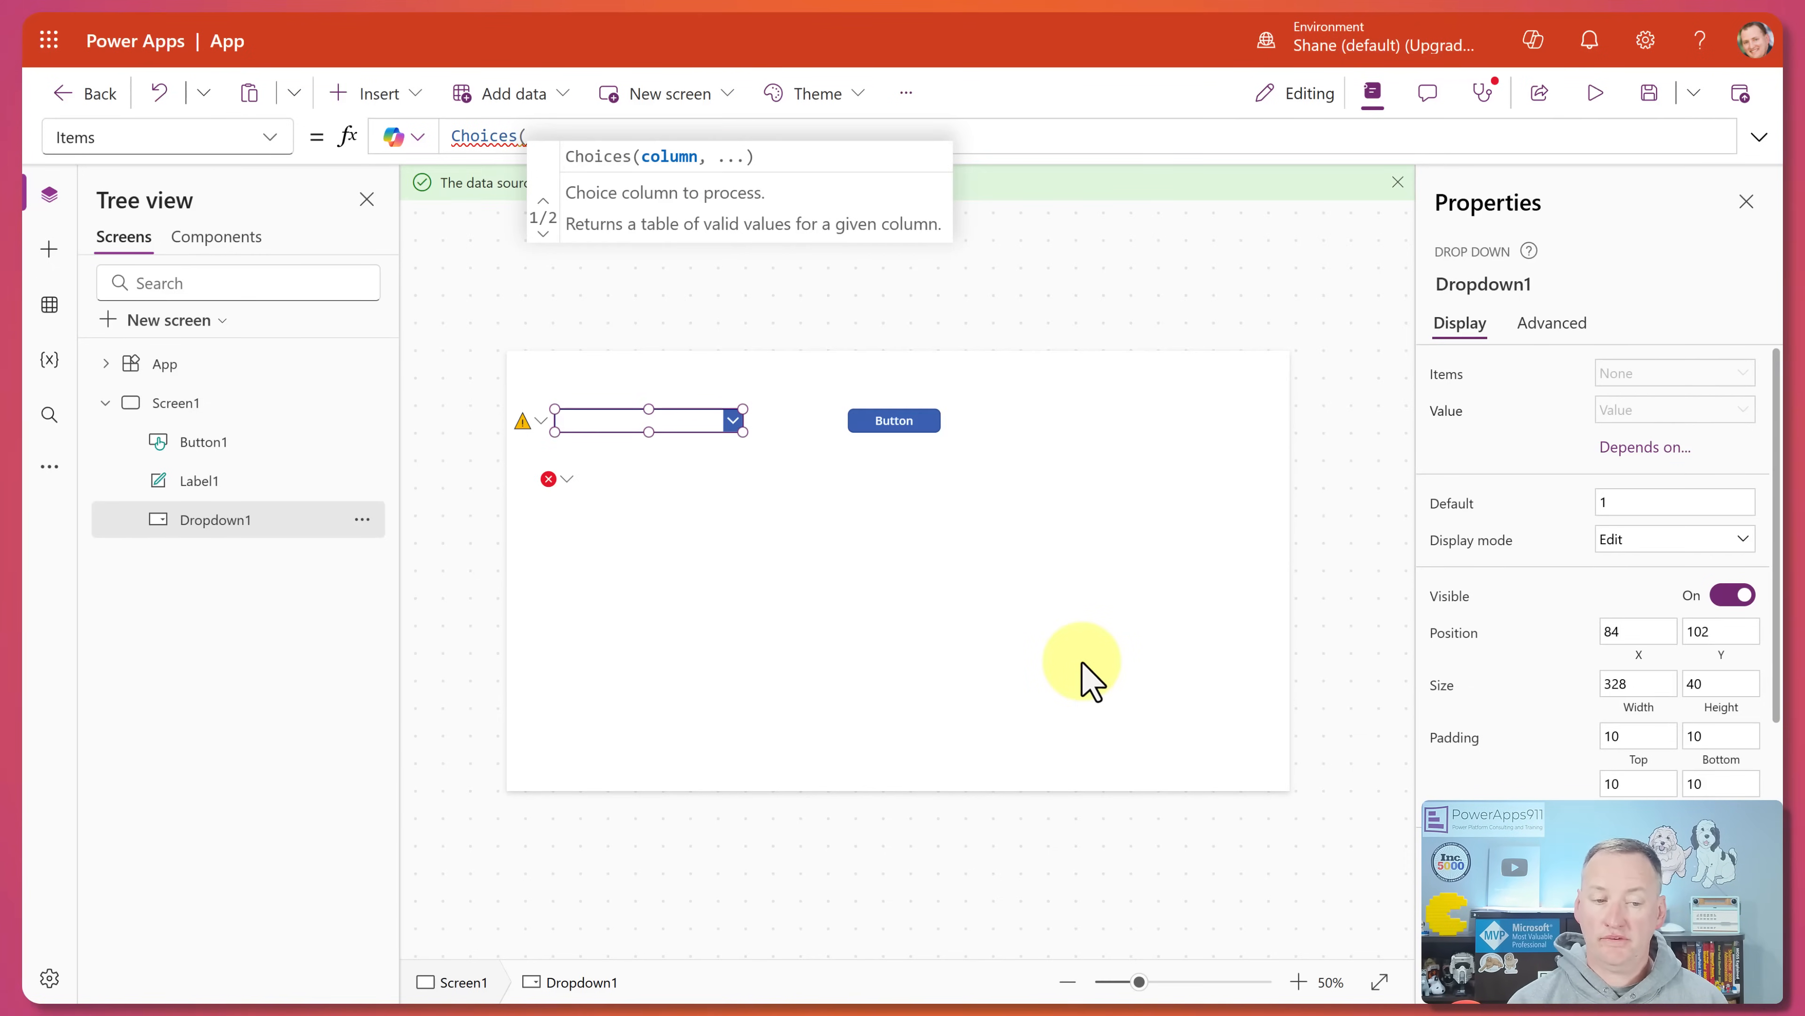
pyautogui.write('em')
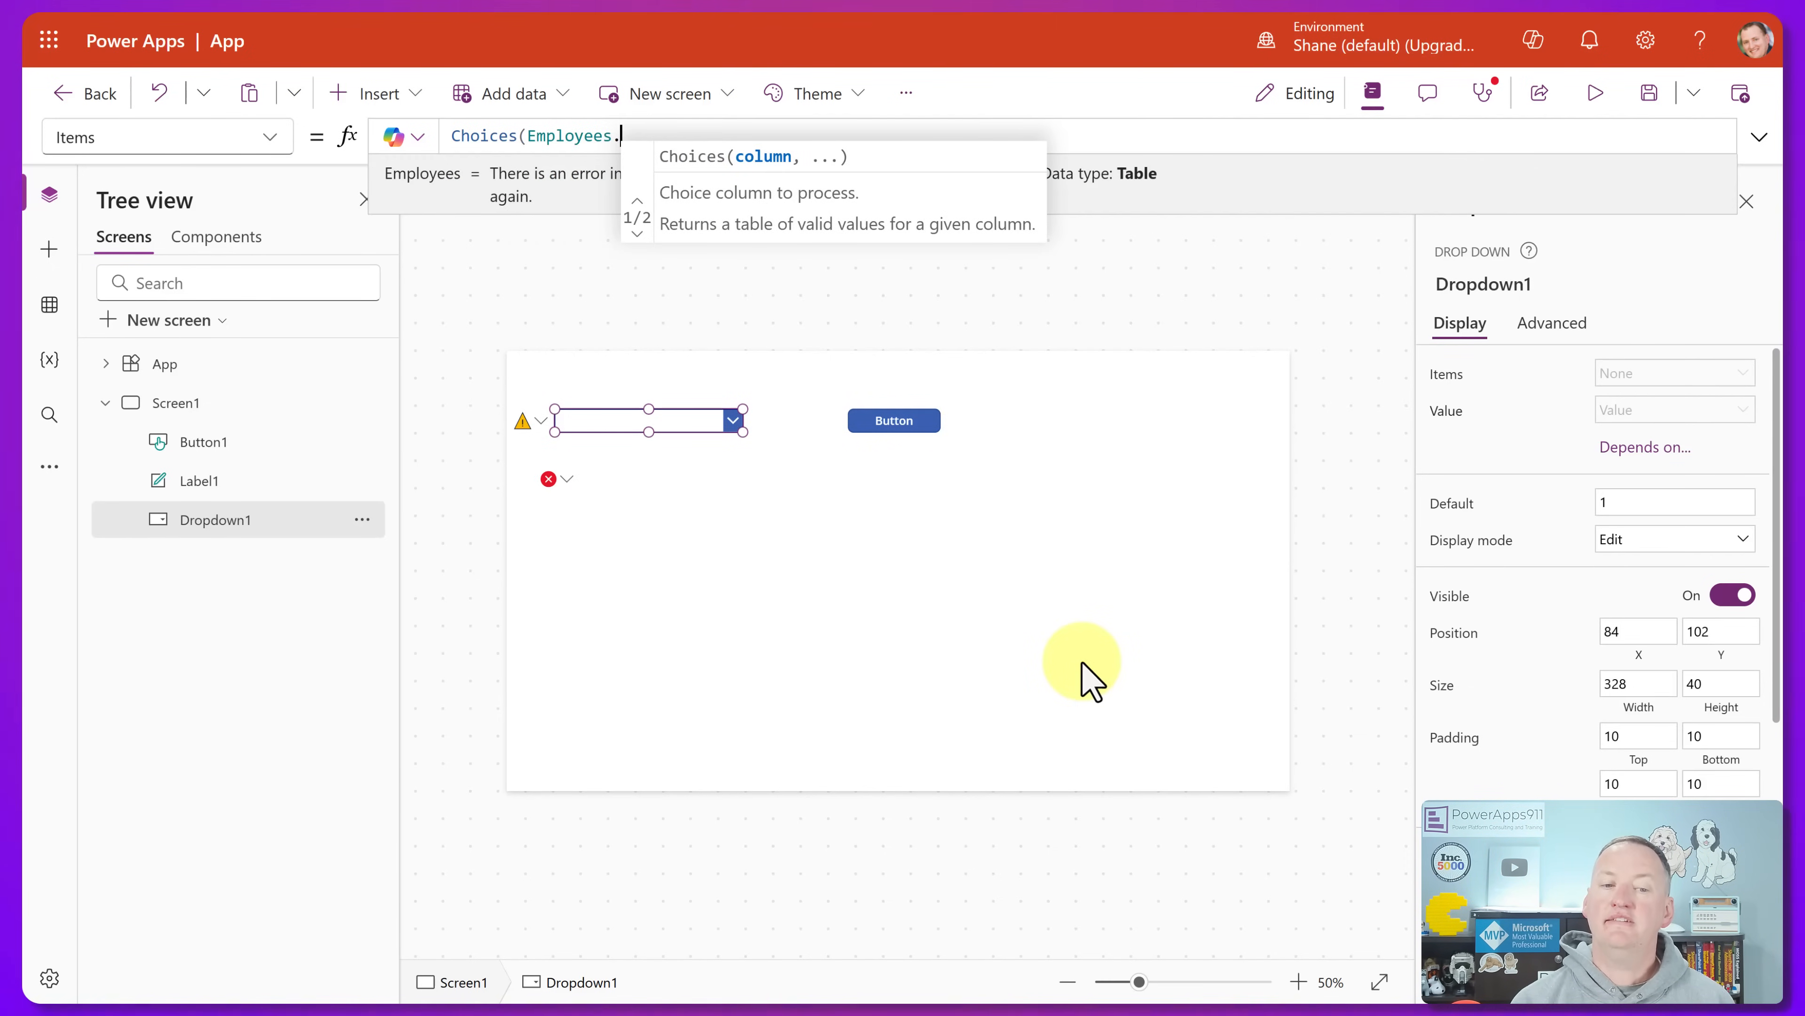
pyautogui.write('FavoriteColor)')
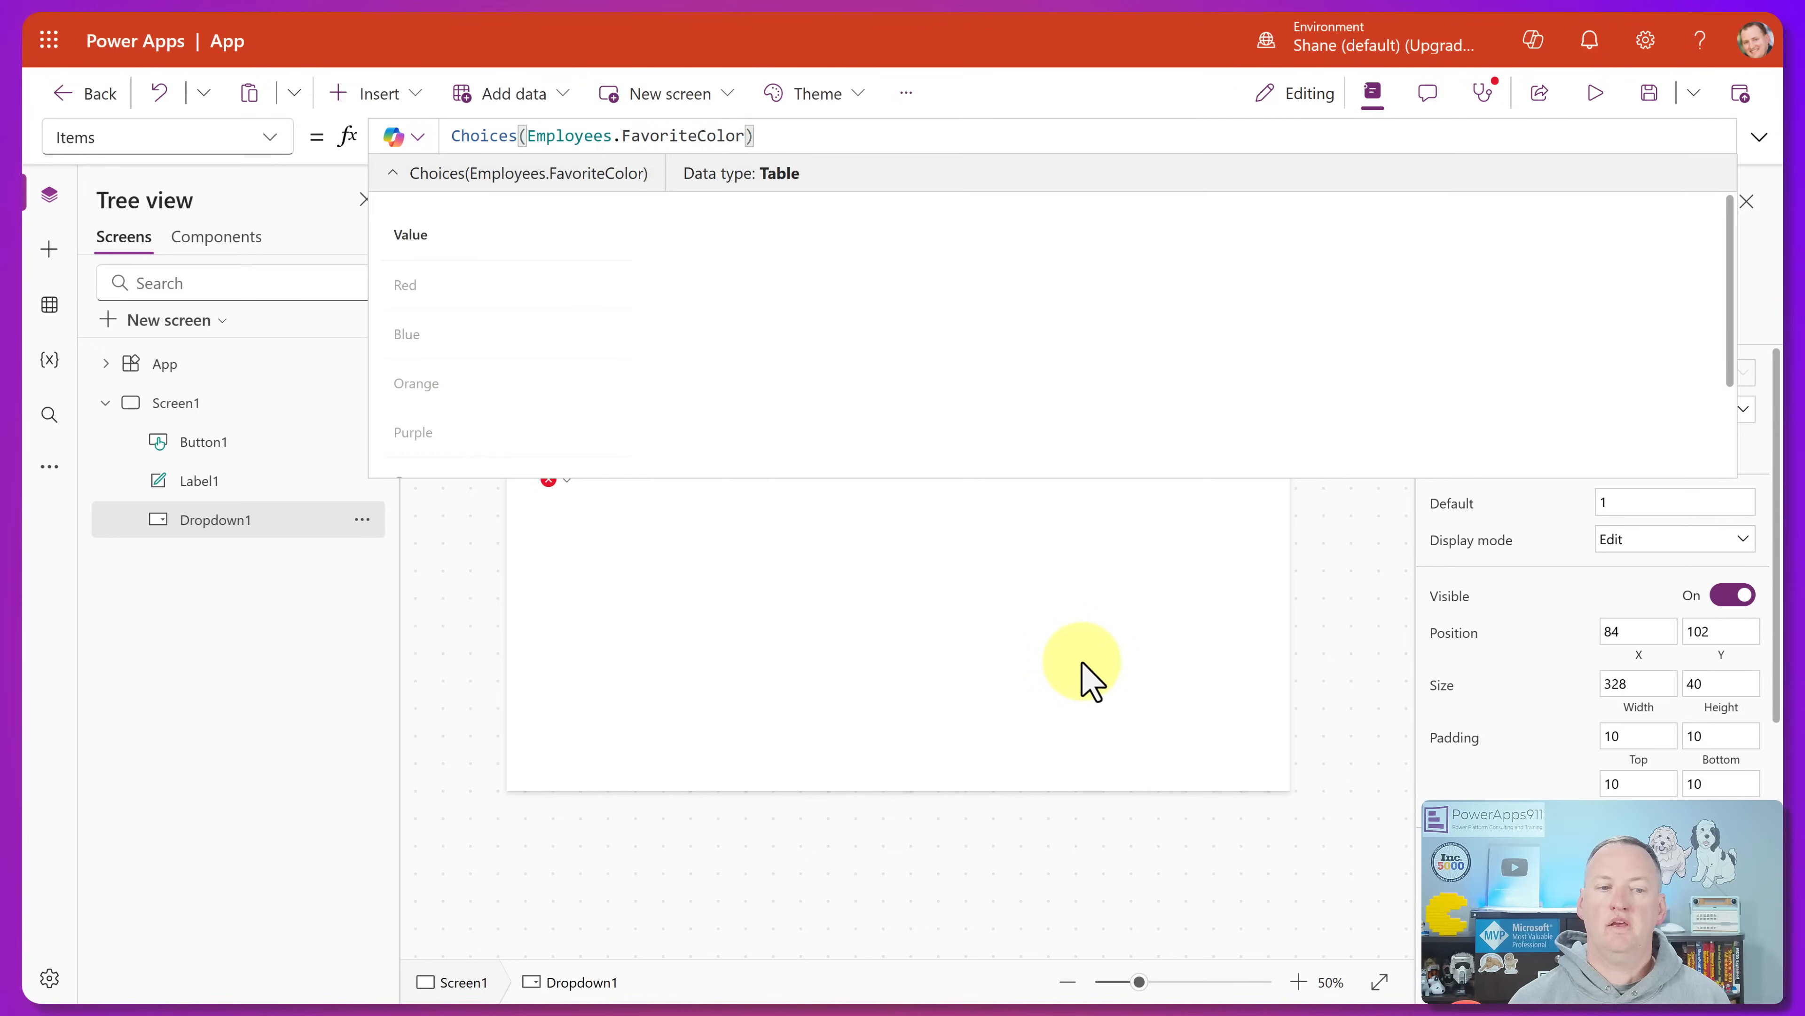
pyautogui.moveTo(665, 221)
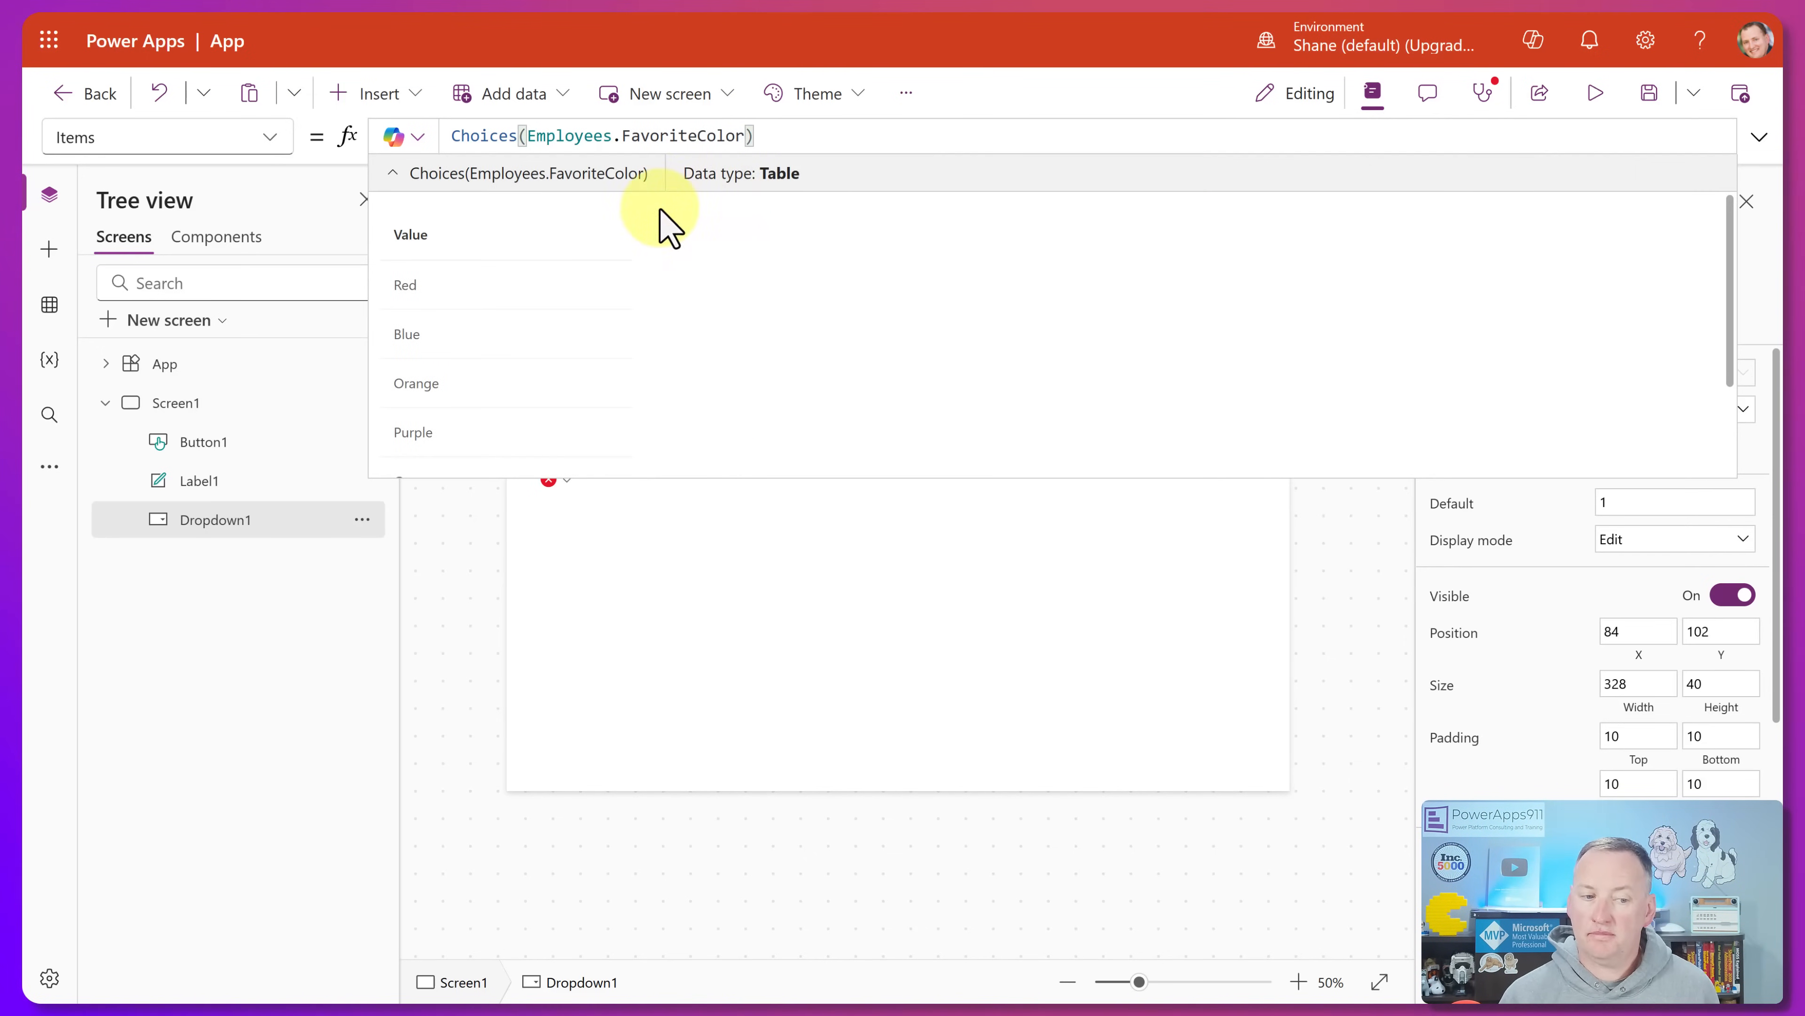
pyautogui.scroll(-3)
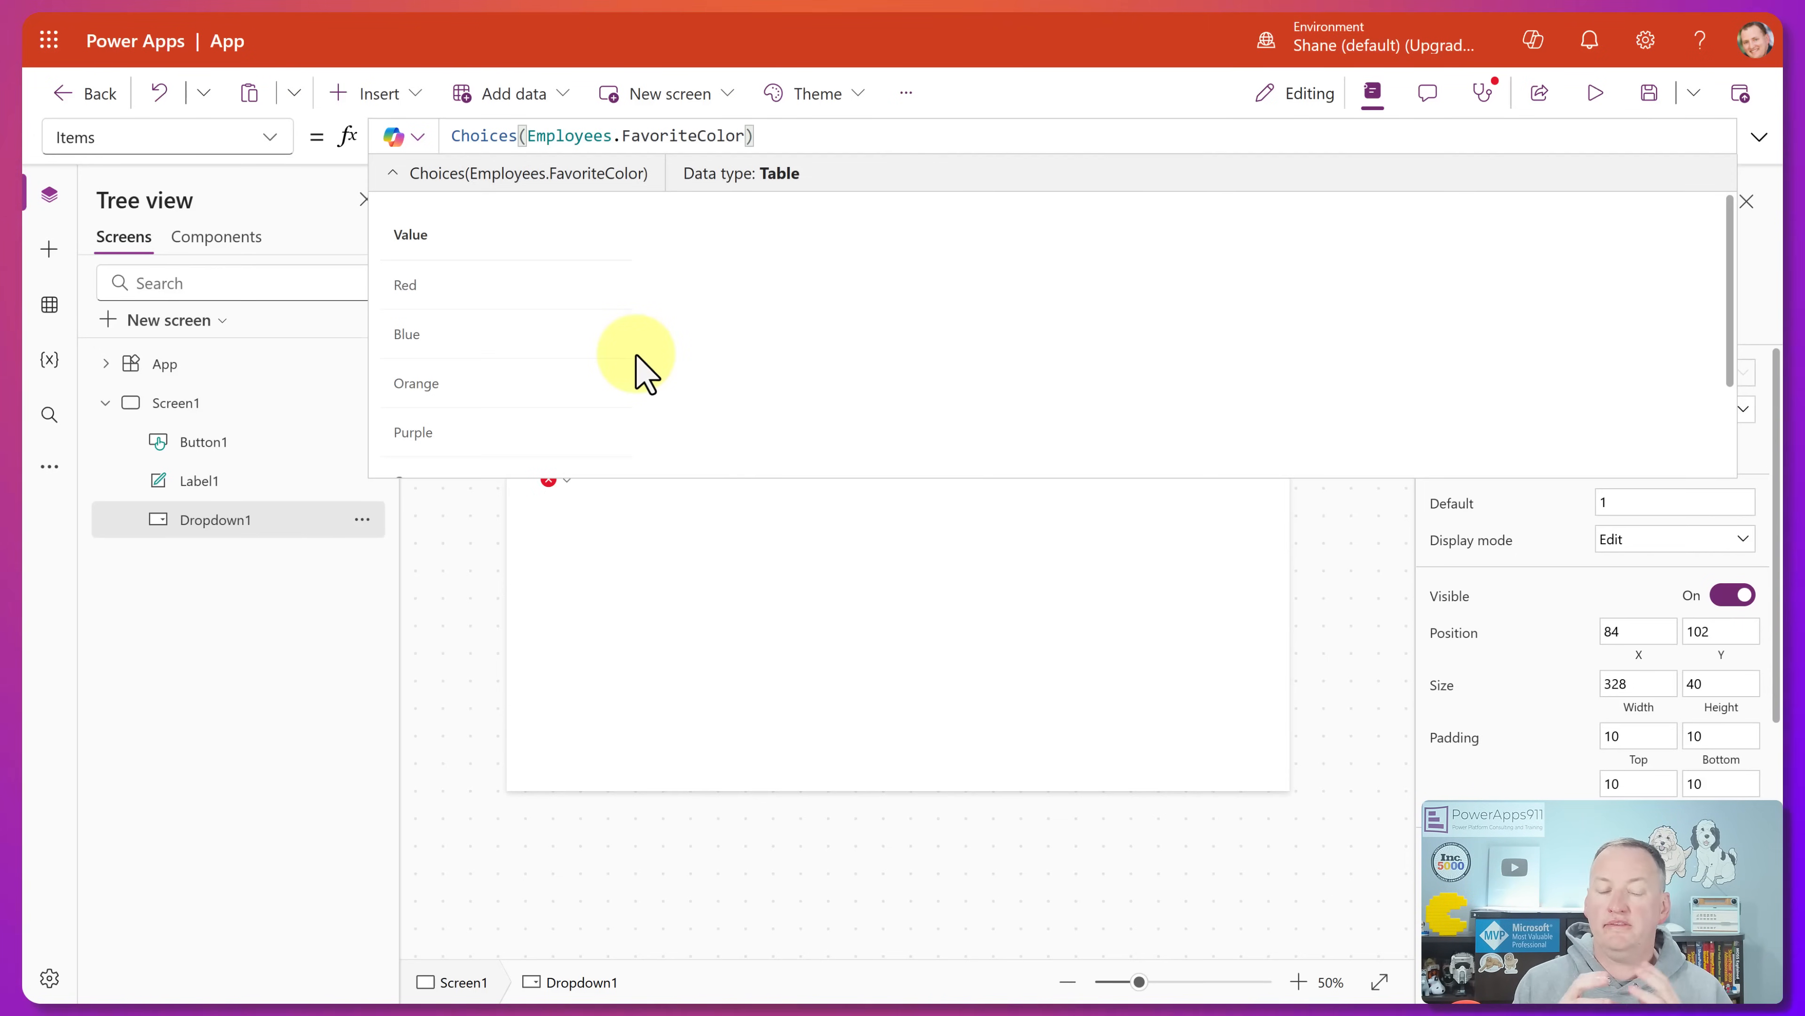
pyautogui.moveTo(470, 332)
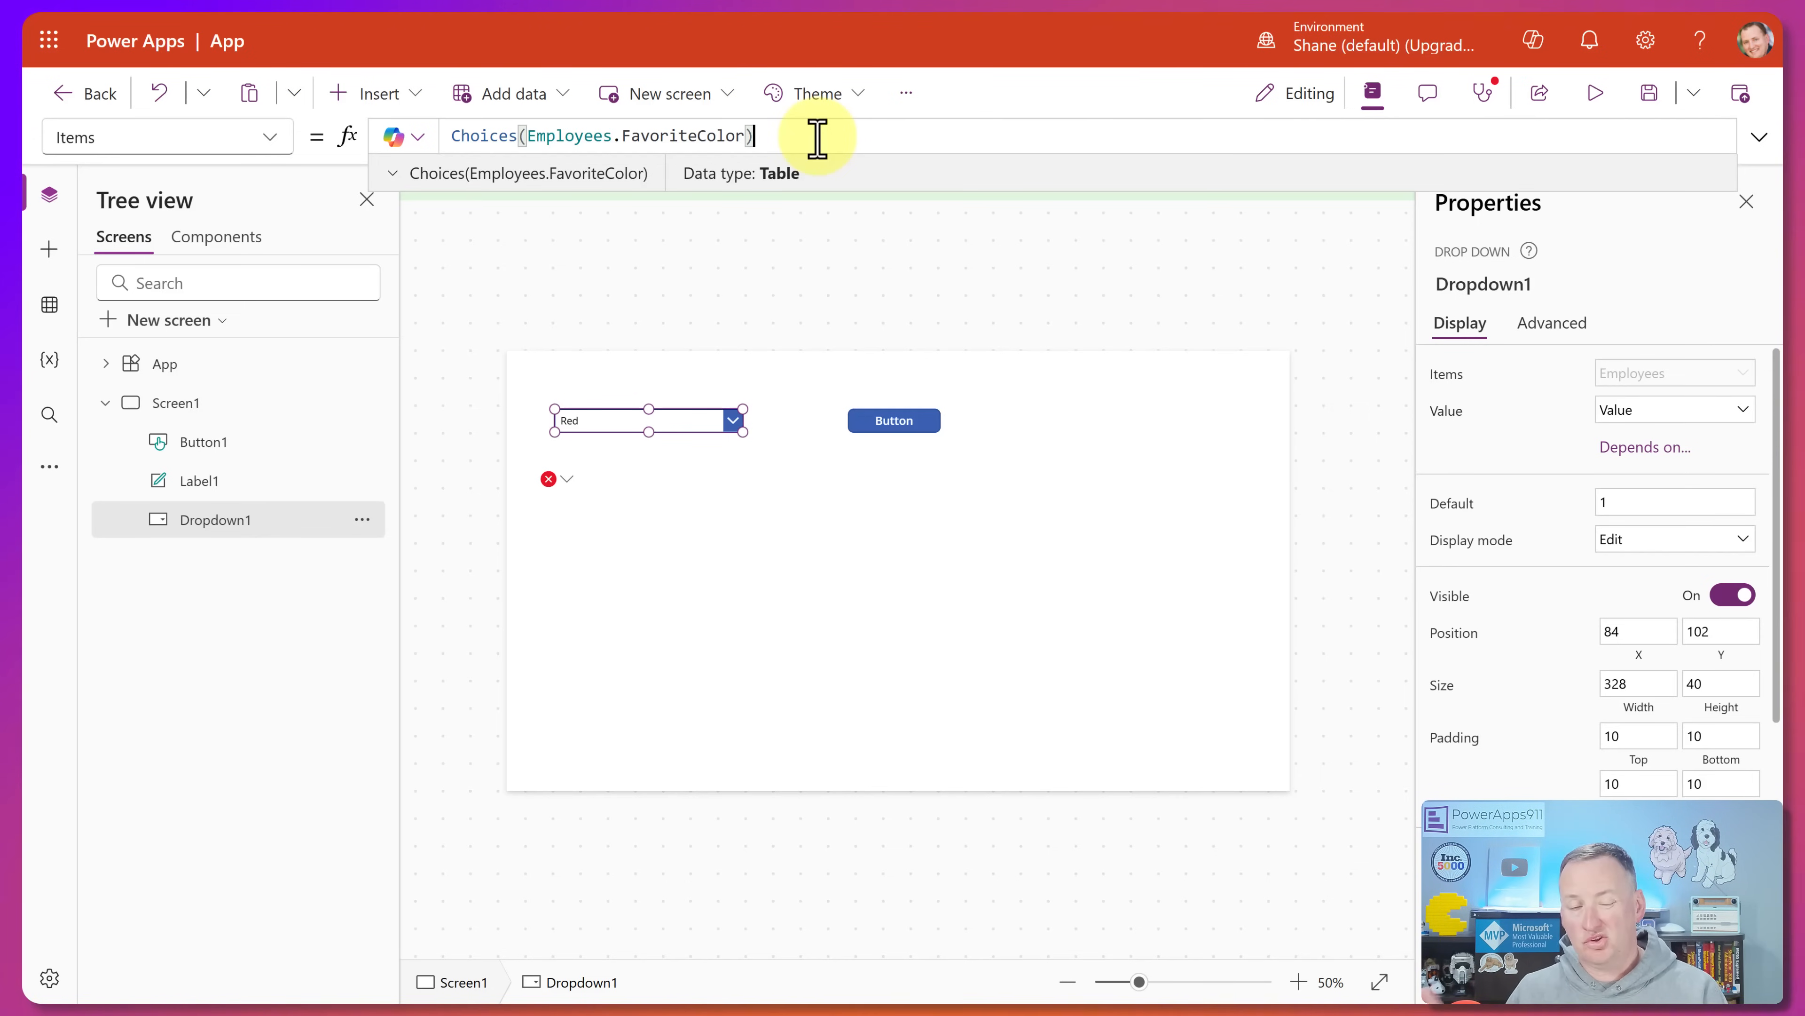
pyautogui.moveTo(609, 416)
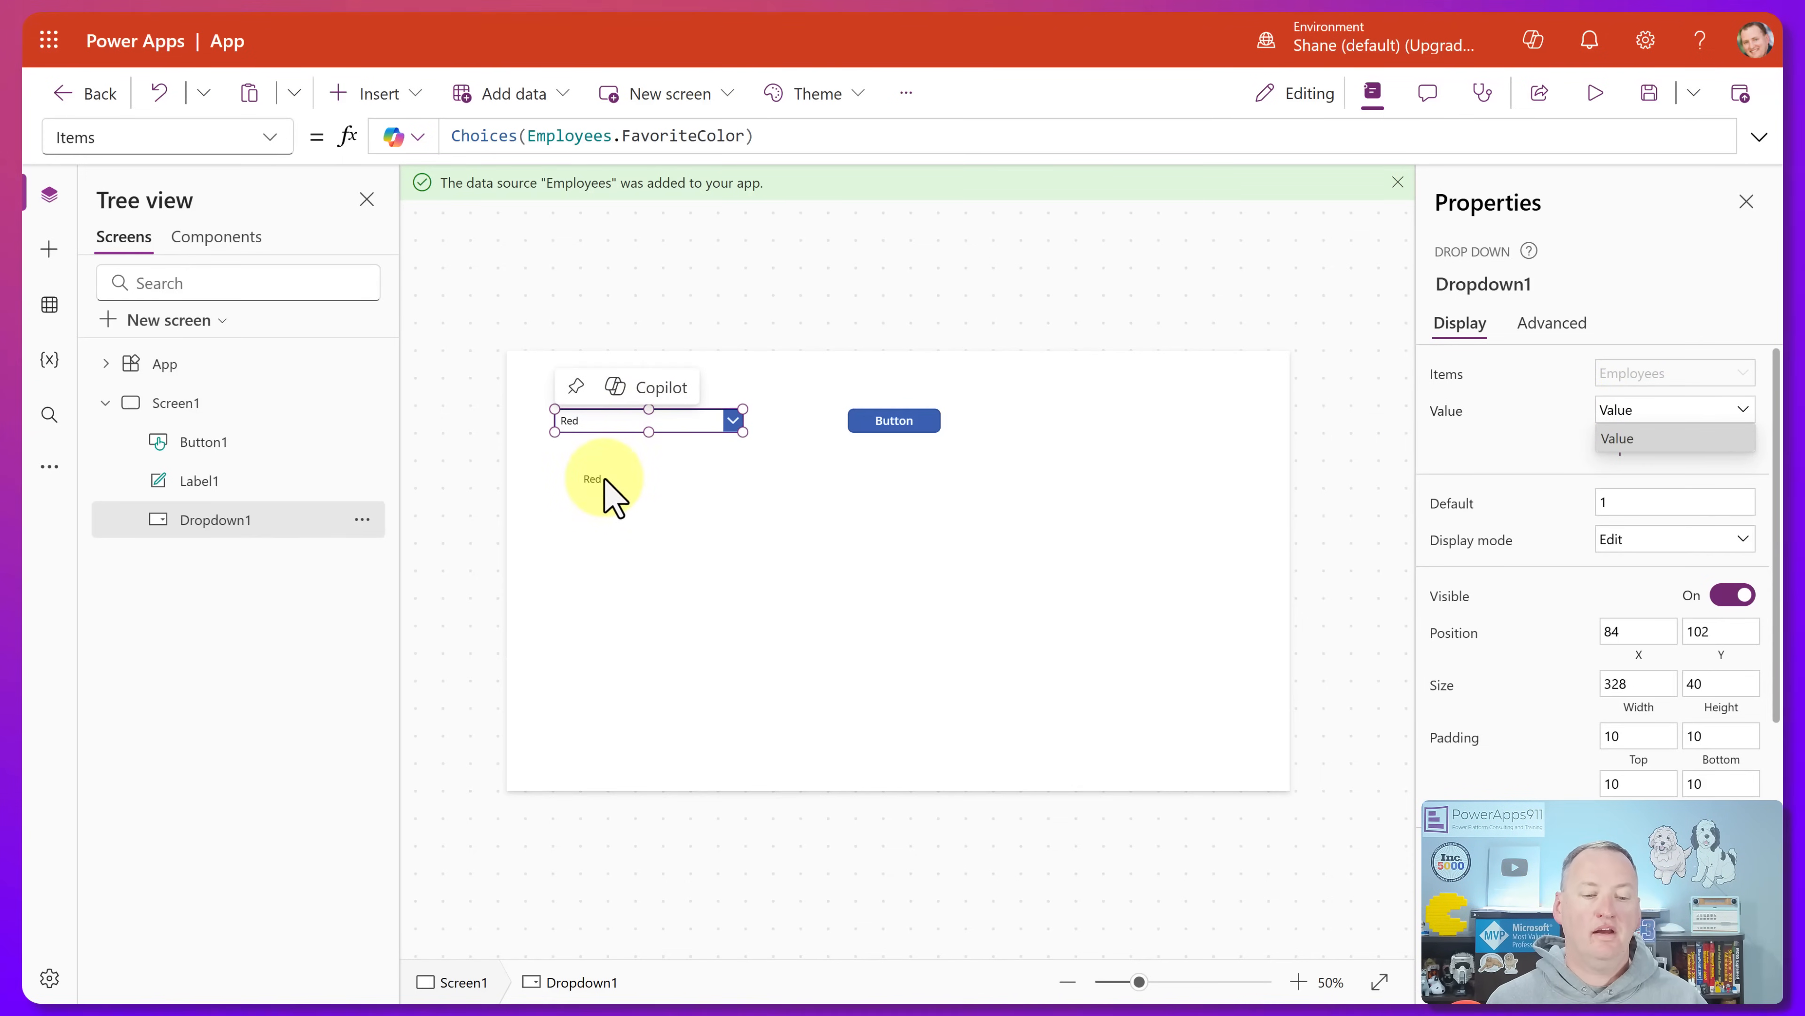
# - Set Label1's Text to Dropdown1.Selected.Value so it shows Red
pyautogui.click(604, 478)
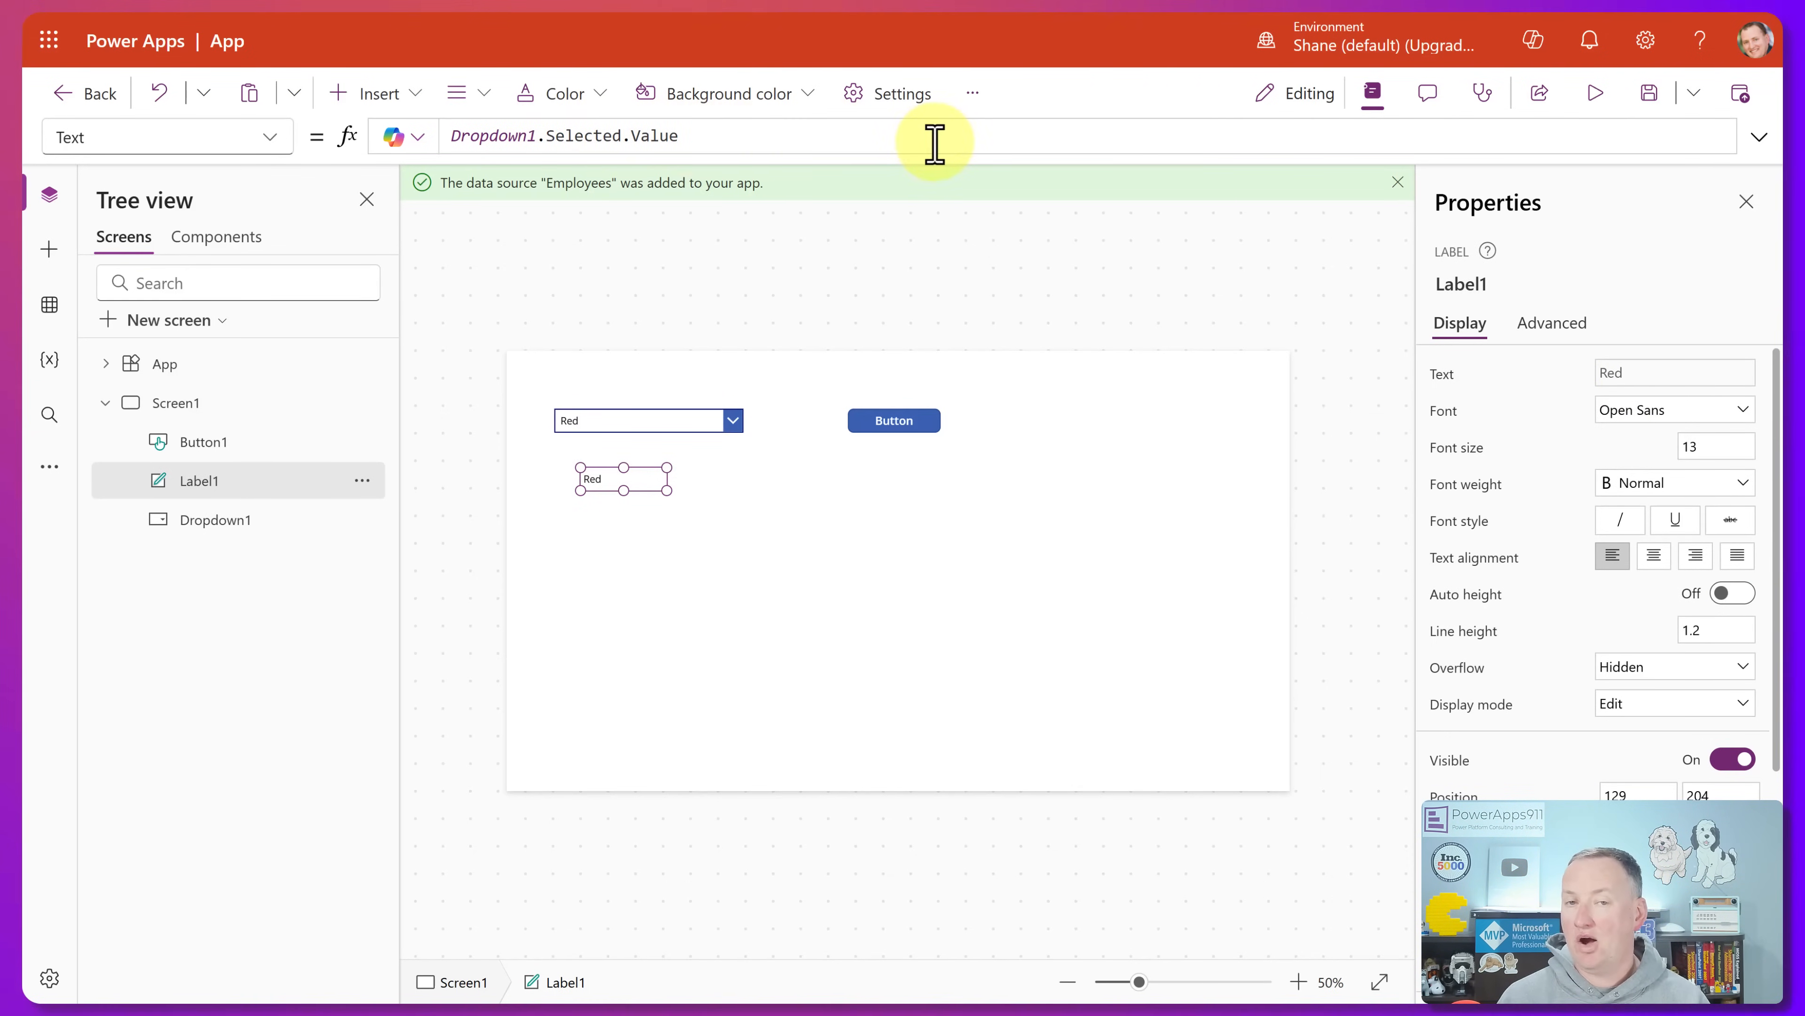